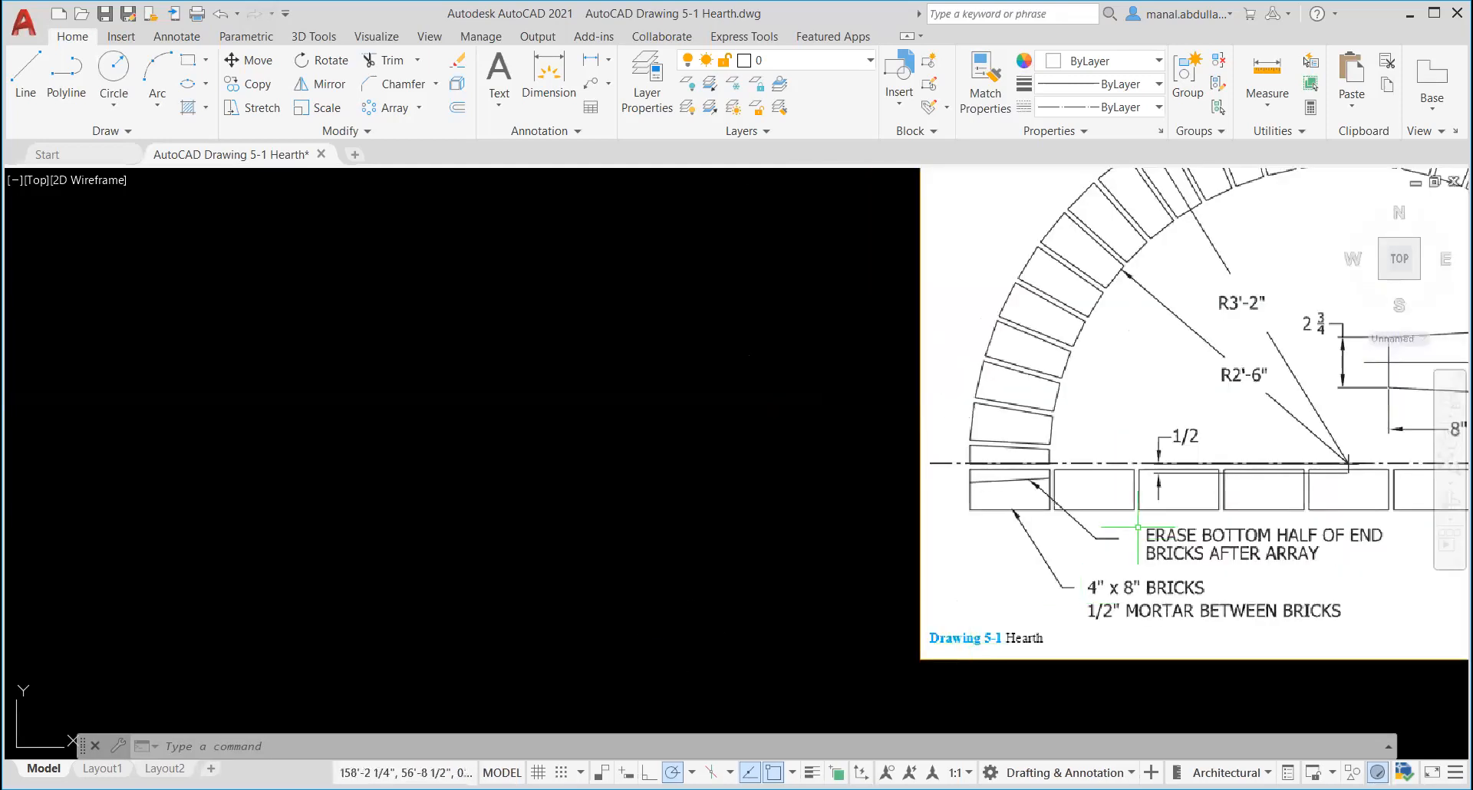
# Set the drawing units to Architectural length with 0'-0 1/16" precision.
pyautogui.scroll(-3)
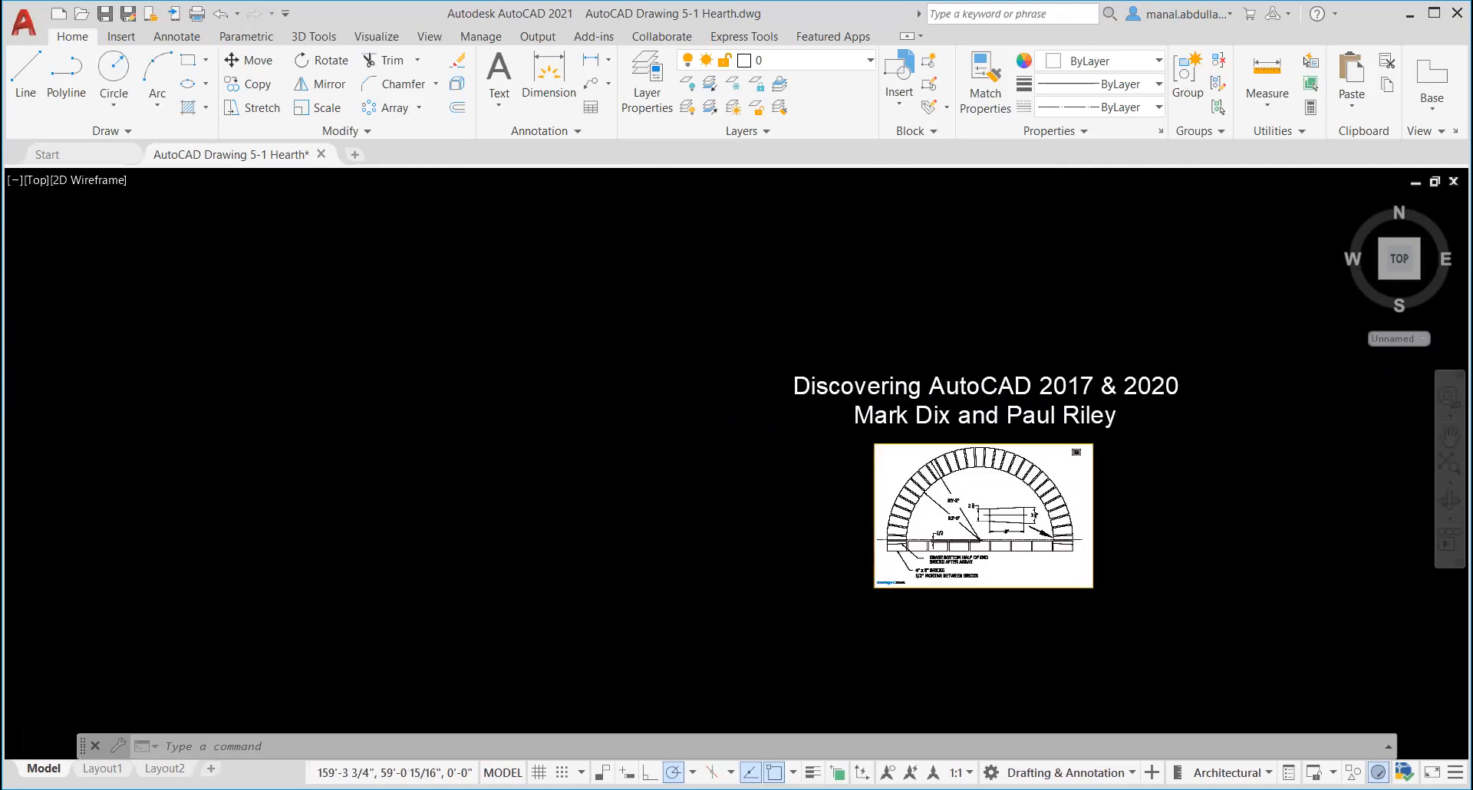
pyautogui.moveTo(994, 439)
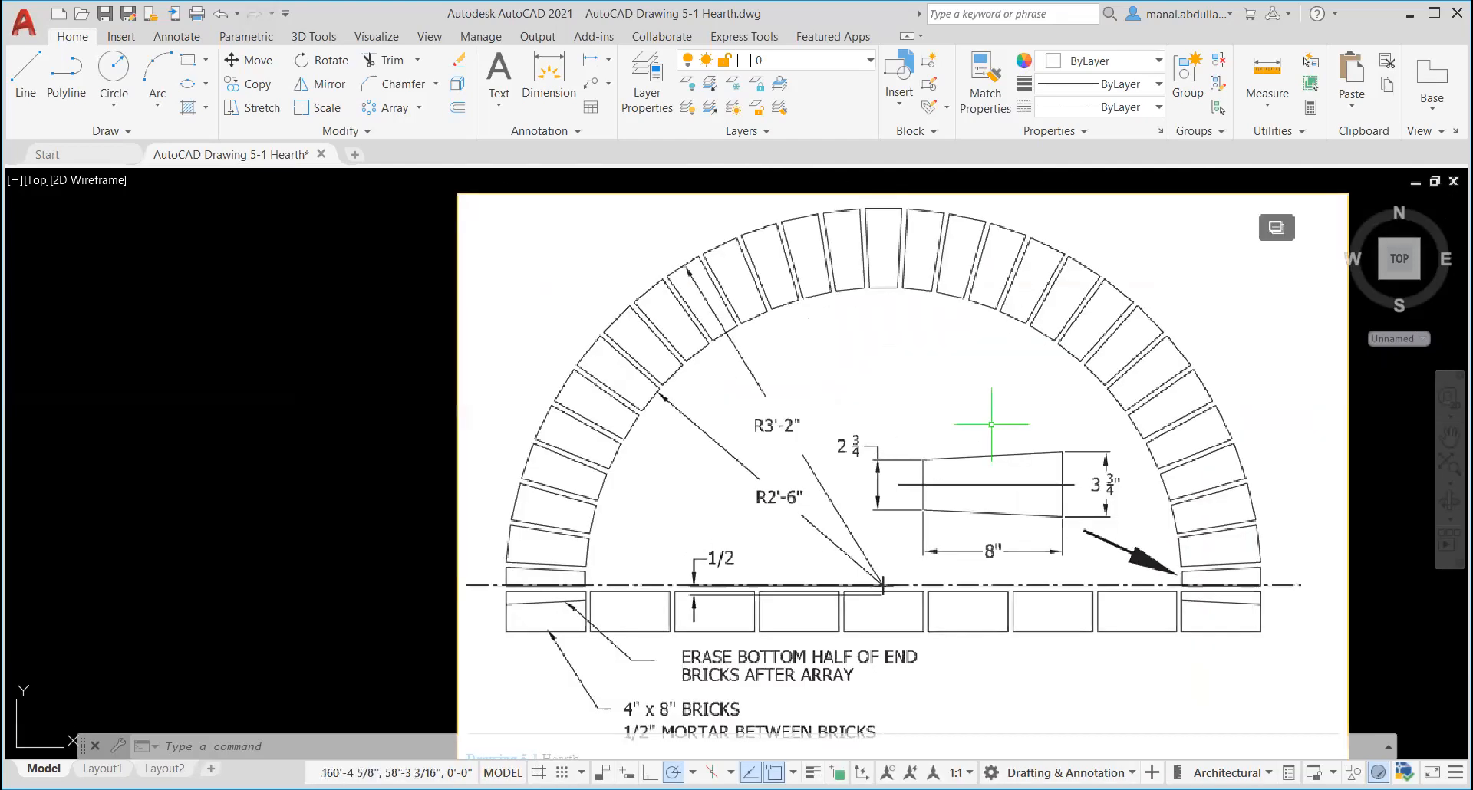
pyautogui.scroll(-3)
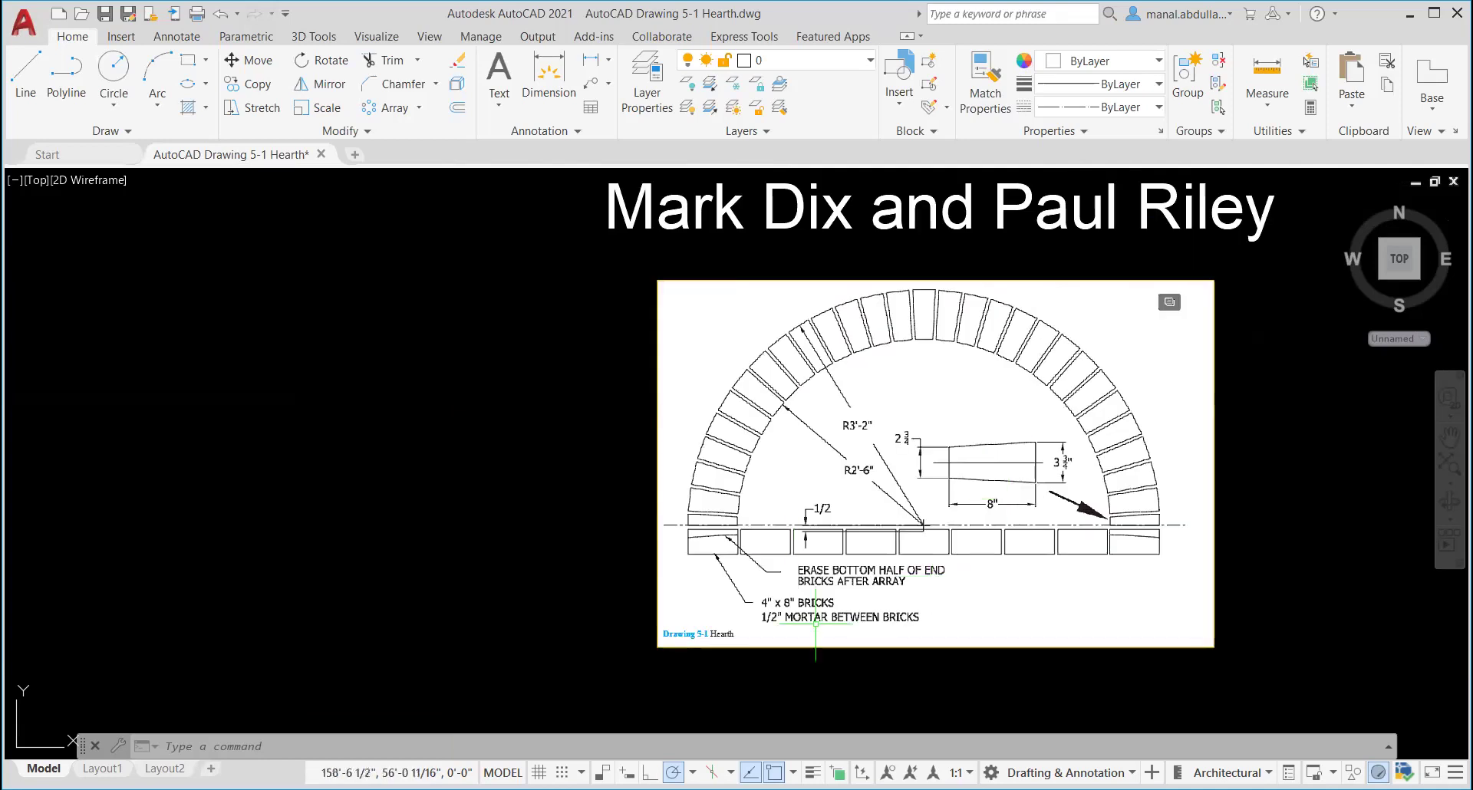
pyautogui.moveTo(700, 545)
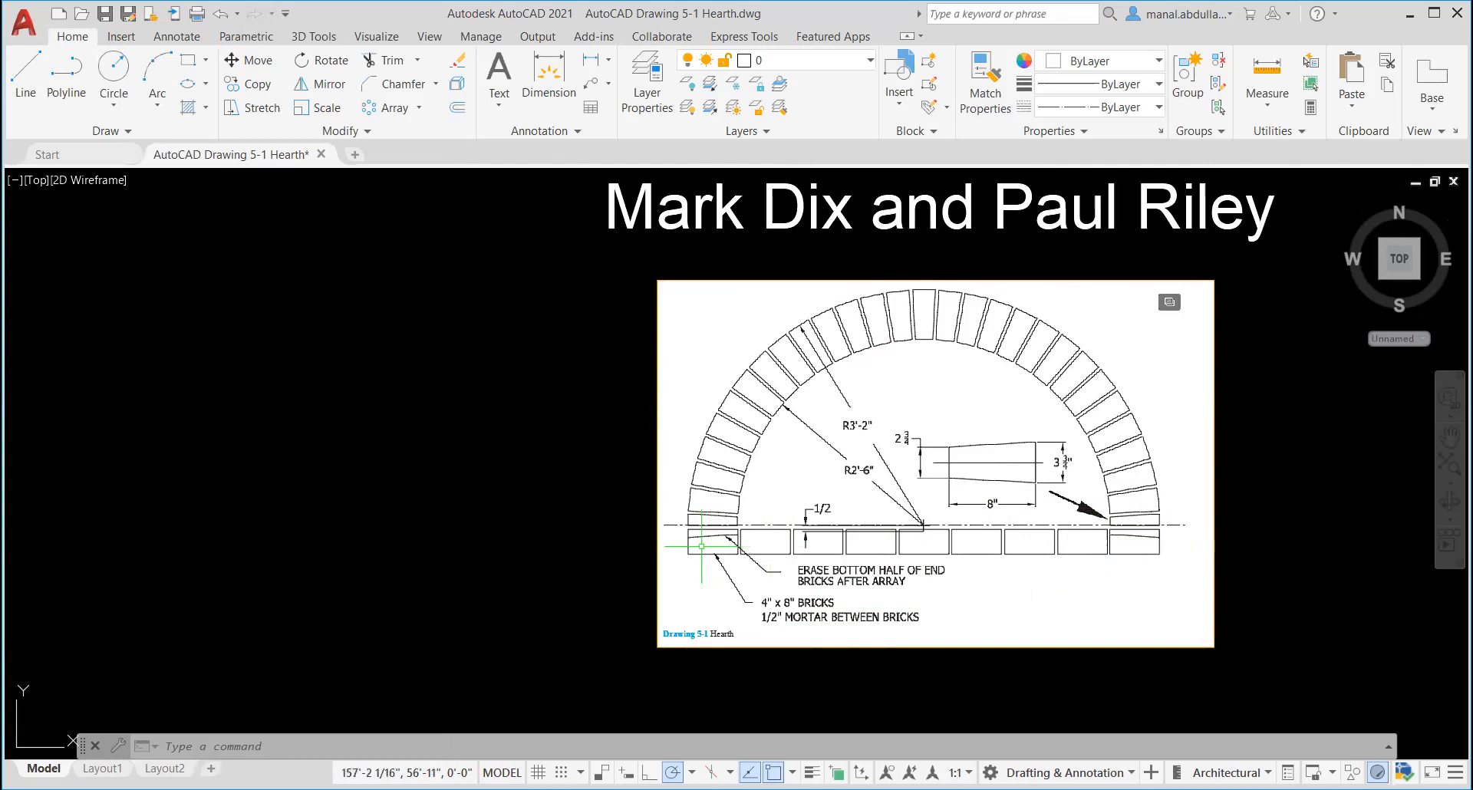
pyautogui.moveTo(1137, 532)
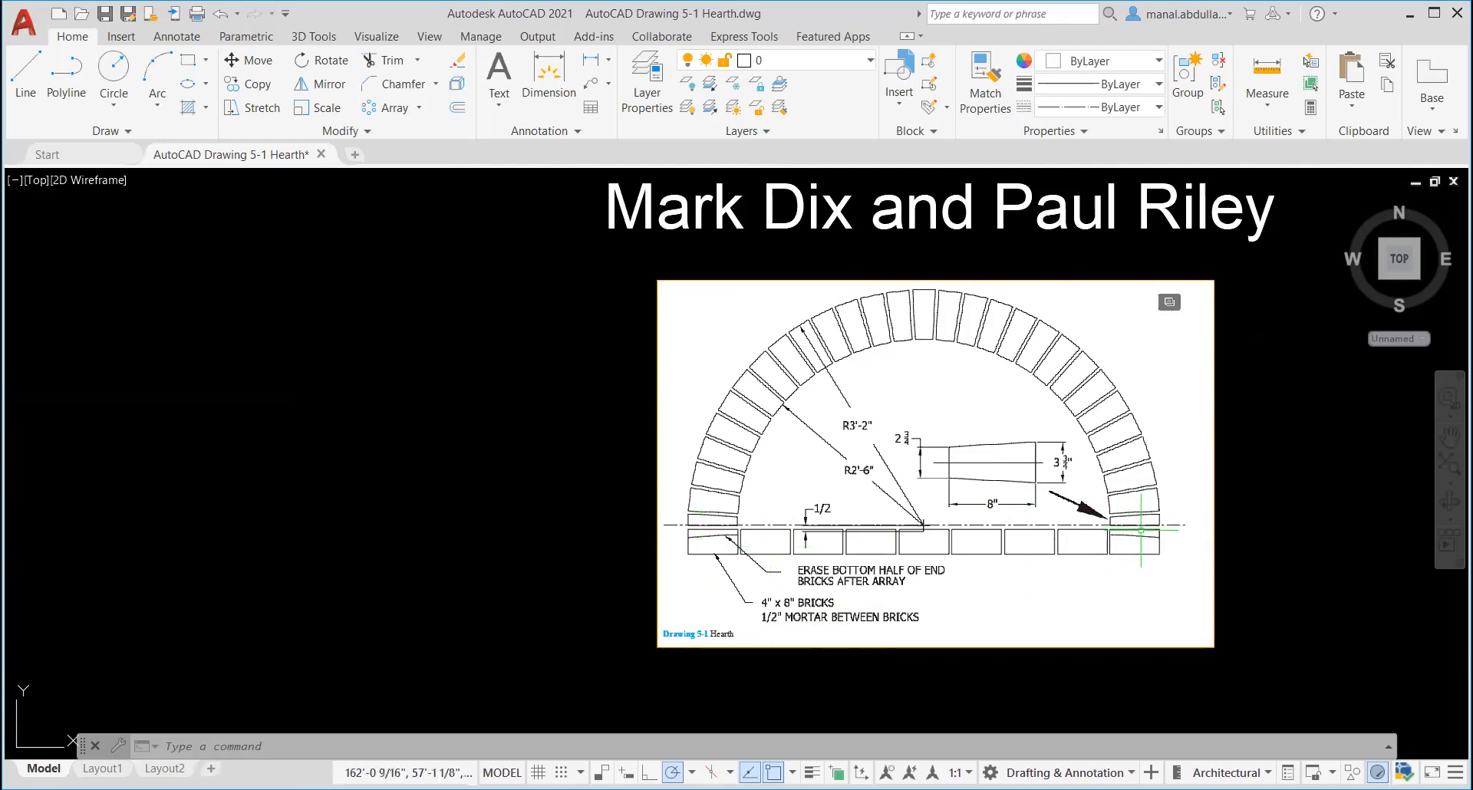
pyautogui.moveTo(1176, 492)
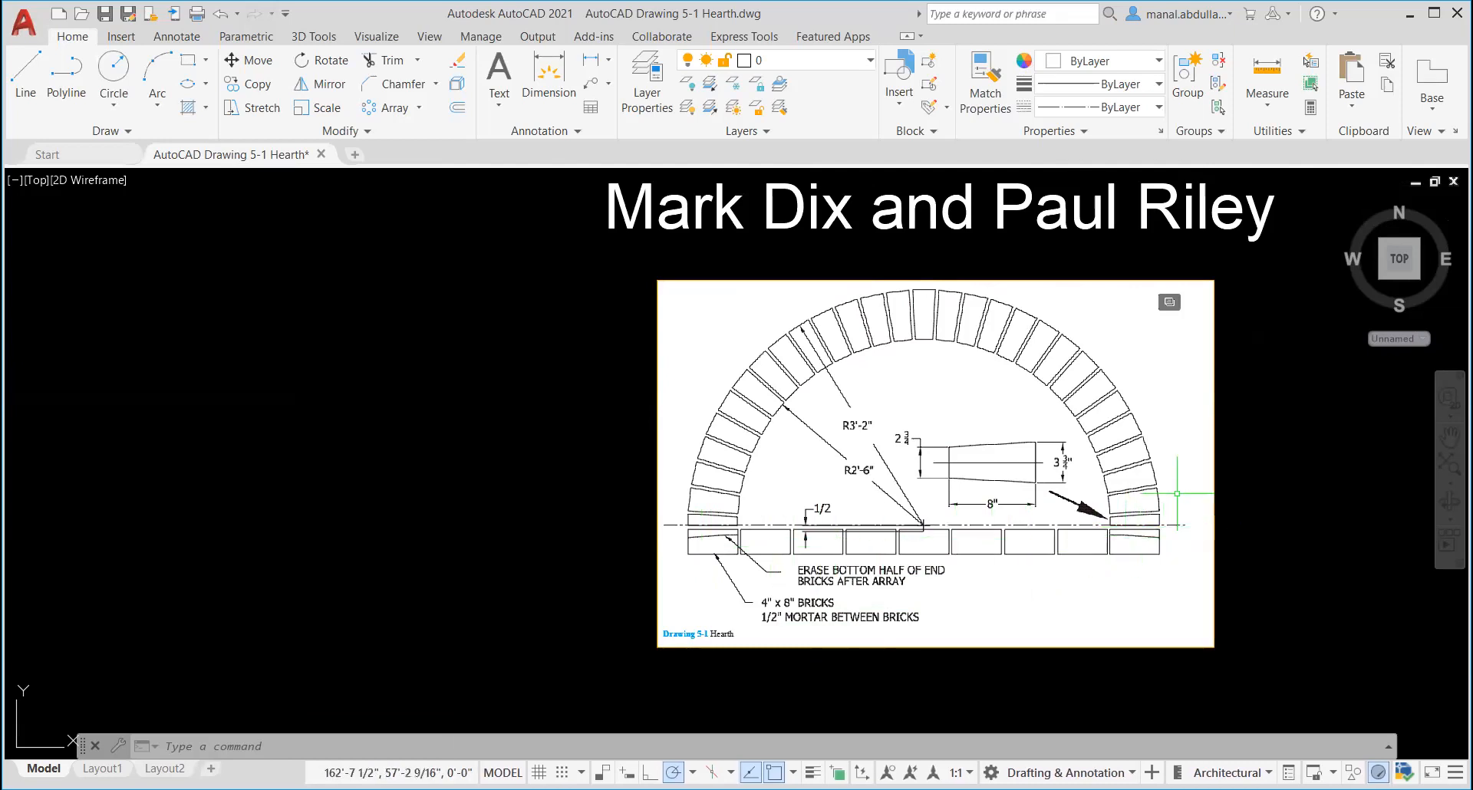
pyautogui.moveTo(1108, 460)
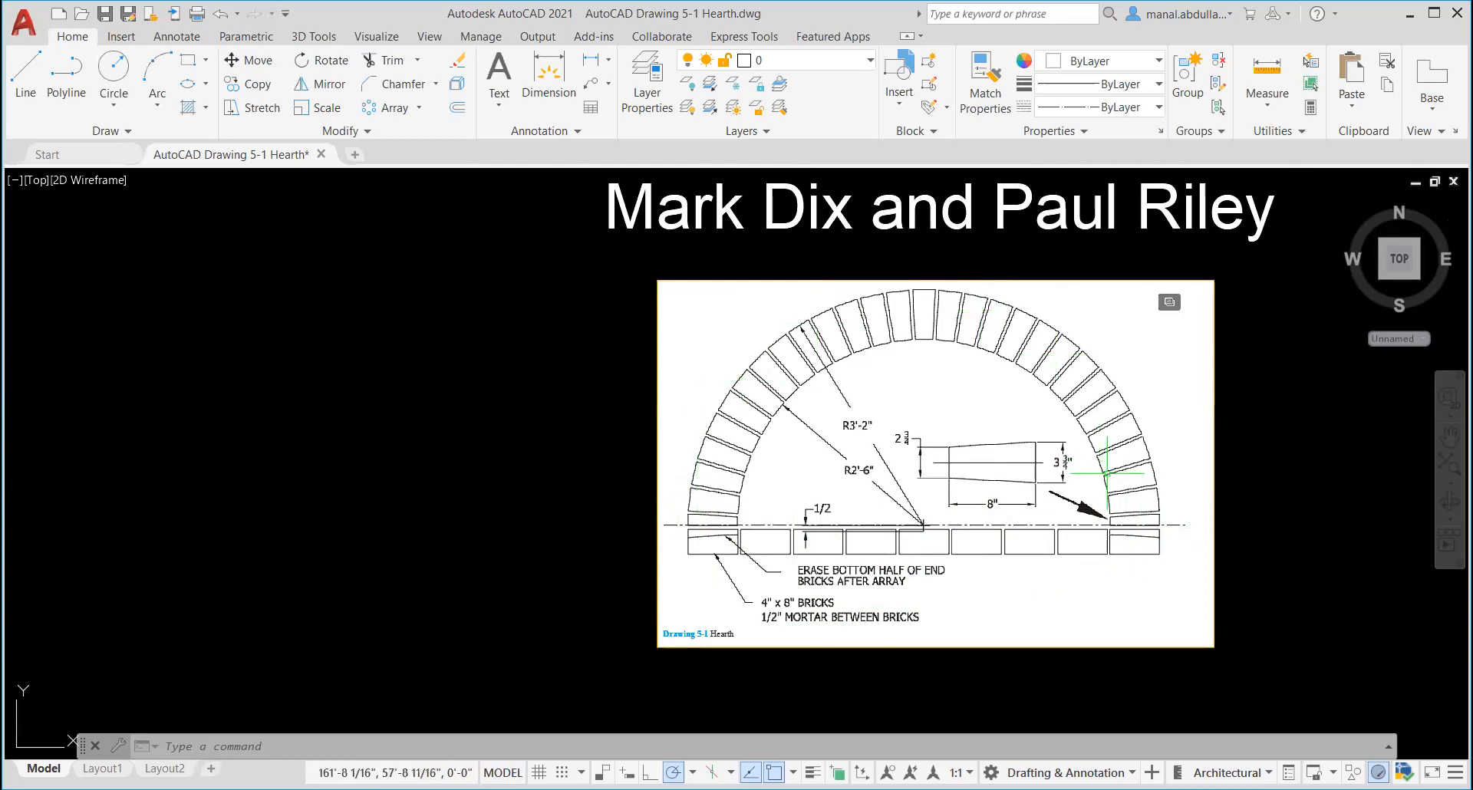
pyautogui.moveTo(1091, 497)
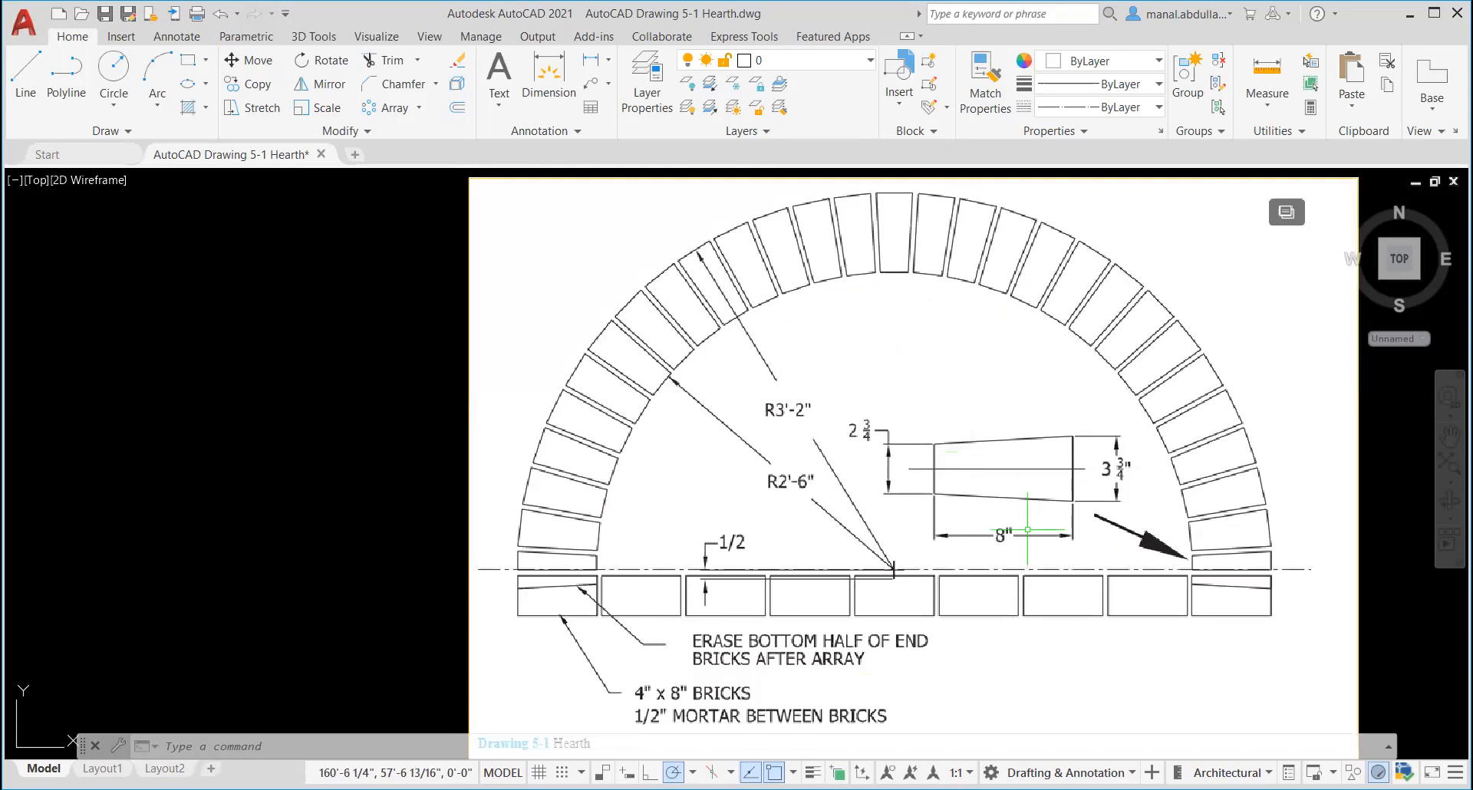
pyautogui.moveTo(1066, 510)
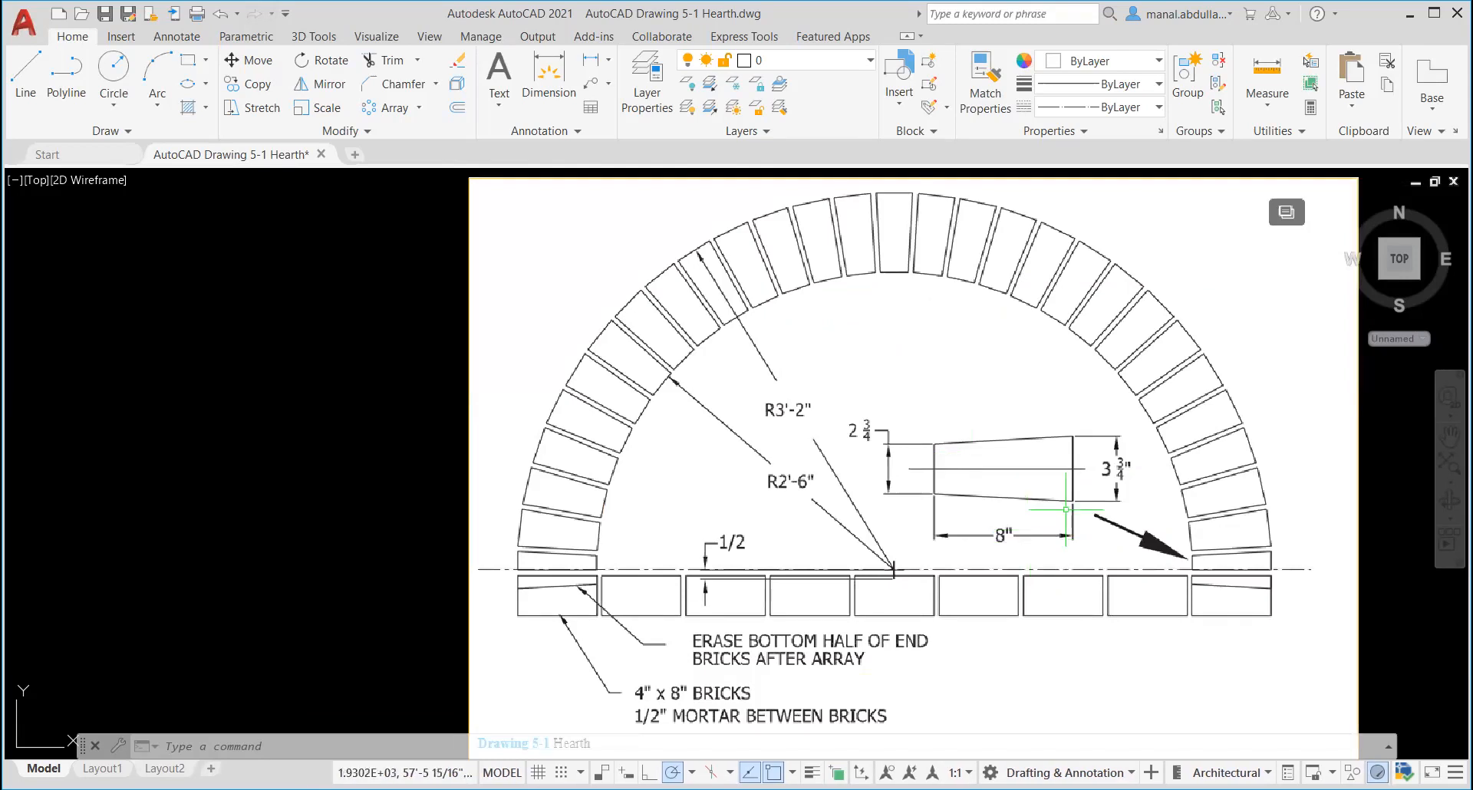
pyautogui.moveTo(1066, 491)
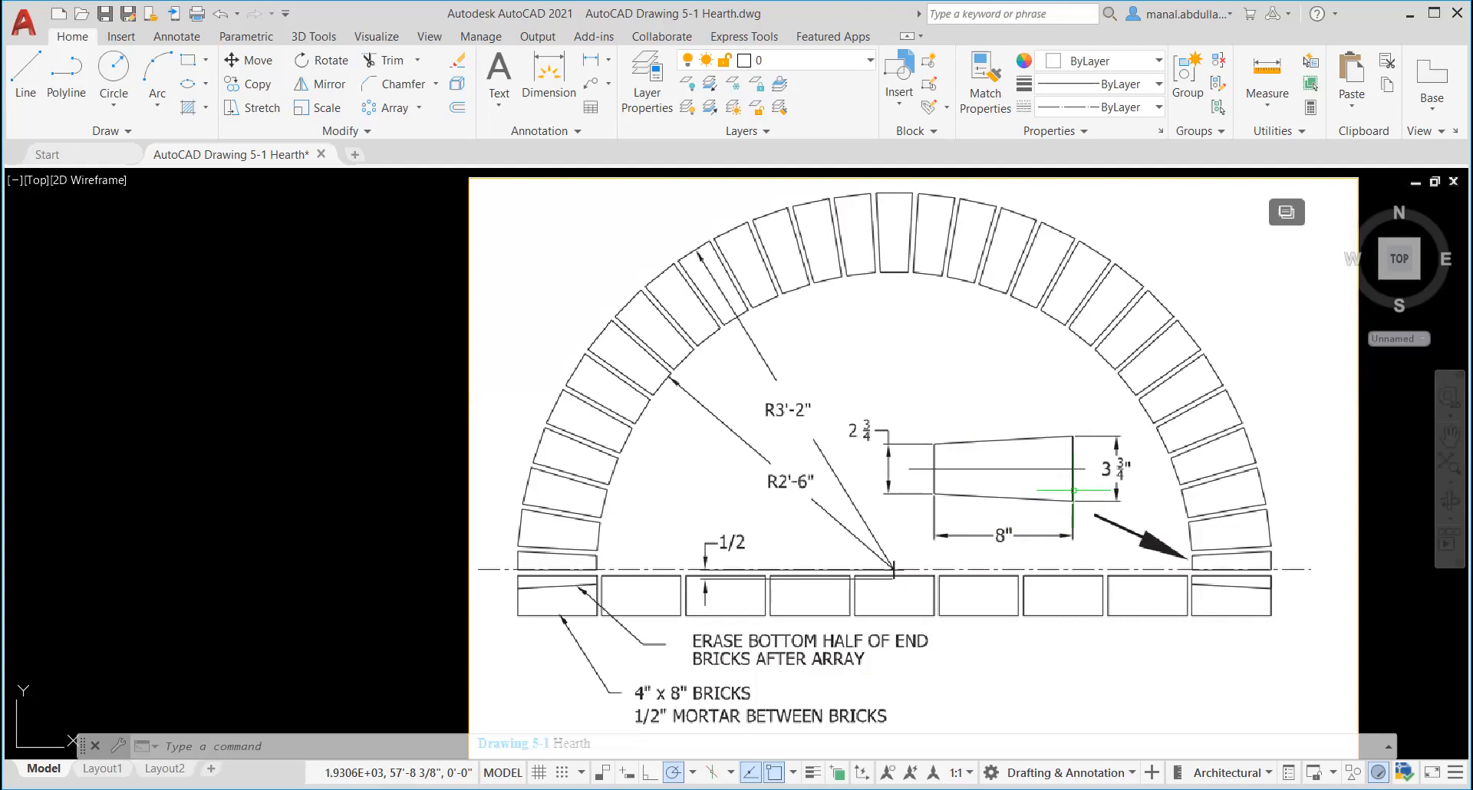
pyautogui.moveTo(1070, 494)
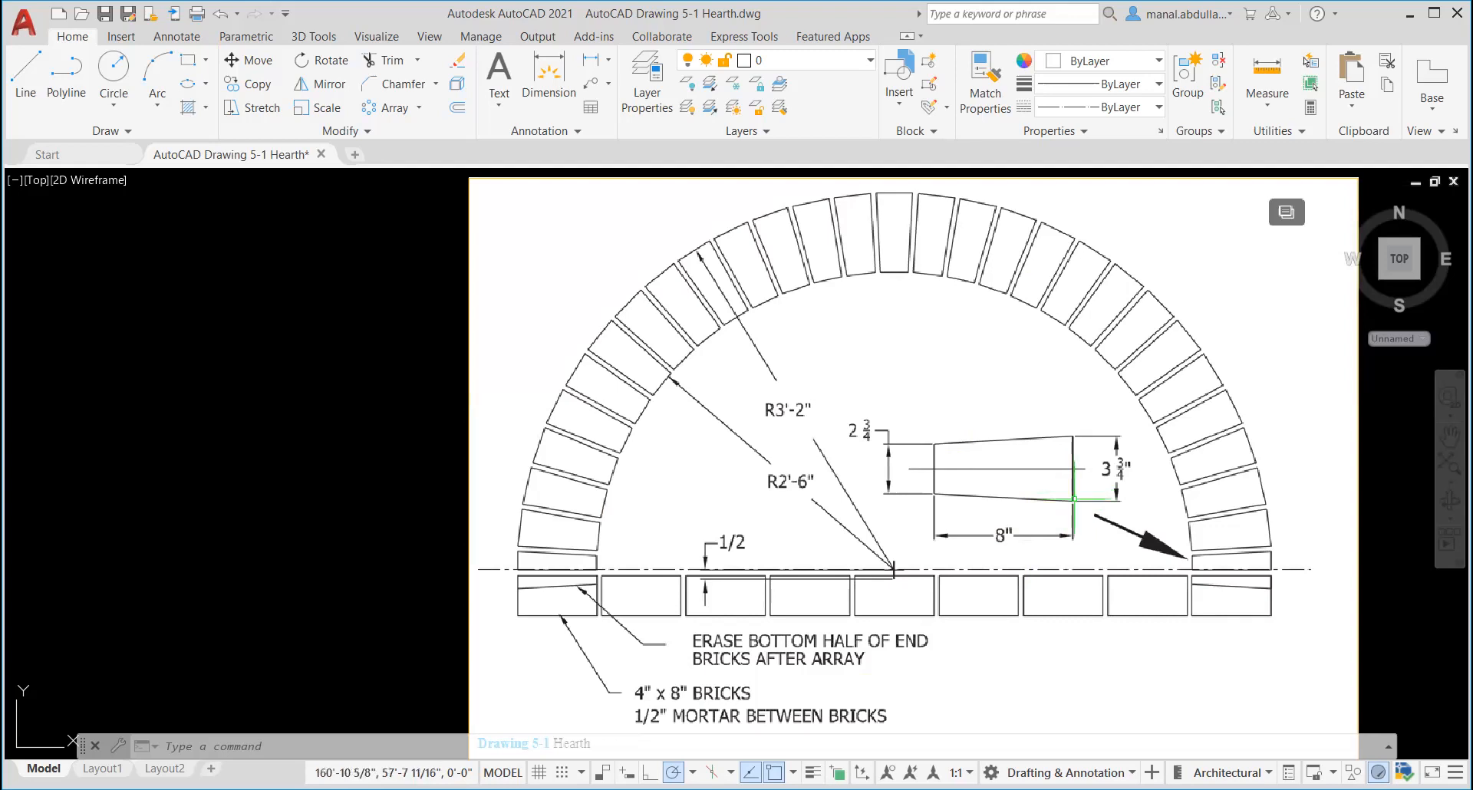
pyautogui.moveTo(1094, 549)
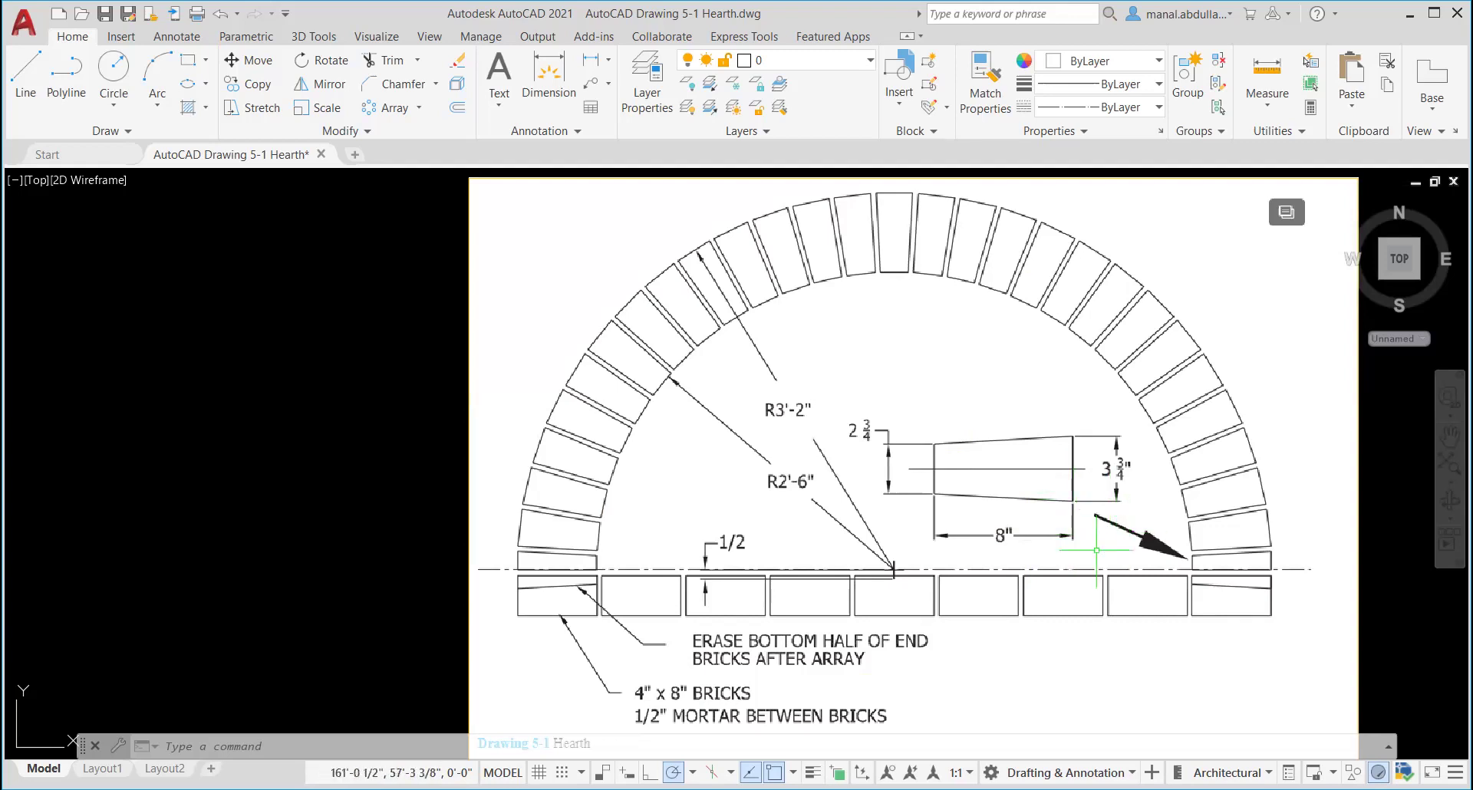
pyautogui.moveTo(1047, 423)
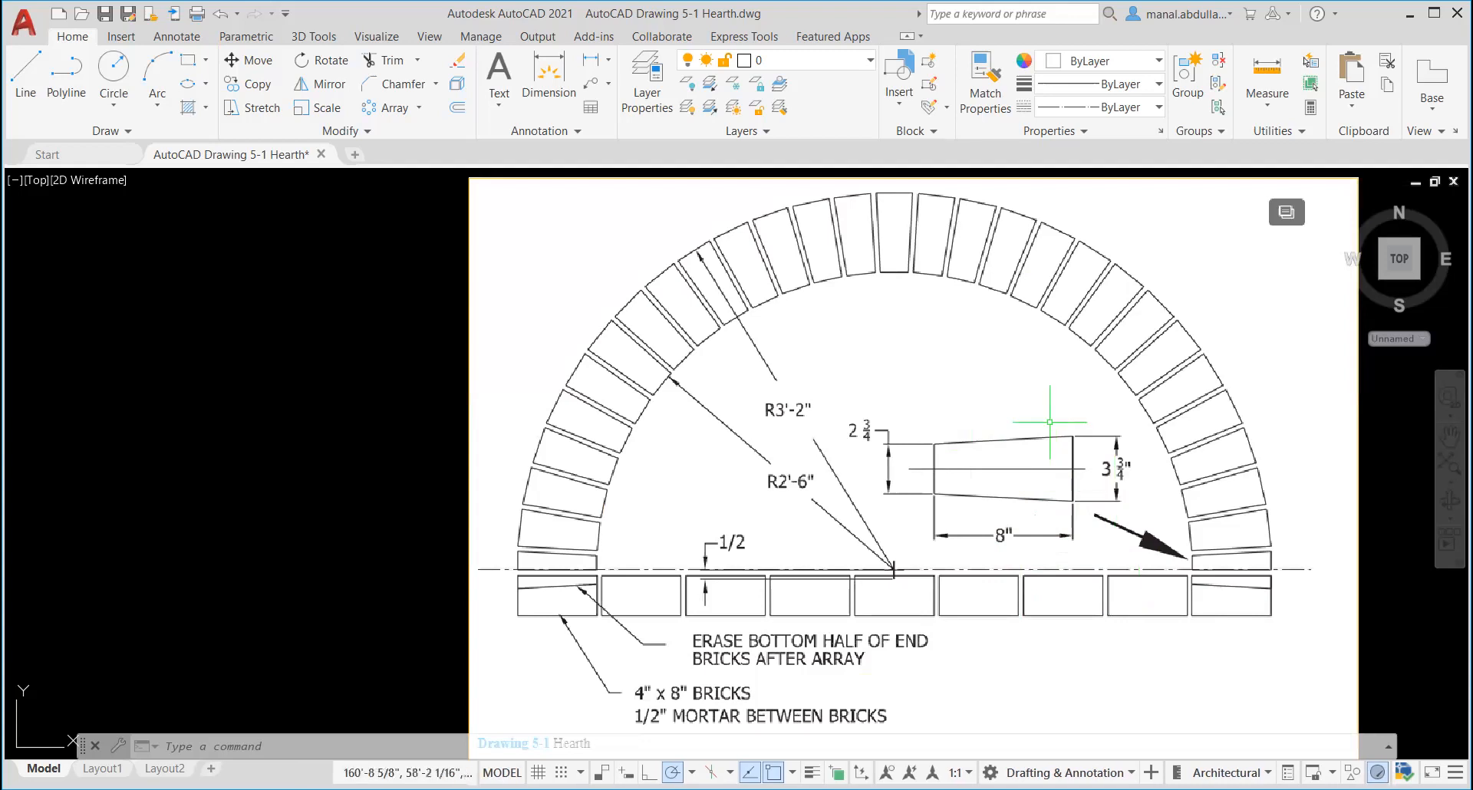
pyautogui.moveTo(1254, 726)
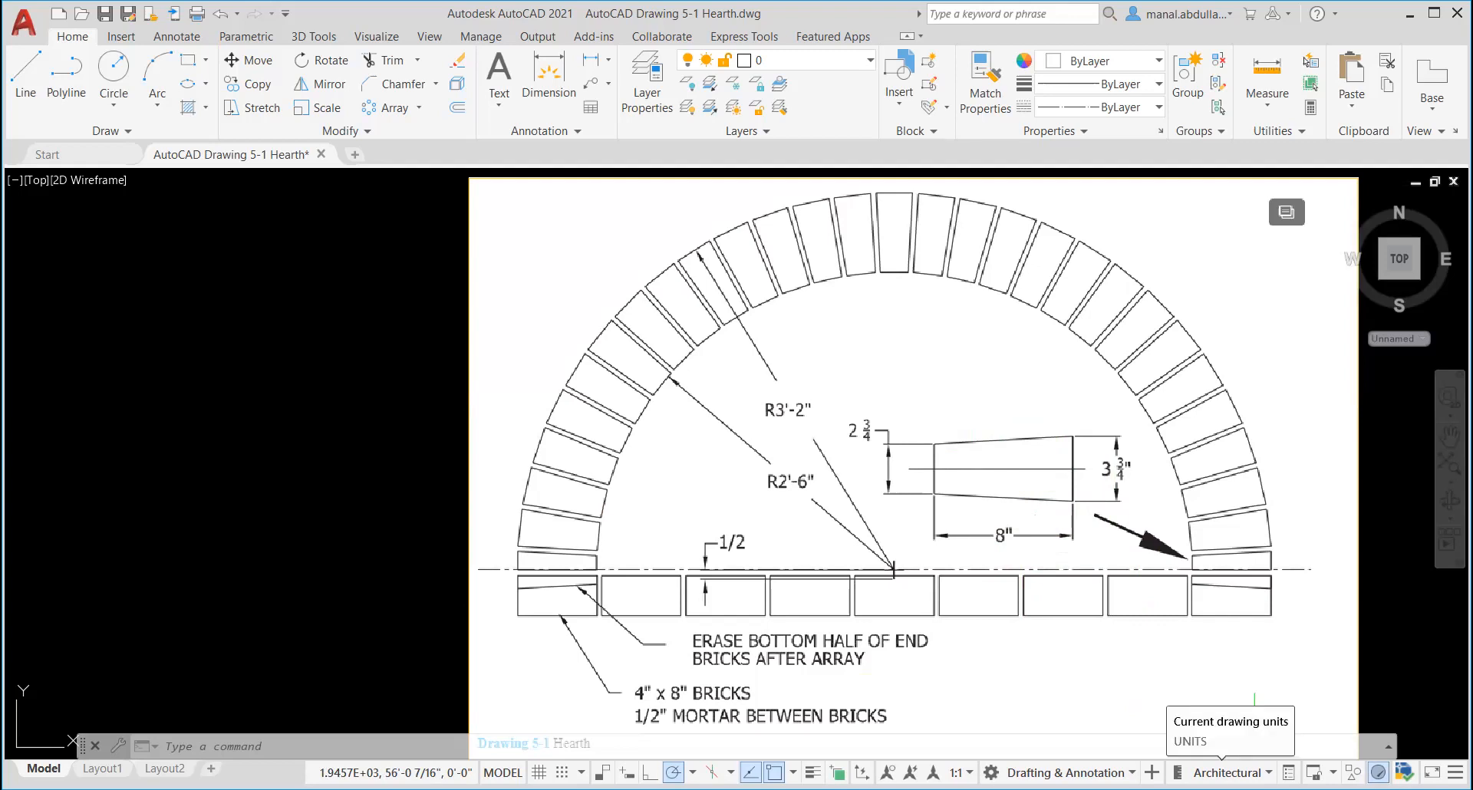
pyautogui.click(1267, 772)
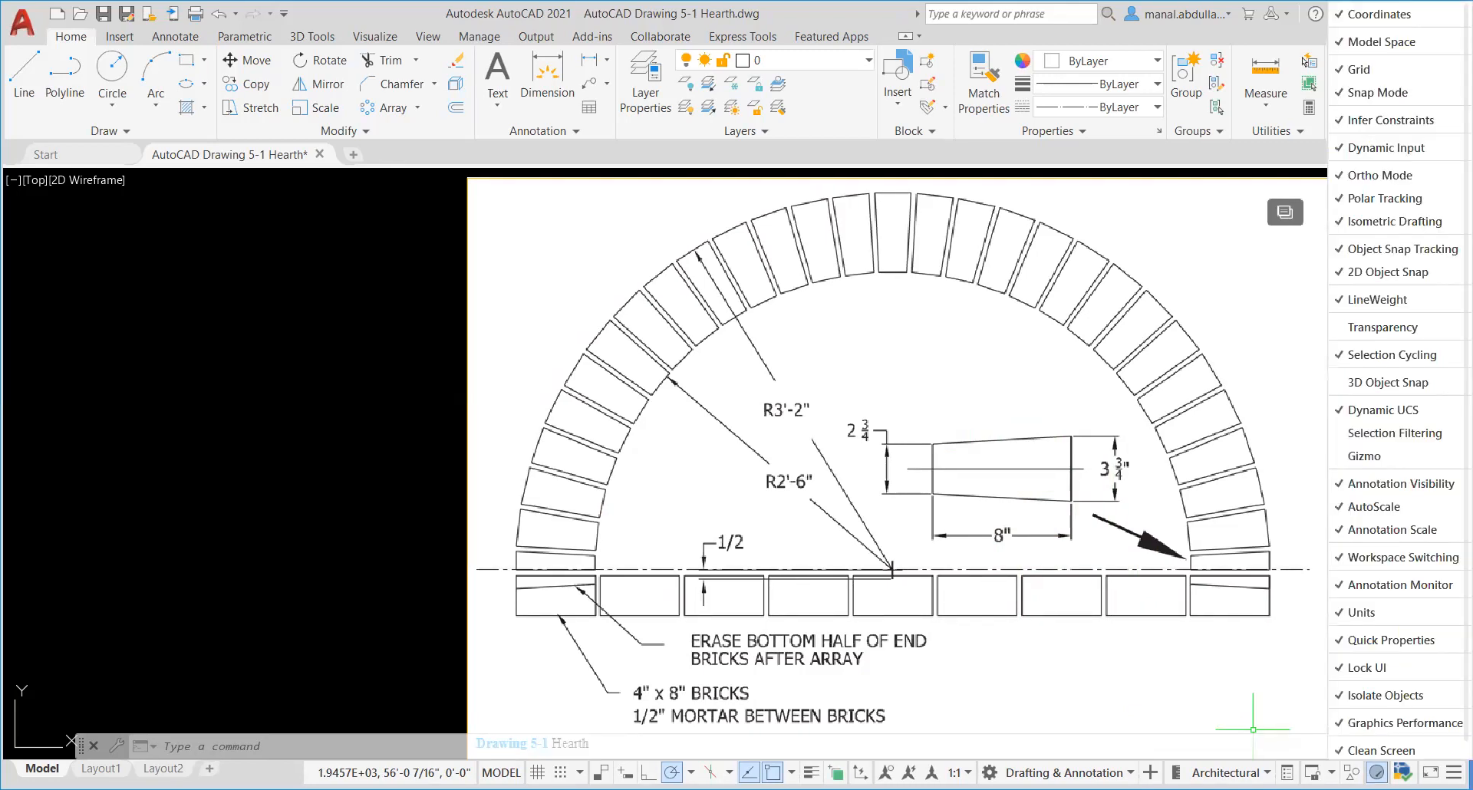
pyautogui.moveTo(1350, 676)
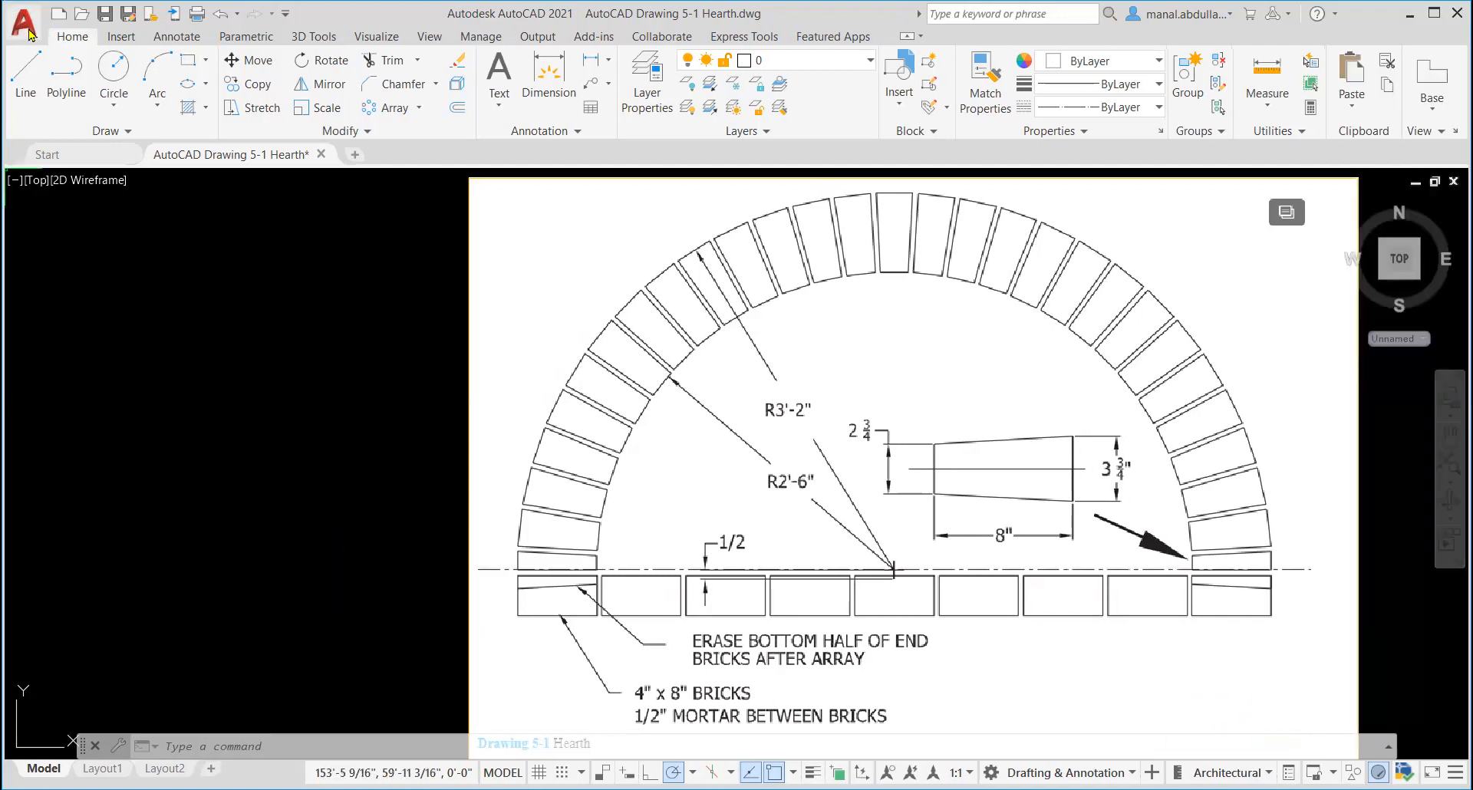
pyautogui.click(22, 20)
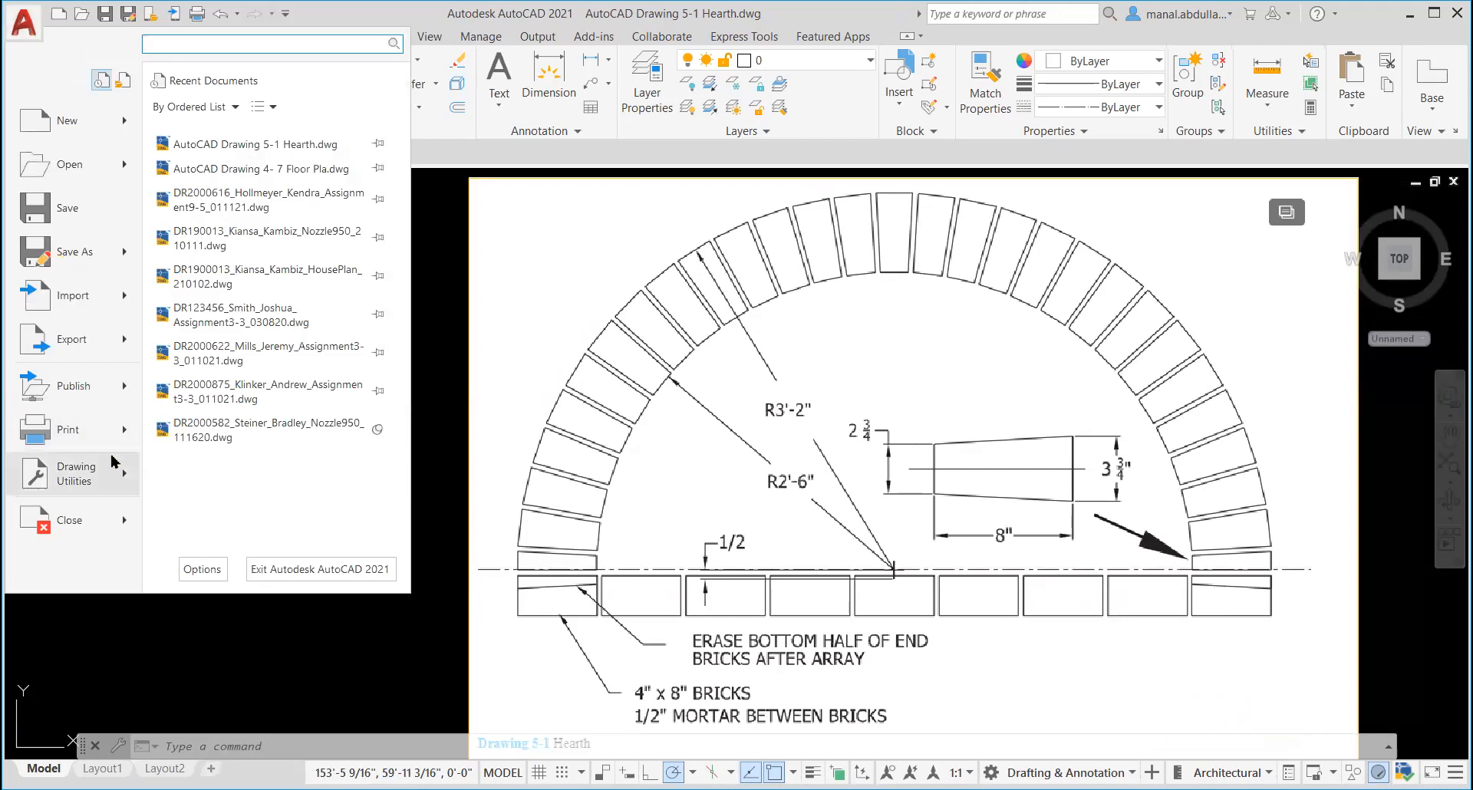
pyautogui.click(76, 473)
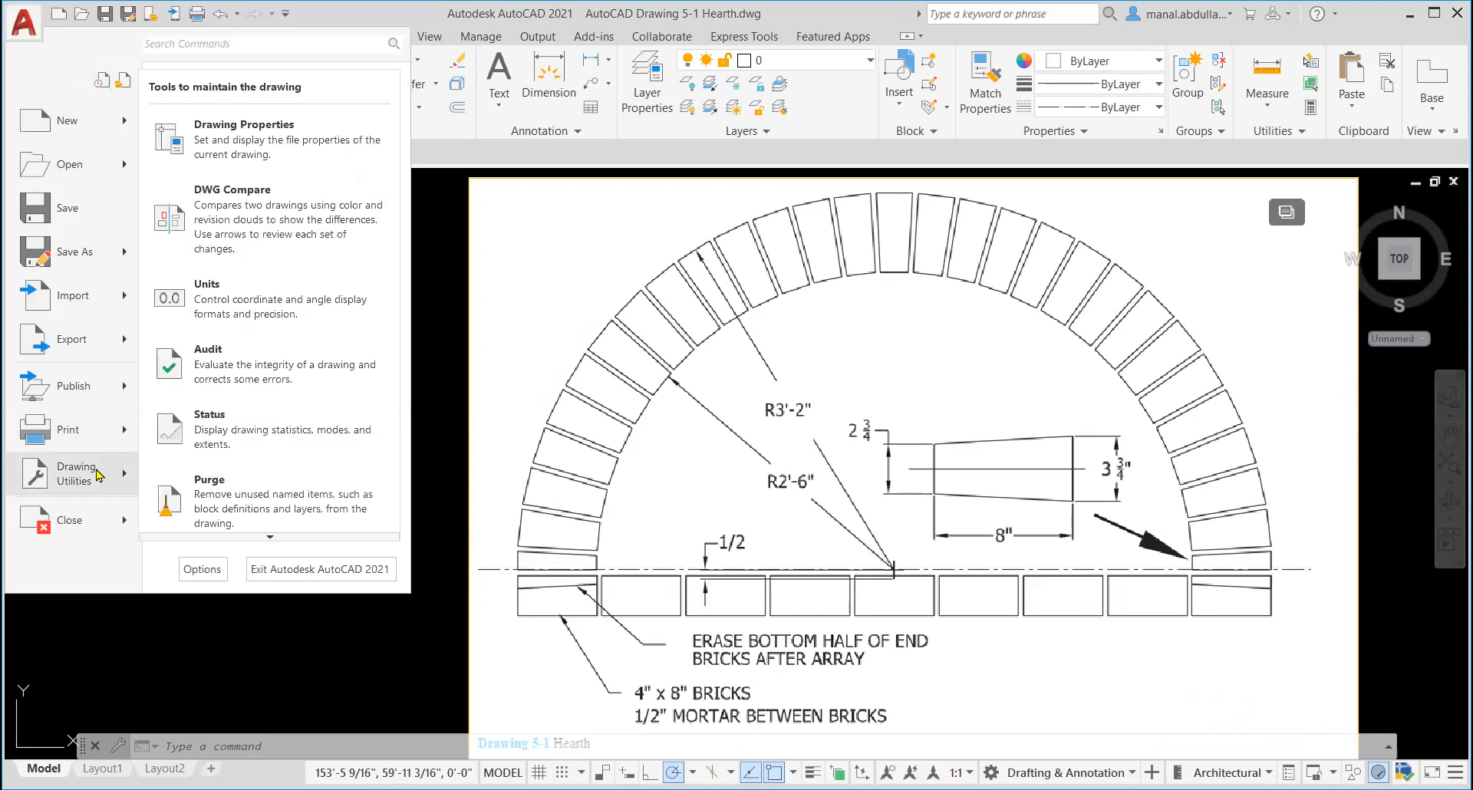
pyautogui.moveTo(223, 297)
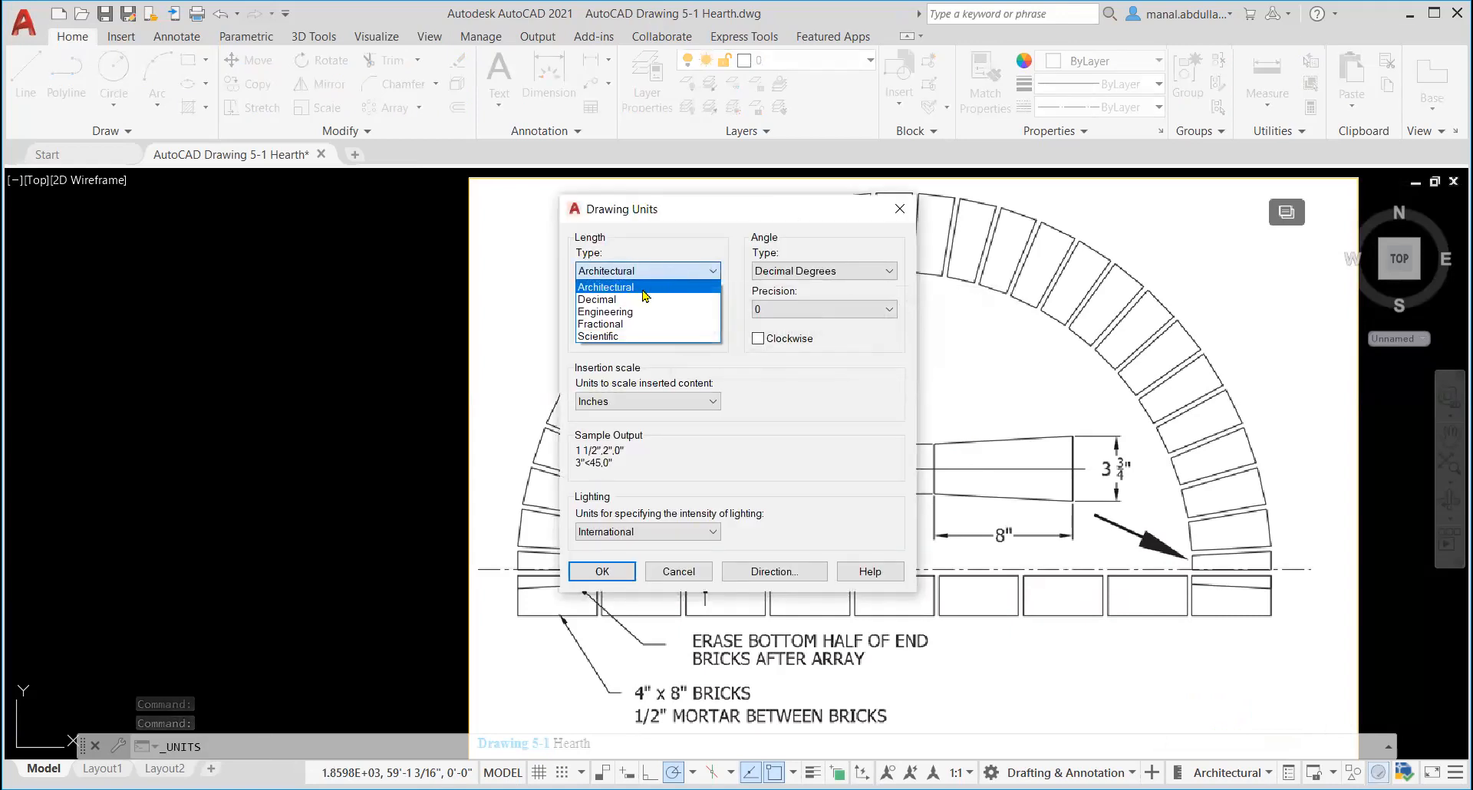
pyautogui.click(607, 287)
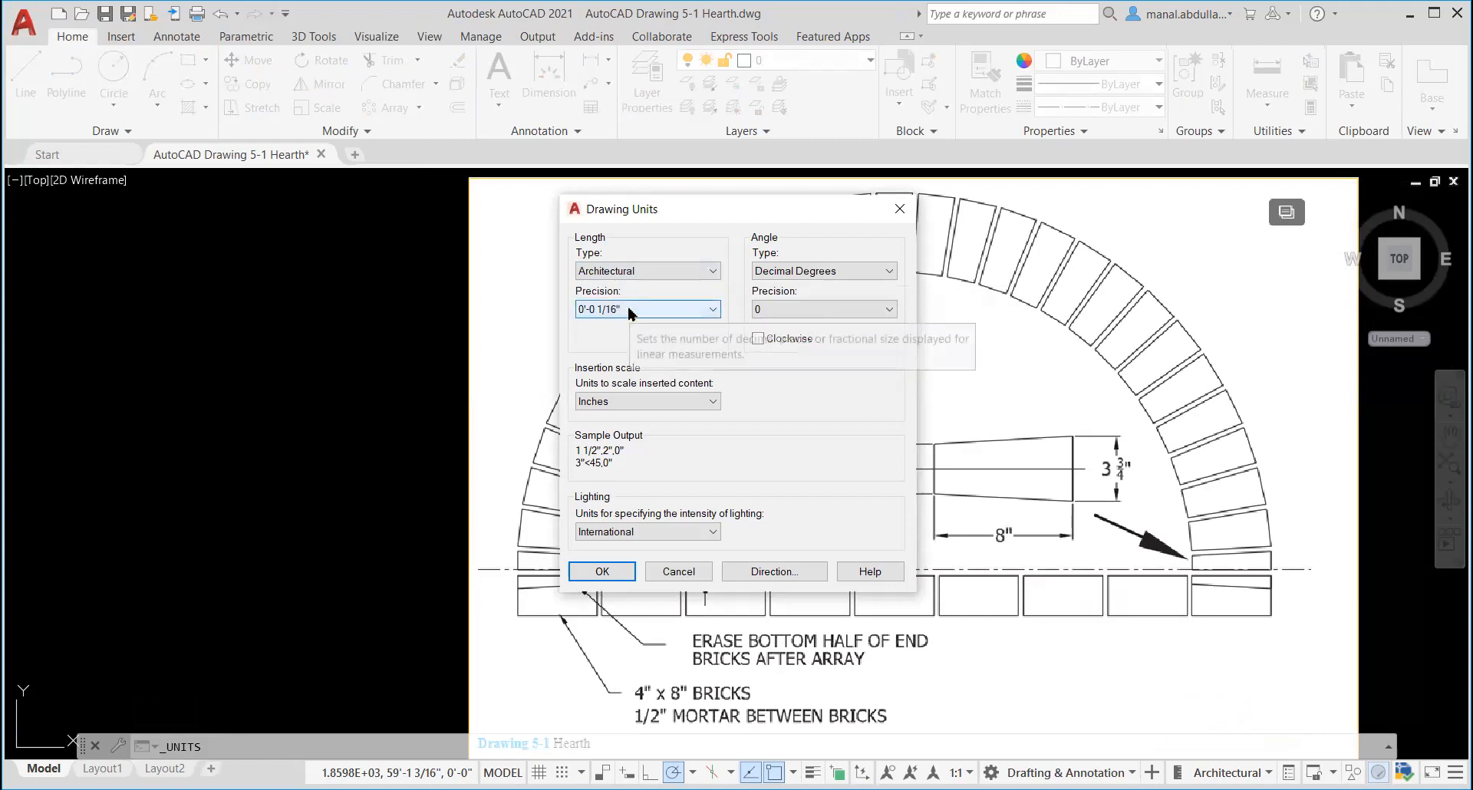
pyautogui.moveTo(646, 310)
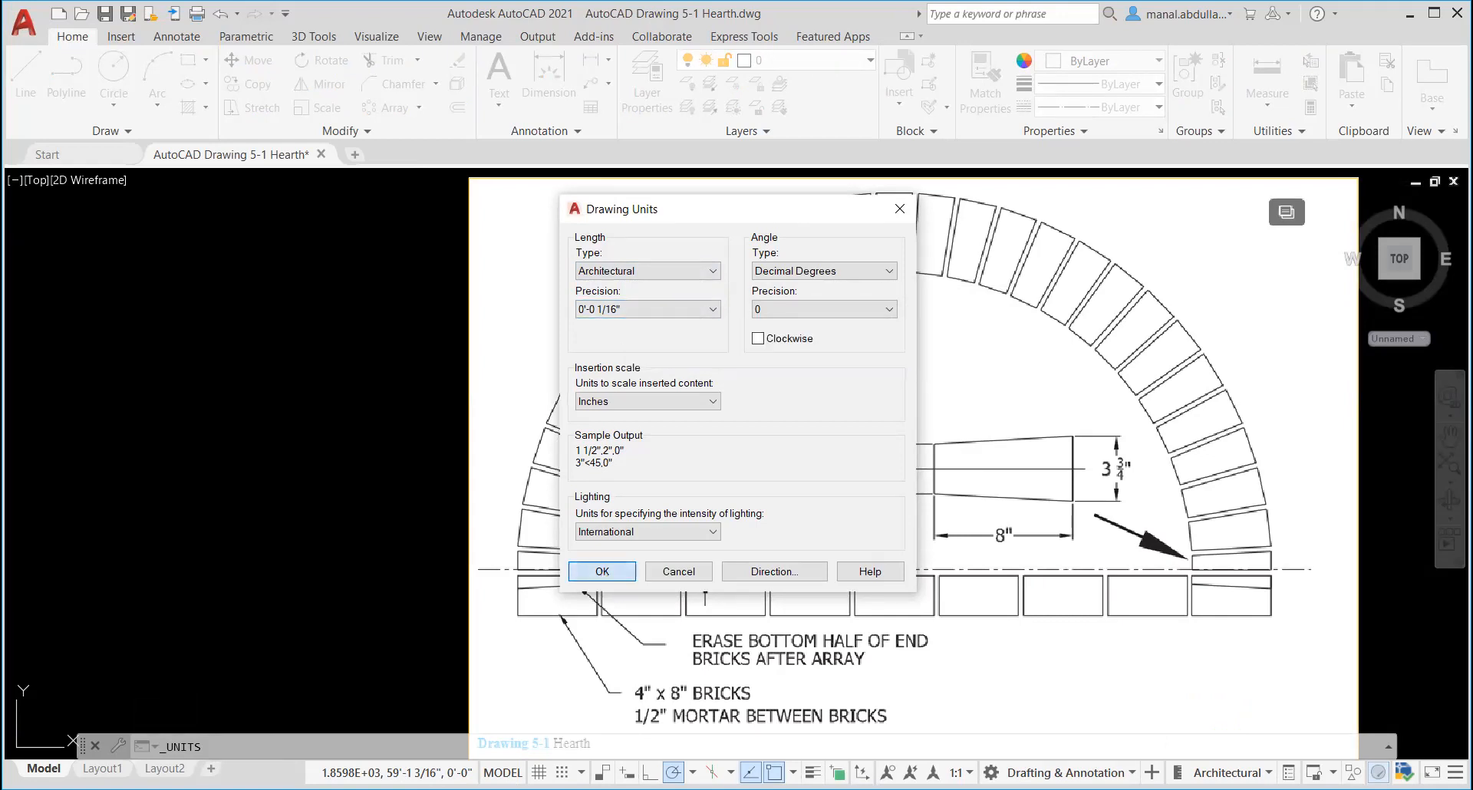
pyautogui.click(602, 571)
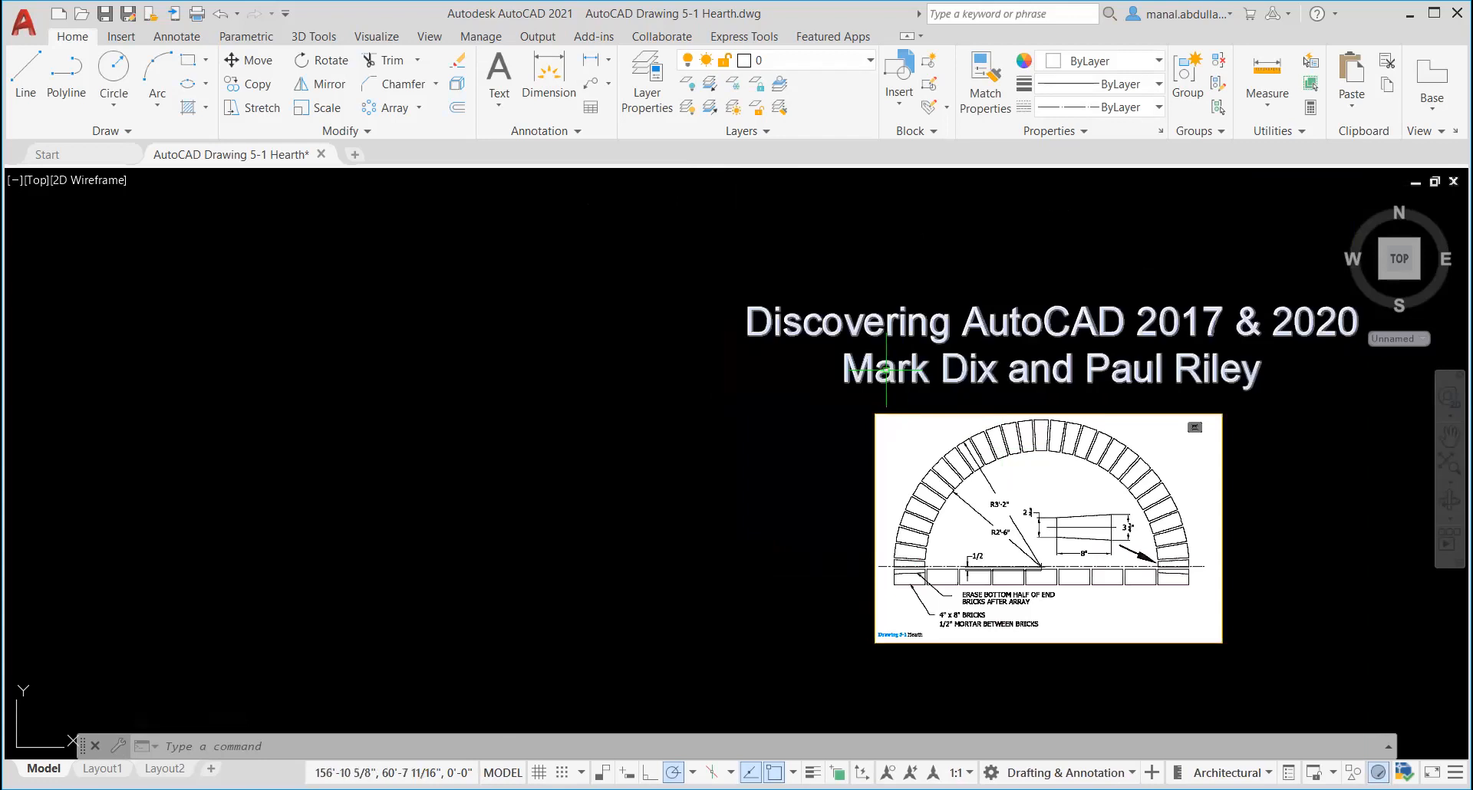
pyautogui.moveTo(986, 479)
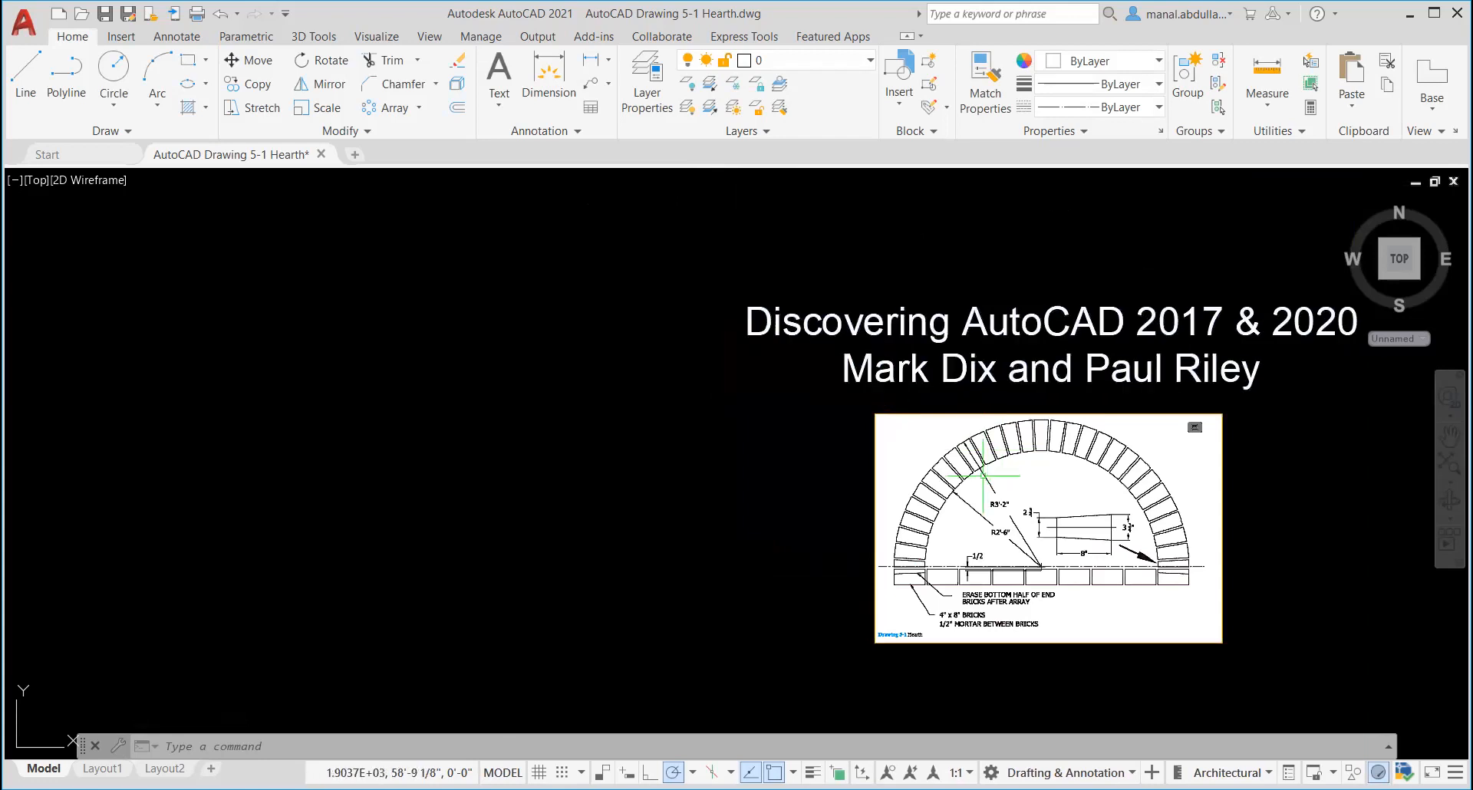
pyautogui.moveTo(816, 226)
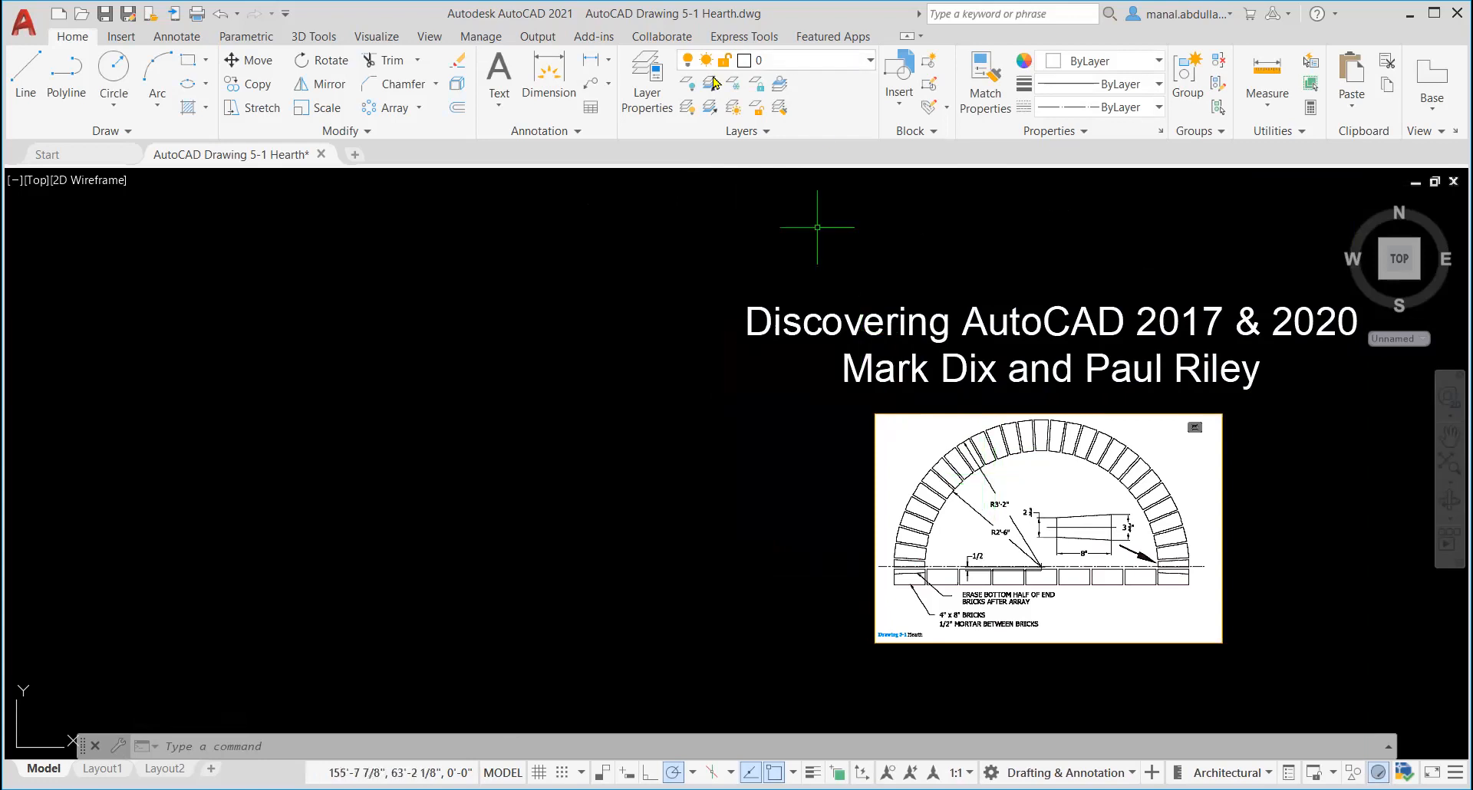
pyautogui.moveTo(645, 79)
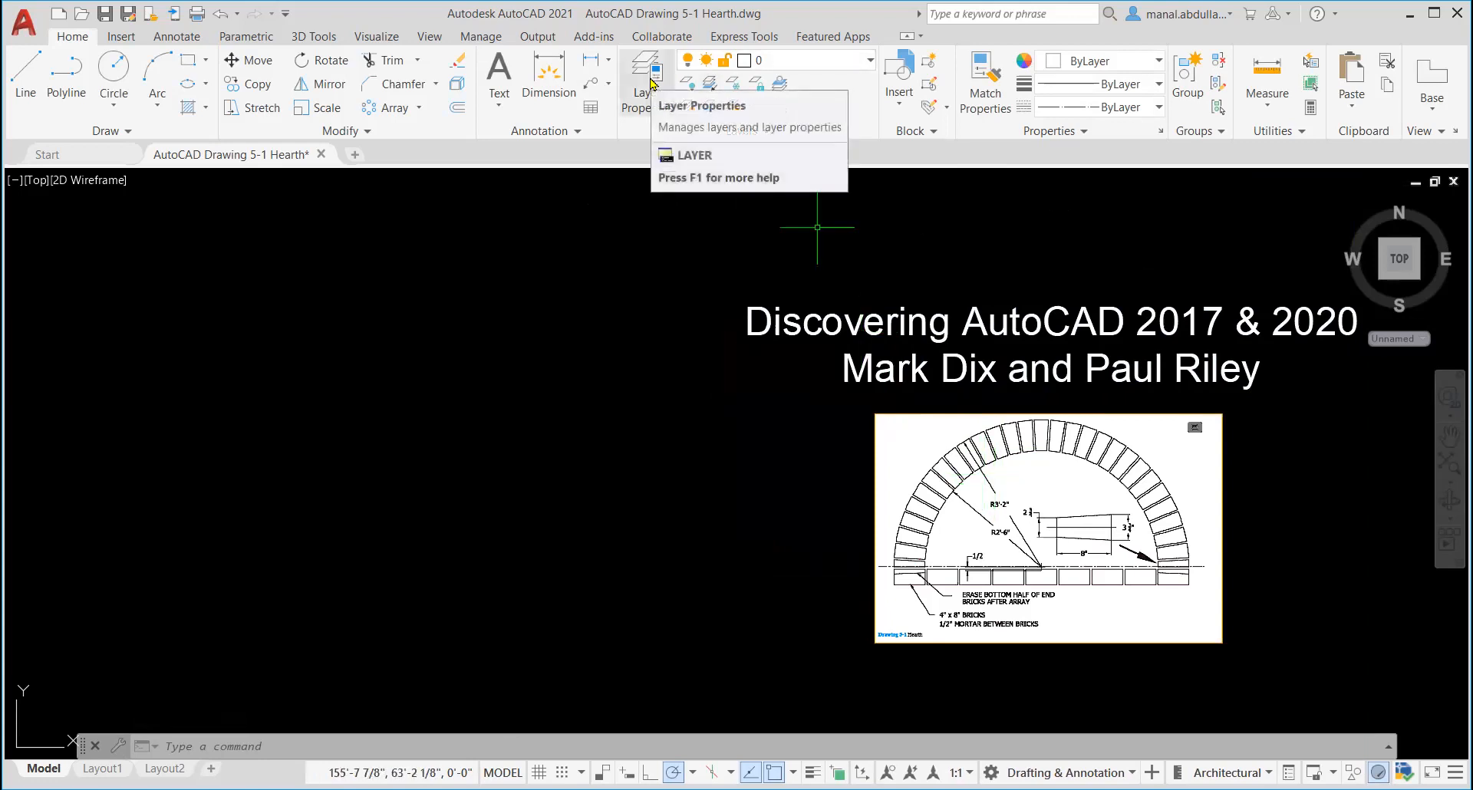
# Set Bricks as the current layer in the Layer Properties Manager, then close it.
pyautogui.click(646, 75)
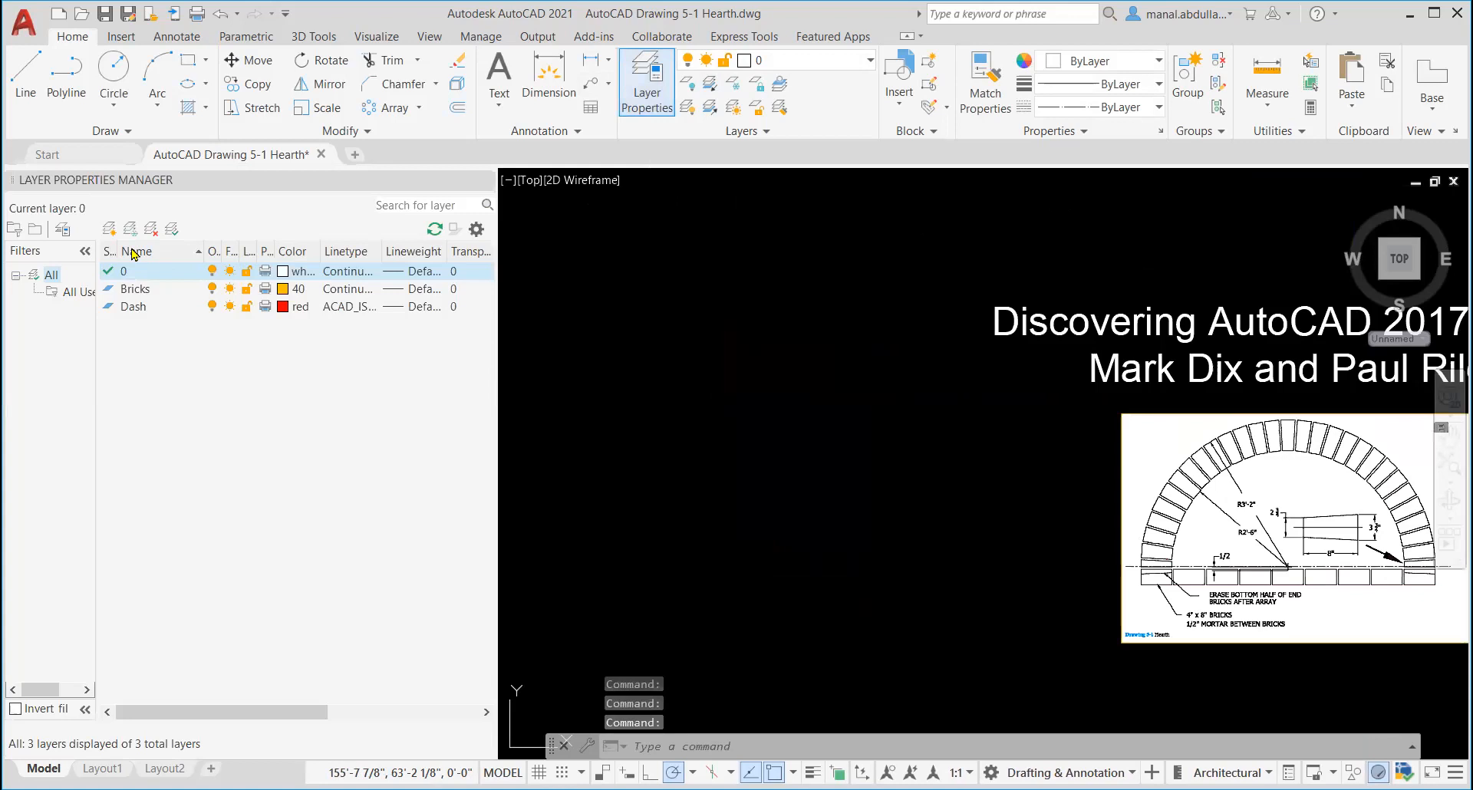
pyautogui.moveTo(108, 228)
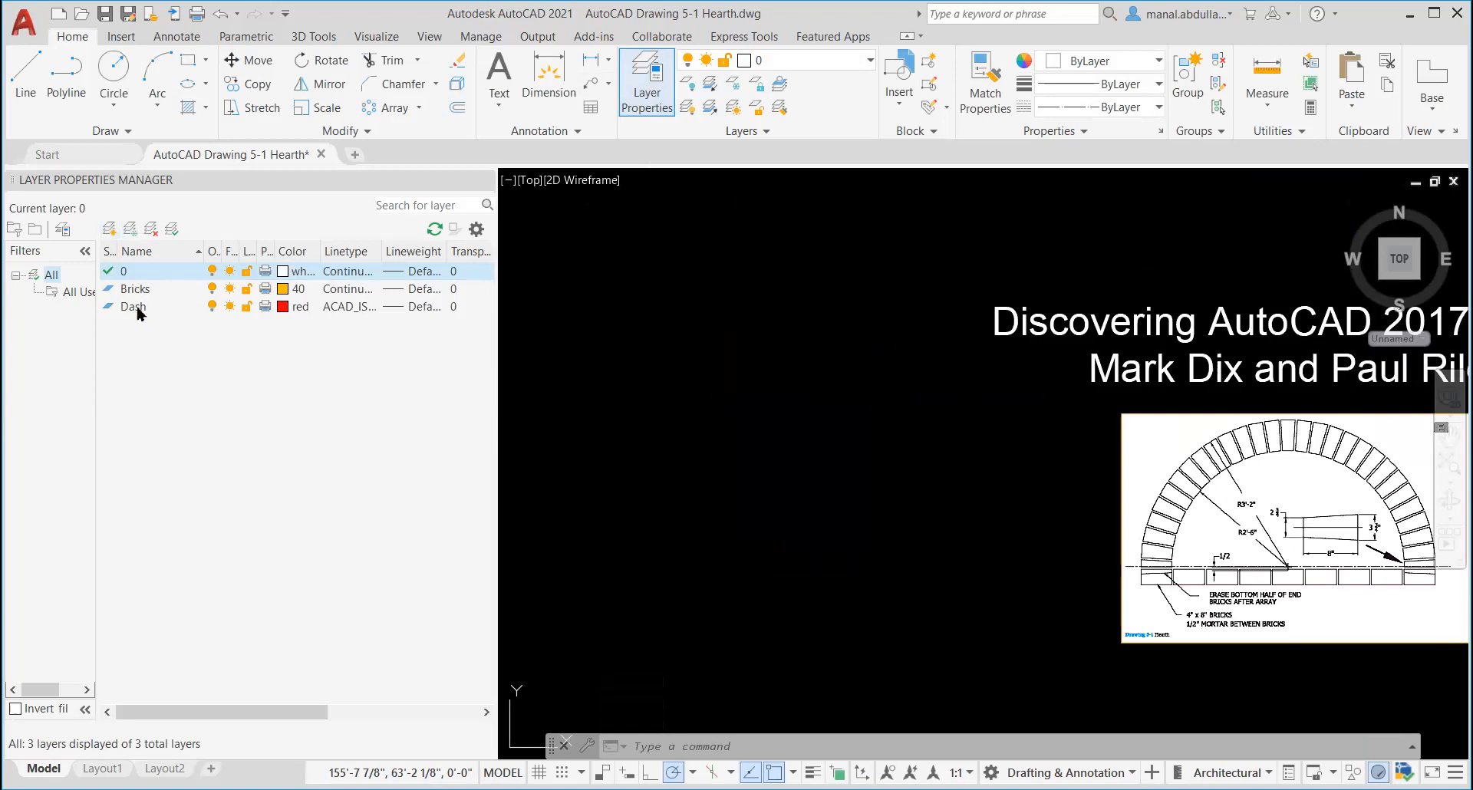
pyautogui.moveTo(147, 300)
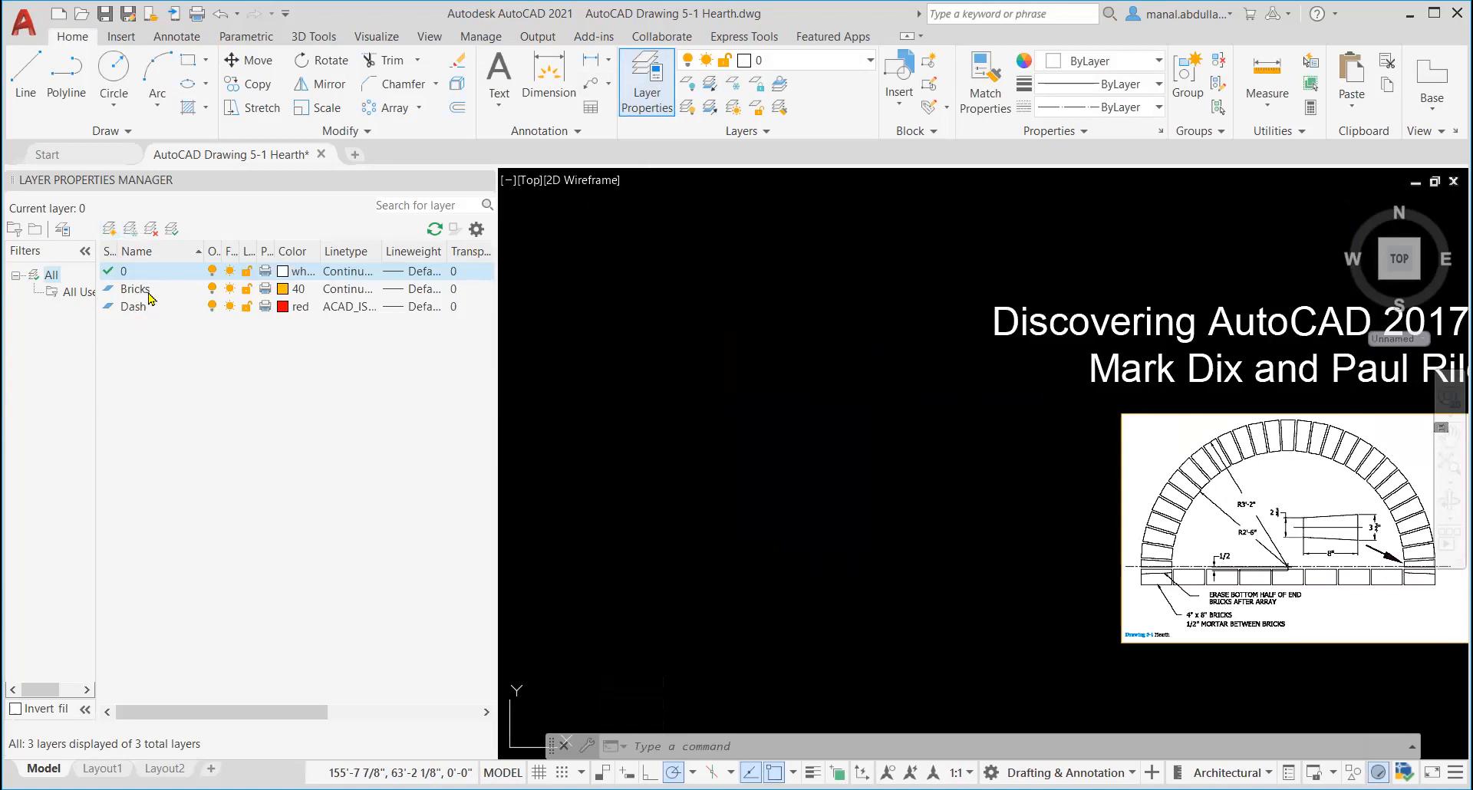
pyautogui.moveTo(141, 317)
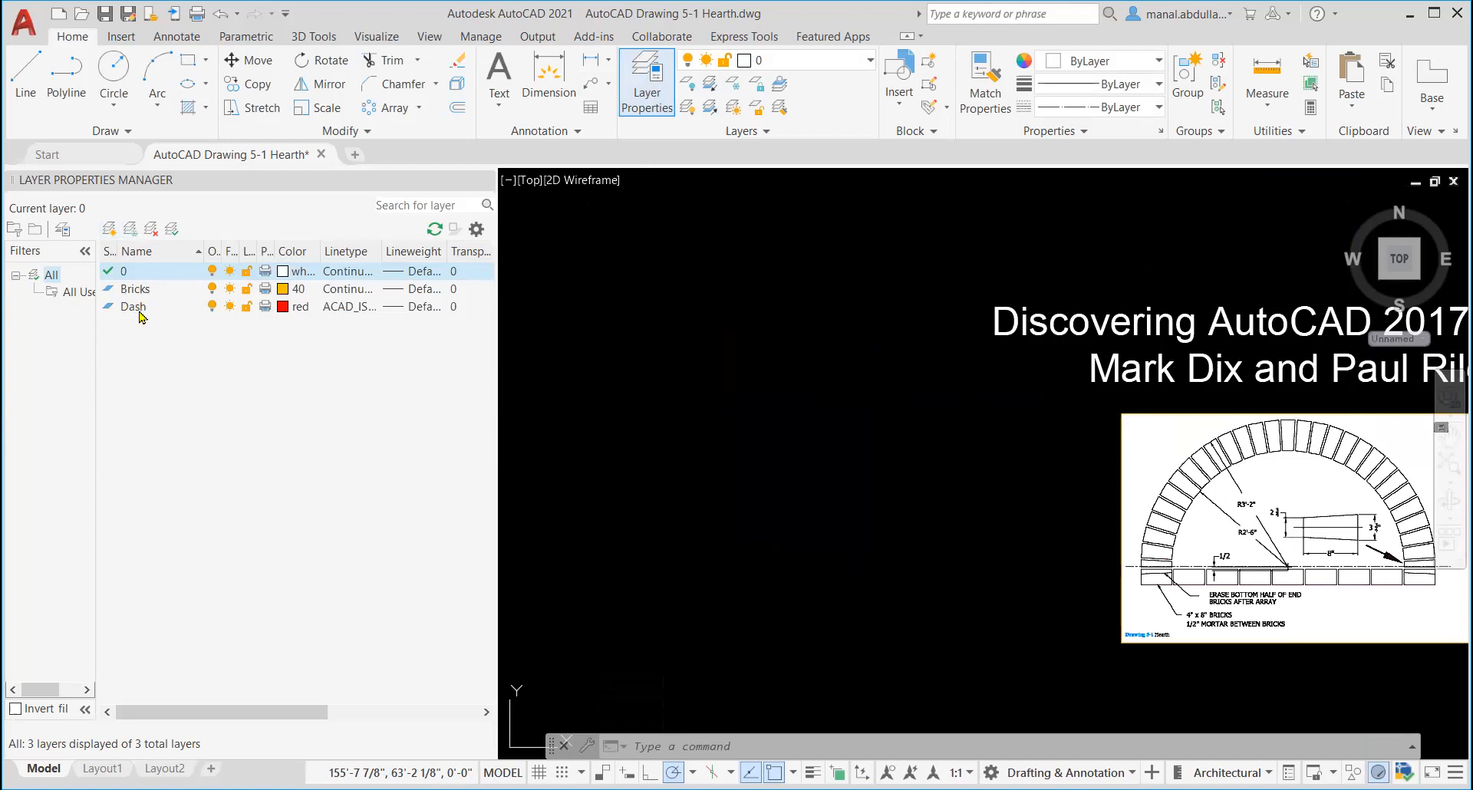
pyautogui.moveTo(1089, 555)
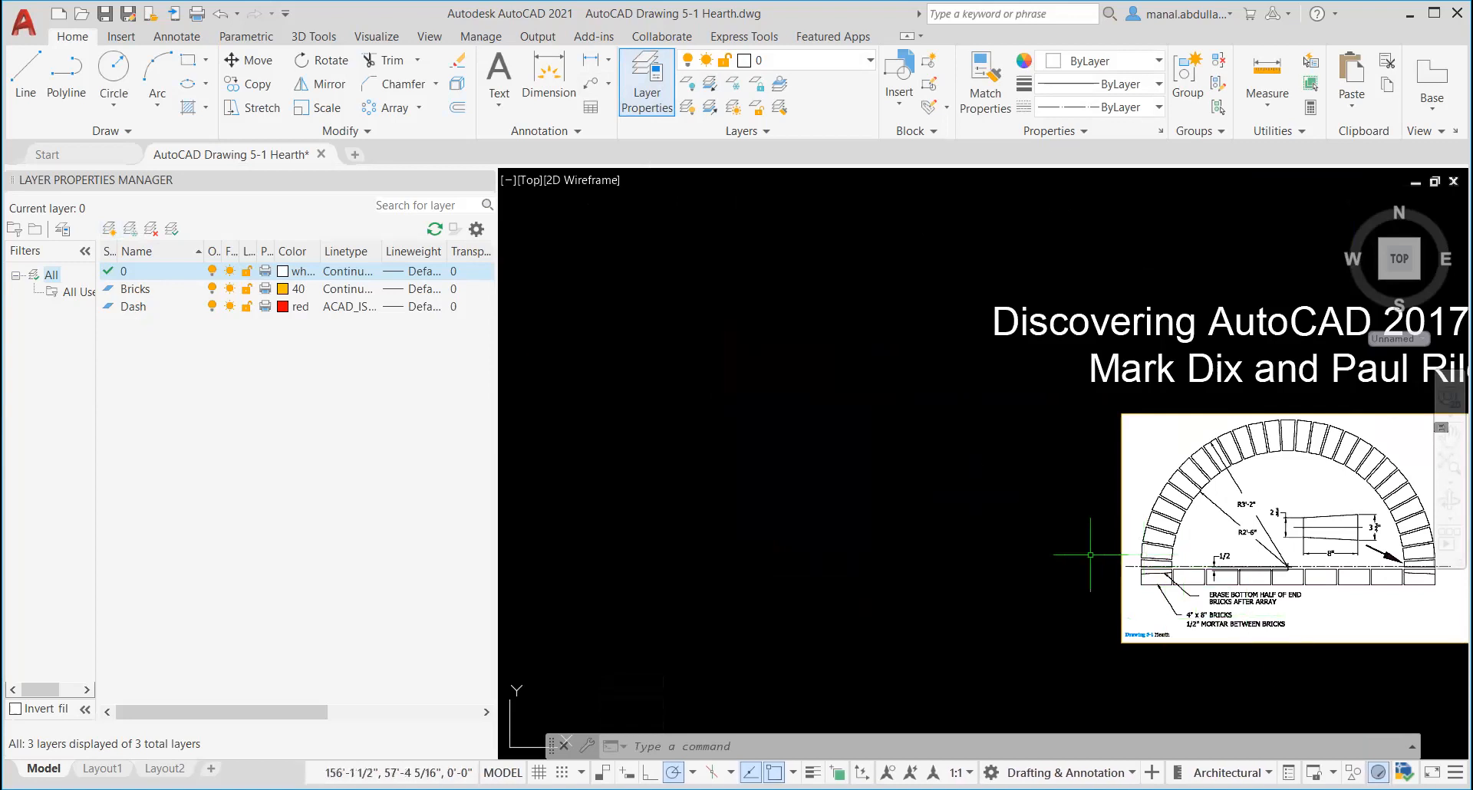
pyautogui.moveTo(1109, 564)
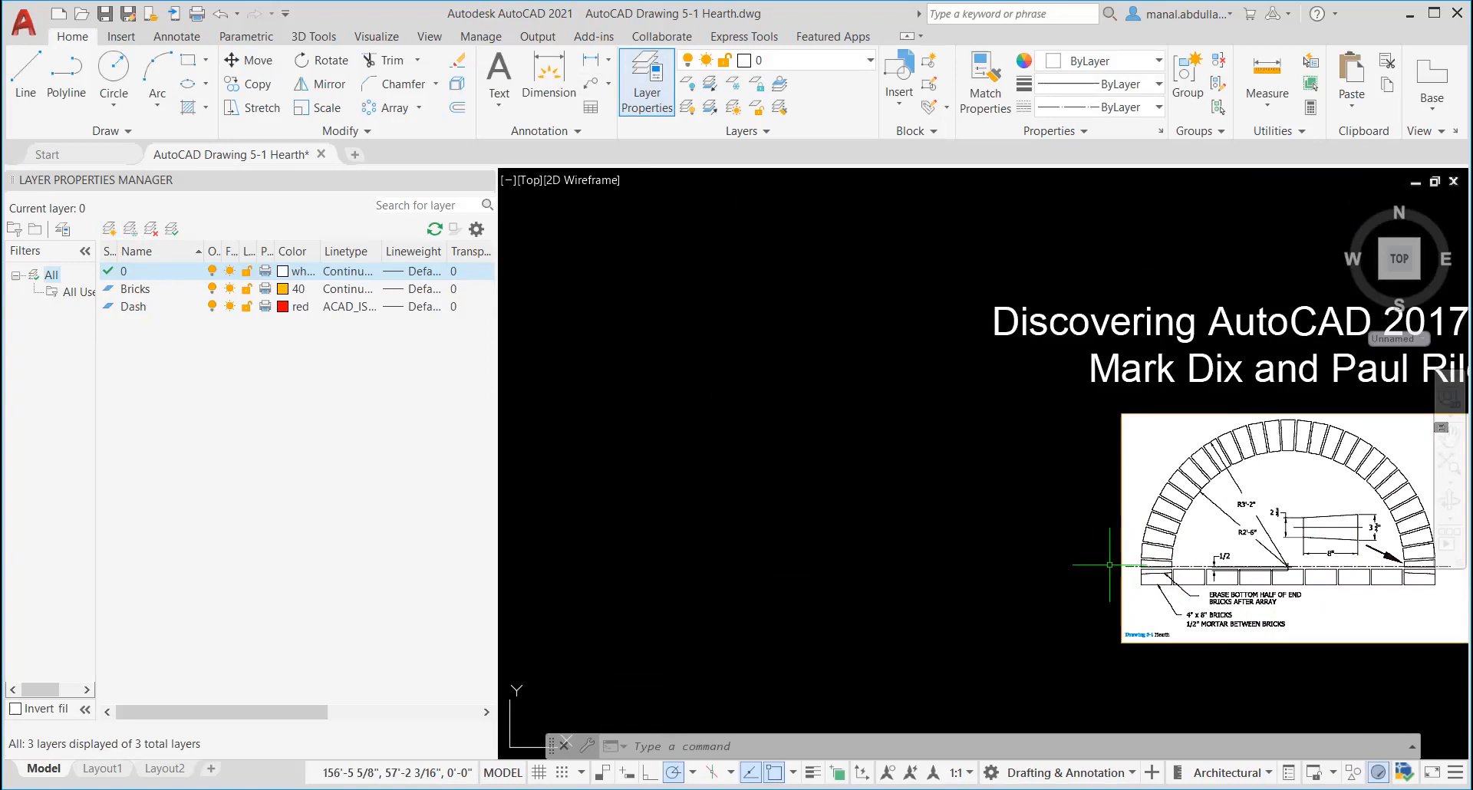
pyautogui.moveTo(879, 544)
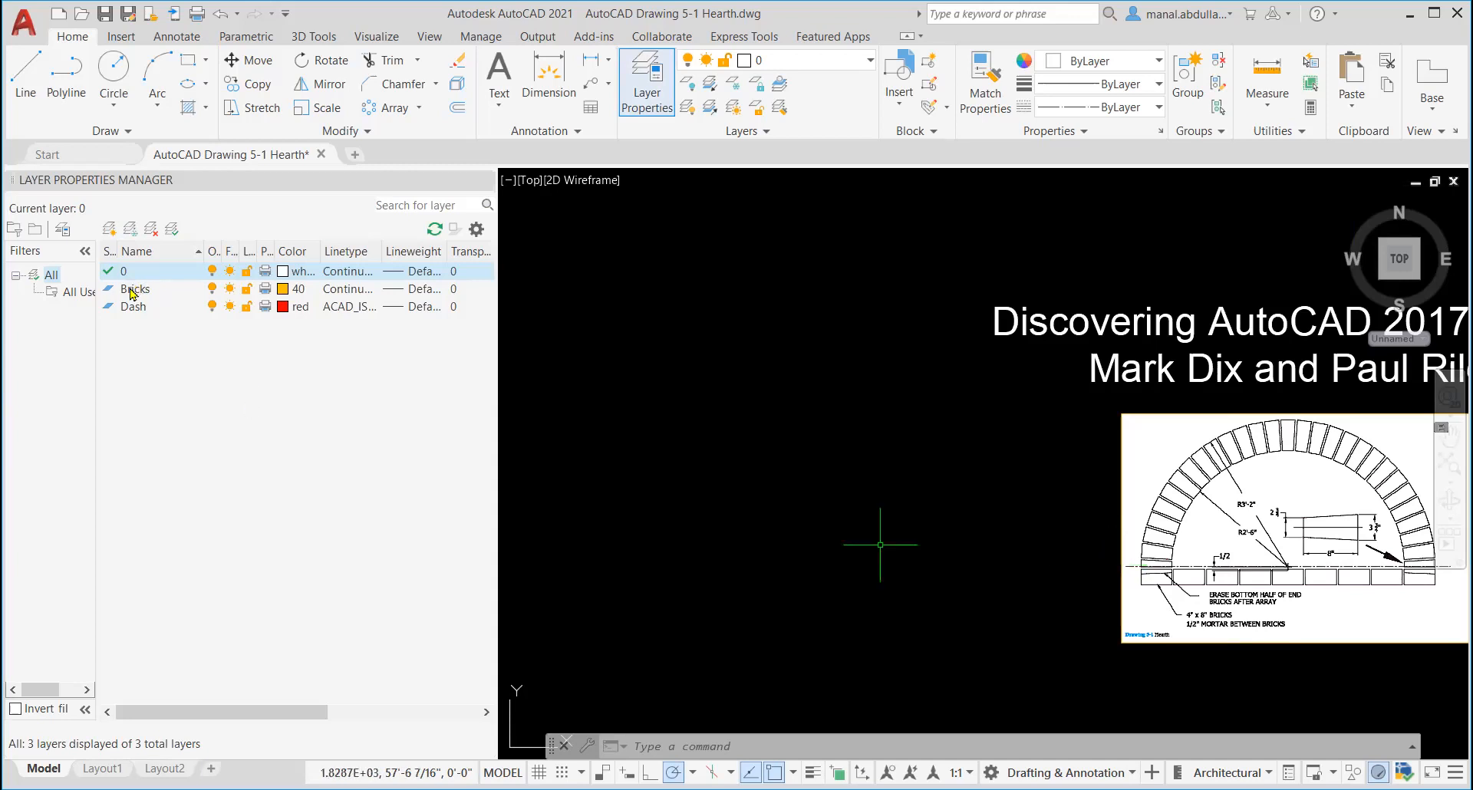
pyautogui.click(135, 288)
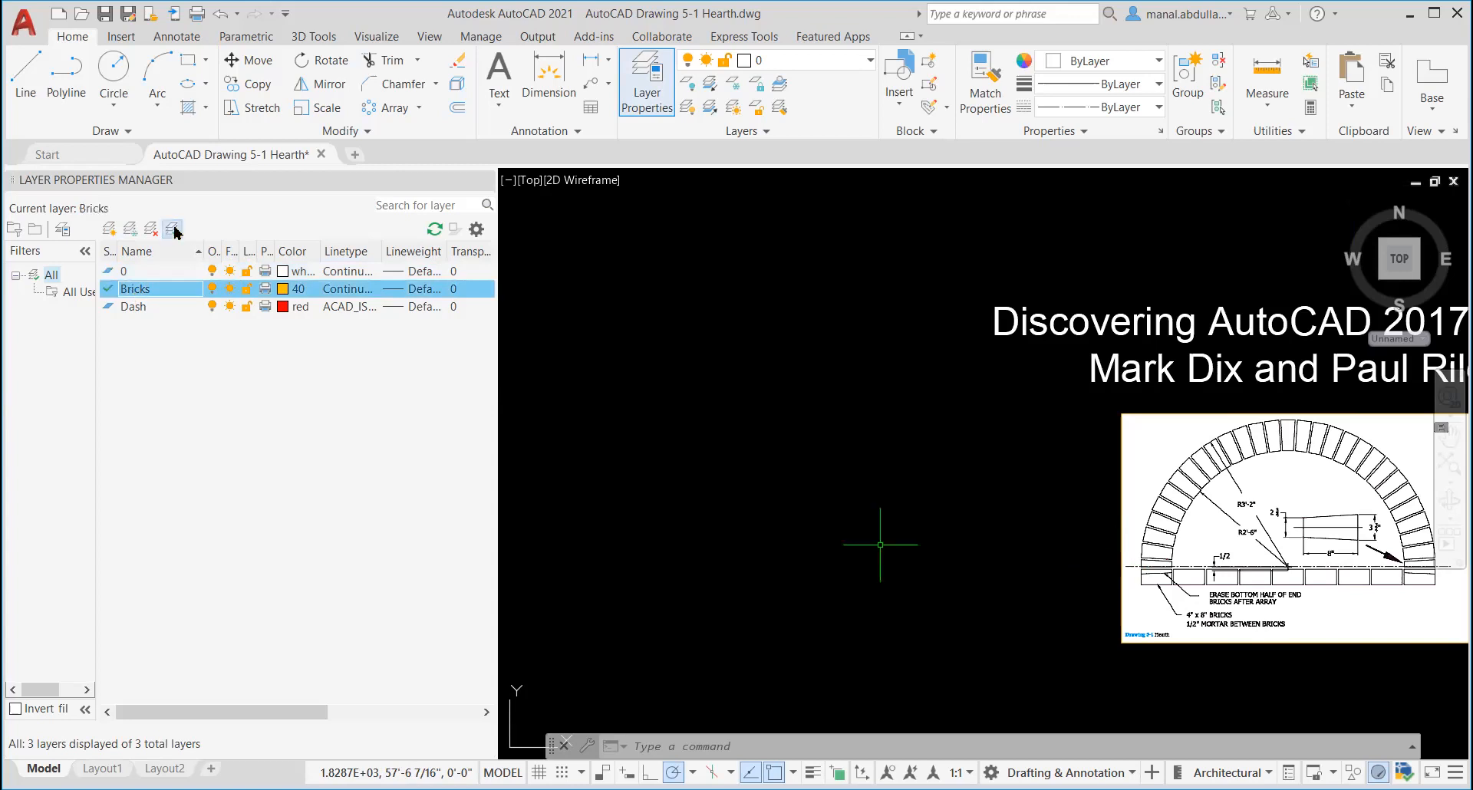
pyautogui.click(172, 229)
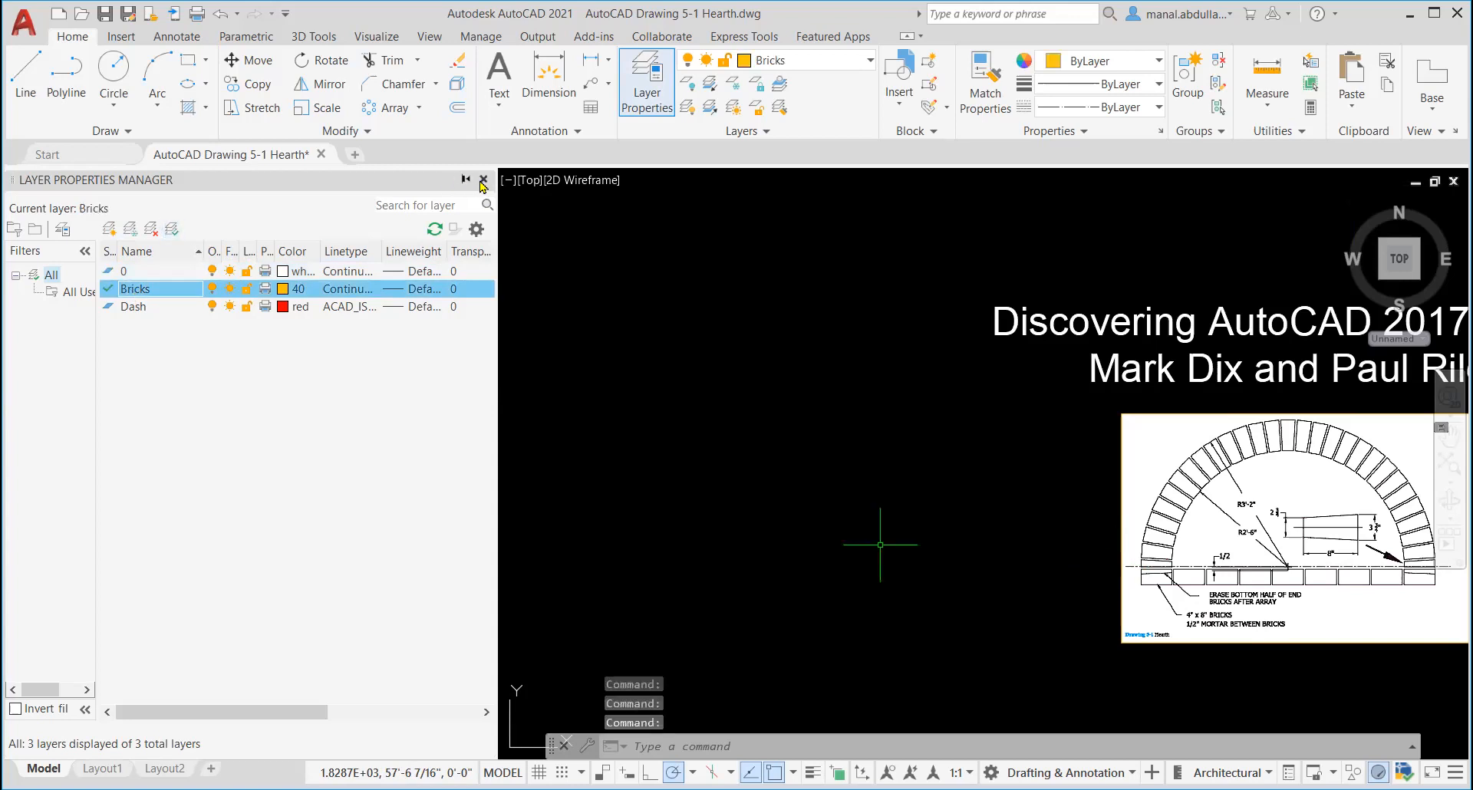
pyautogui.click(484, 179)
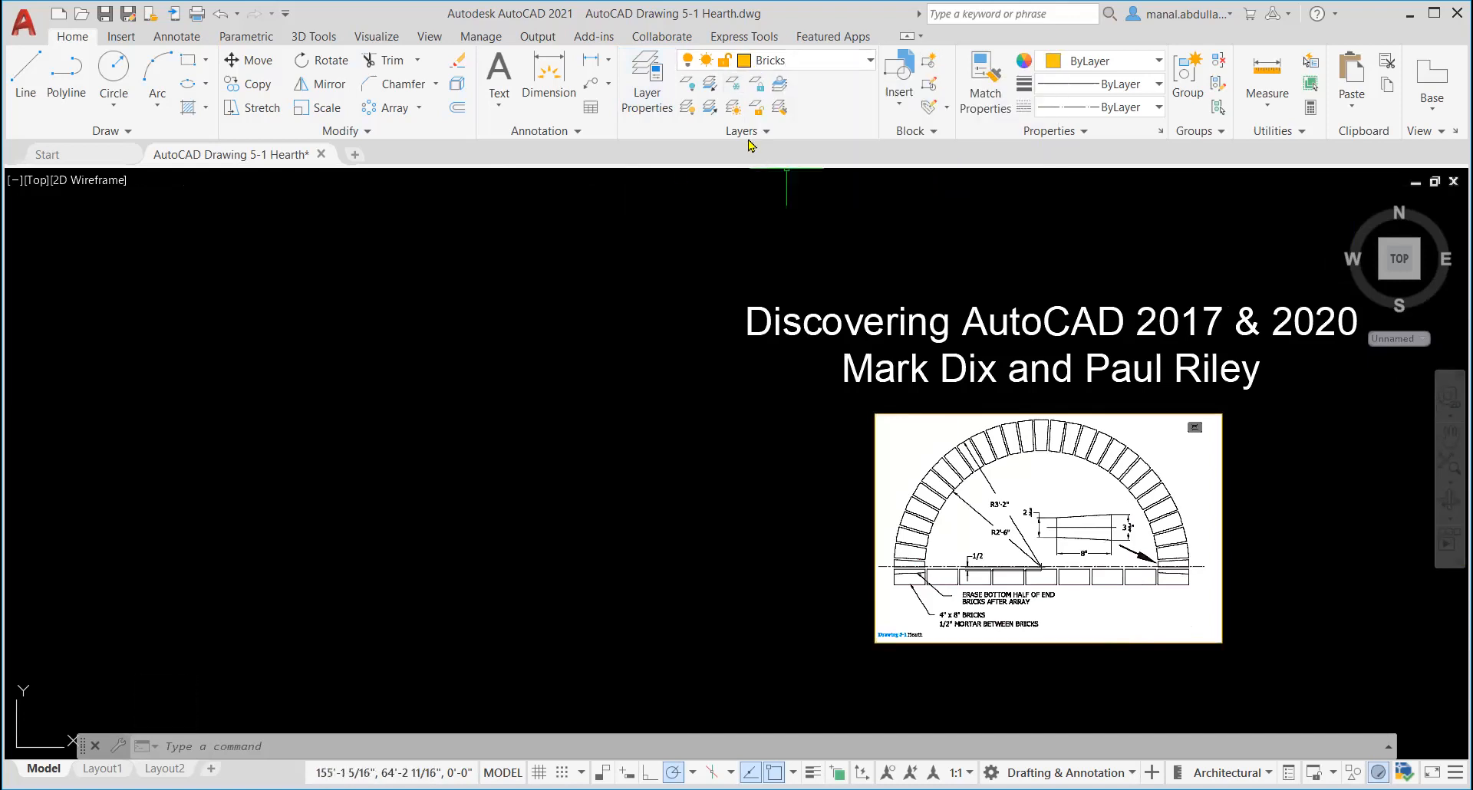
pyautogui.moveTo(689, 142)
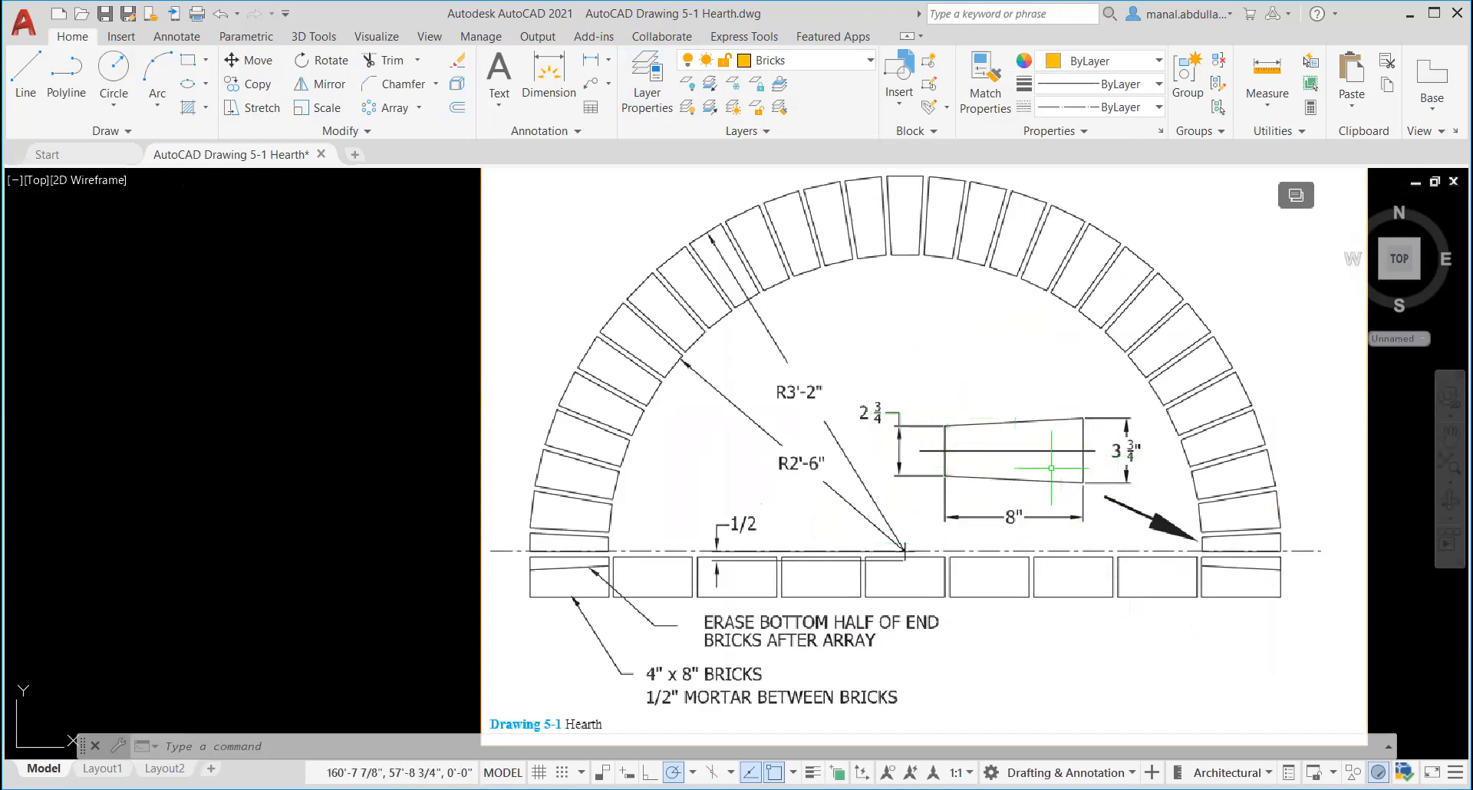
pyautogui.moveTo(1104, 427)
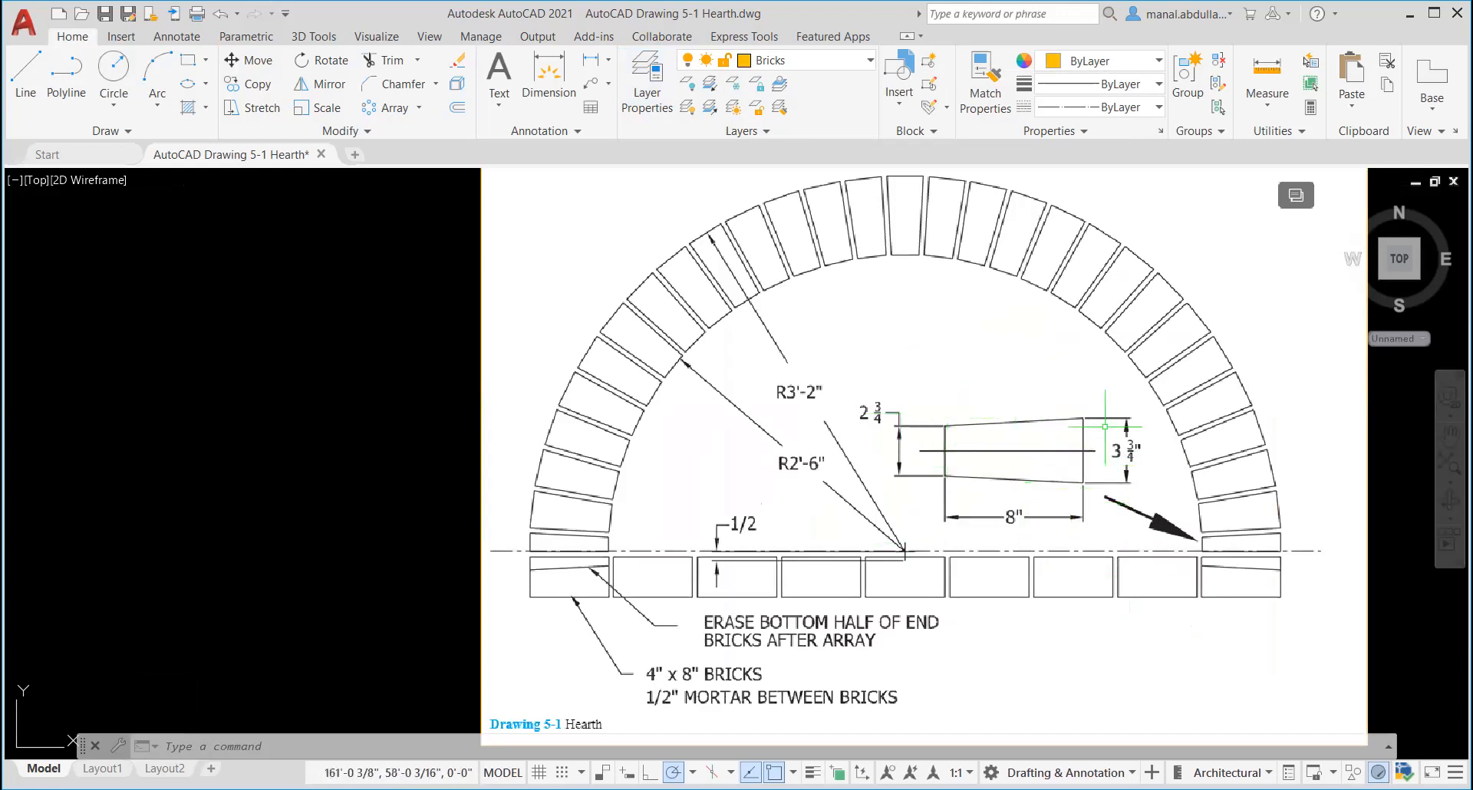
pyautogui.scroll(-3)
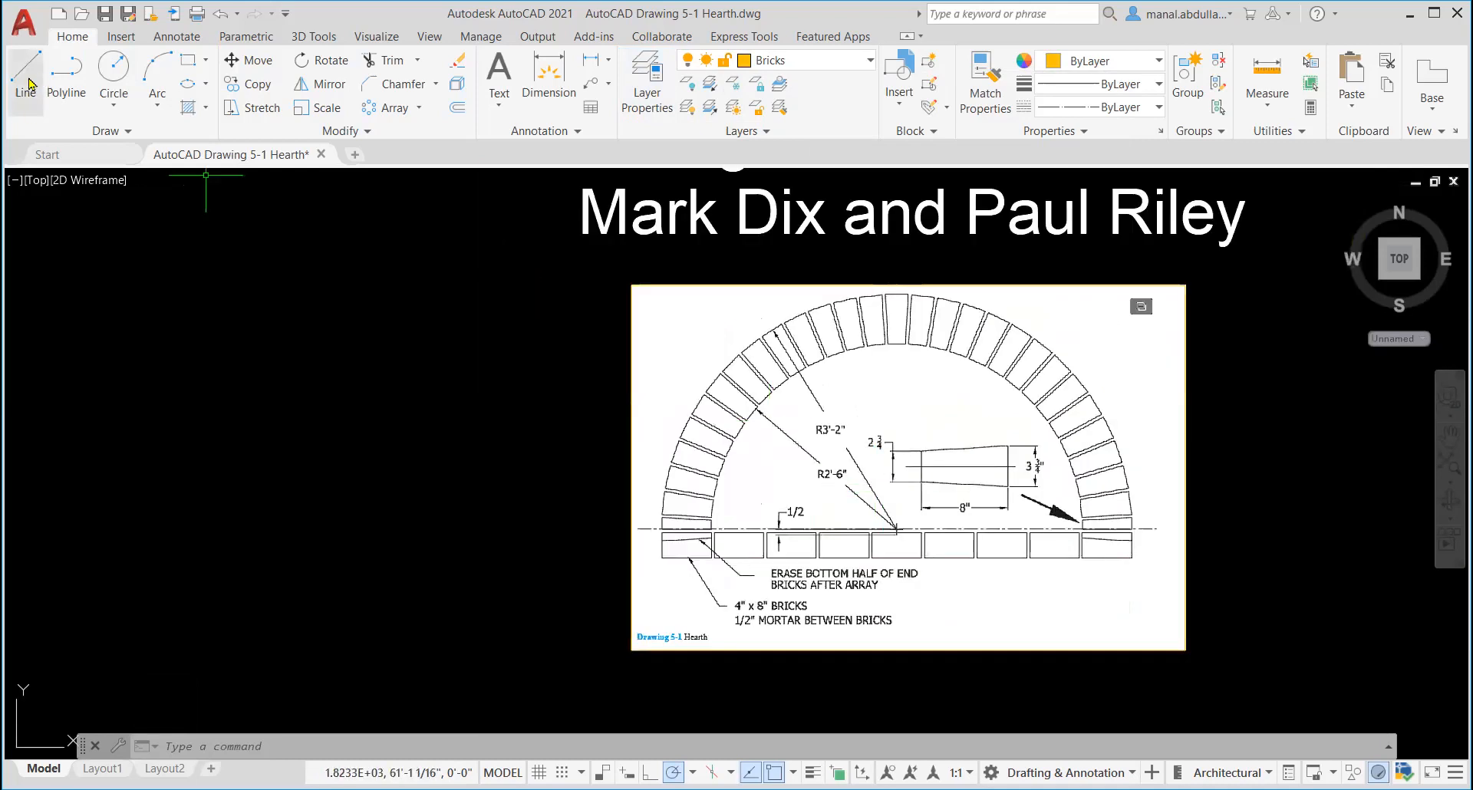
pyautogui.moveTo(545, 728)
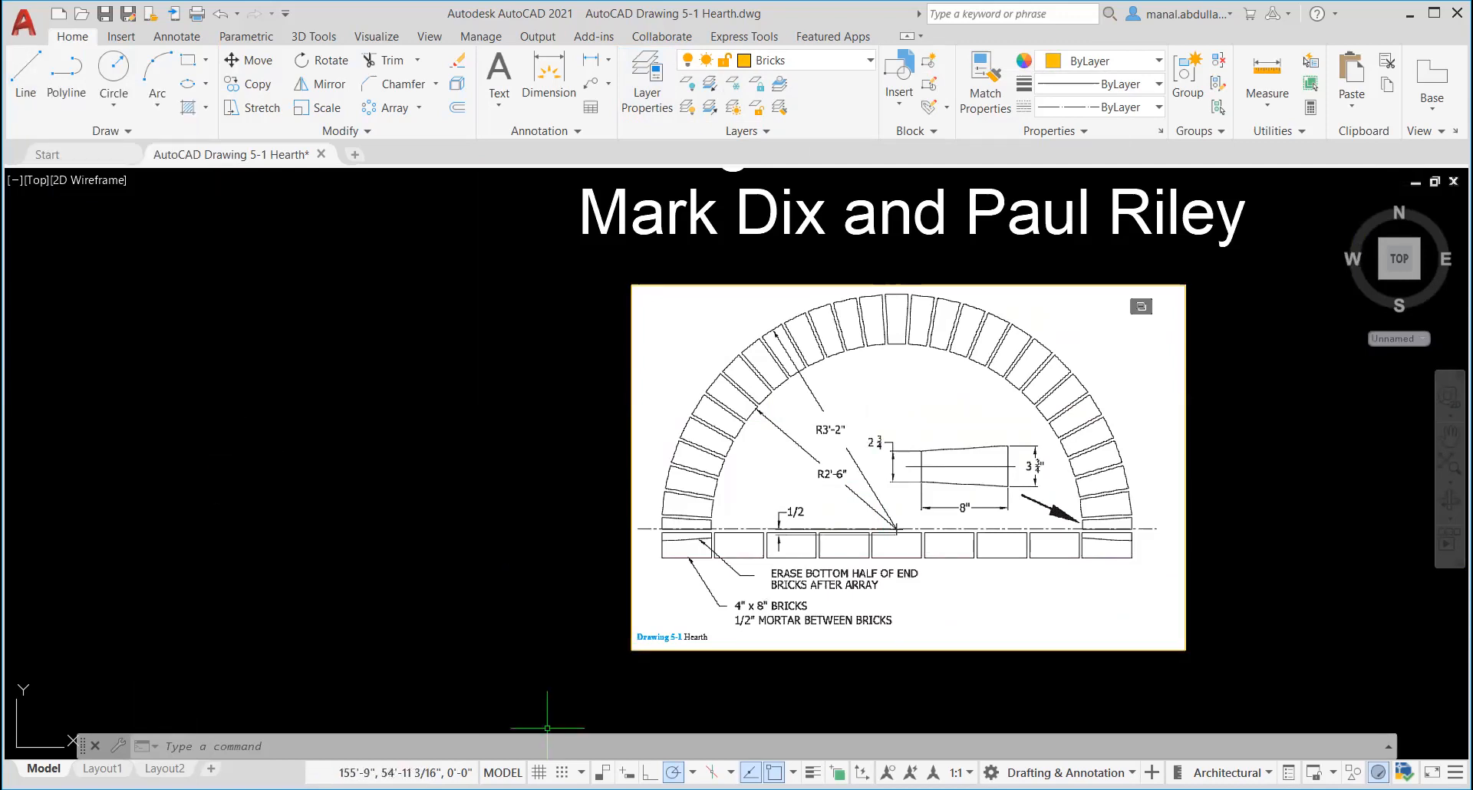
pyautogui.moveTo(773, 771)
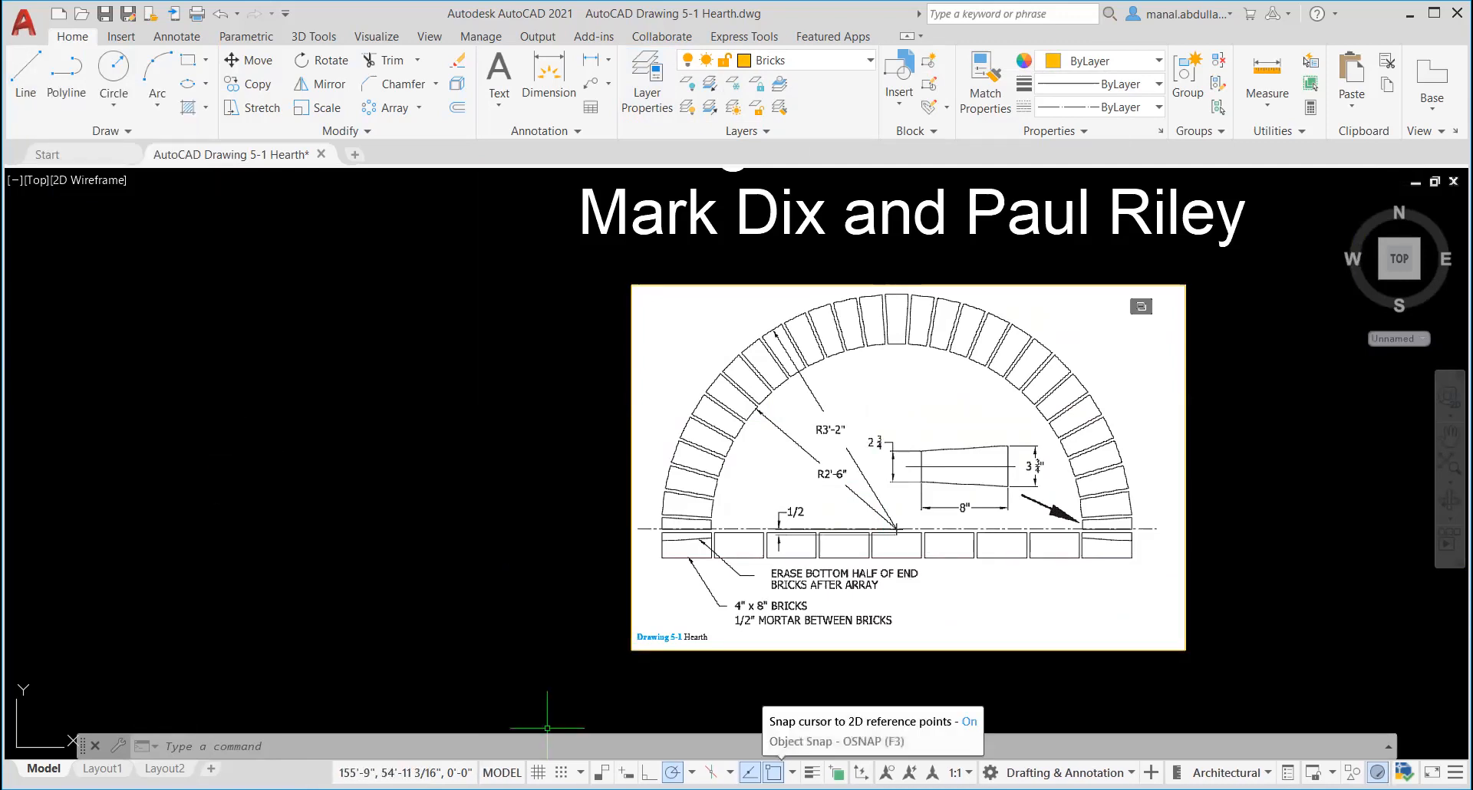
pyautogui.moveTo(774, 772)
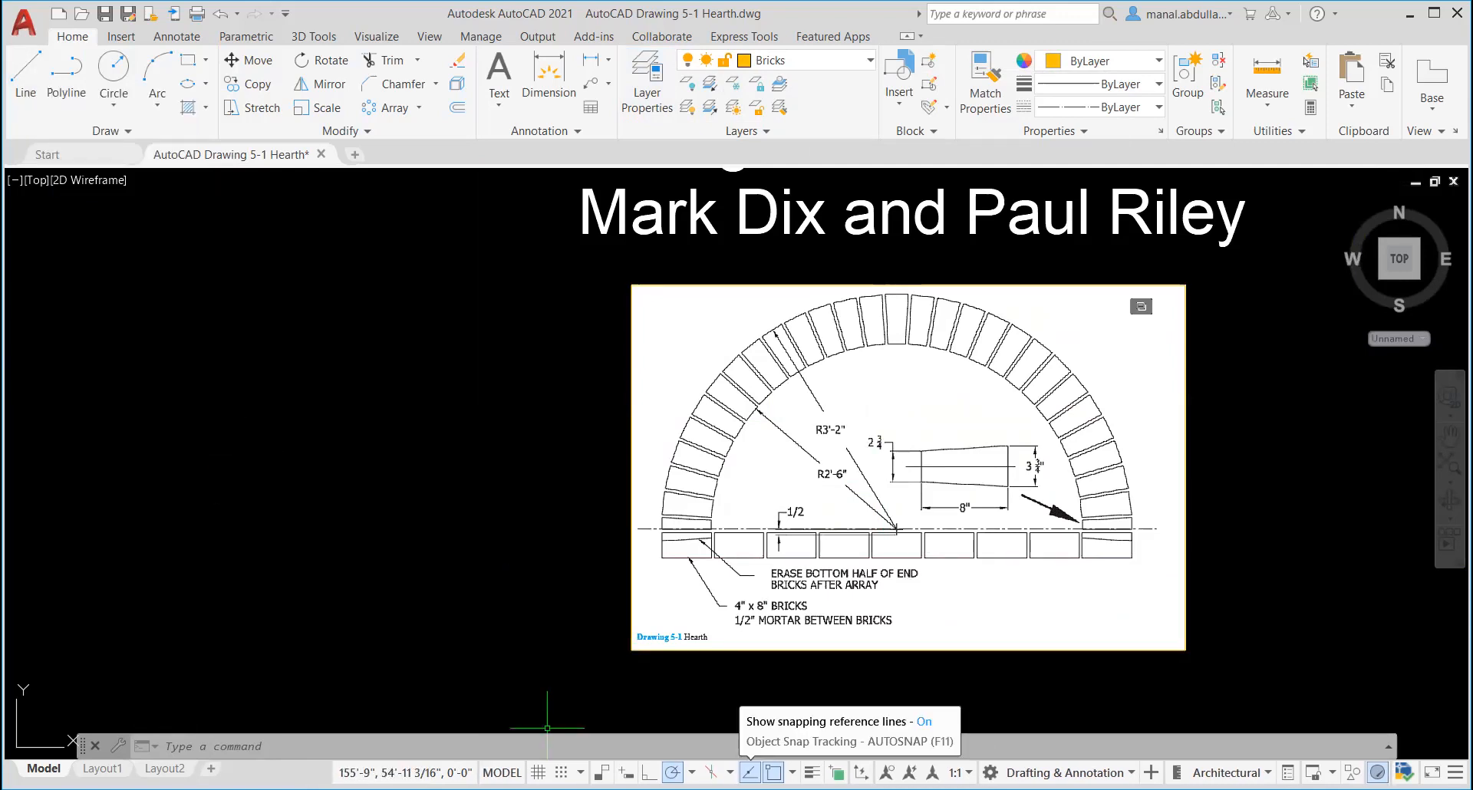
pyautogui.moveTo(670, 771)
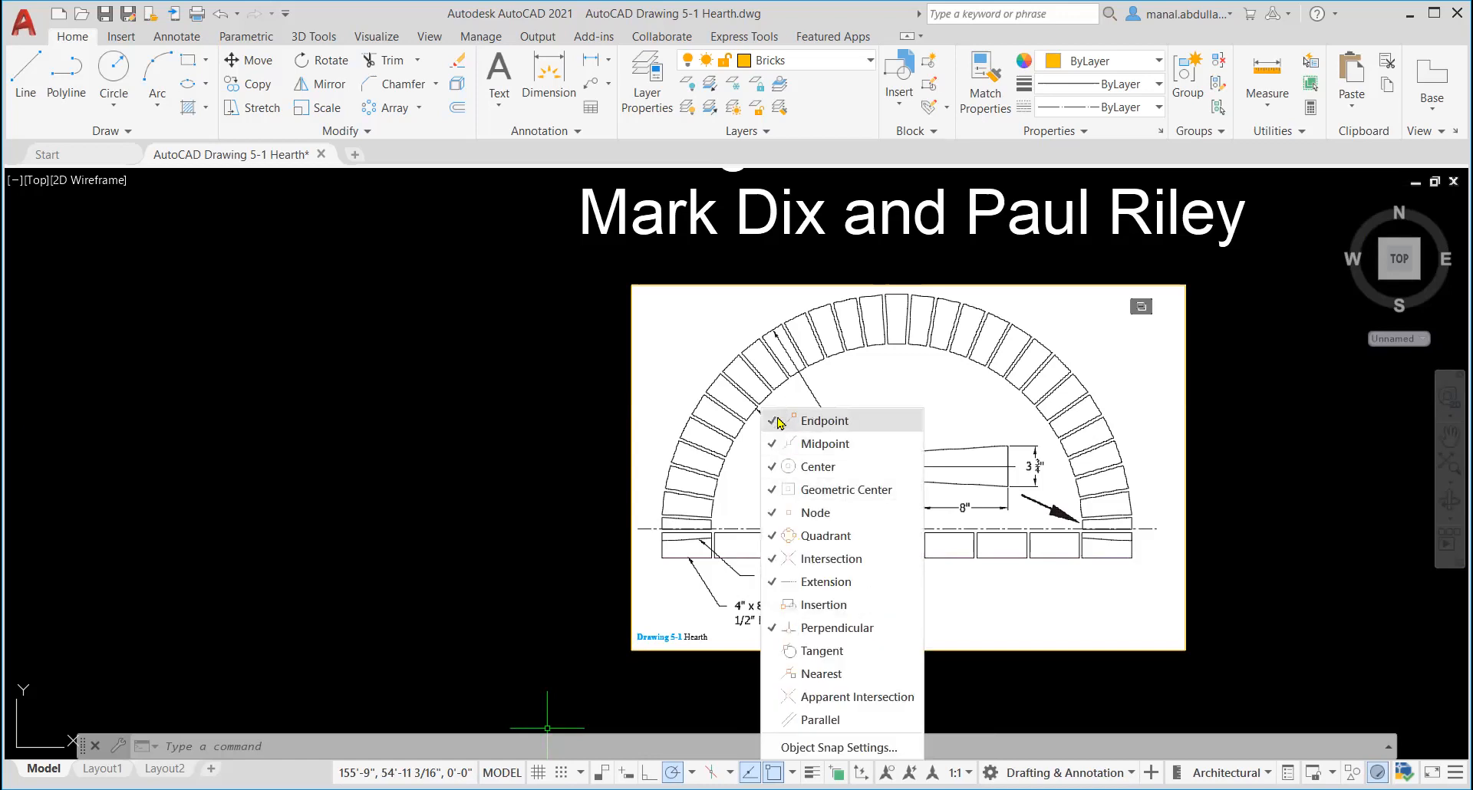
pyautogui.moveTo(817, 465)
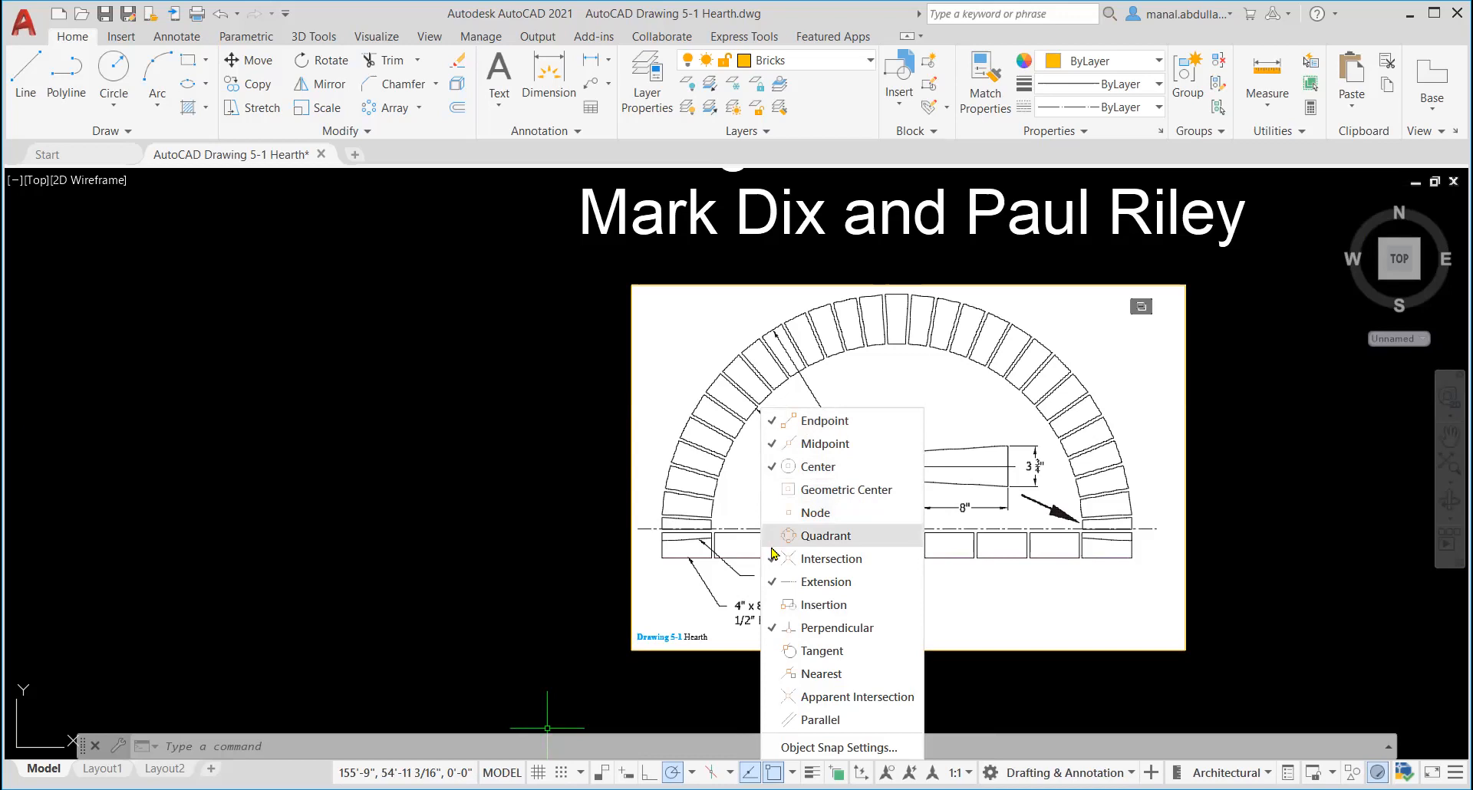
pyautogui.moveTo(778, 611)
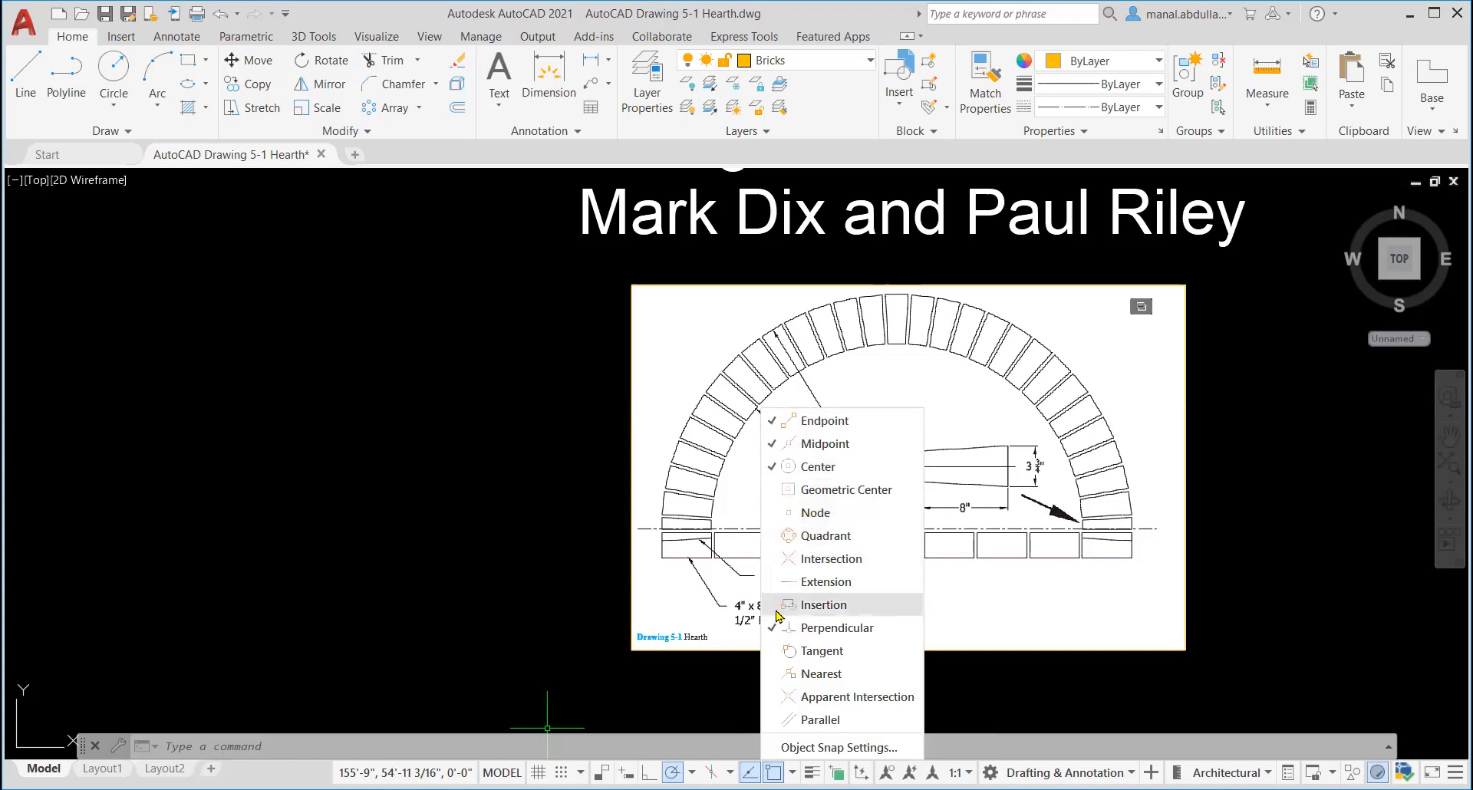
pyautogui.moveTo(776, 514)
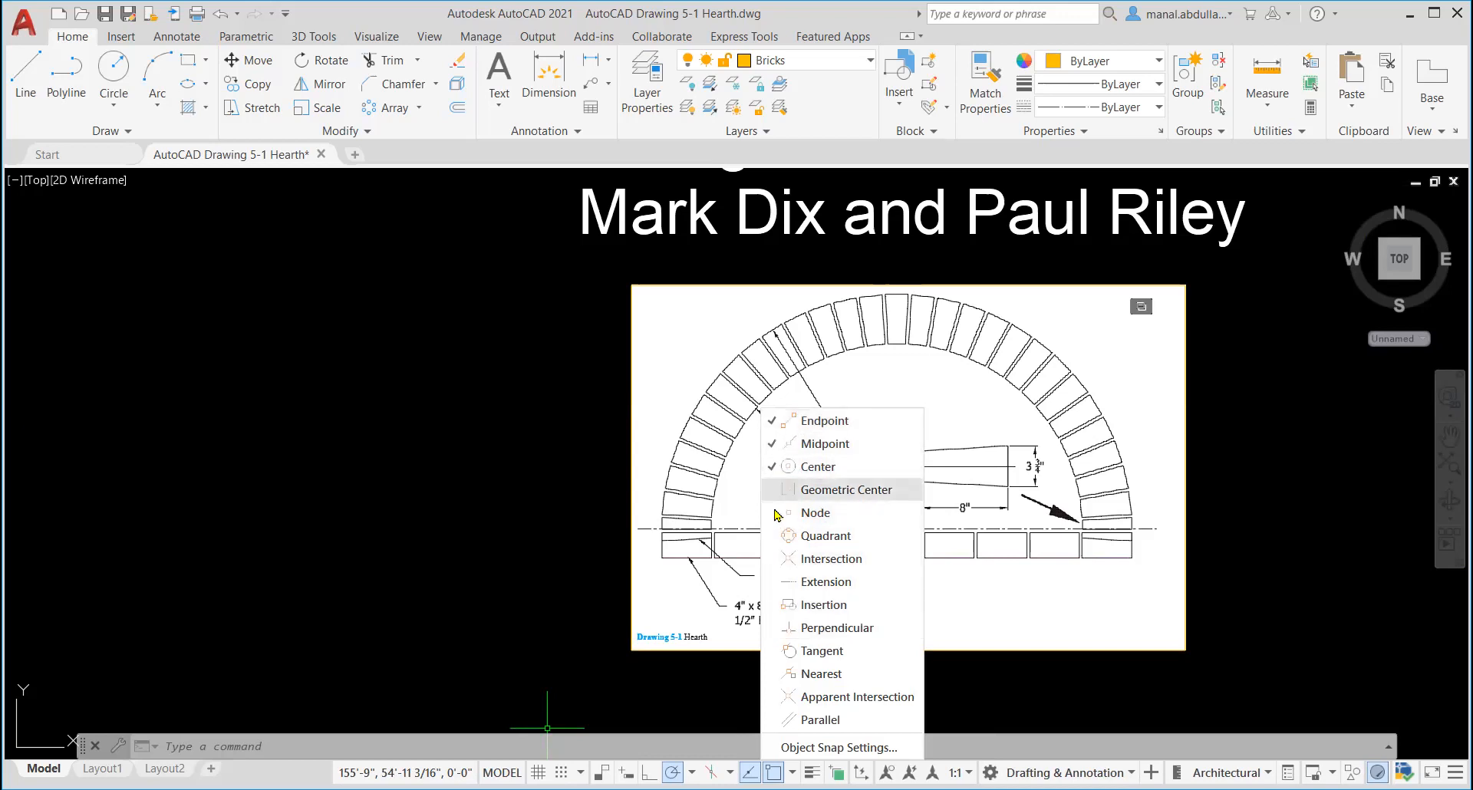
pyautogui.moveTo(824, 420)
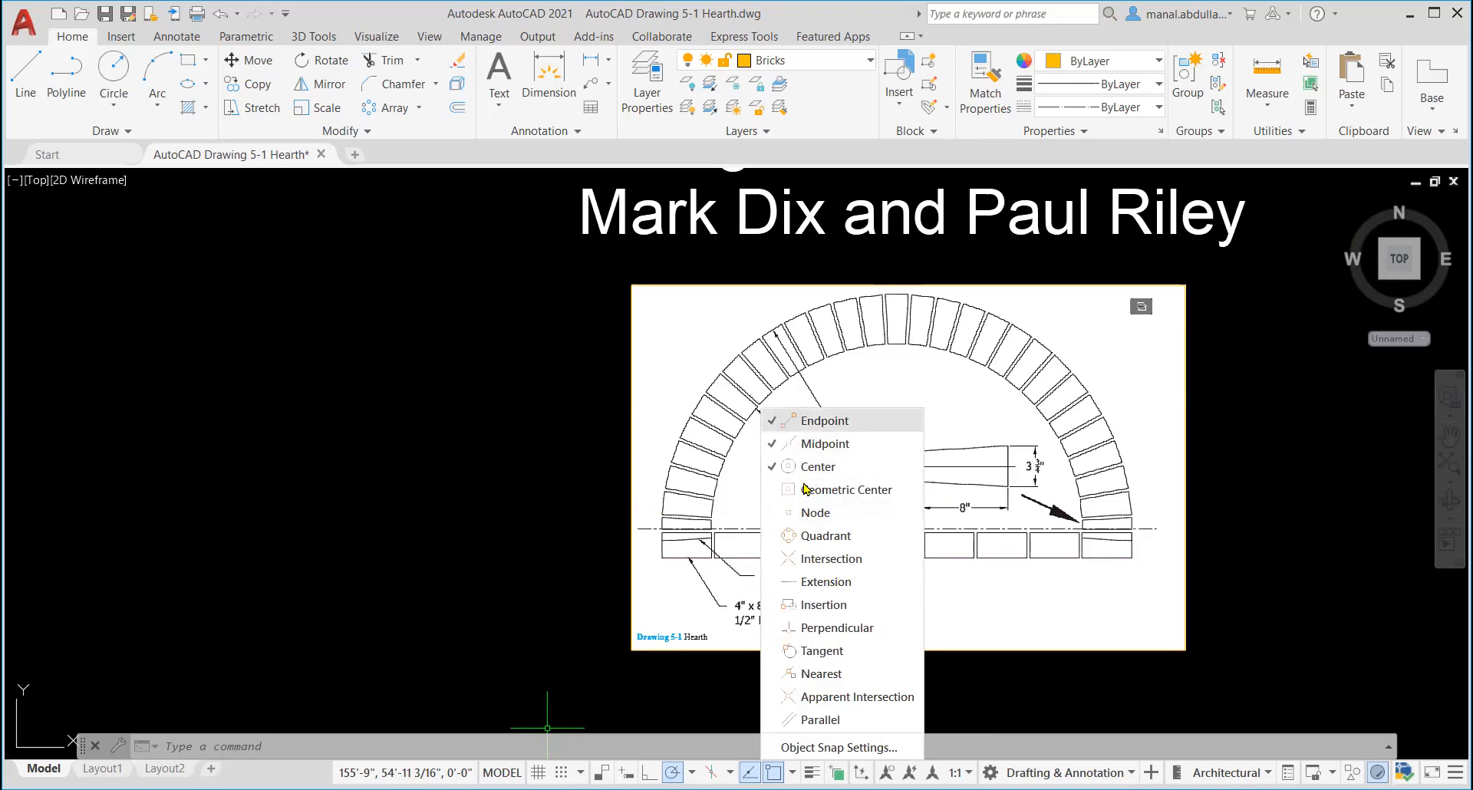
pyautogui.moveTo(816, 466)
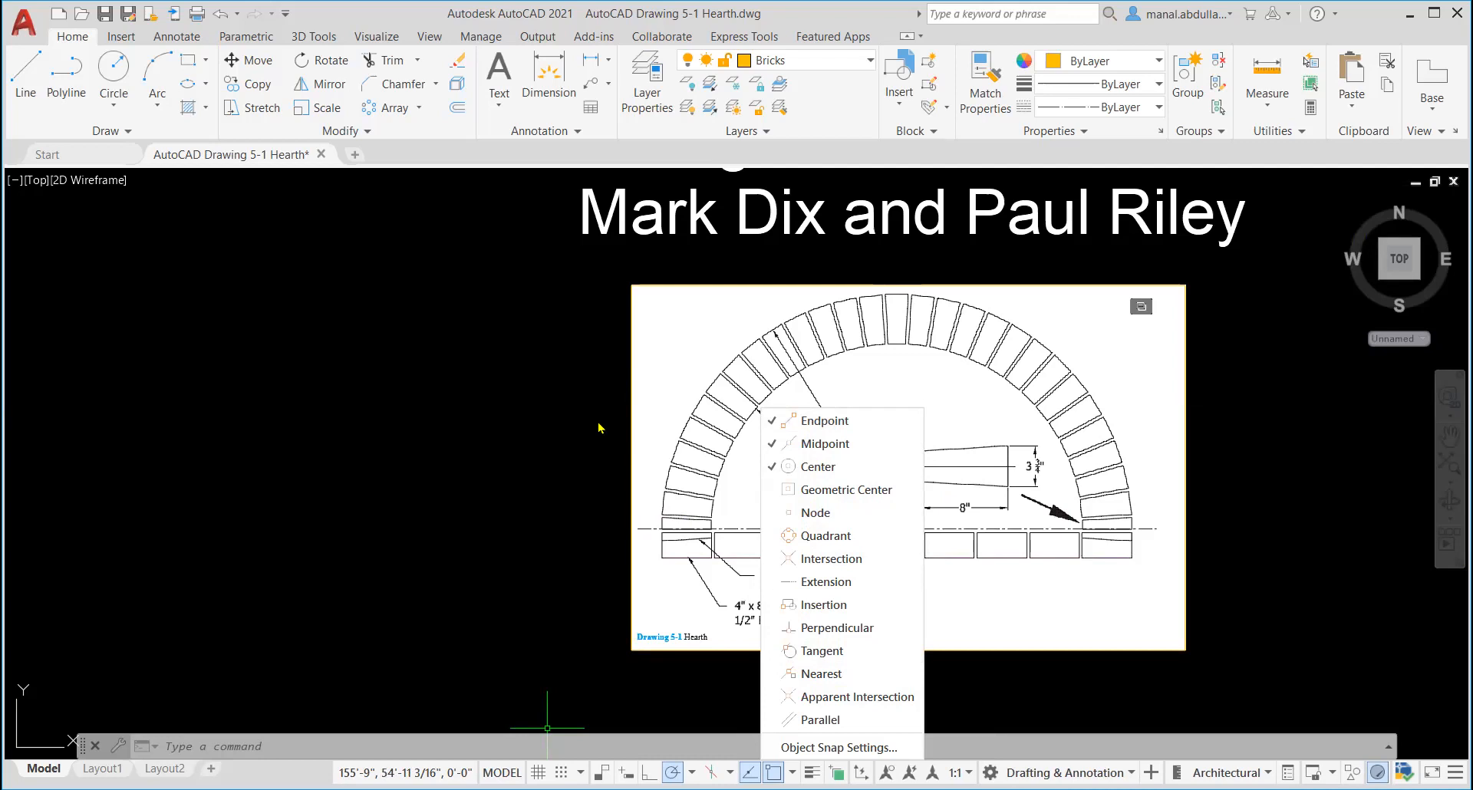
pyautogui.moveTo(503, 538)
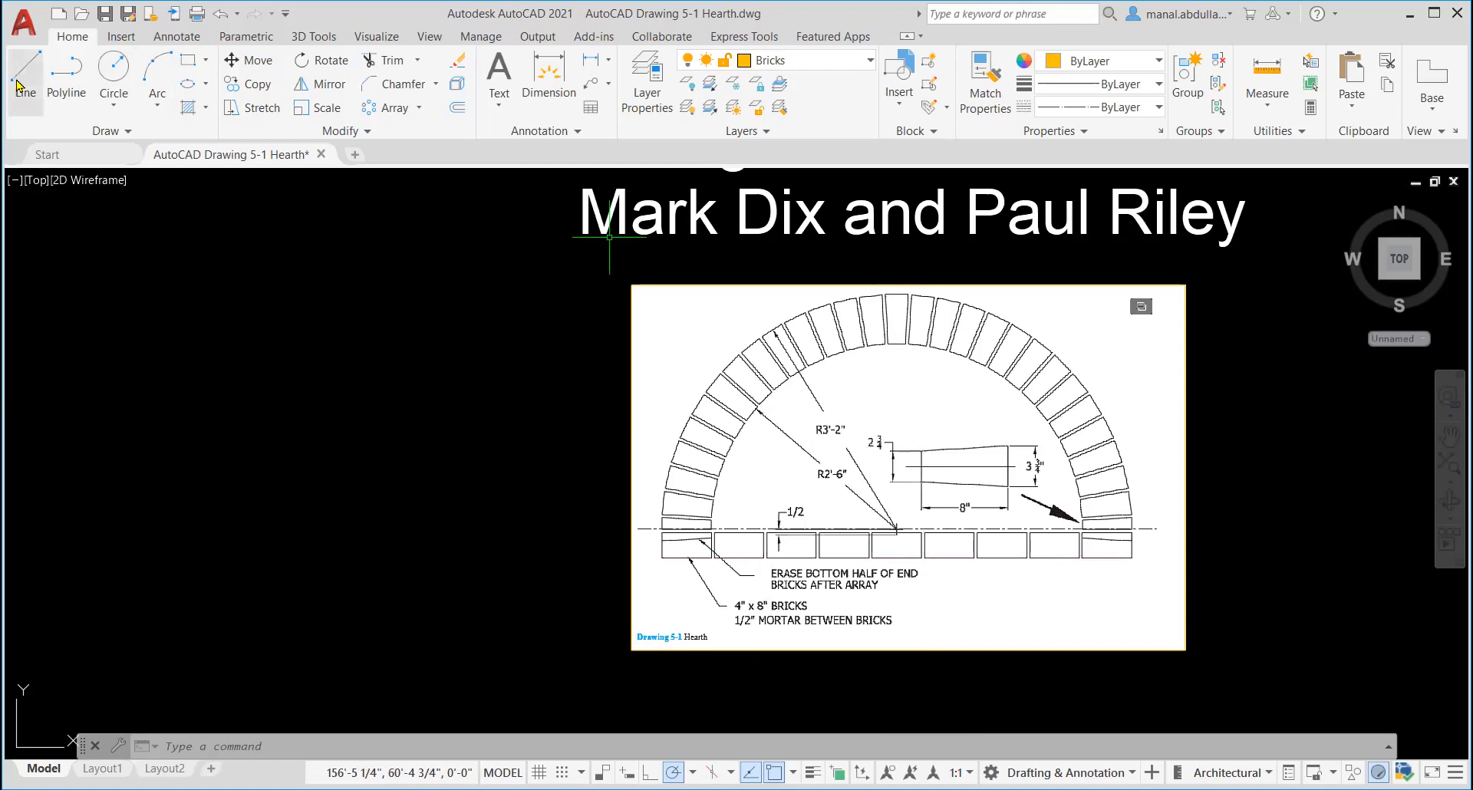
# Draw a 3-3/4" vertical line as the first edge of the tapered brick.
pyautogui.click(25, 75)
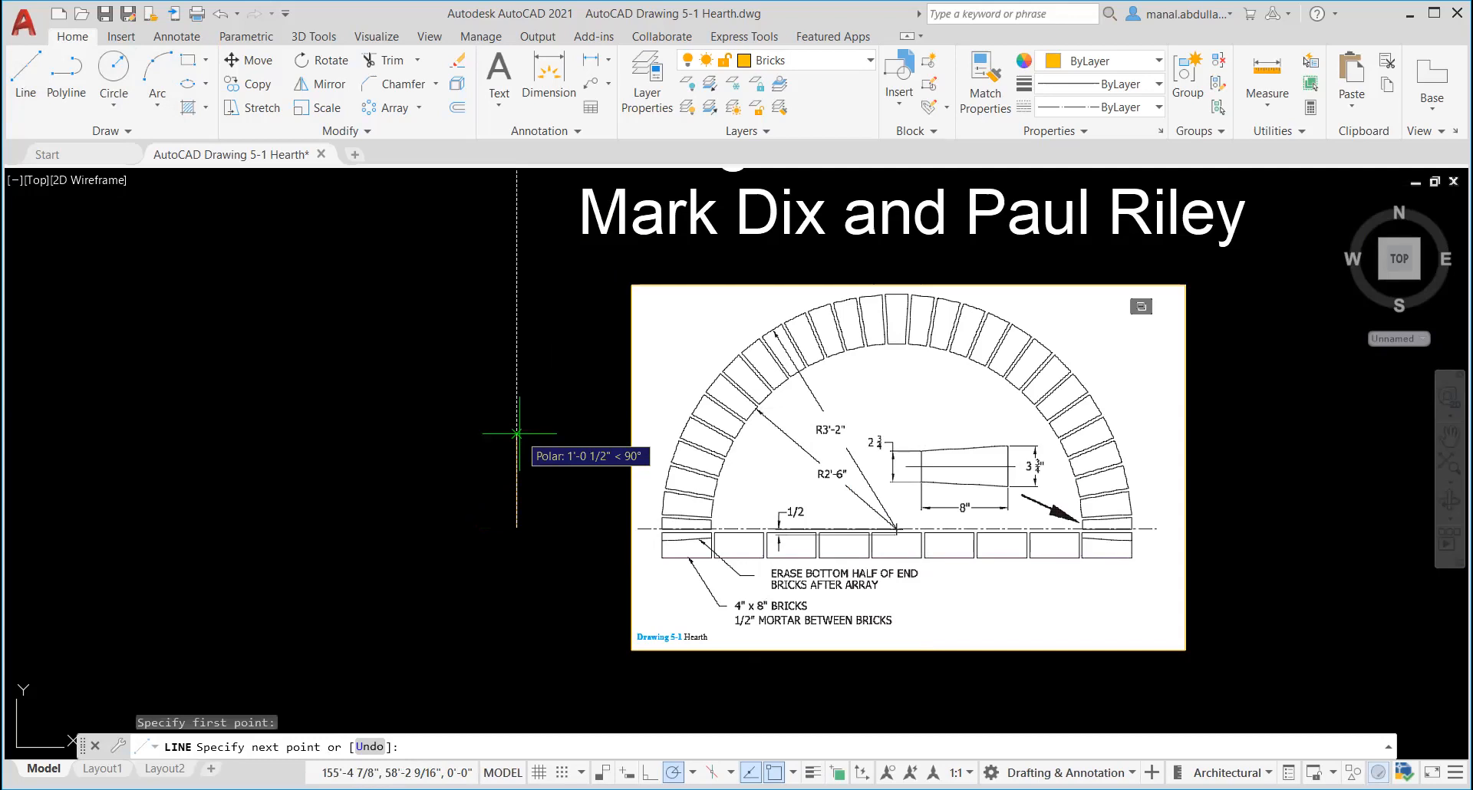
pyautogui.write('3')
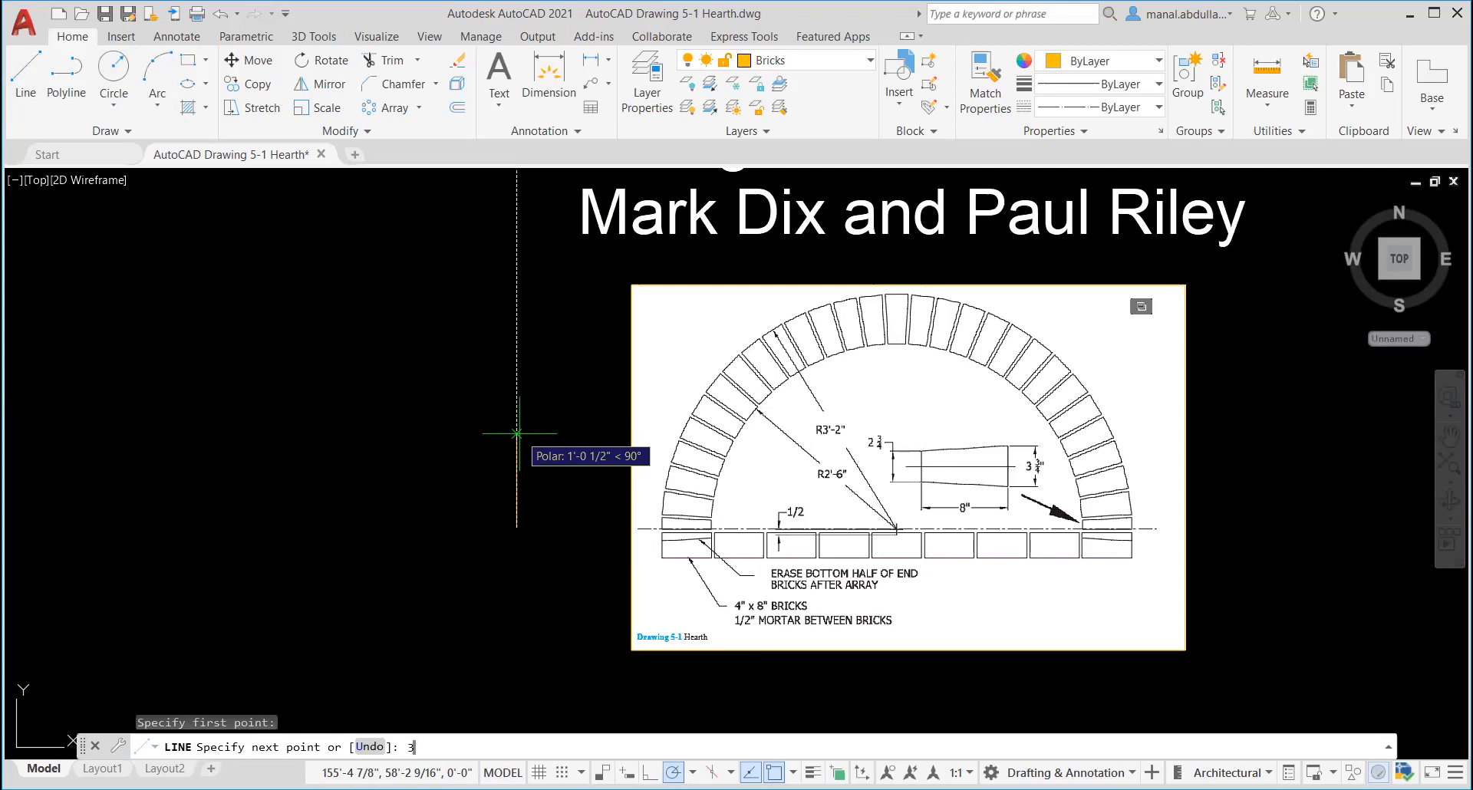
pyautogui.write('-3')
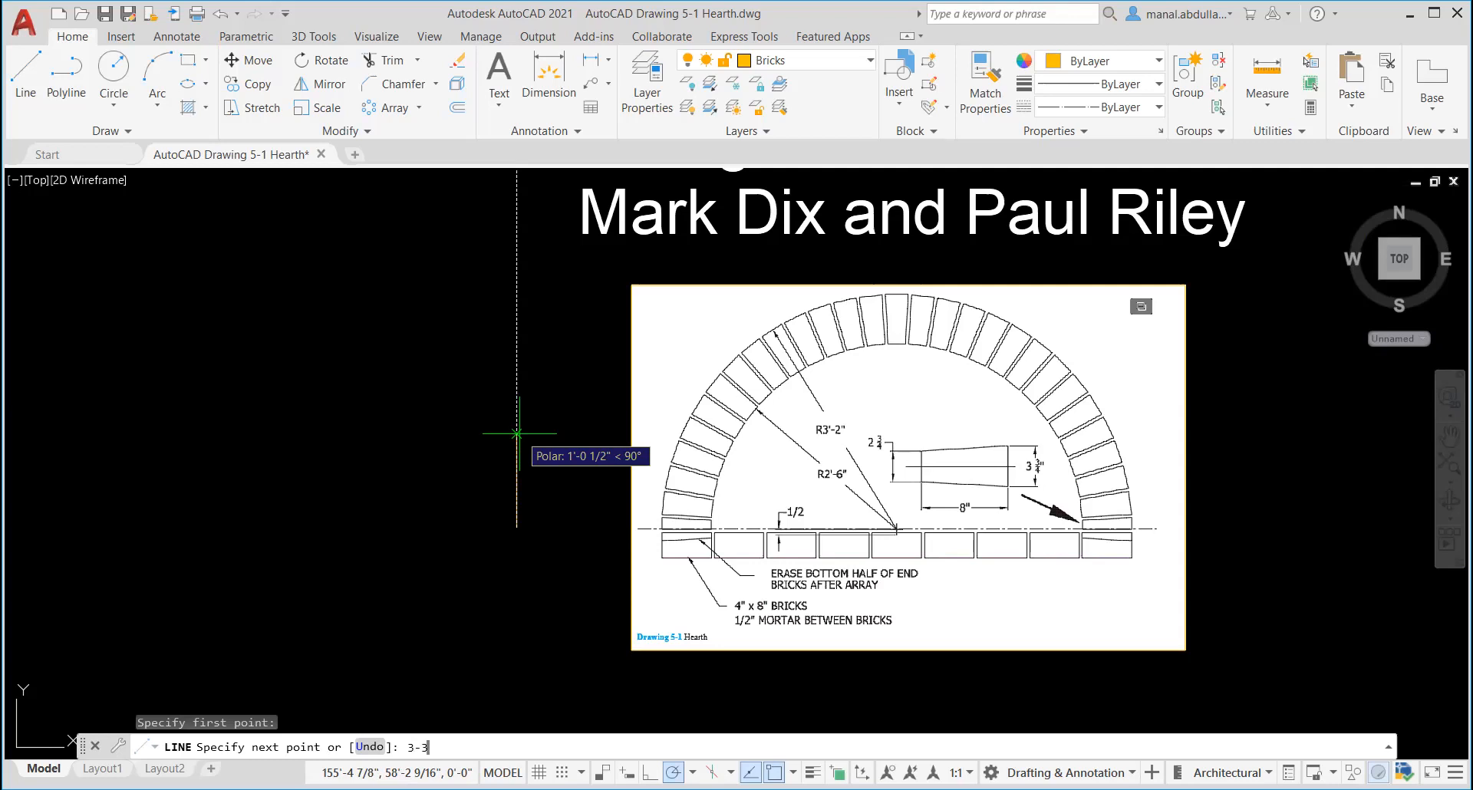
pyautogui.write('/4')
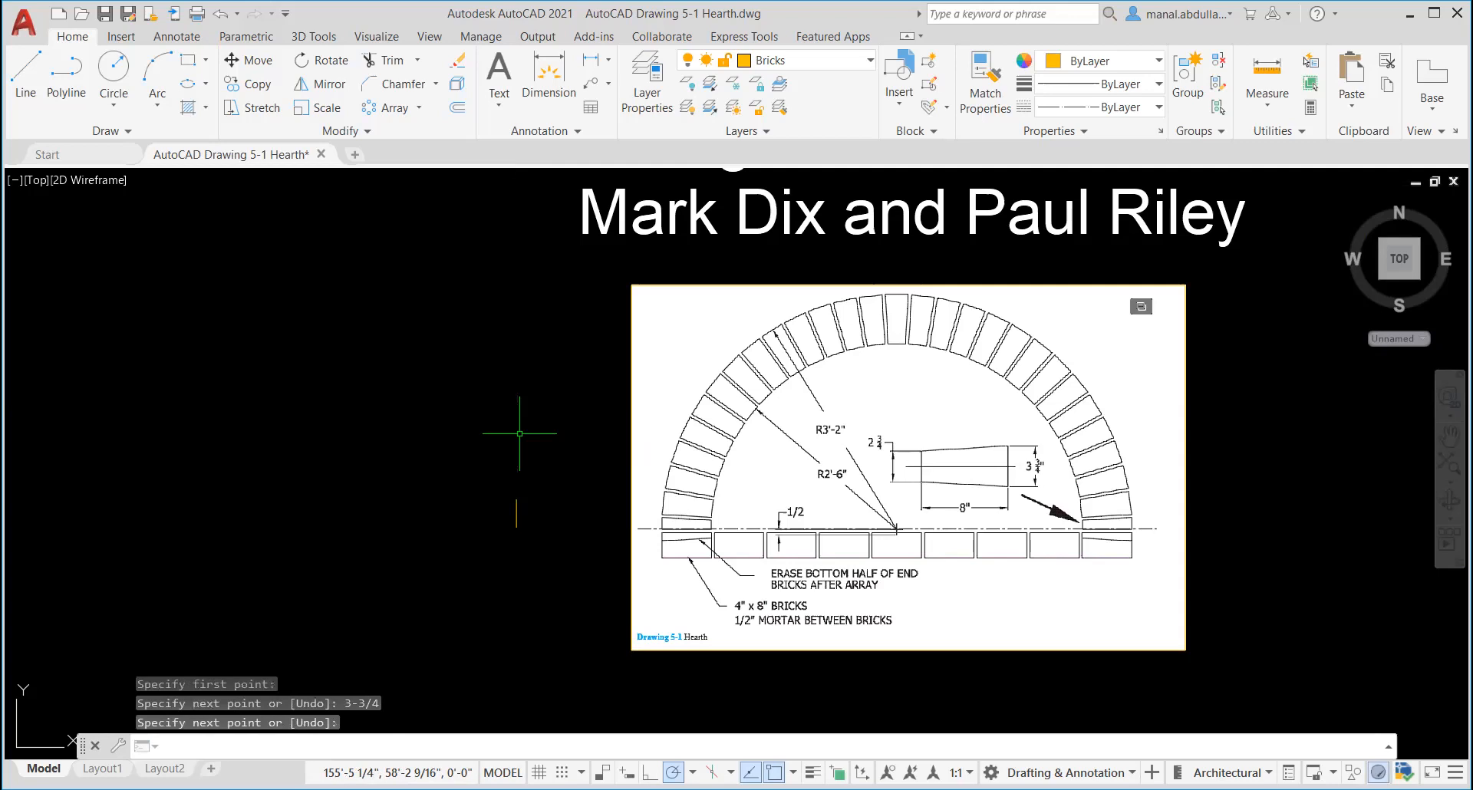
pyautogui.scroll(3)
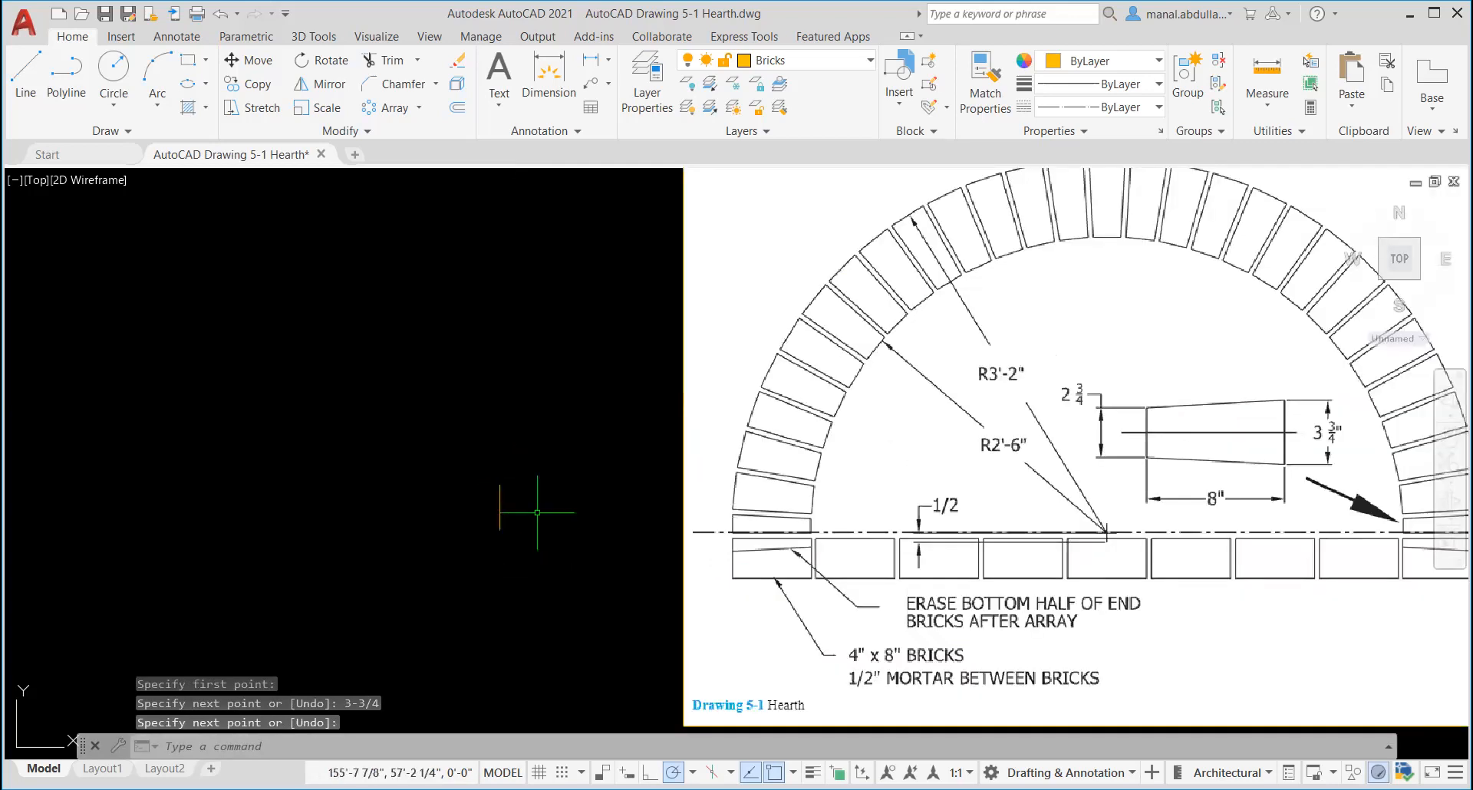
pyautogui.moveTo(535, 533)
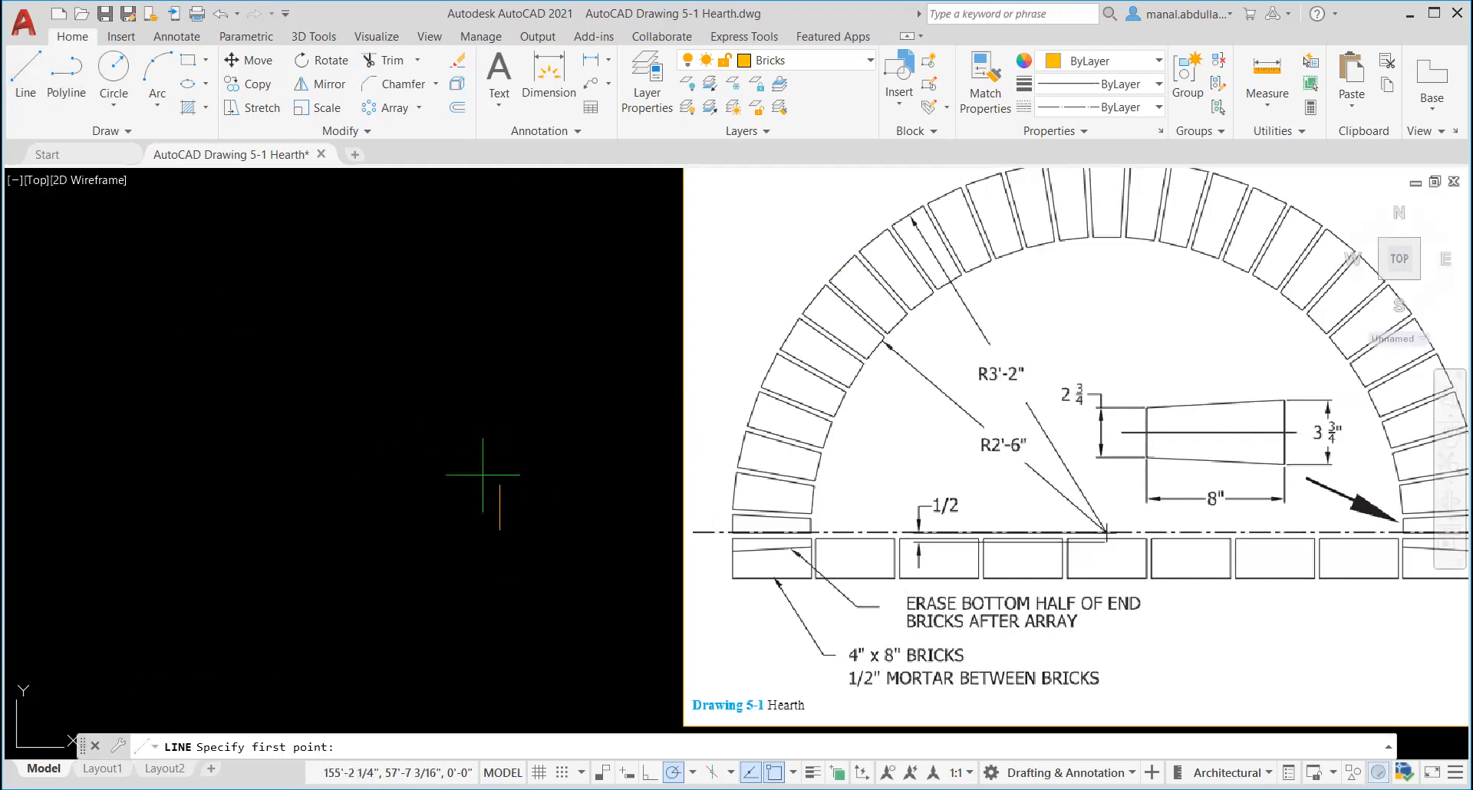
pyautogui.moveTo(499, 496)
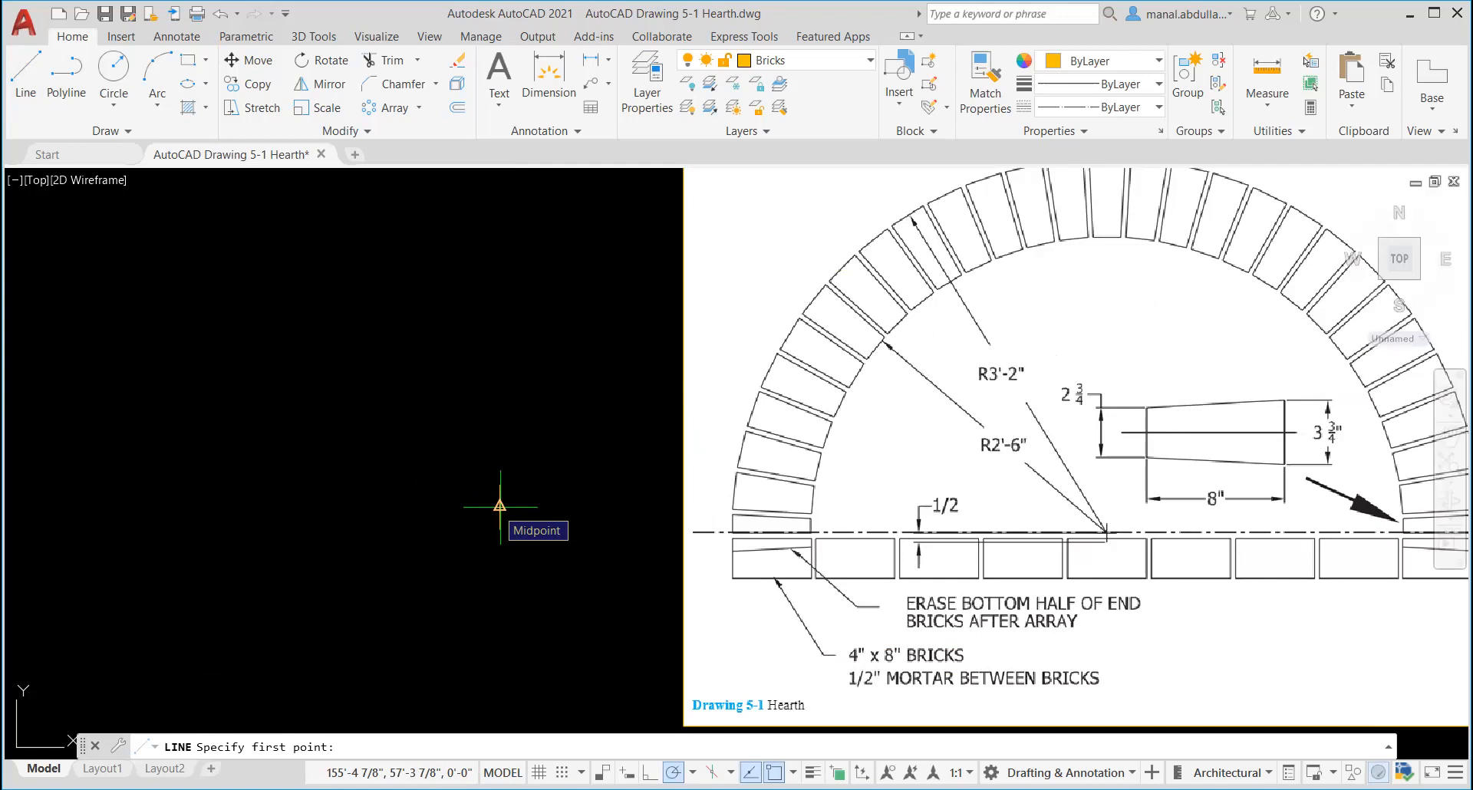
# Draw an 8" horizontal line from the vertical line's midpoint, plus a 2 3/4" vertical end line.
pyautogui.click(497, 502)
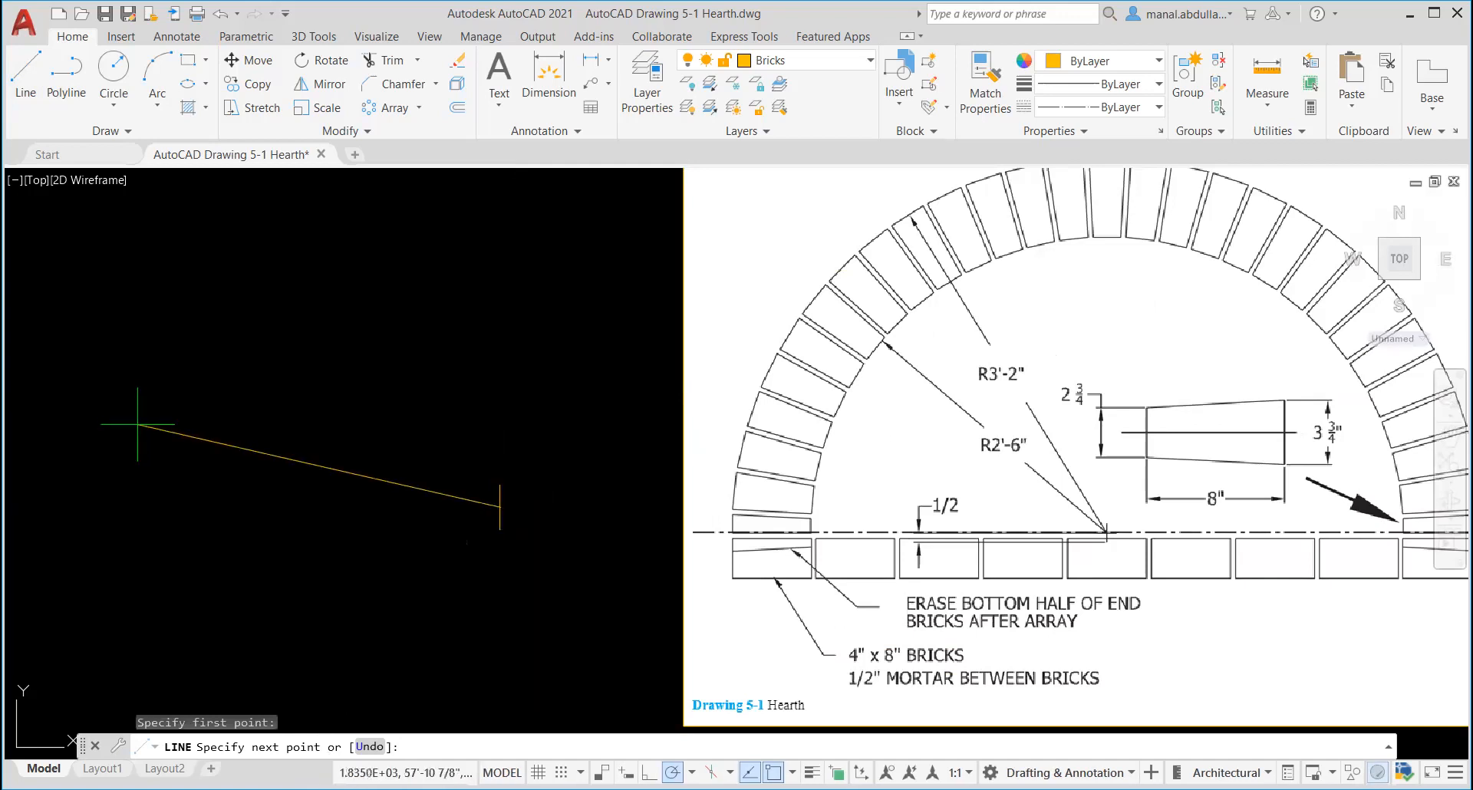
pyautogui.moveTo(336, 507)
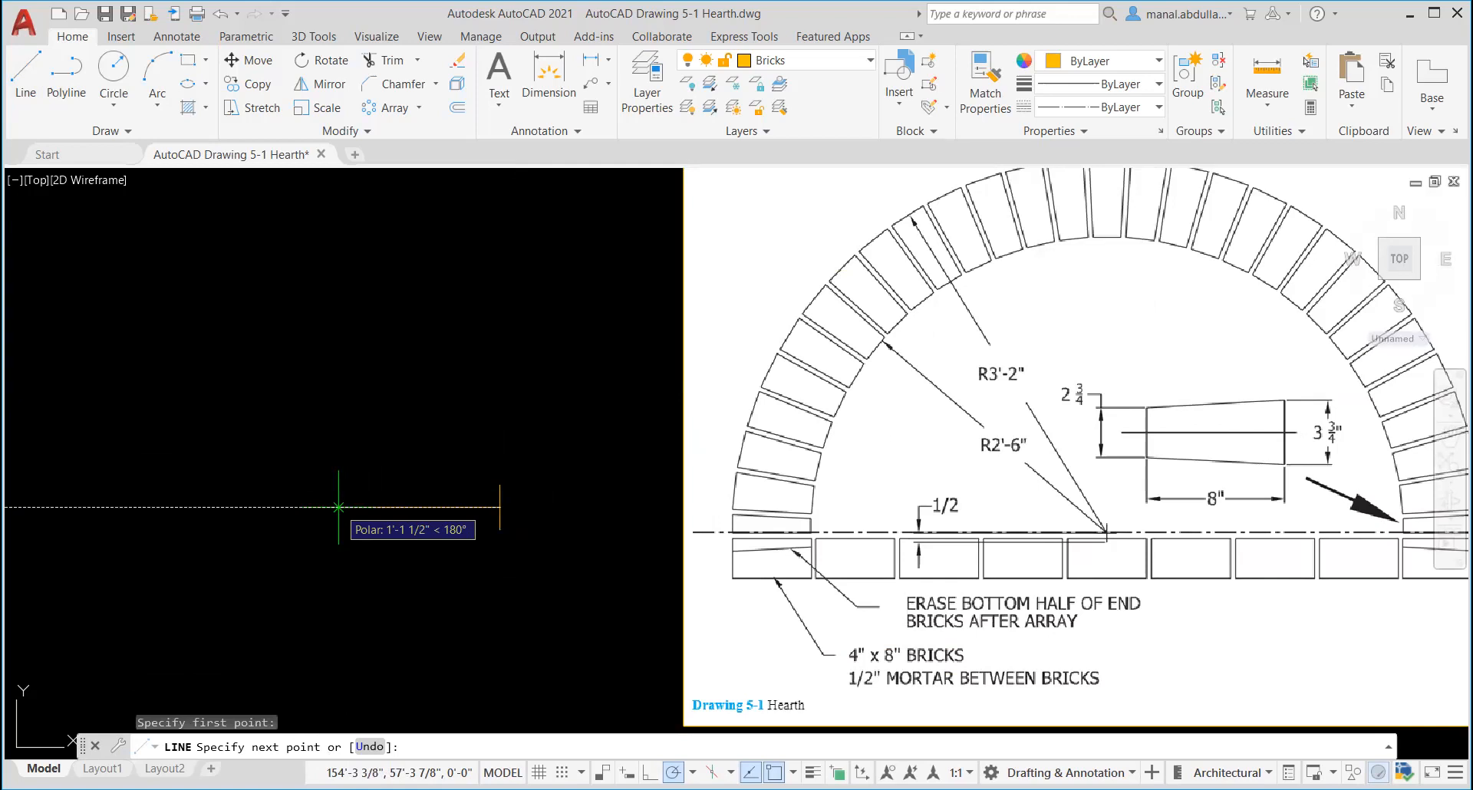
pyautogui.write('8')
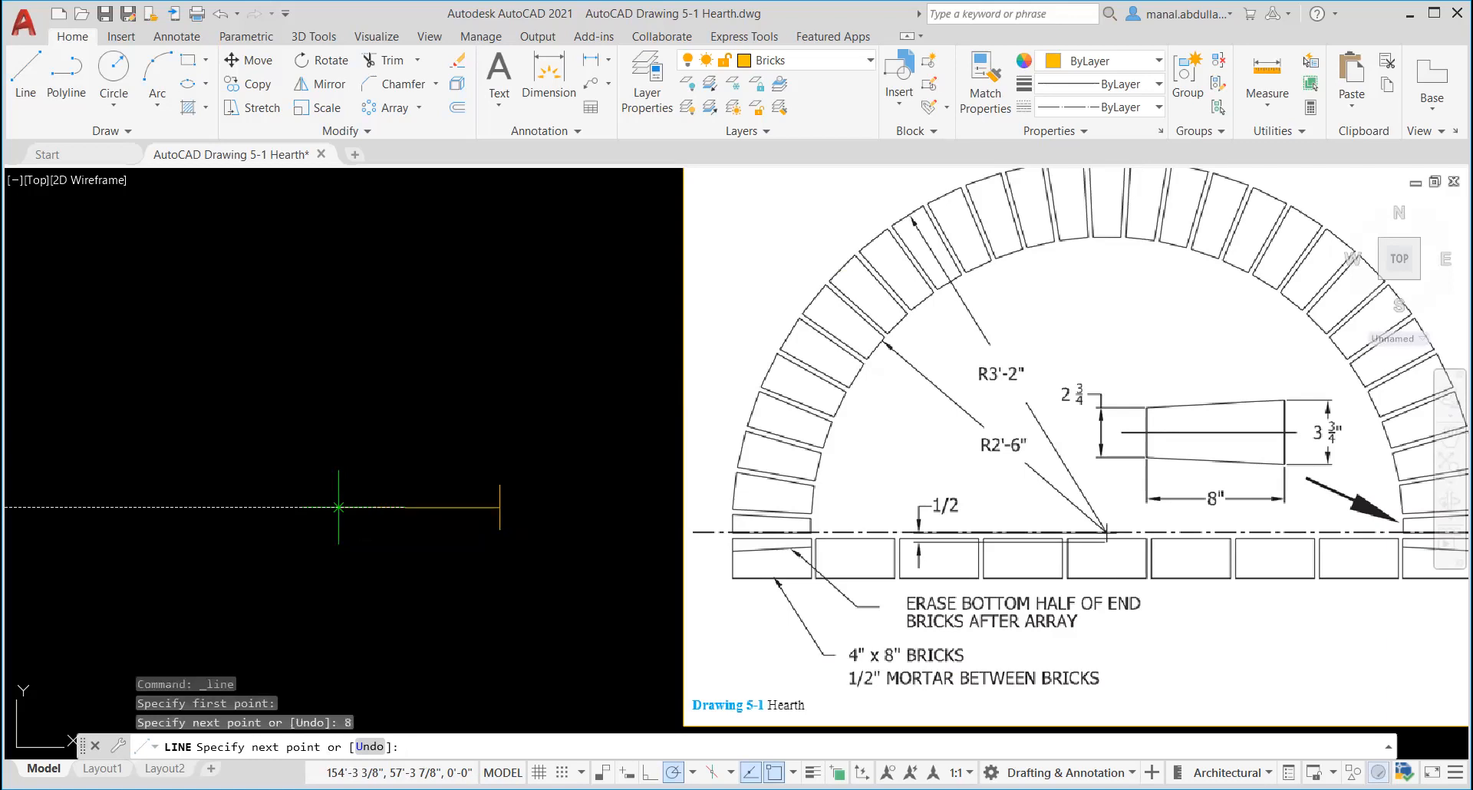
pyautogui.click(336, 507)
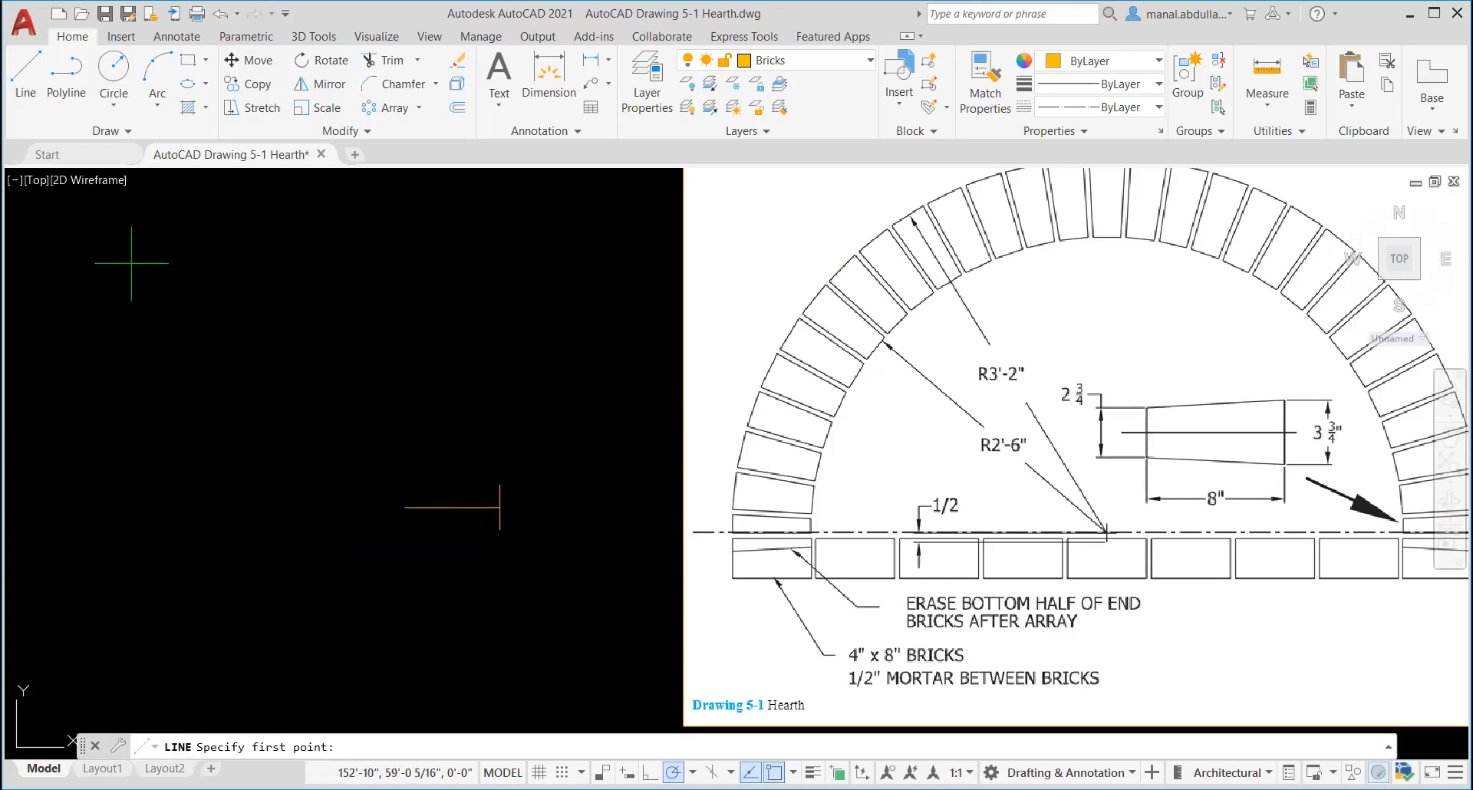
pyautogui.moveTo(381, 522)
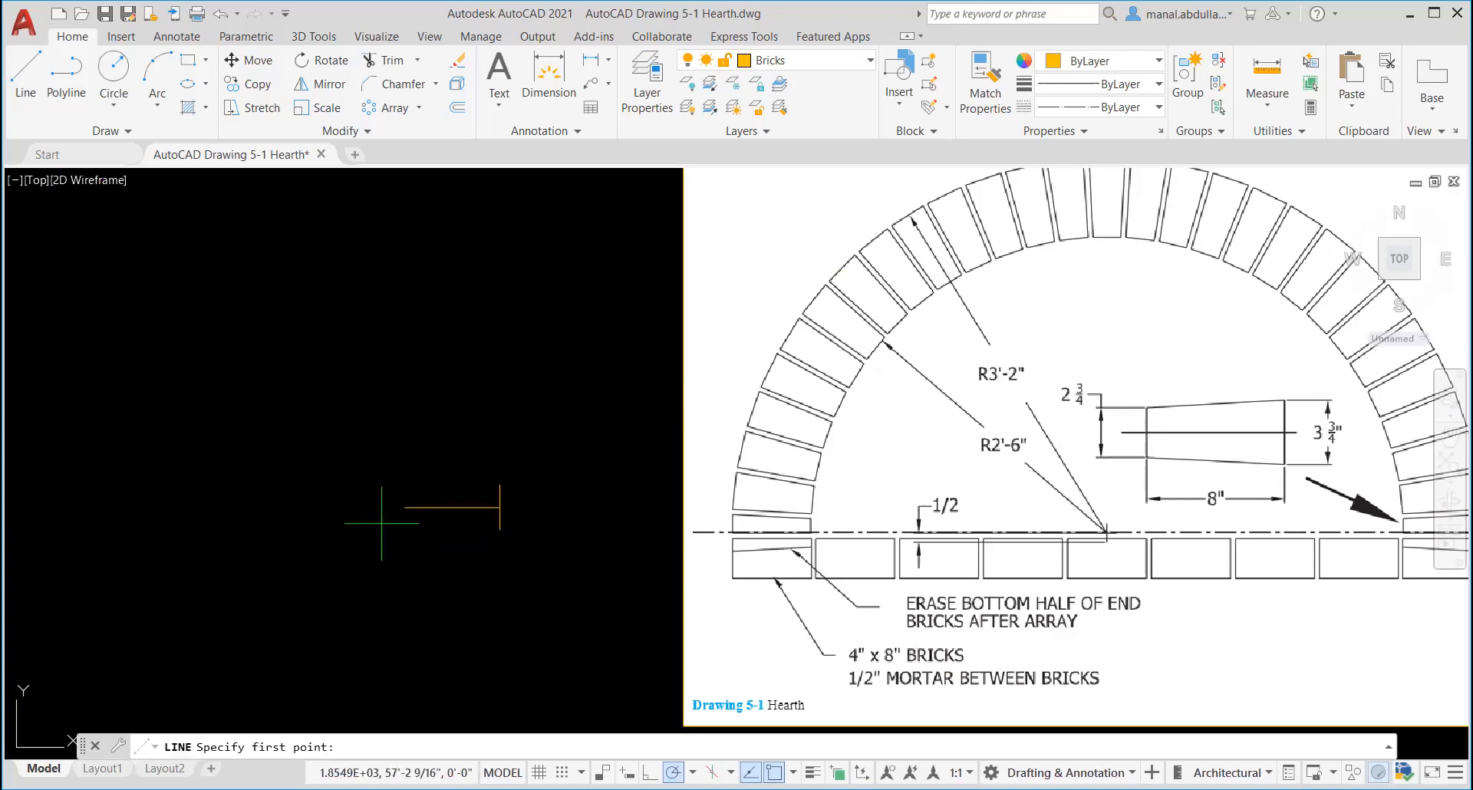
pyautogui.moveTo(404, 507)
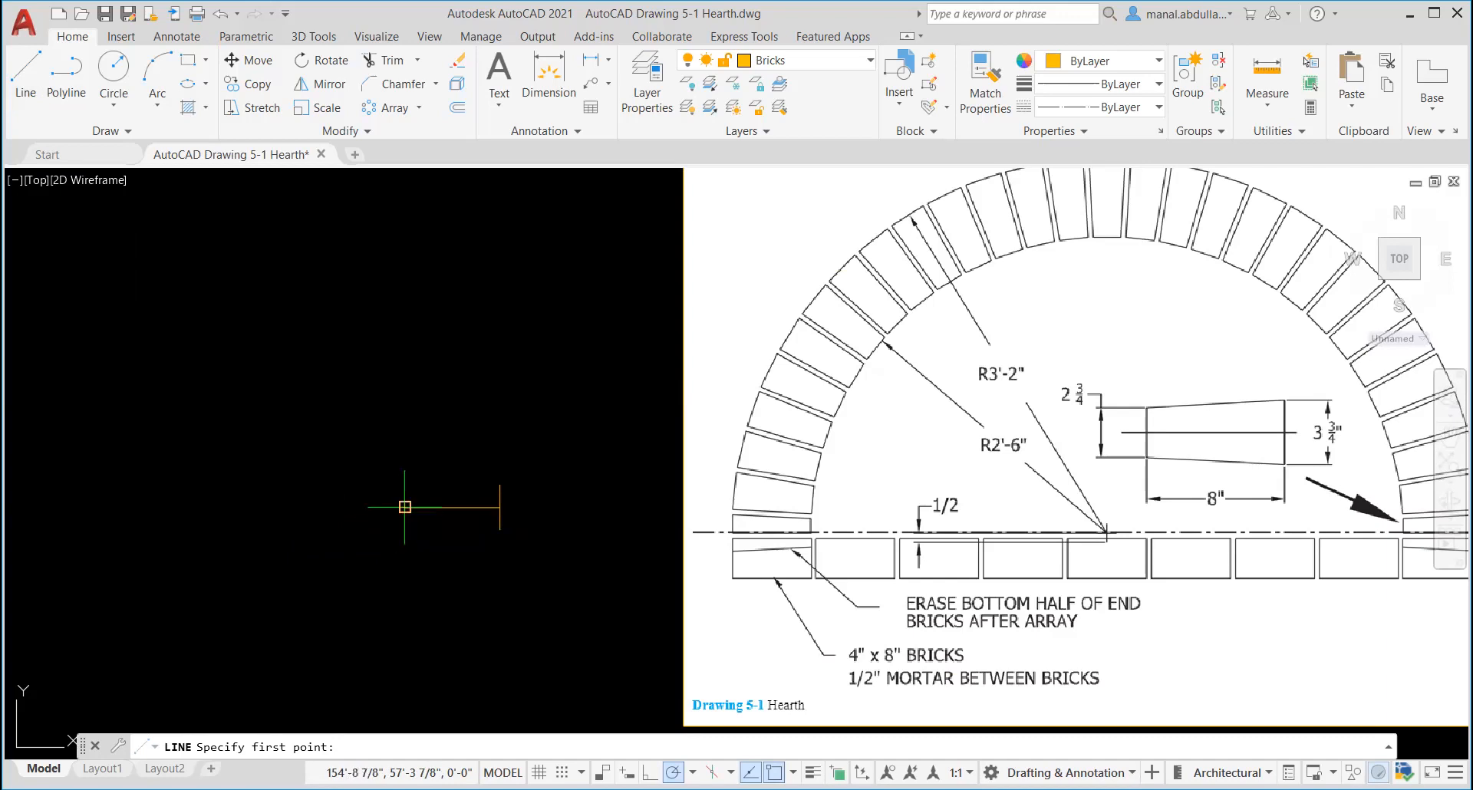
pyautogui.click(402, 507)
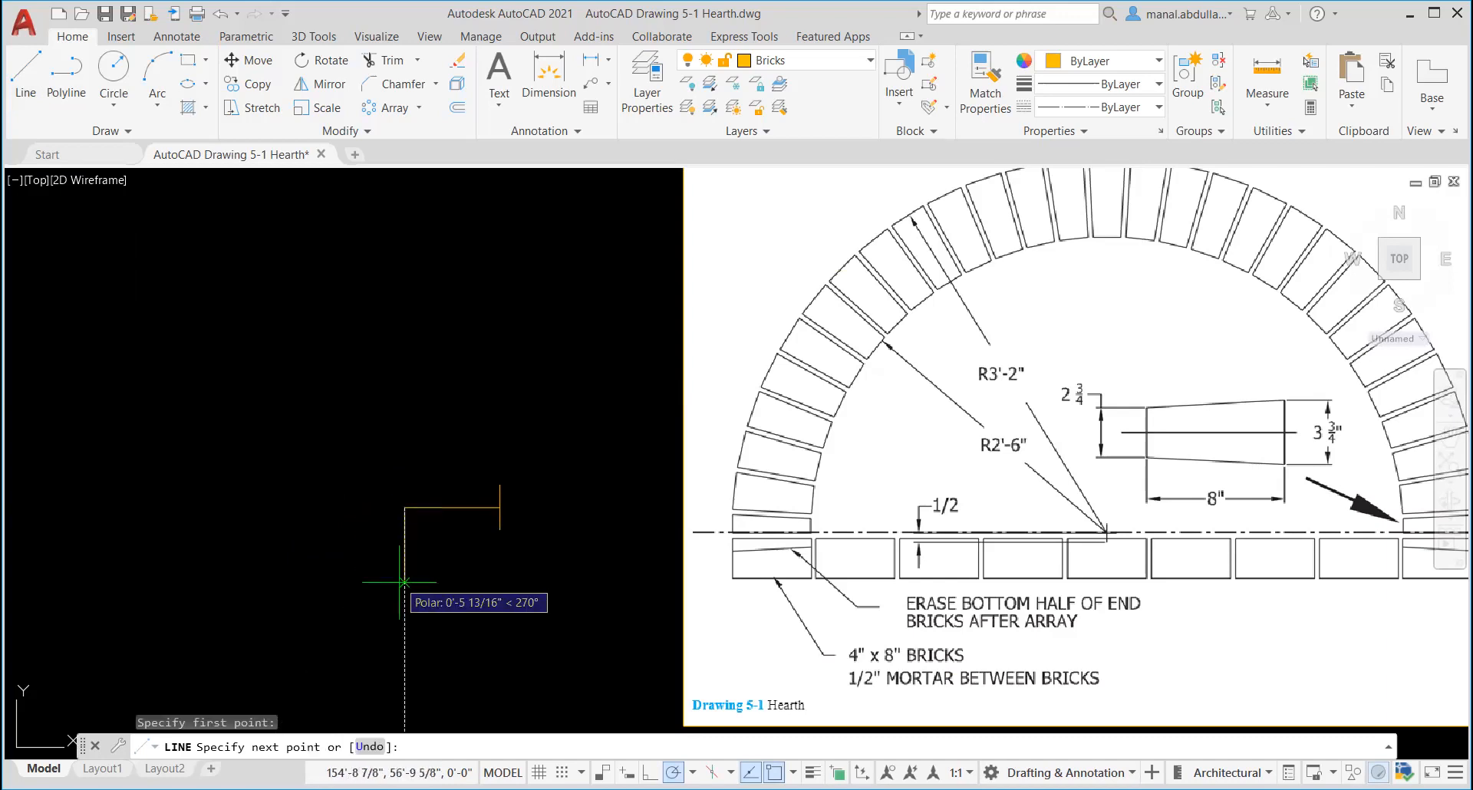
pyautogui.moveTo(403, 595)
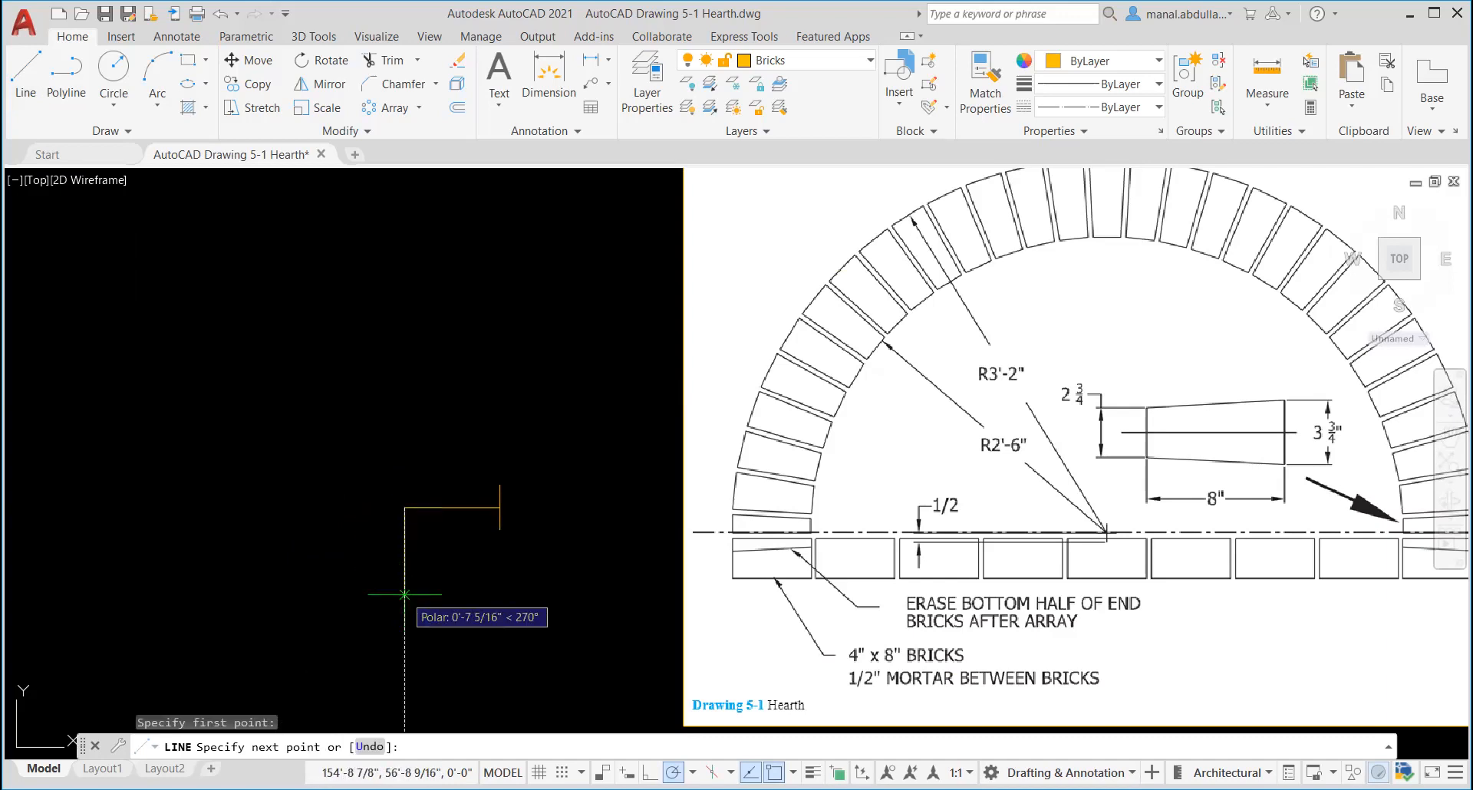
pyautogui.write('2-')
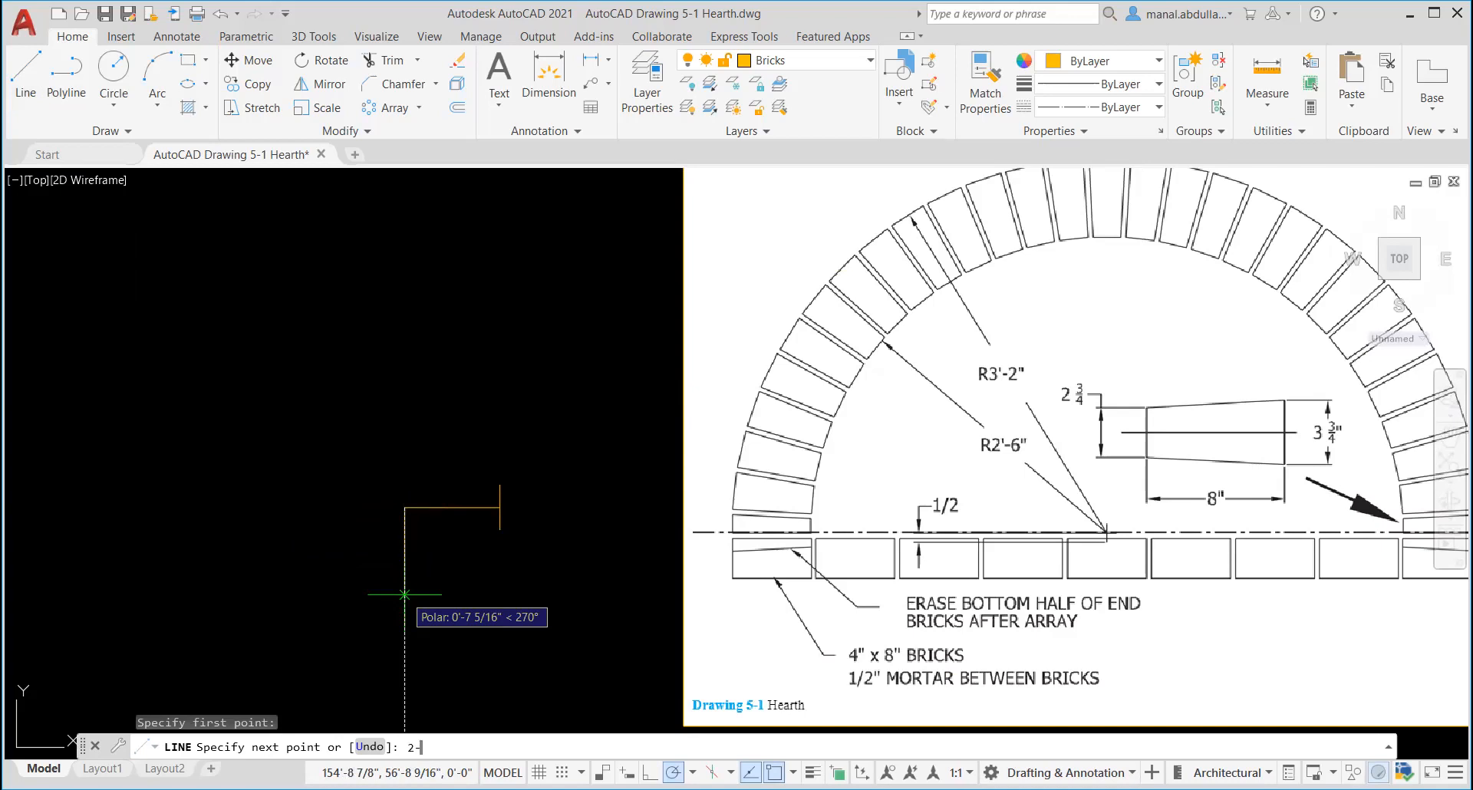
pyautogui.write('3/4')
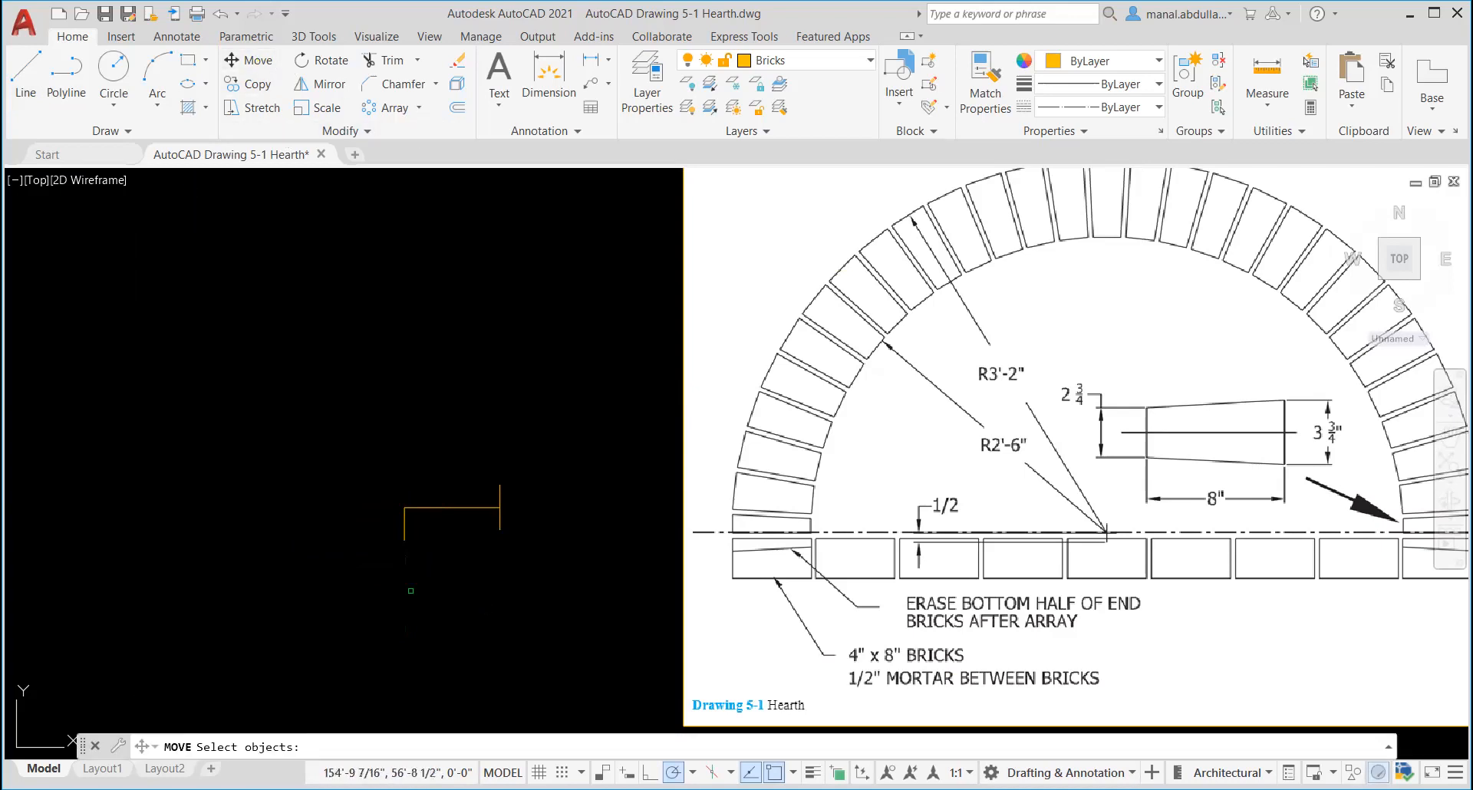
# Select the short 2 3/4" end line to move onto the horizontal line's left end.
pyautogui.click(406, 507)
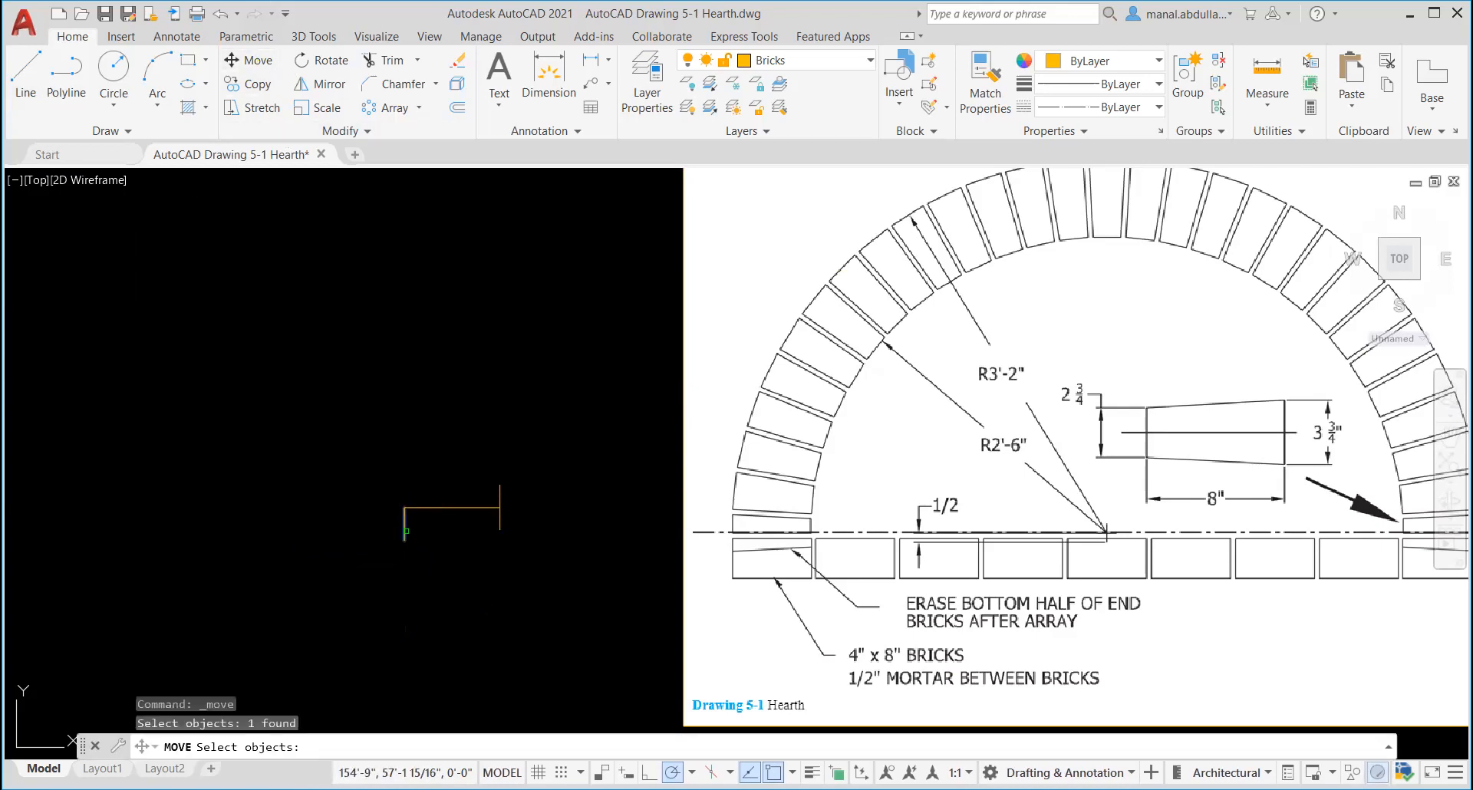
pyautogui.moveTo(392, 497)
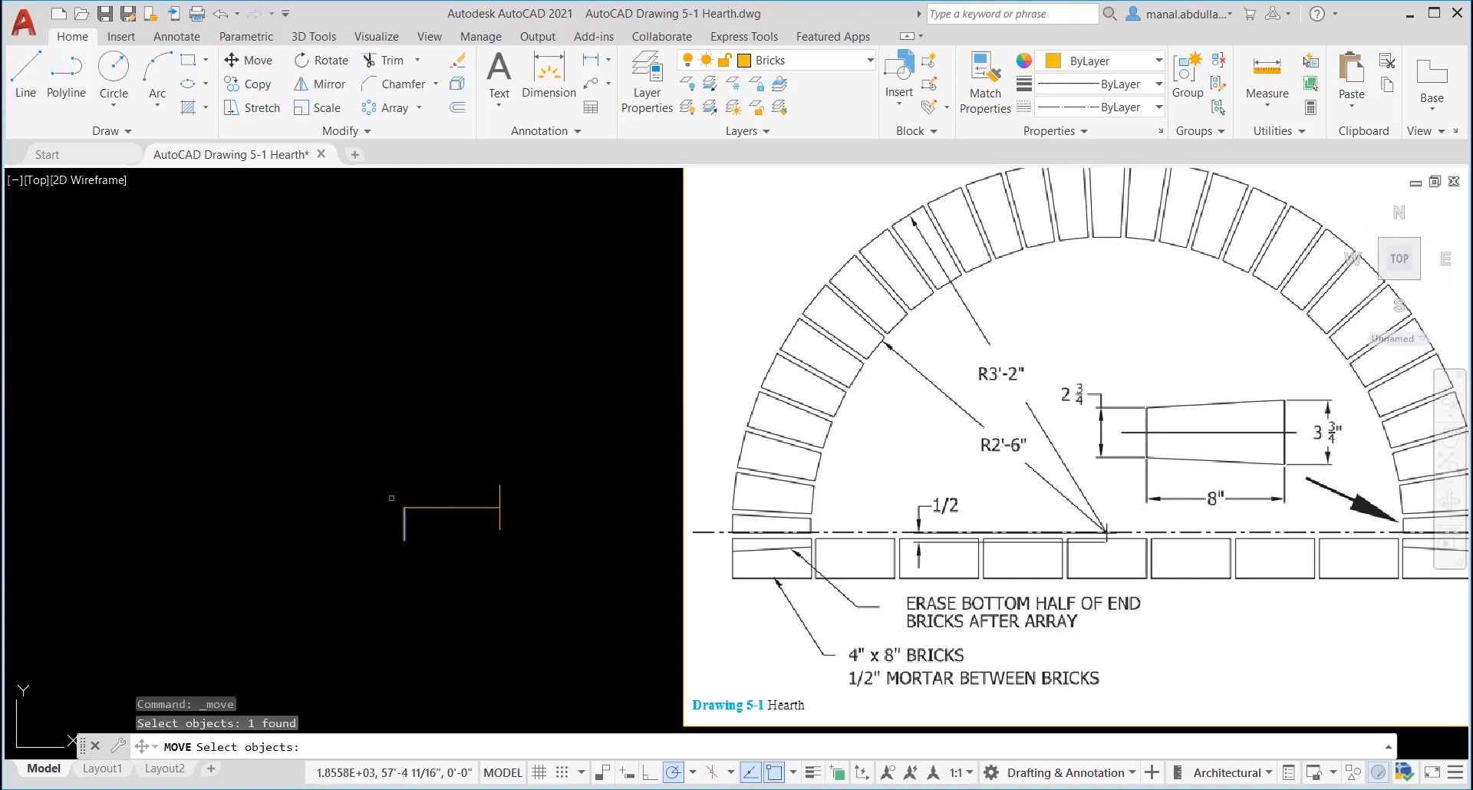
pyautogui.moveTo(431, 574)
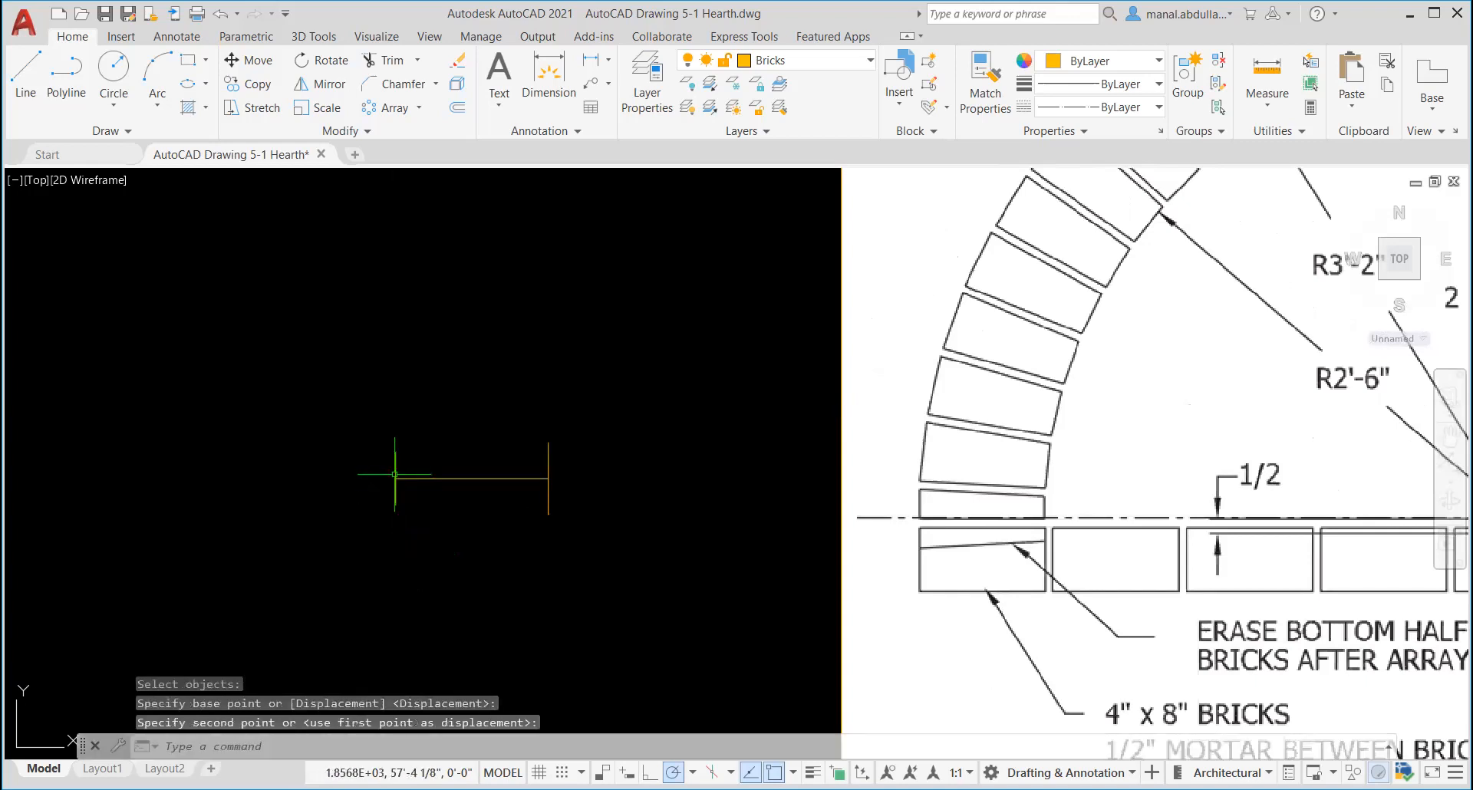
pyautogui.moveTo(447, 619)
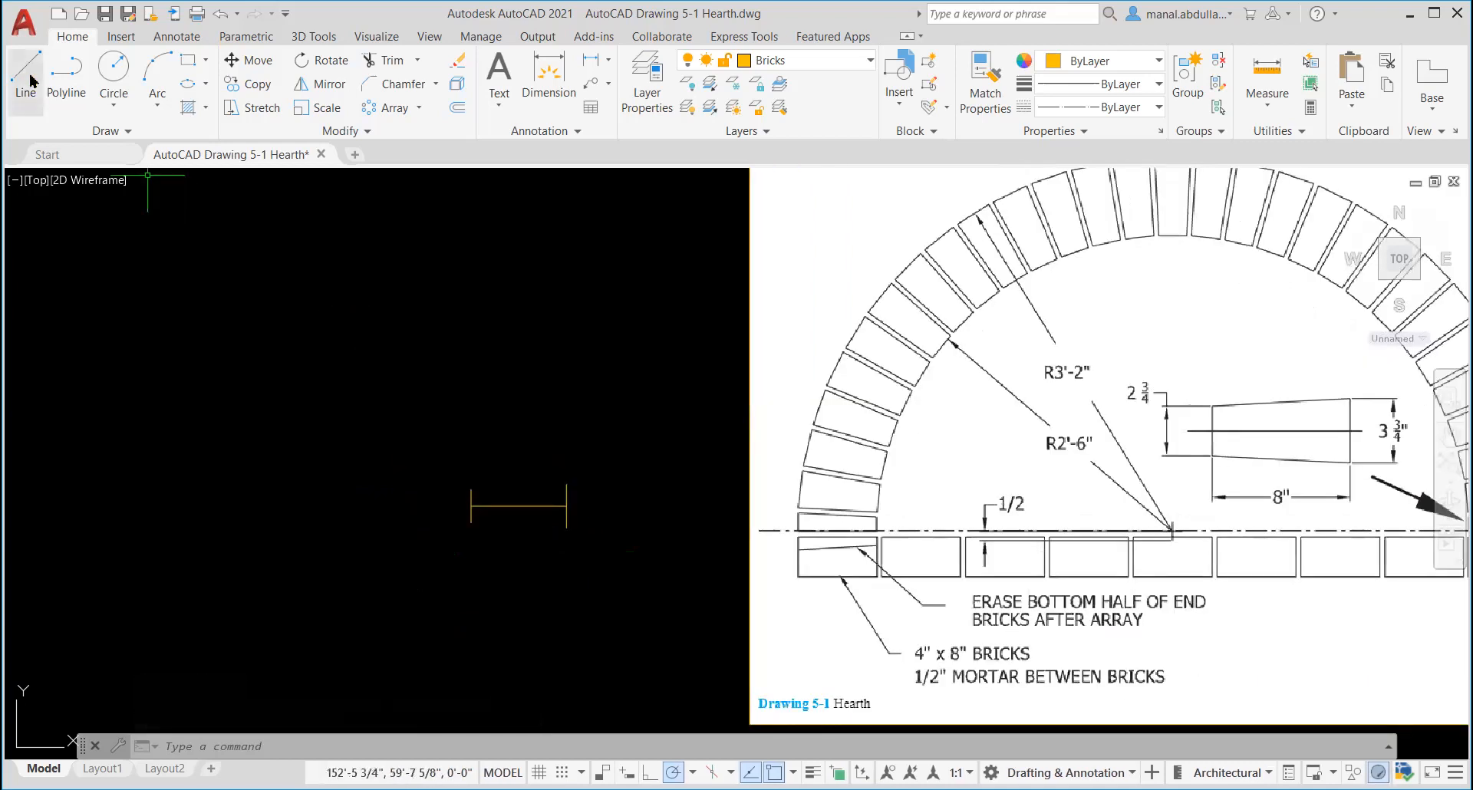
# Connect the top and bottom ends of the two vertical lines to close the tapered brick.
pyautogui.click(25, 79)
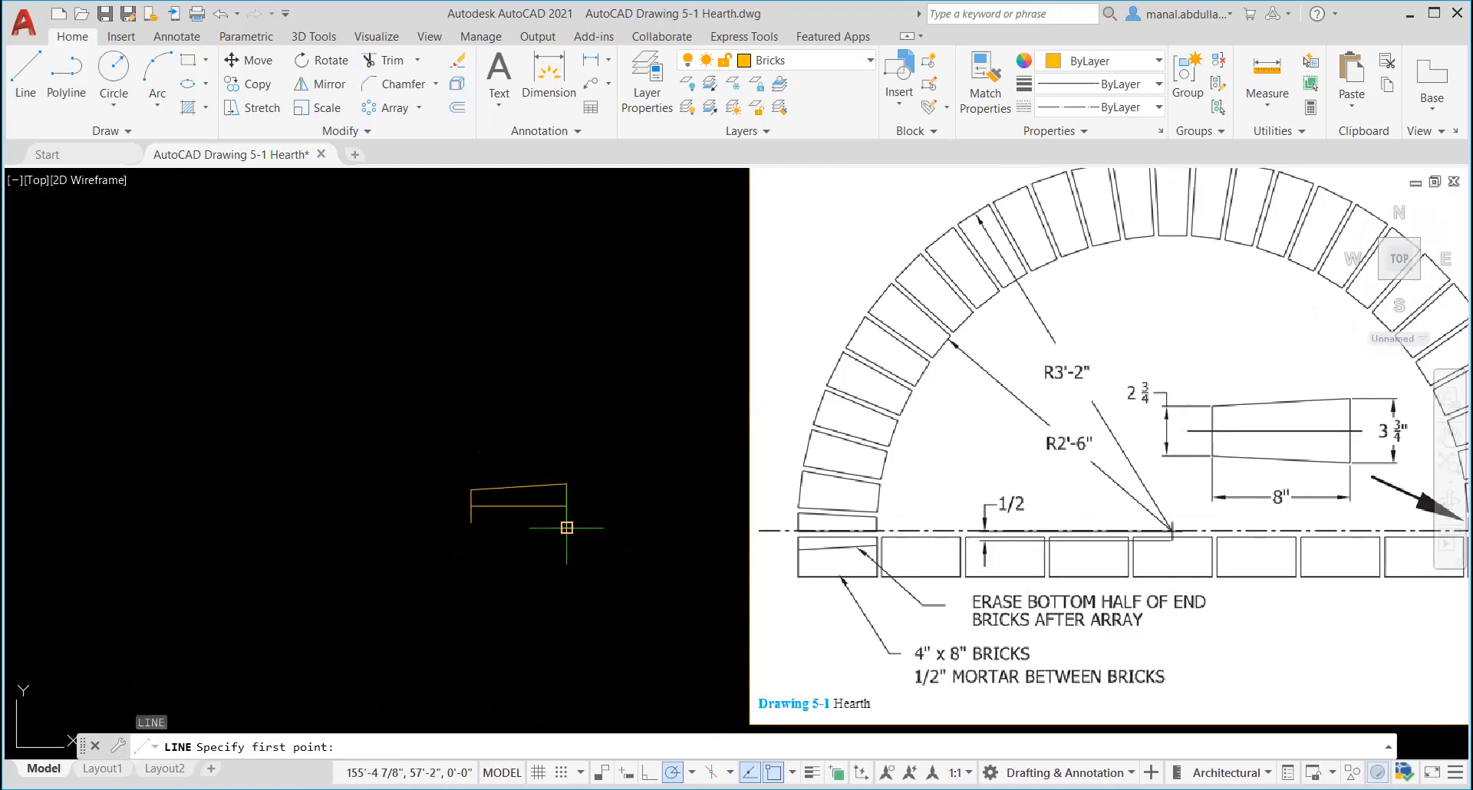
pyautogui.click(469, 522)
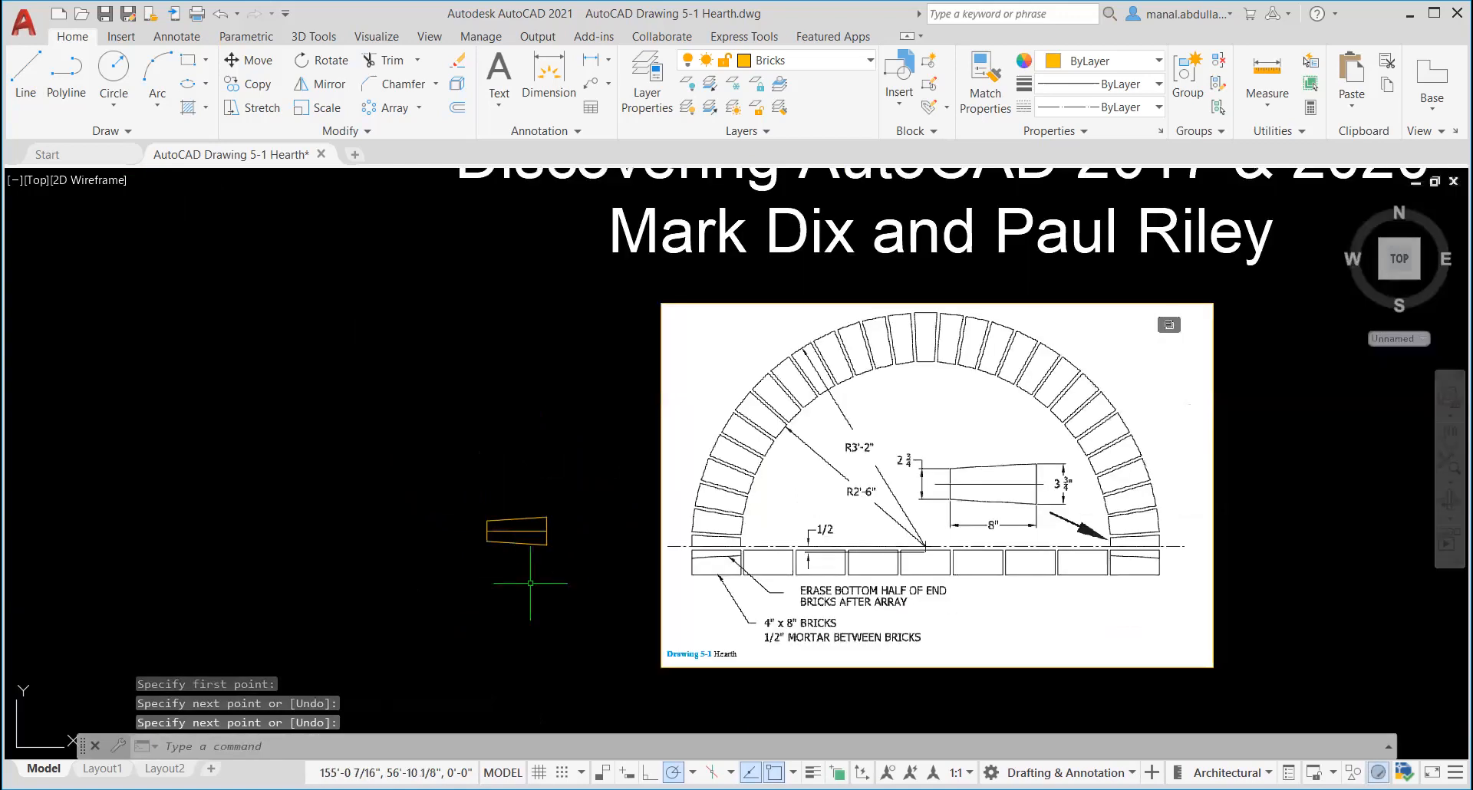
pyautogui.moveTo(1059, 548)
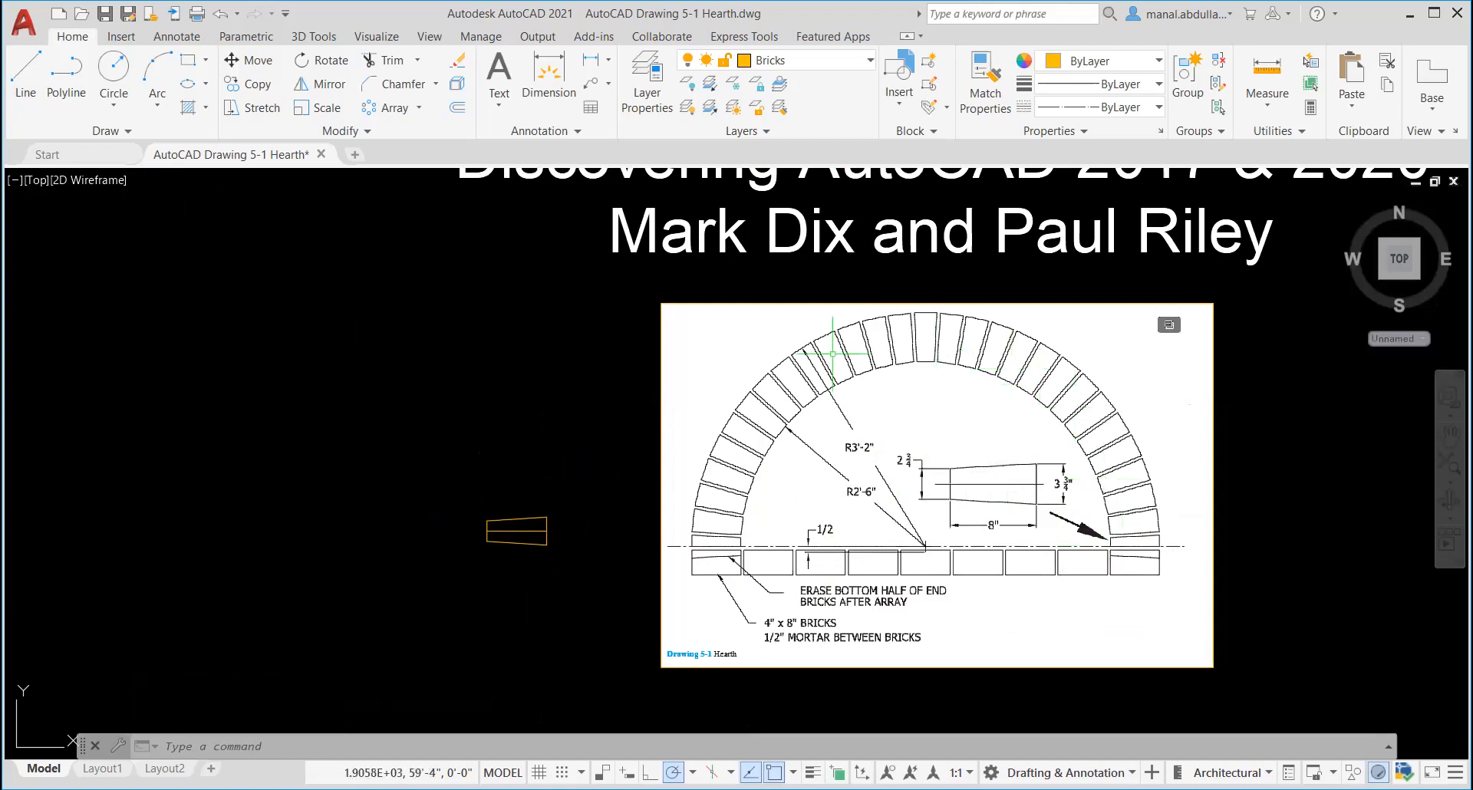
pyautogui.moveTo(887, 310)
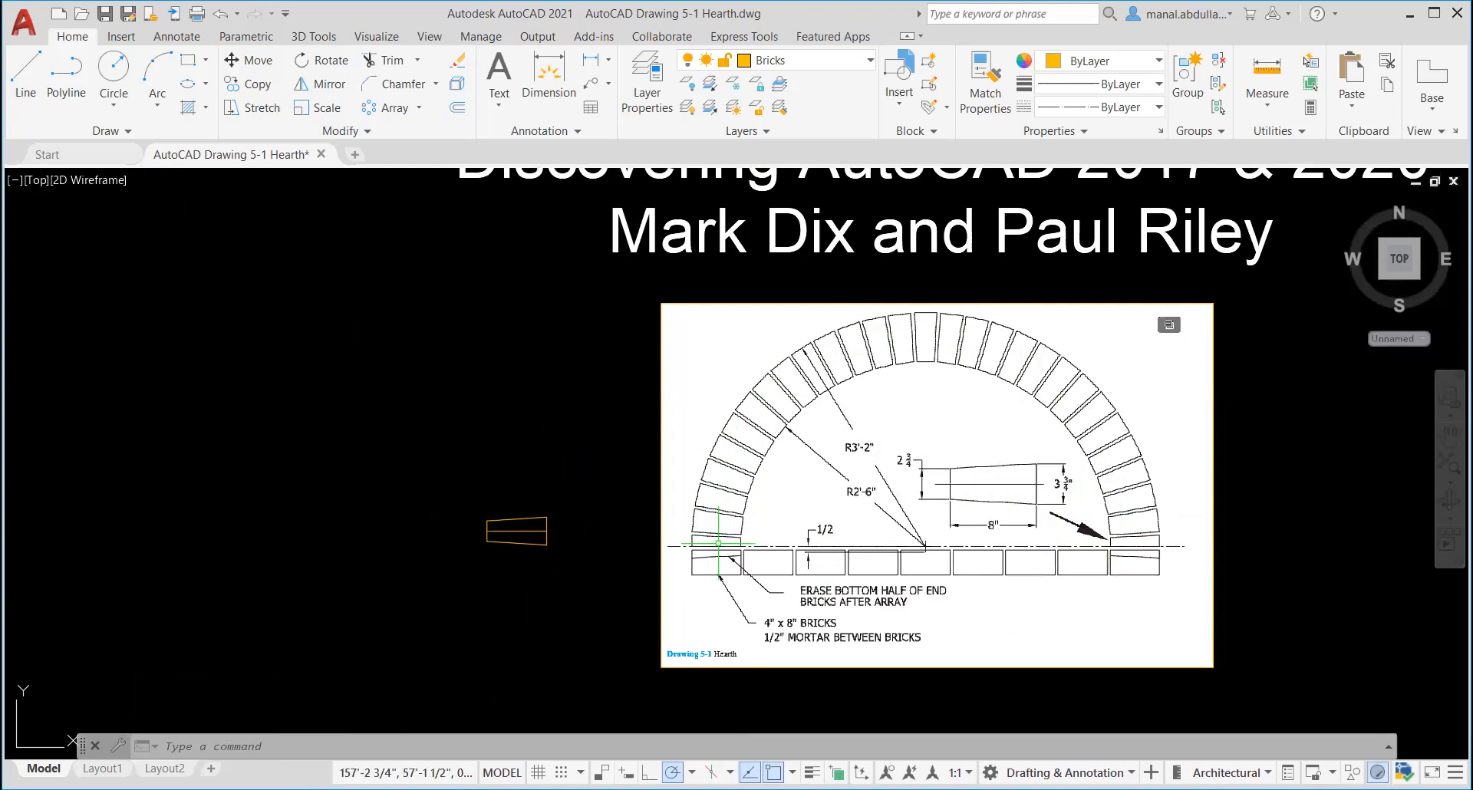
pyautogui.moveTo(1106, 570)
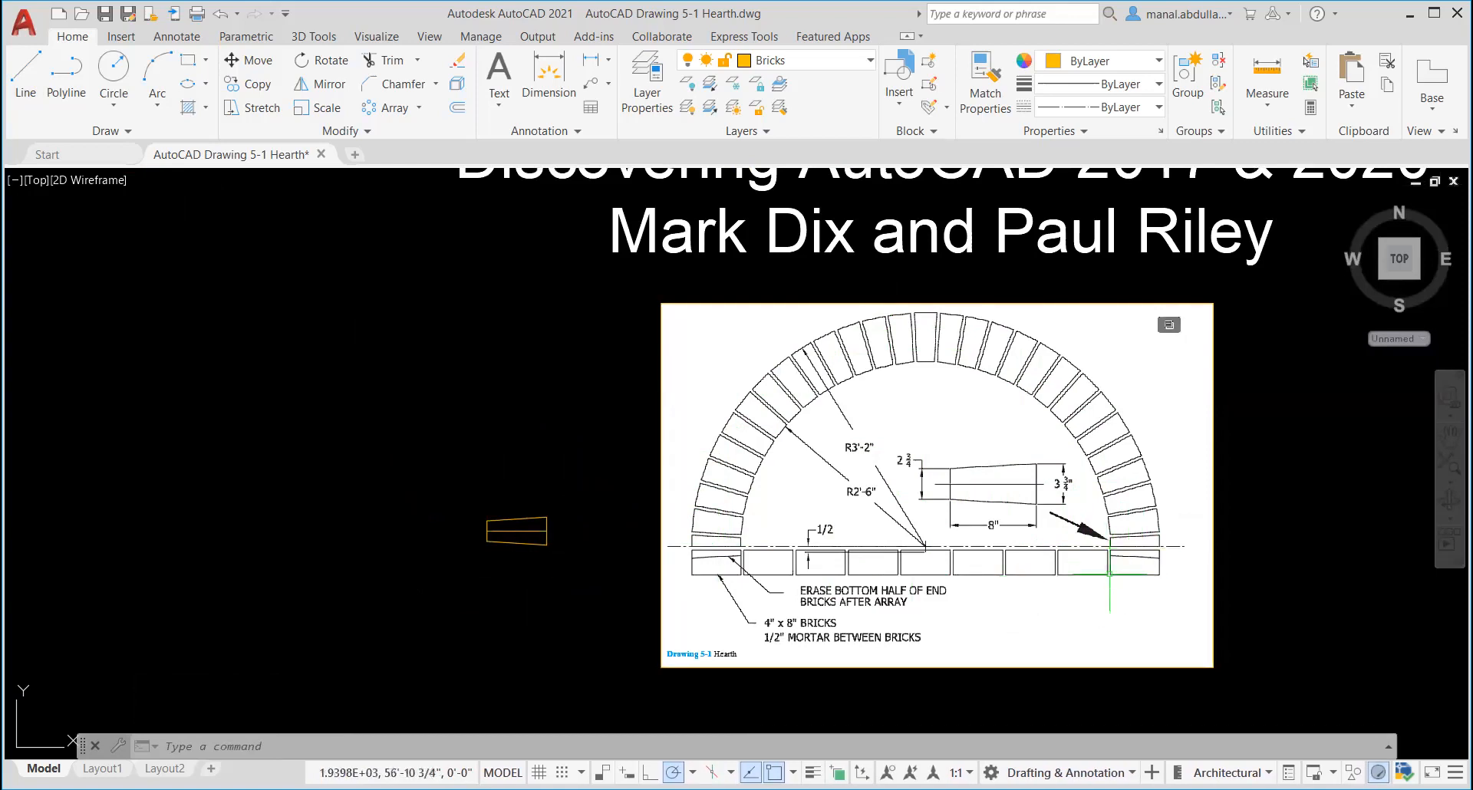
pyautogui.moveTo(780, 592)
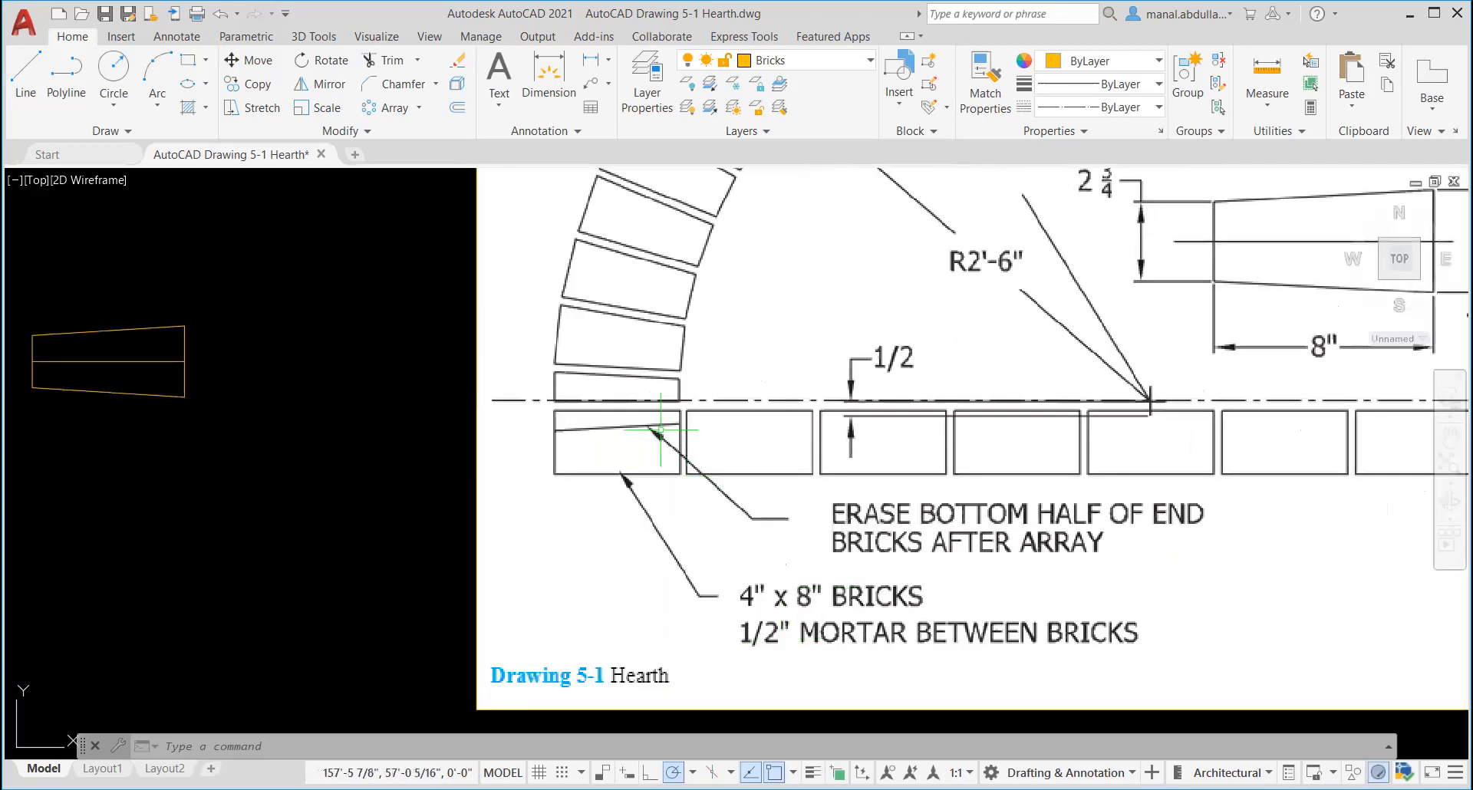
pyautogui.moveTo(742, 430)
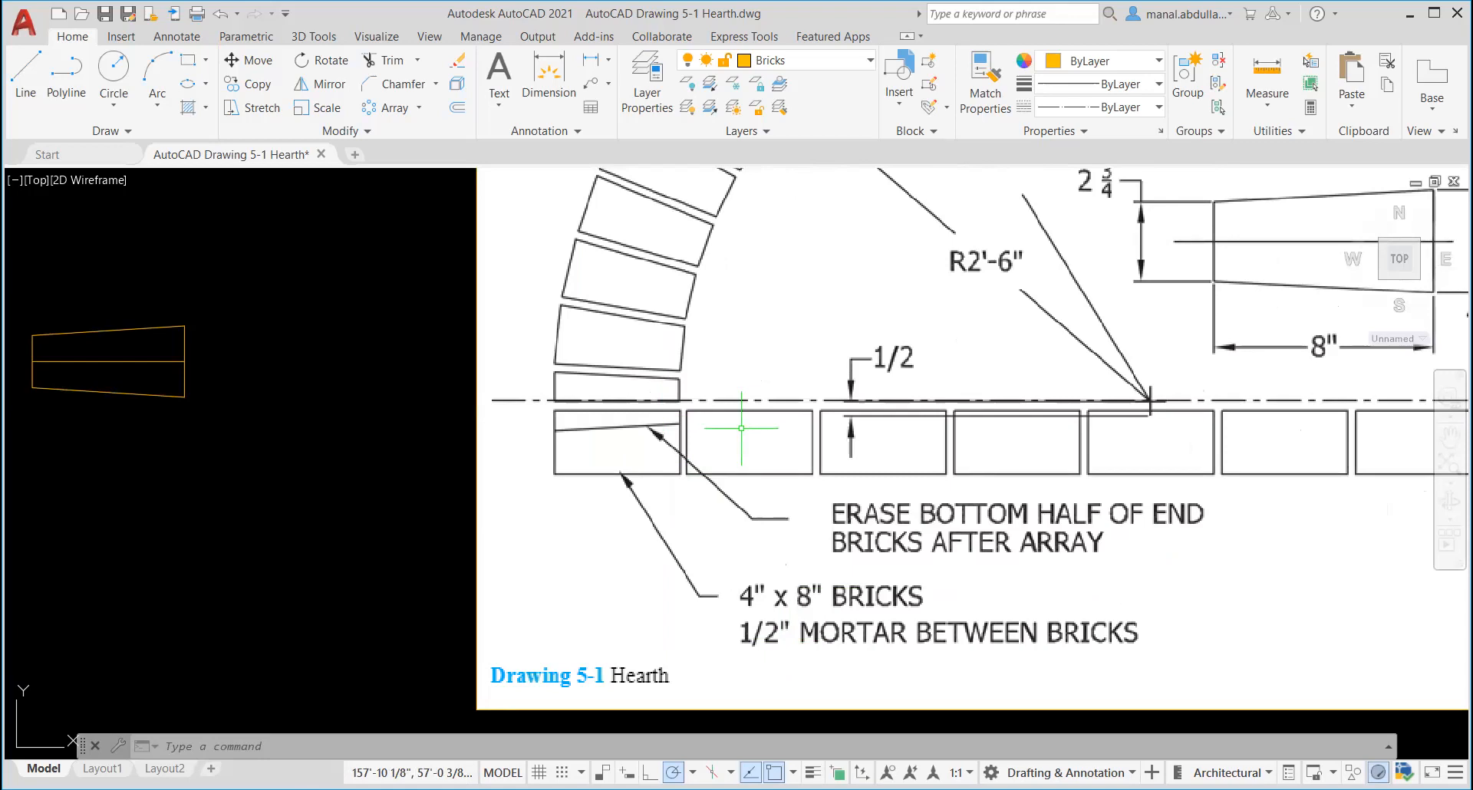
pyautogui.moveTo(11, 49)
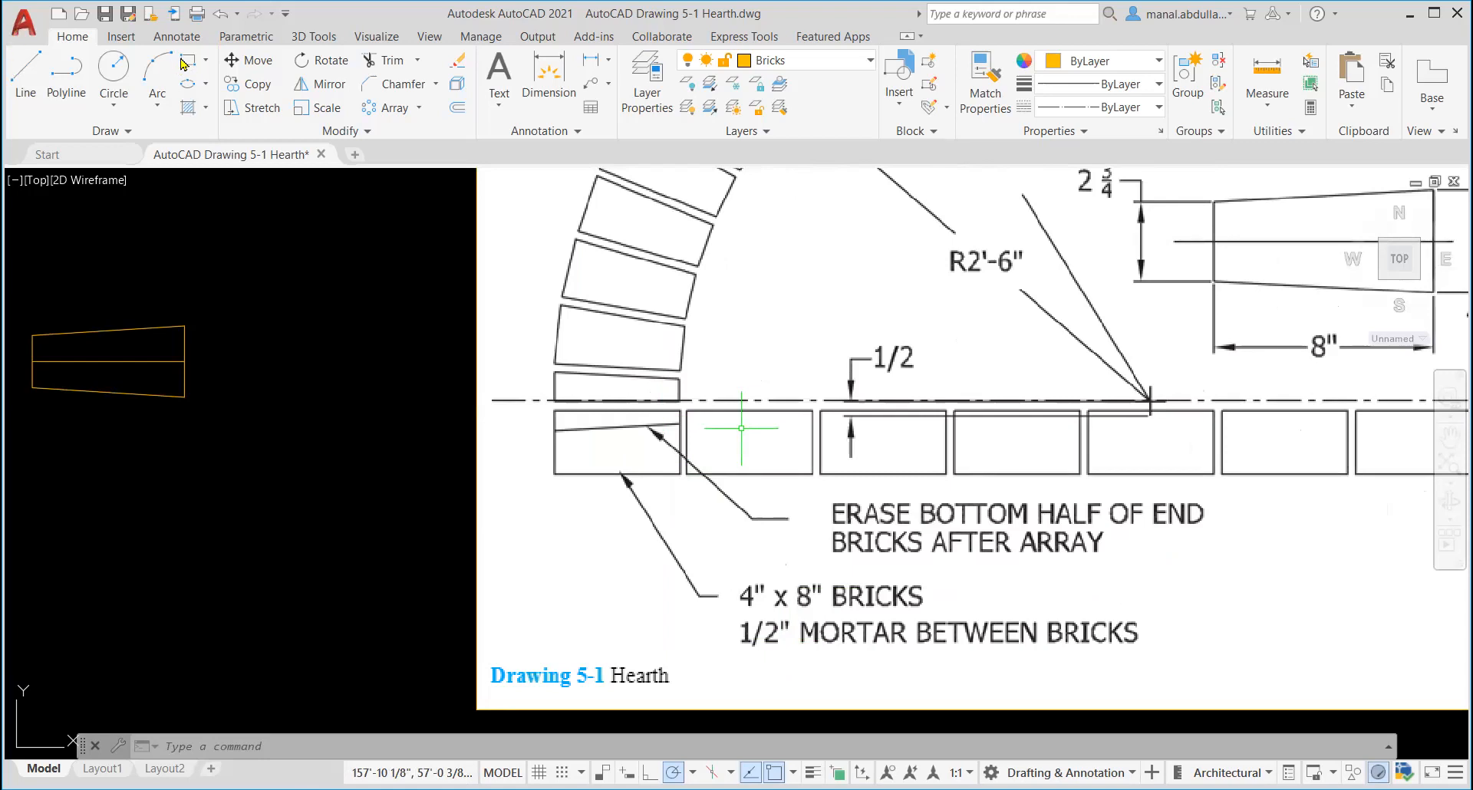
pyautogui.scroll(-3)
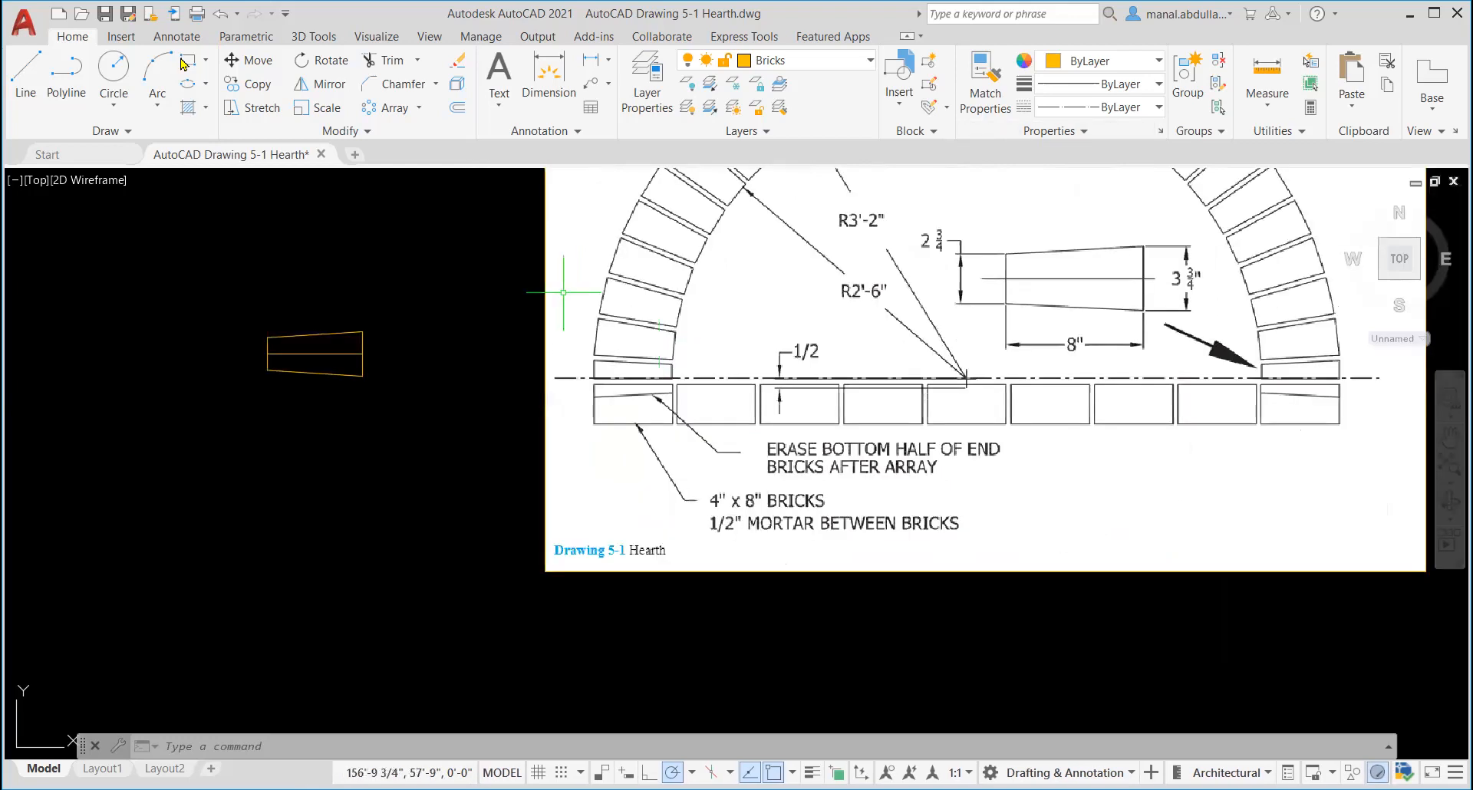
pyautogui.moveTo(277, 220)
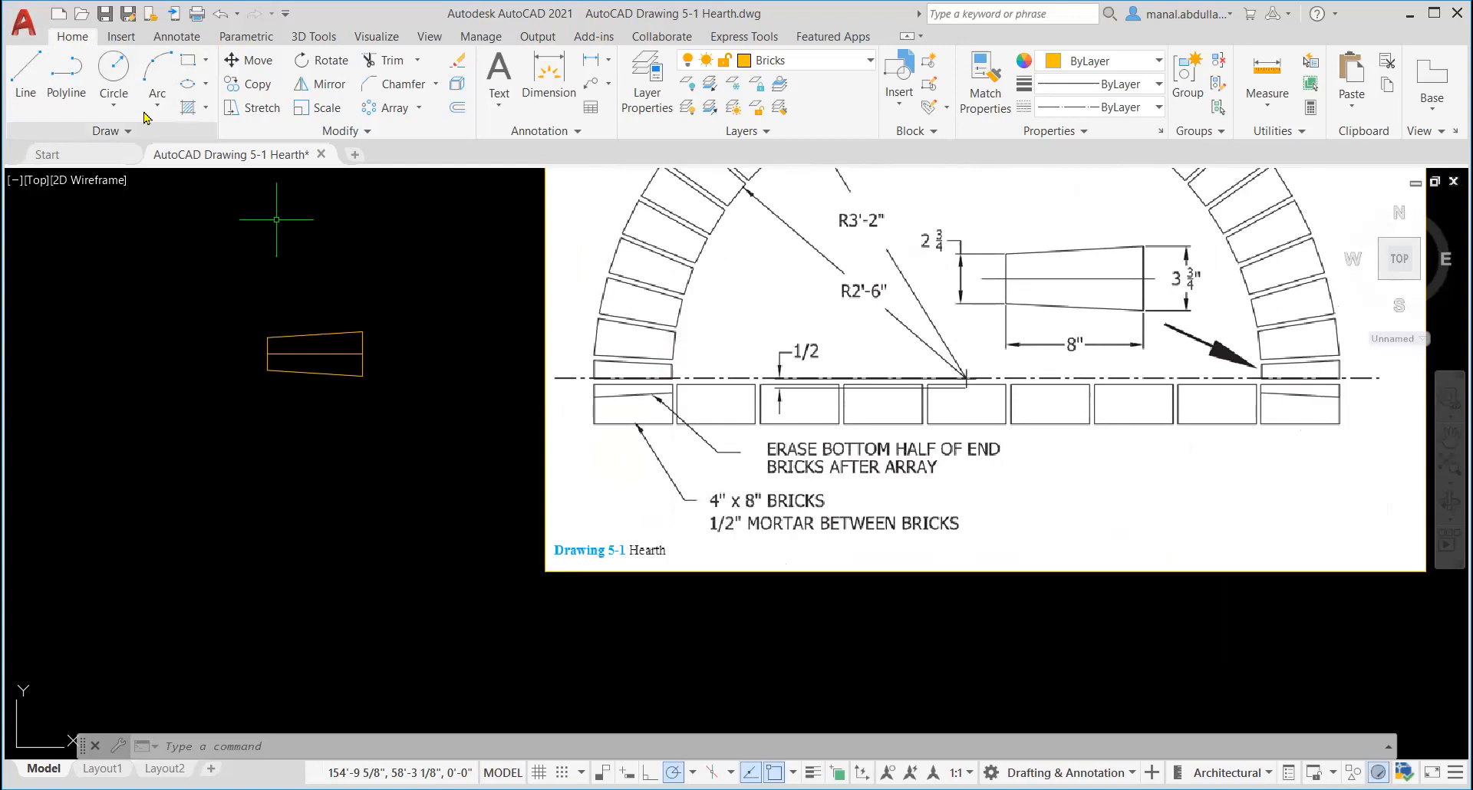
pyautogui.moveTo(186, 59)
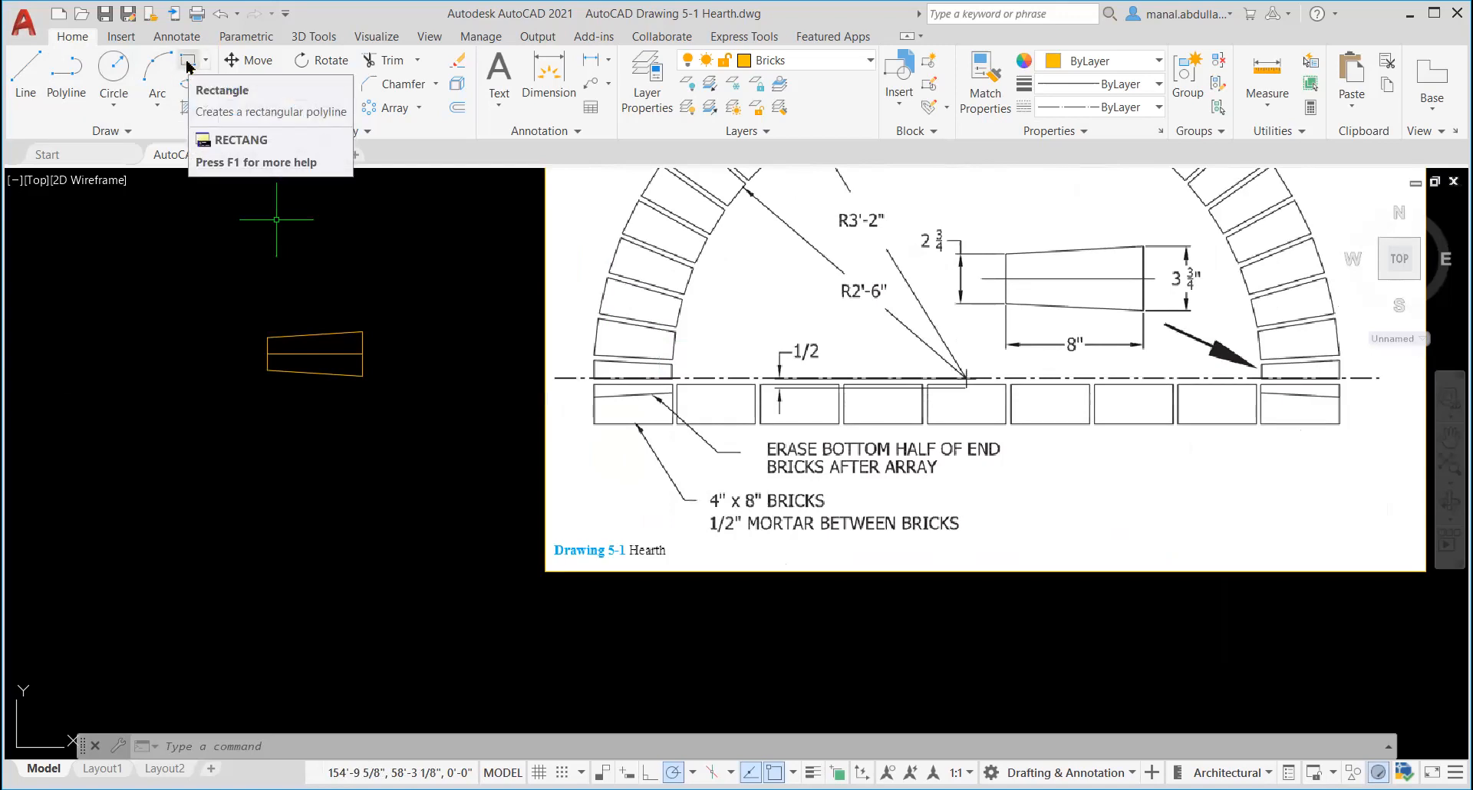
# Draw an 8 by 4 rectangle (@8,4) below the tapered brick.
pyautogui.click(187, 59)
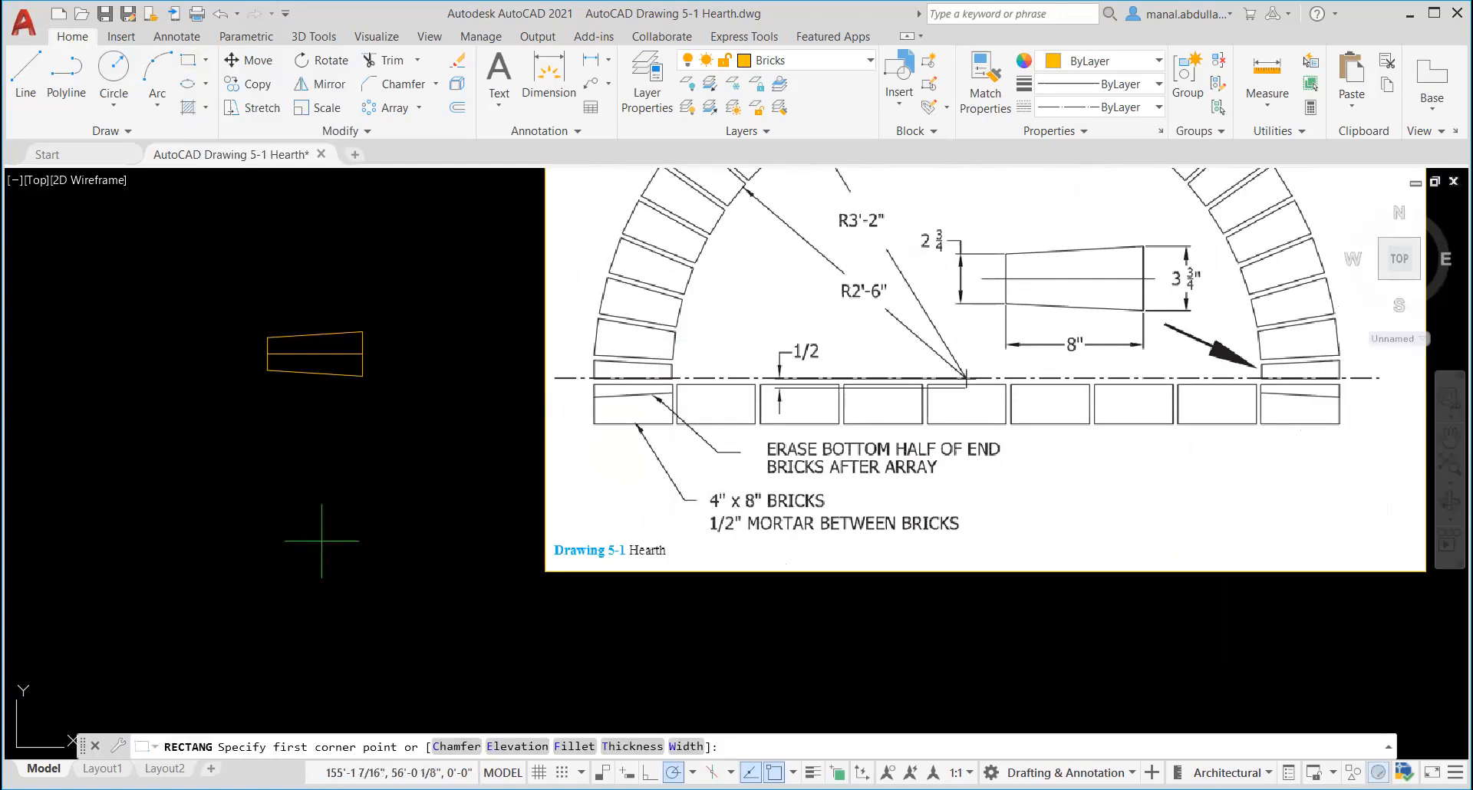
pyautogui.moveTo(281, 715)
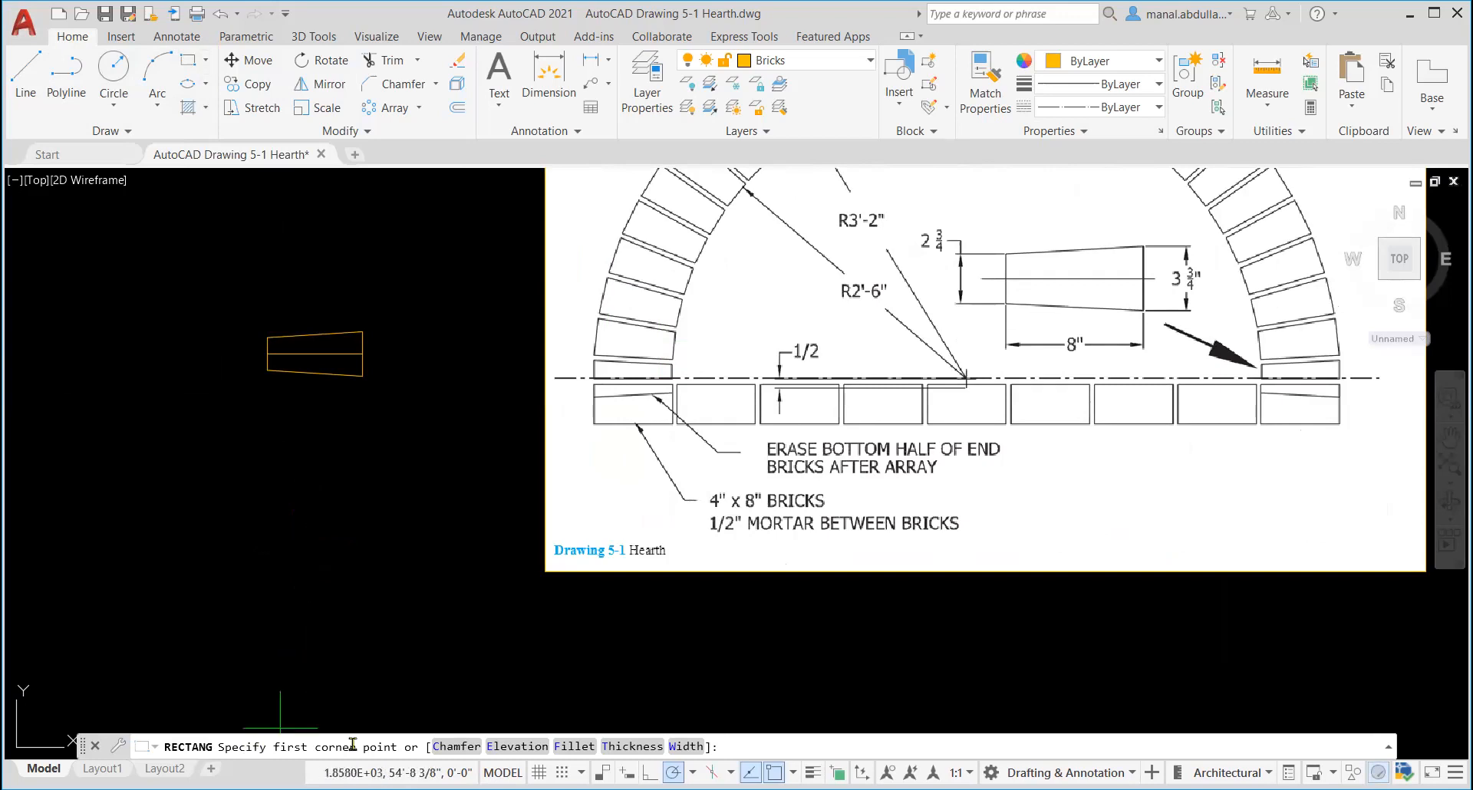
pyautogui.click(339, 468)
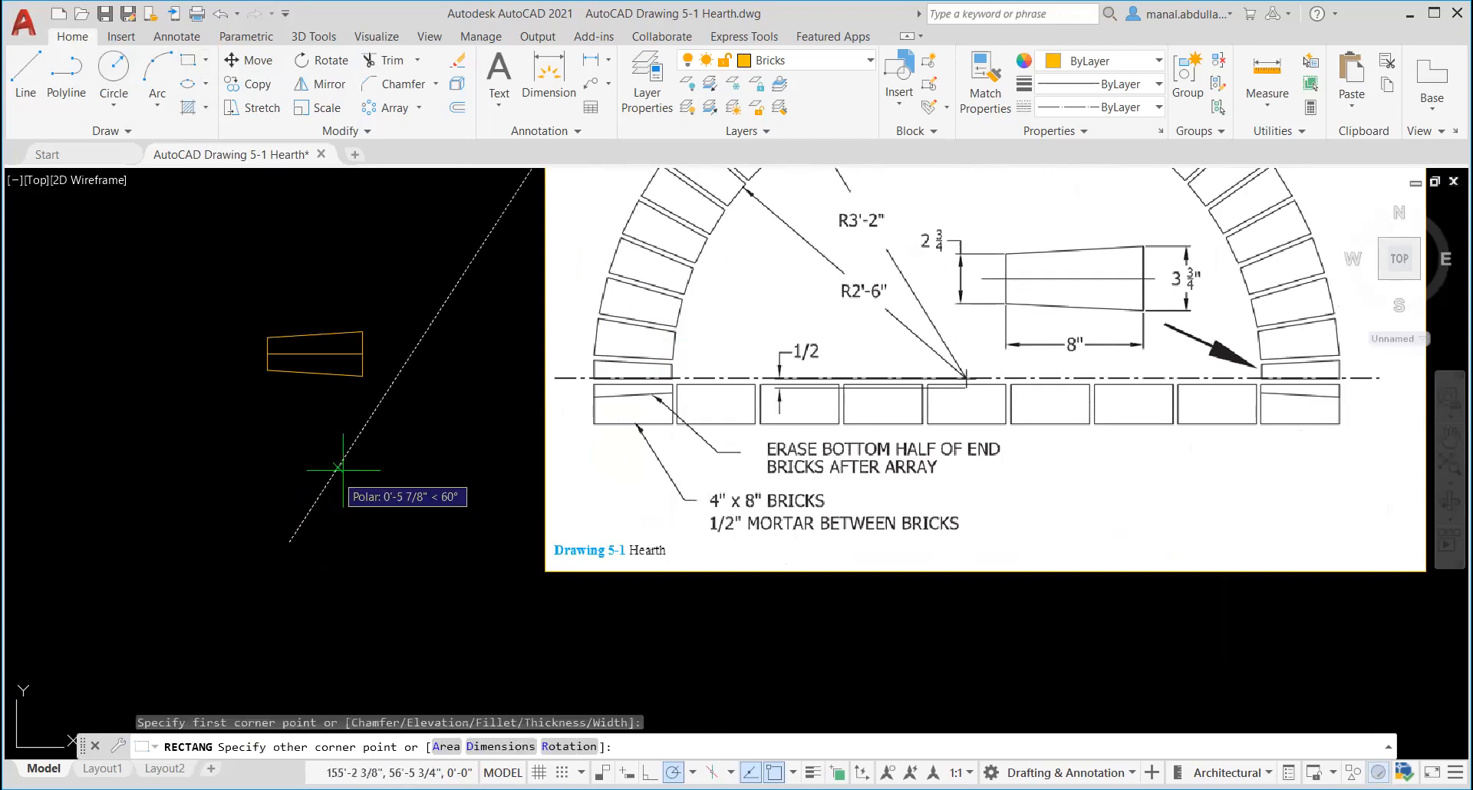
pyautogui.moveTo(411, 468)
pyautogui.write('@')
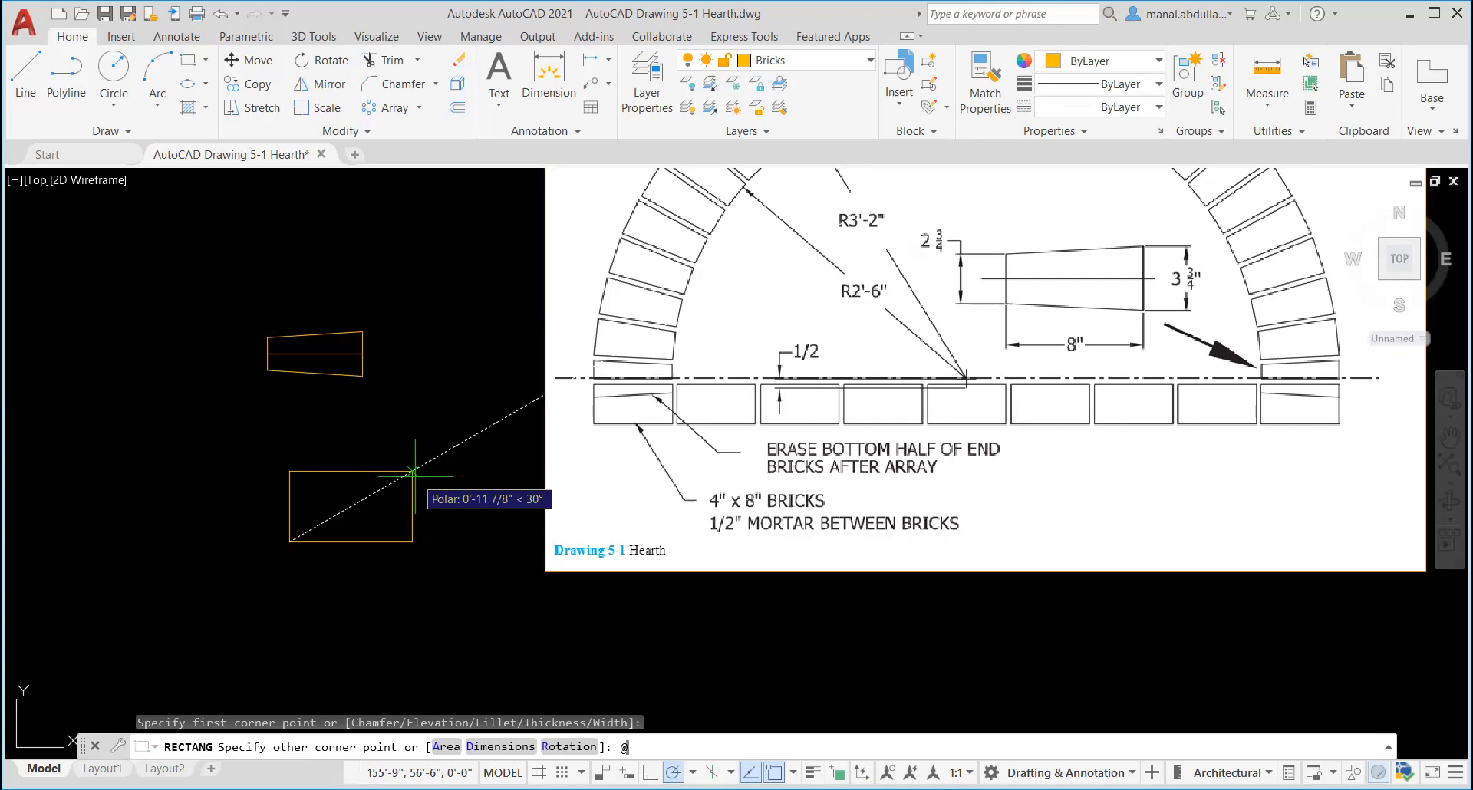
pyautogui.write('8,')
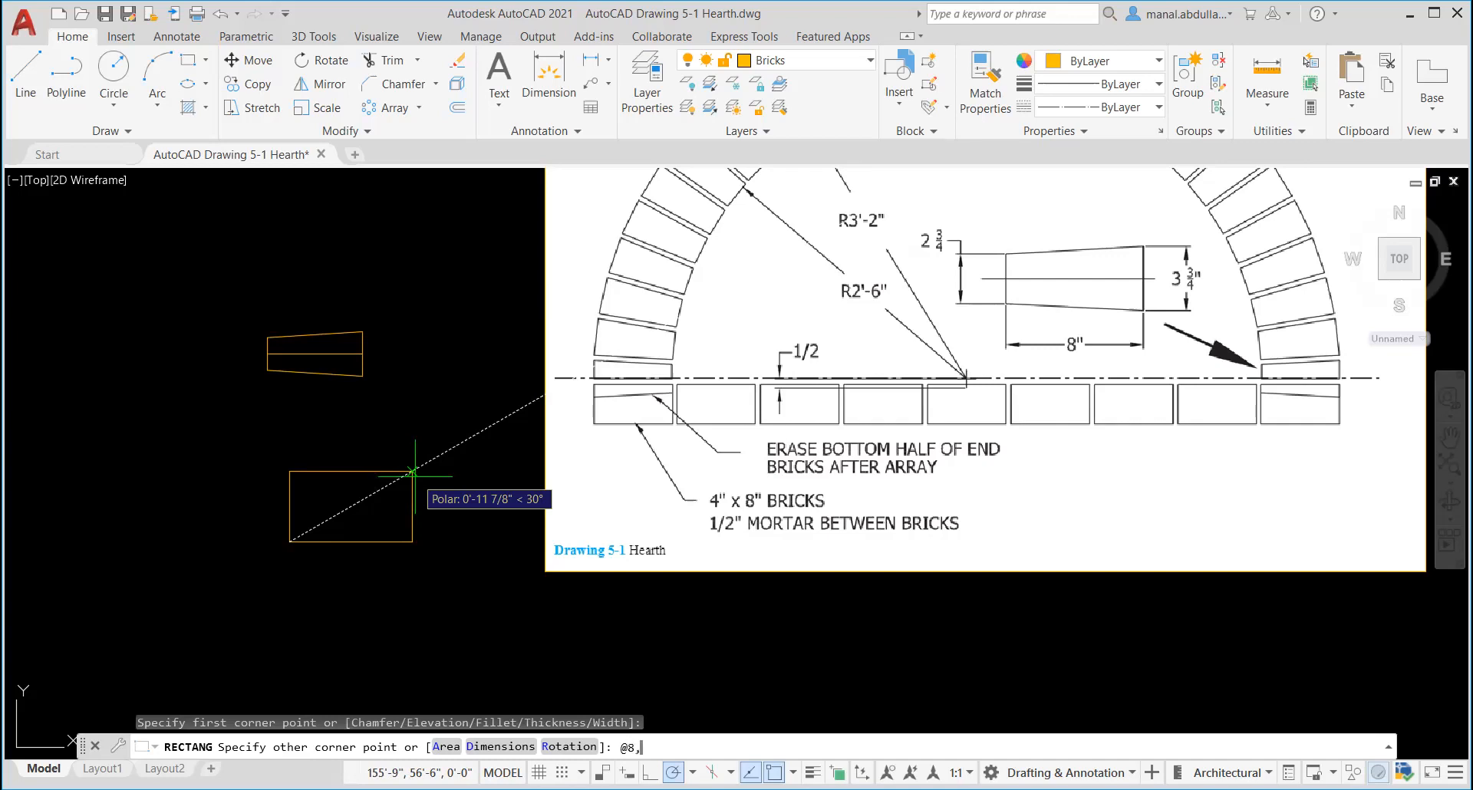
pyautogui.write('4')
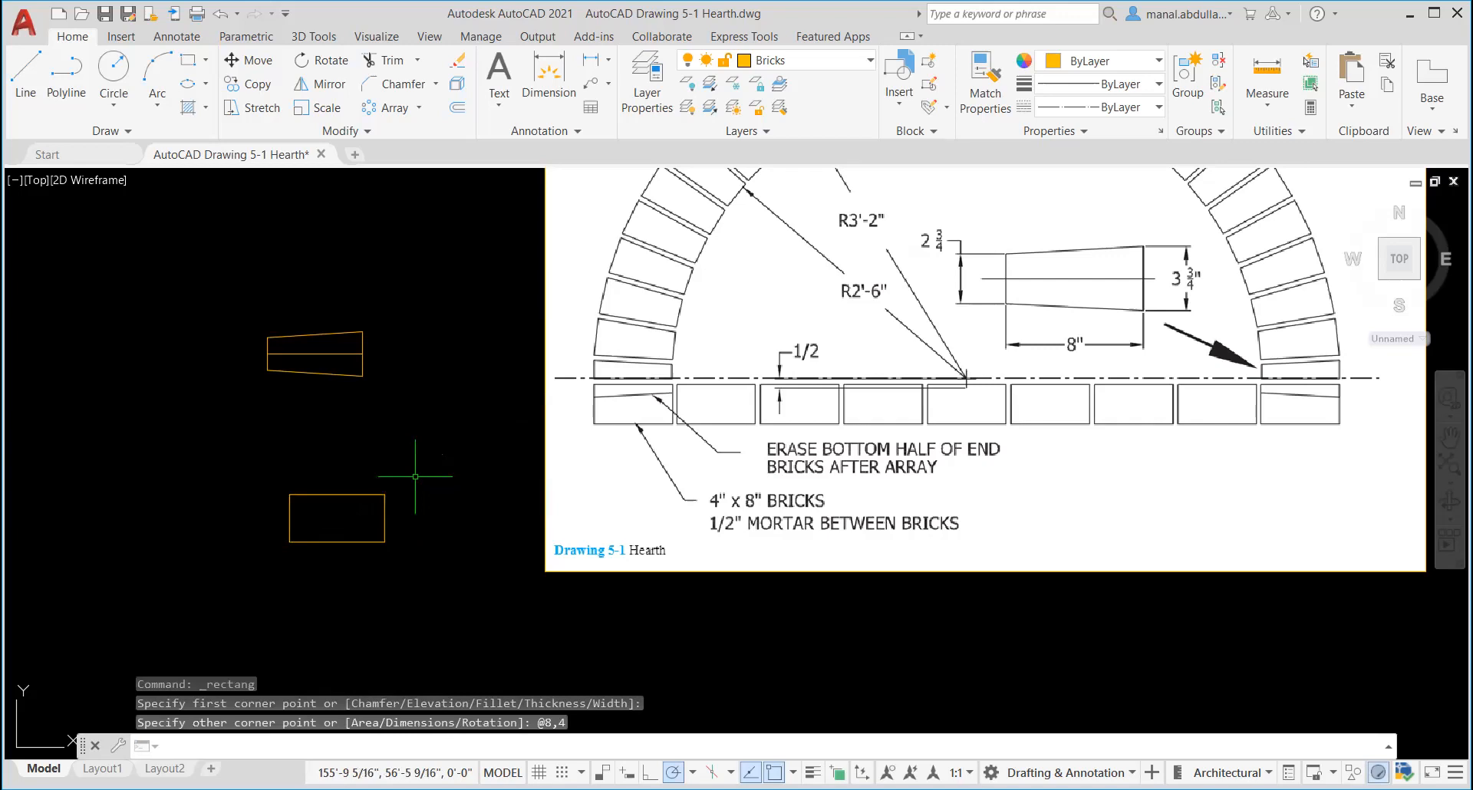
pyautogui.moveTo(399, 572)
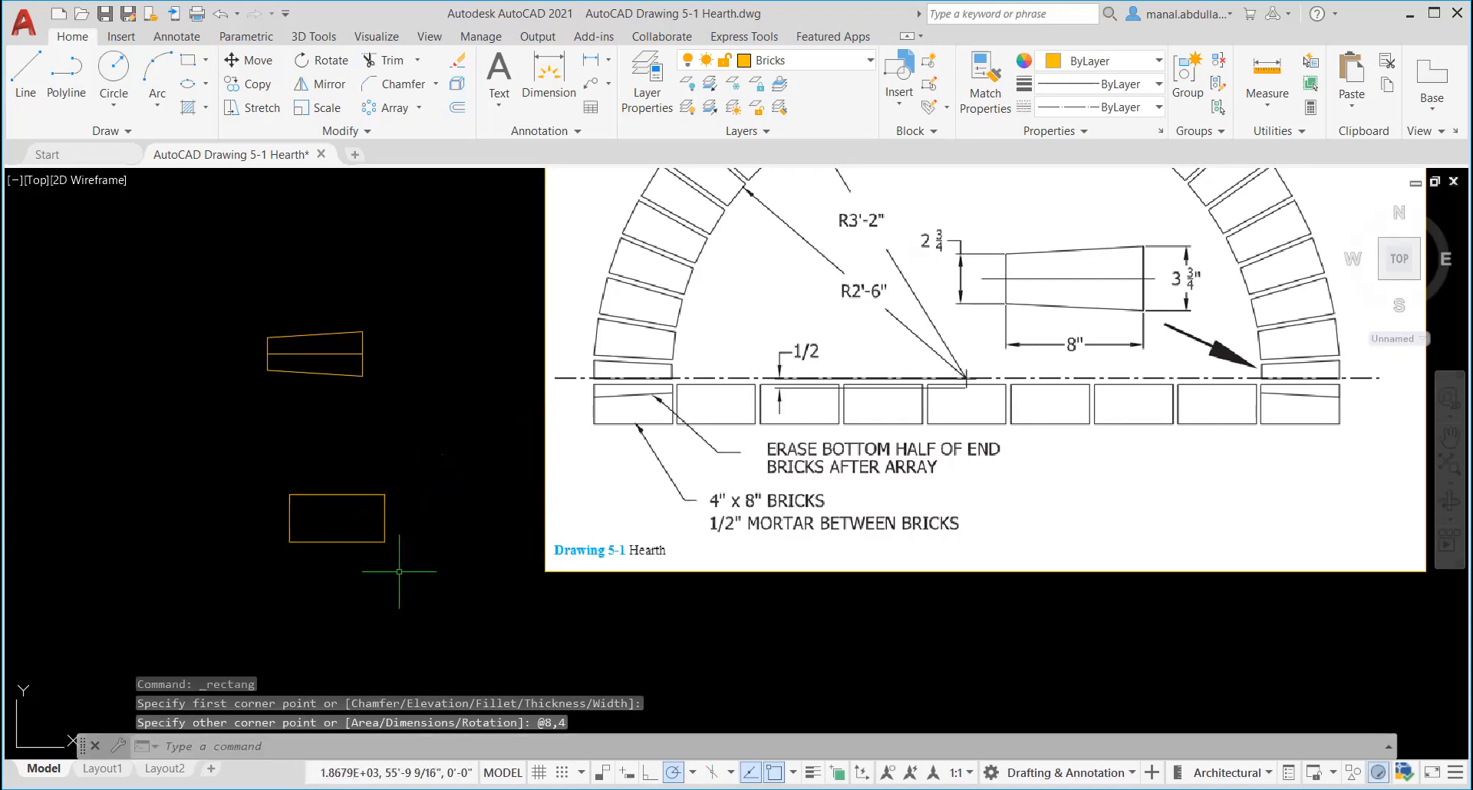
pyautogui.moveTo(223, 179)
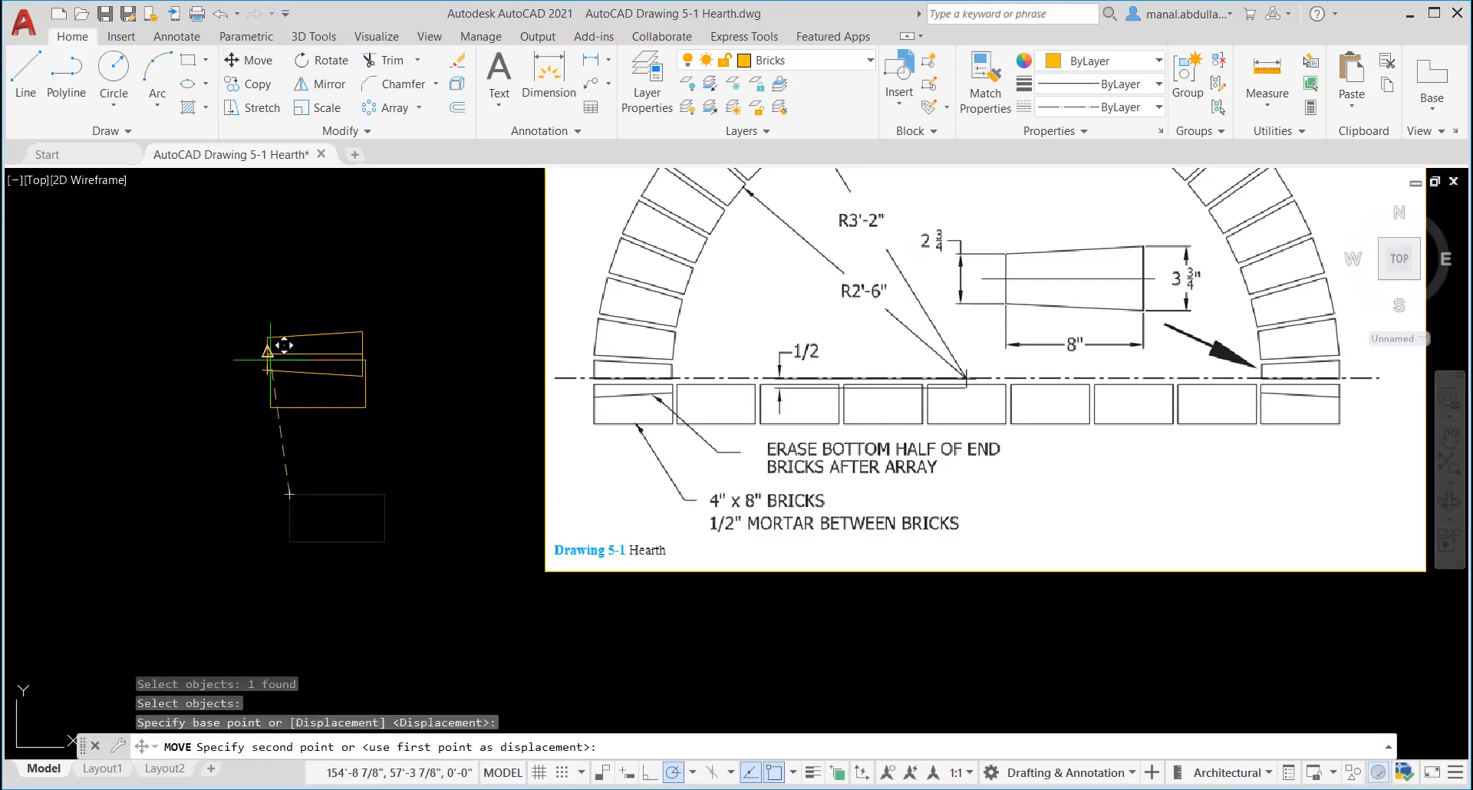
# Move the 8x4 rectangle up so it overlaps the tapered brick's left end.
pyautogui.click(371, 502)
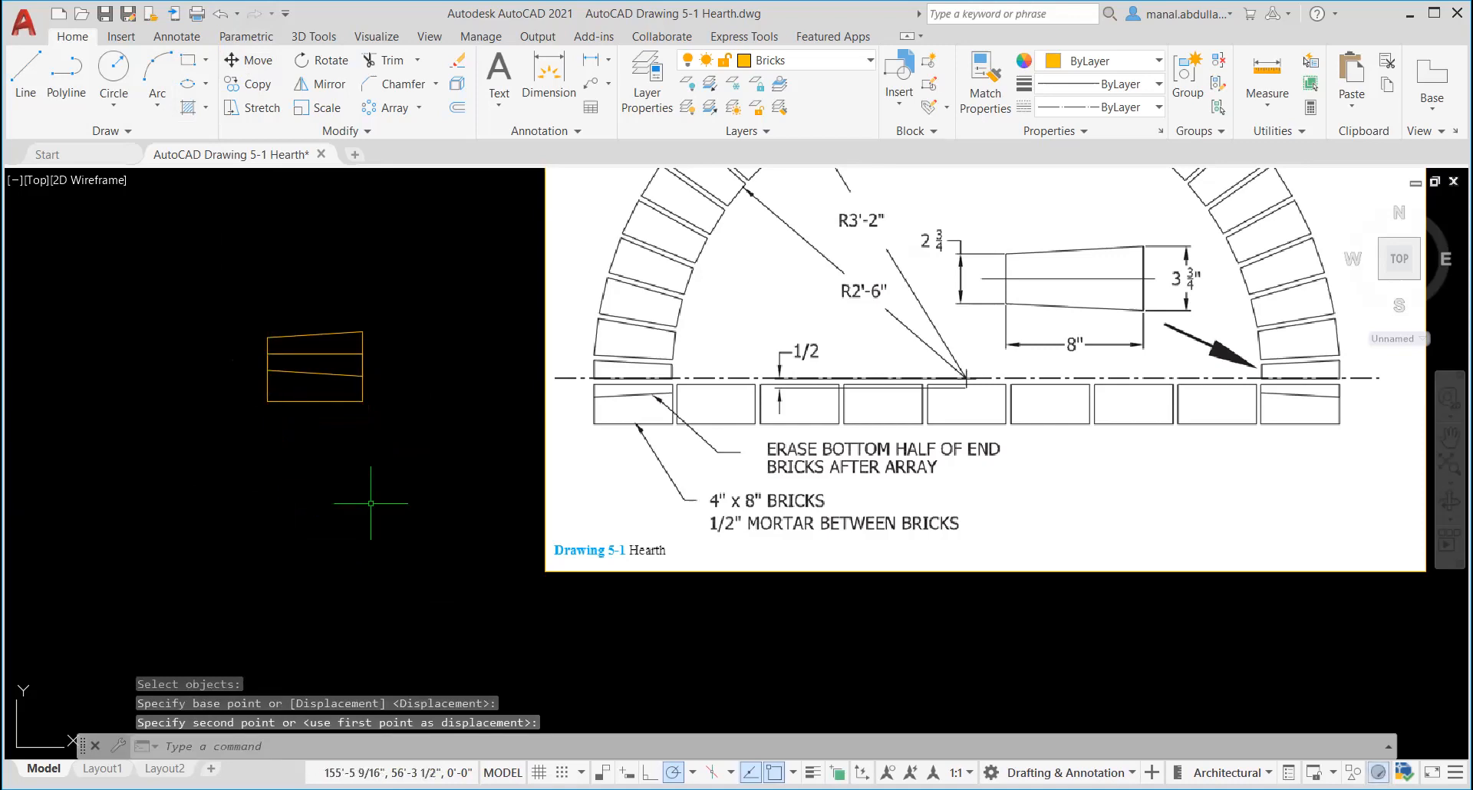
pyautogui.moveTo(582, 510)
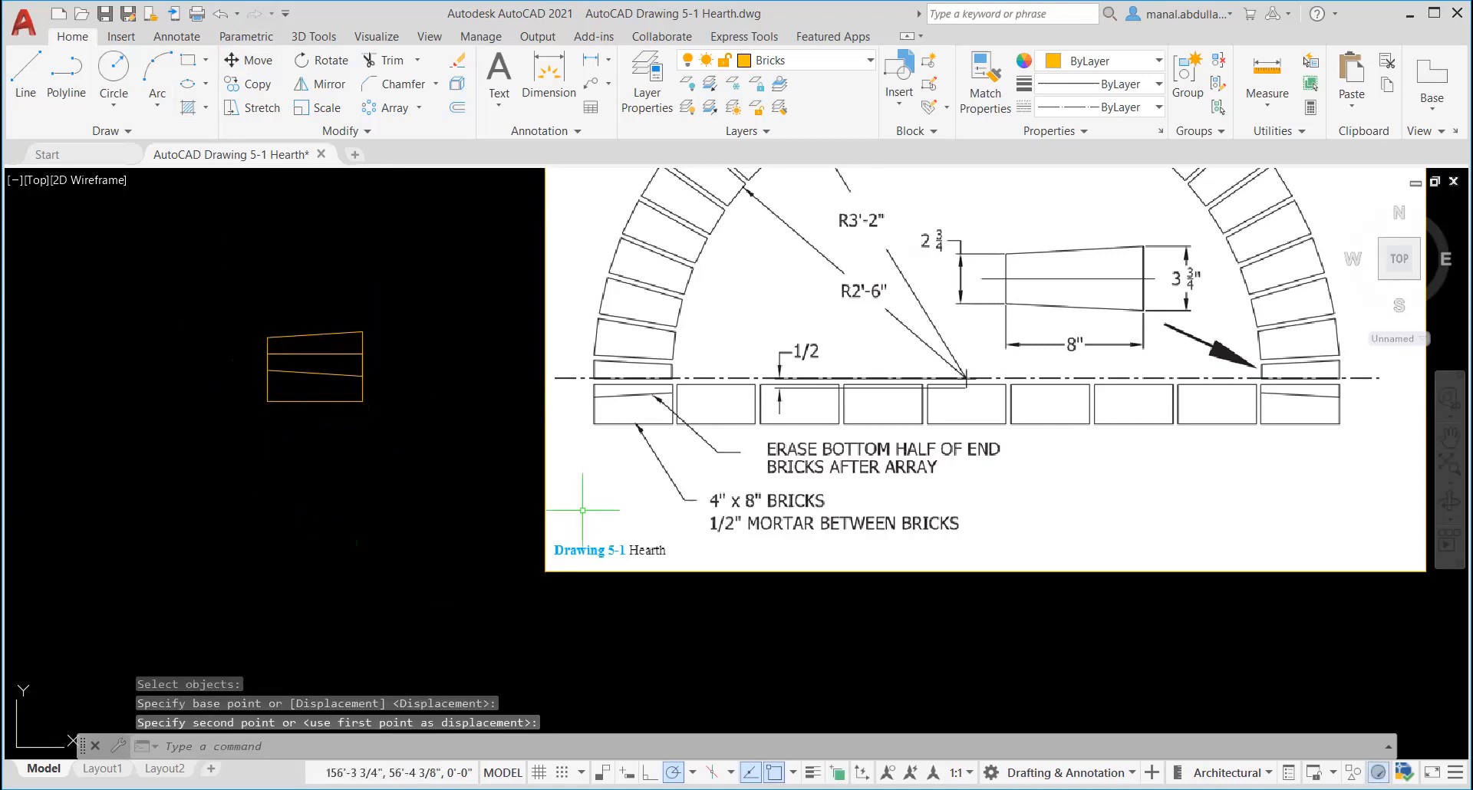
pyautogui.moveTo(334, 407)
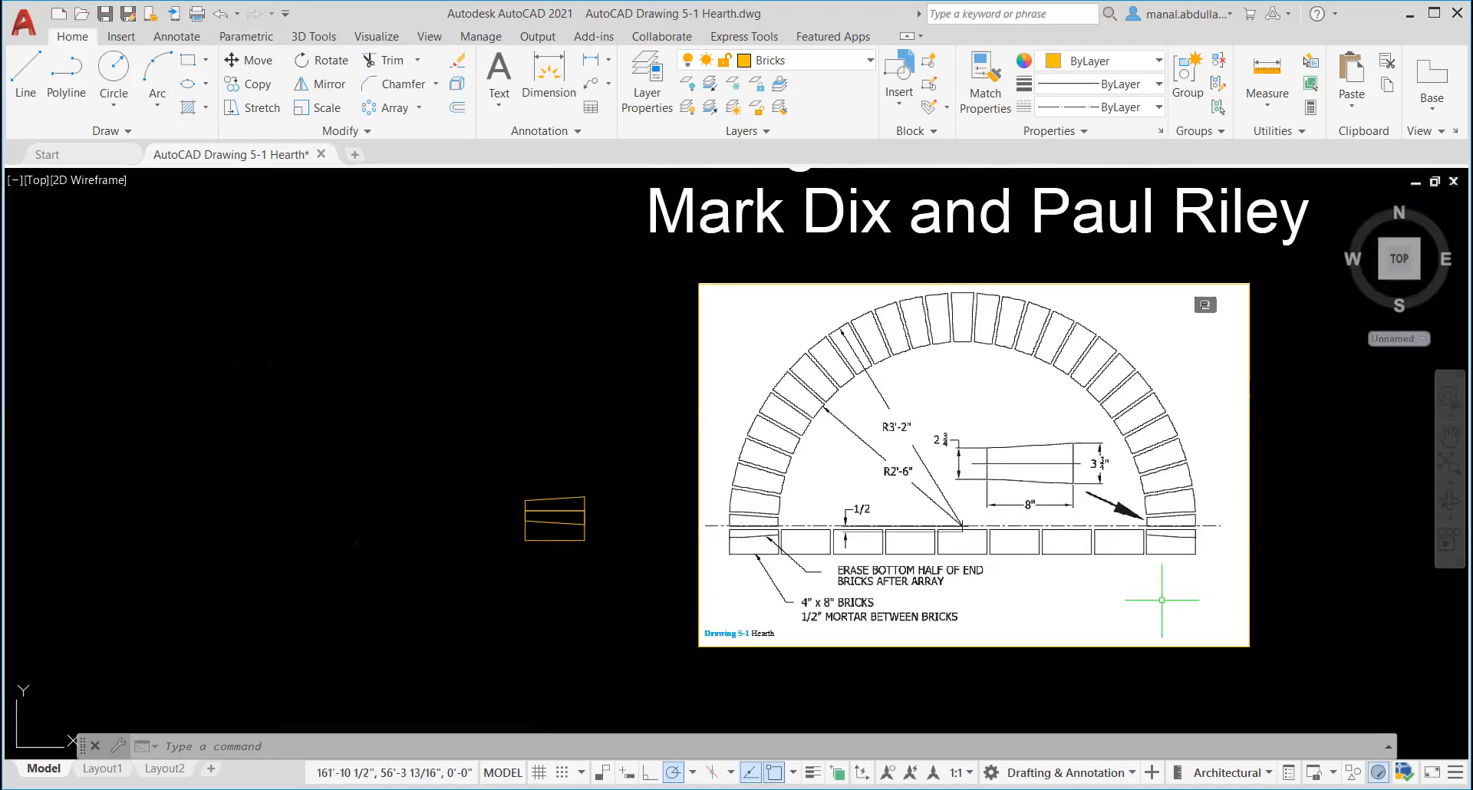
pyautogui.moveTo(961, 548)
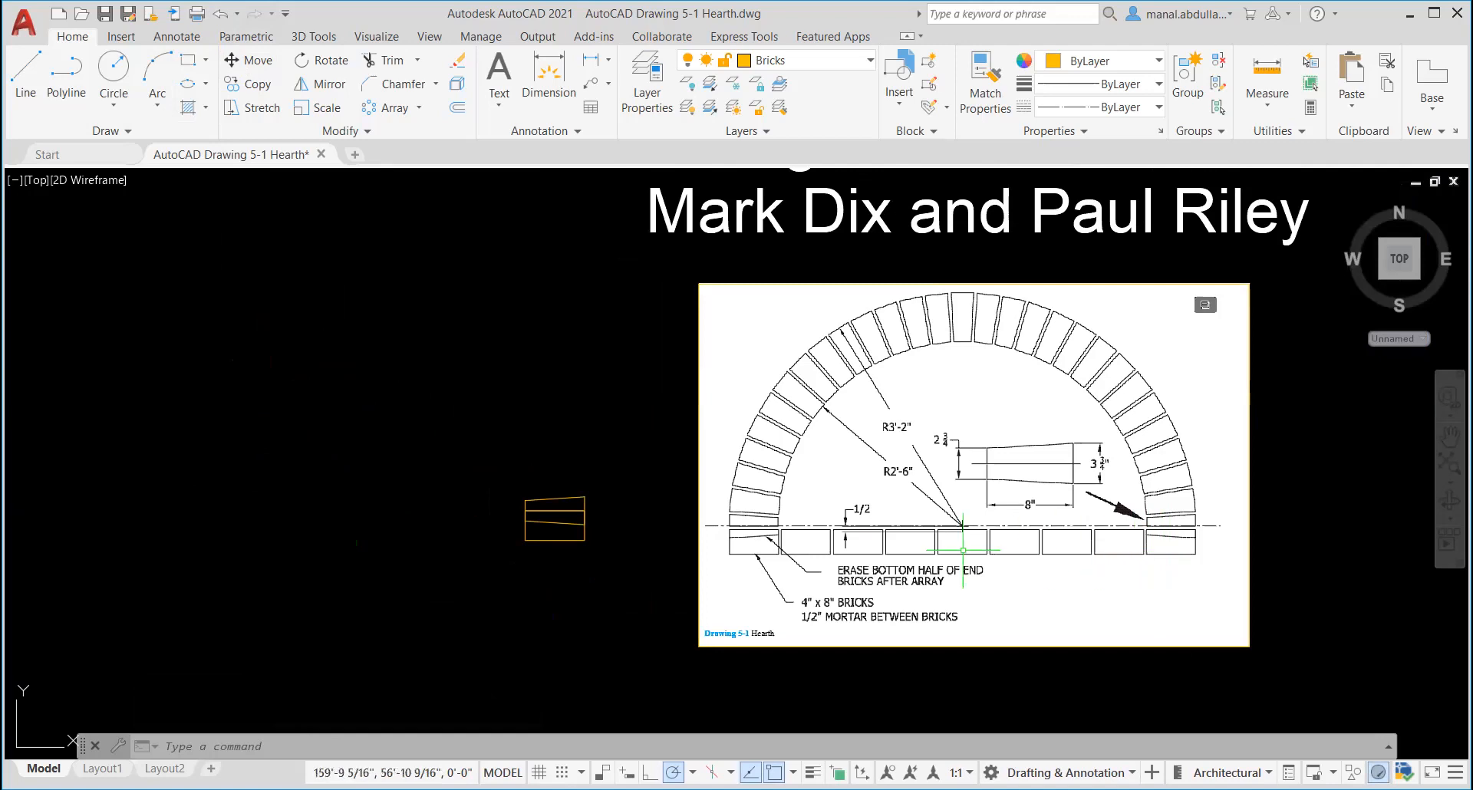
pyautogui.moveTo(1172, 548)
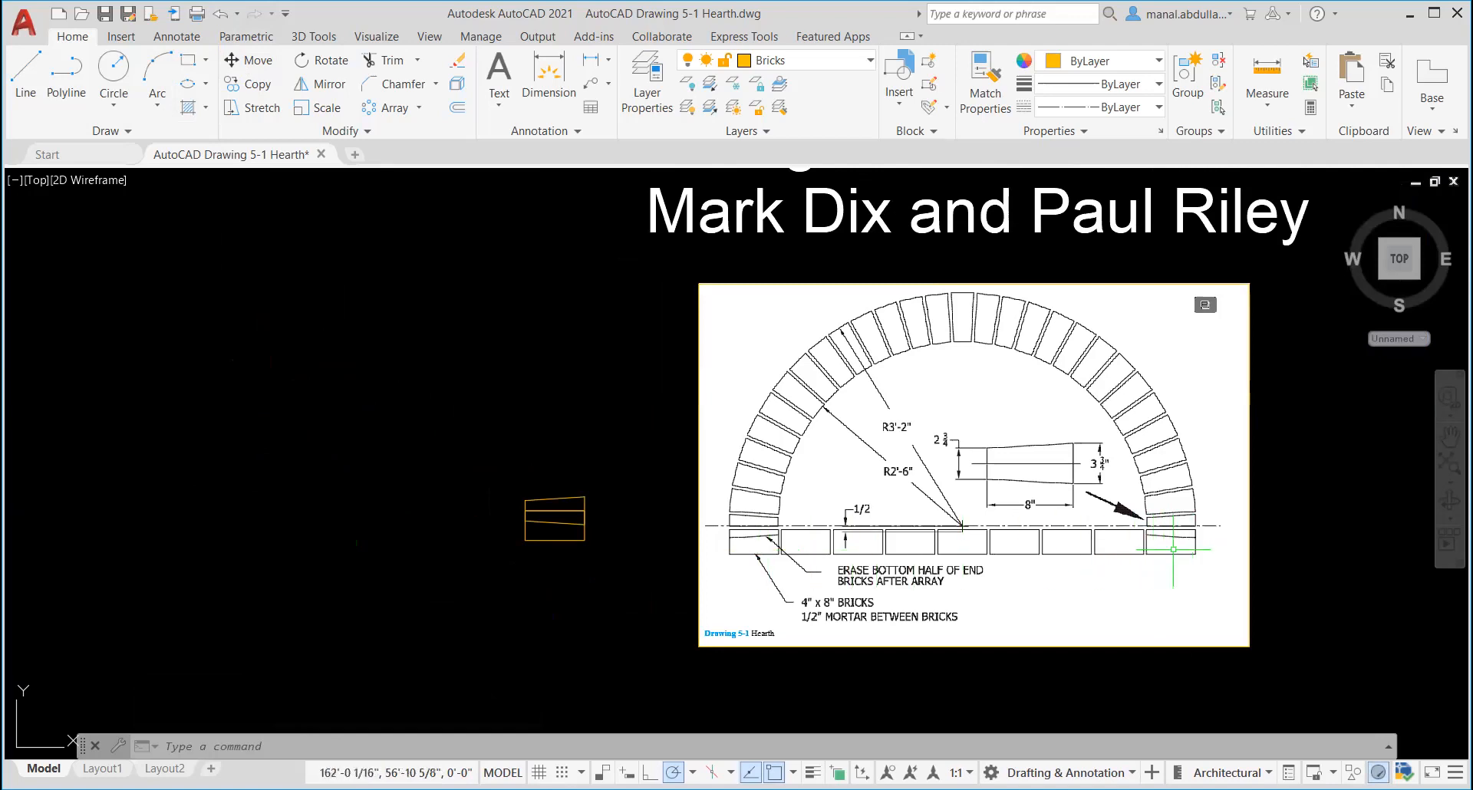
pyautogui.moveTo(1030, 548)
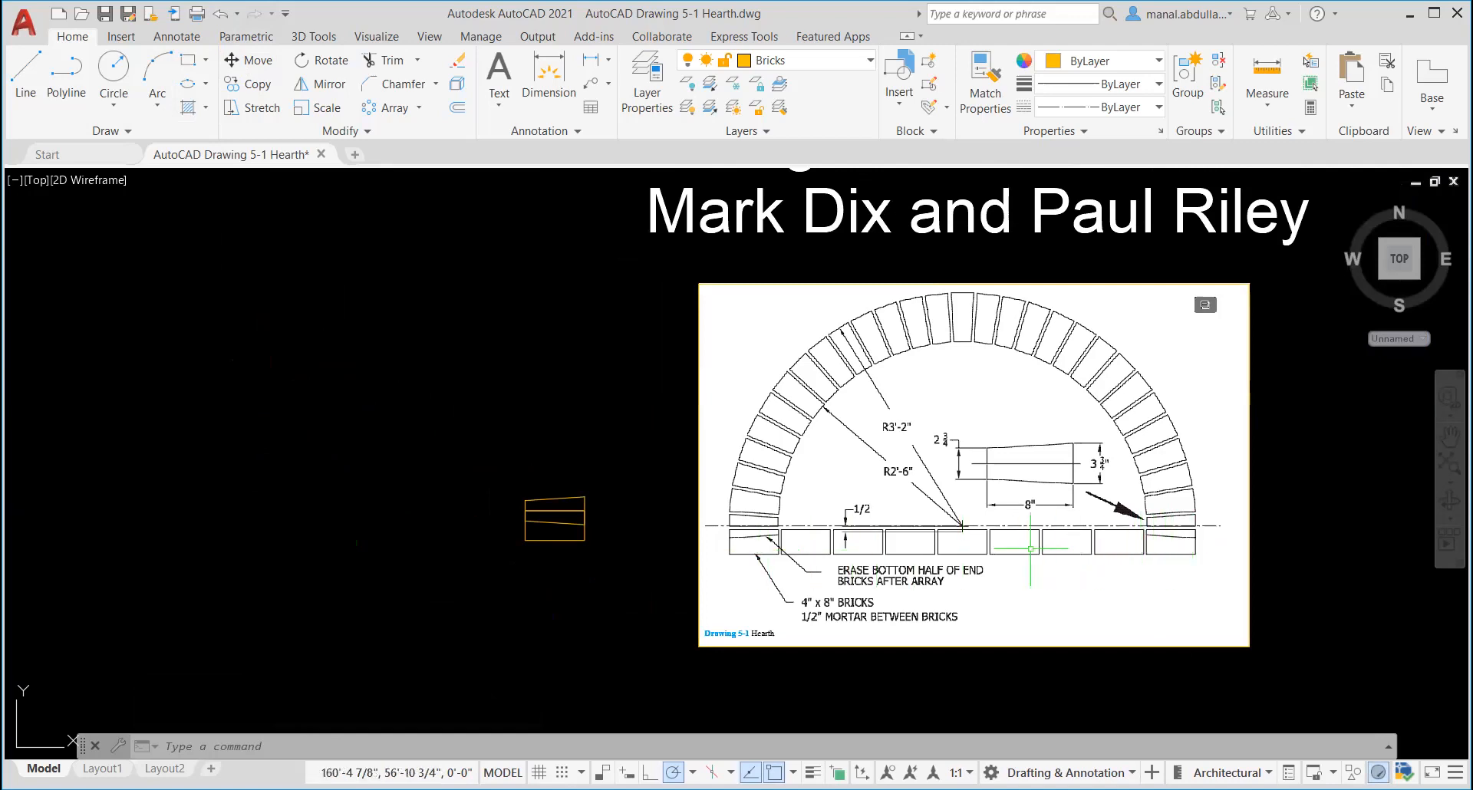
pyautogui.moveTo(784, 548)
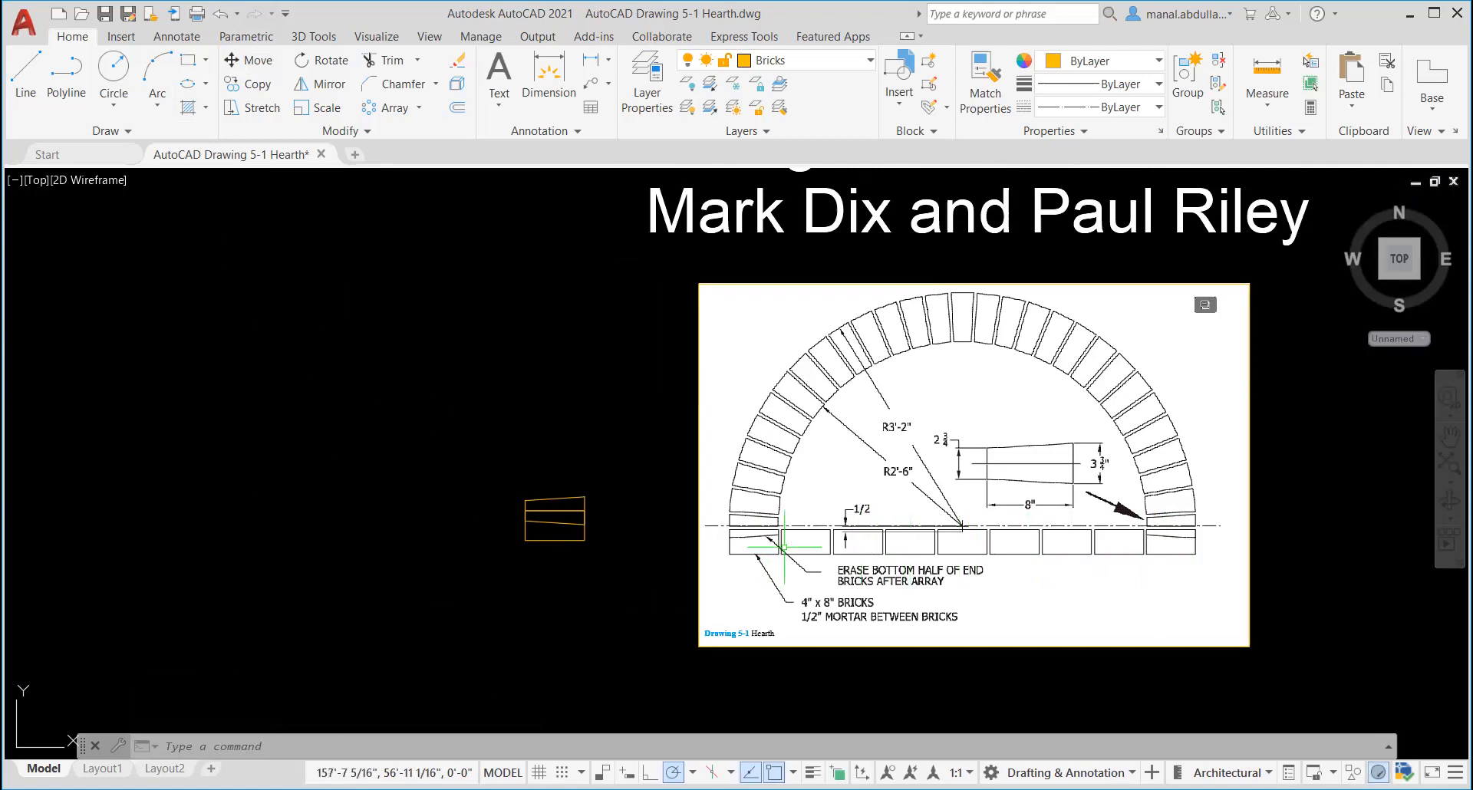
pyautogui.moveTo(822, 546)
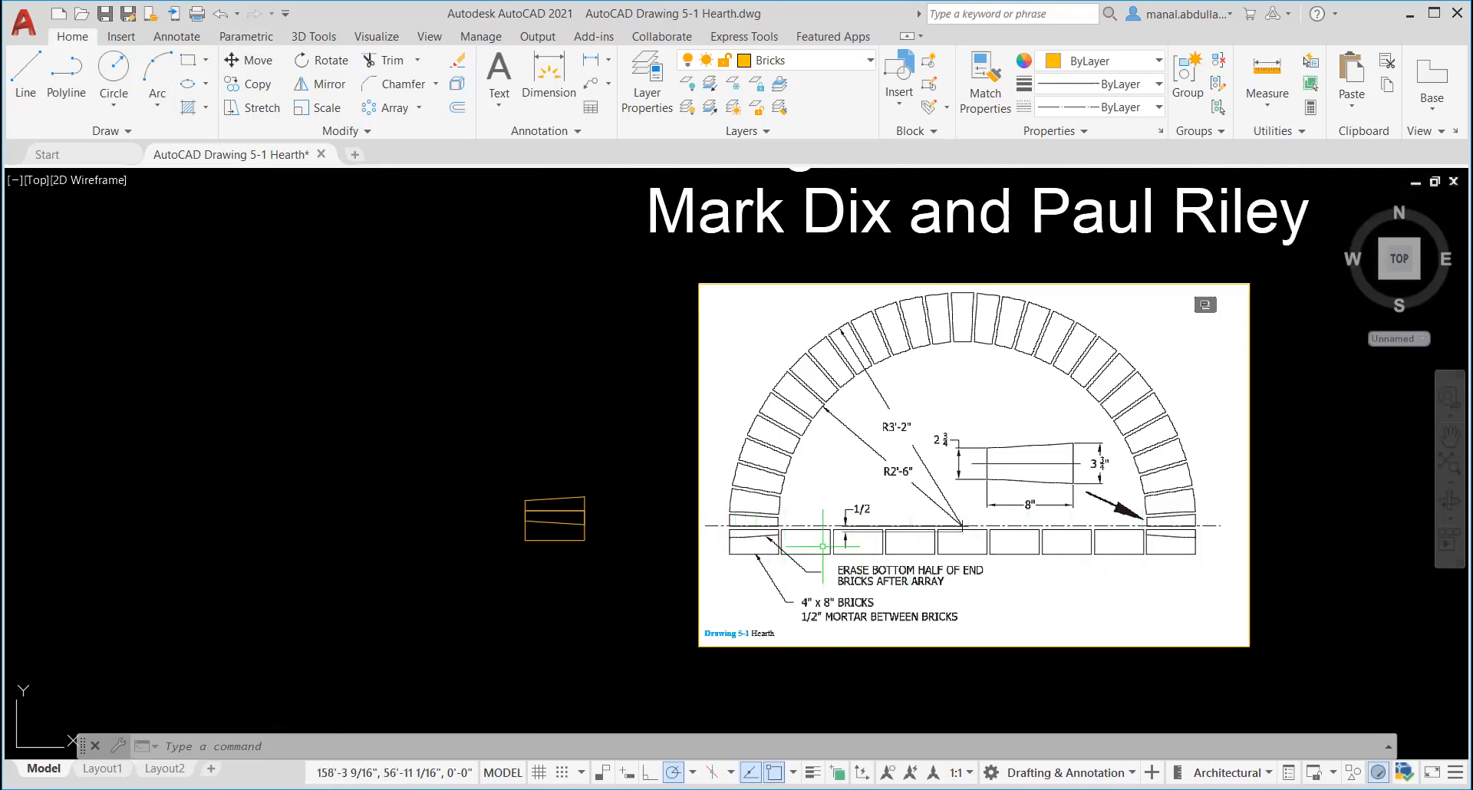
pyautogui.moveTo(1031, 561)
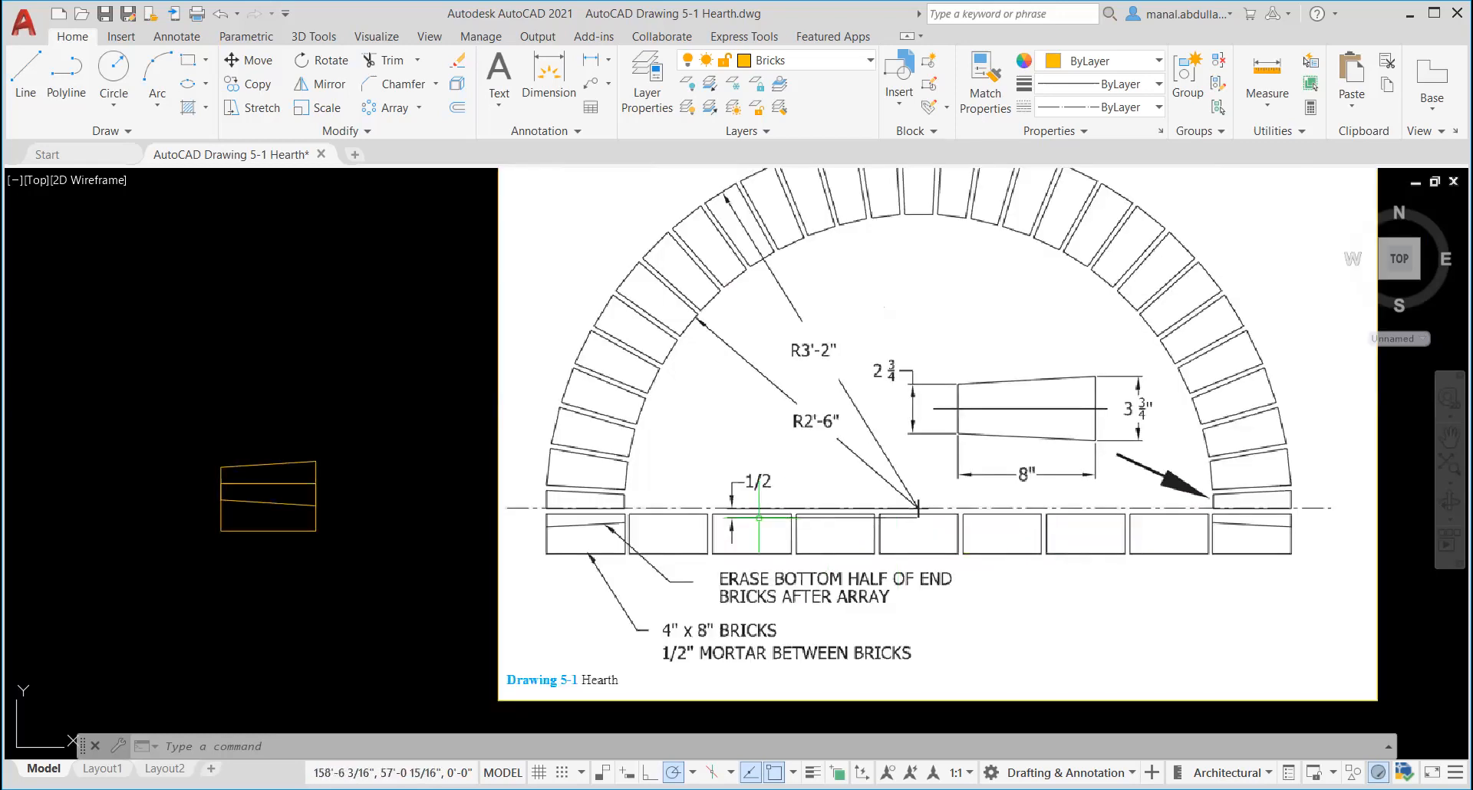
pyautogui.moveTo(661, 667)
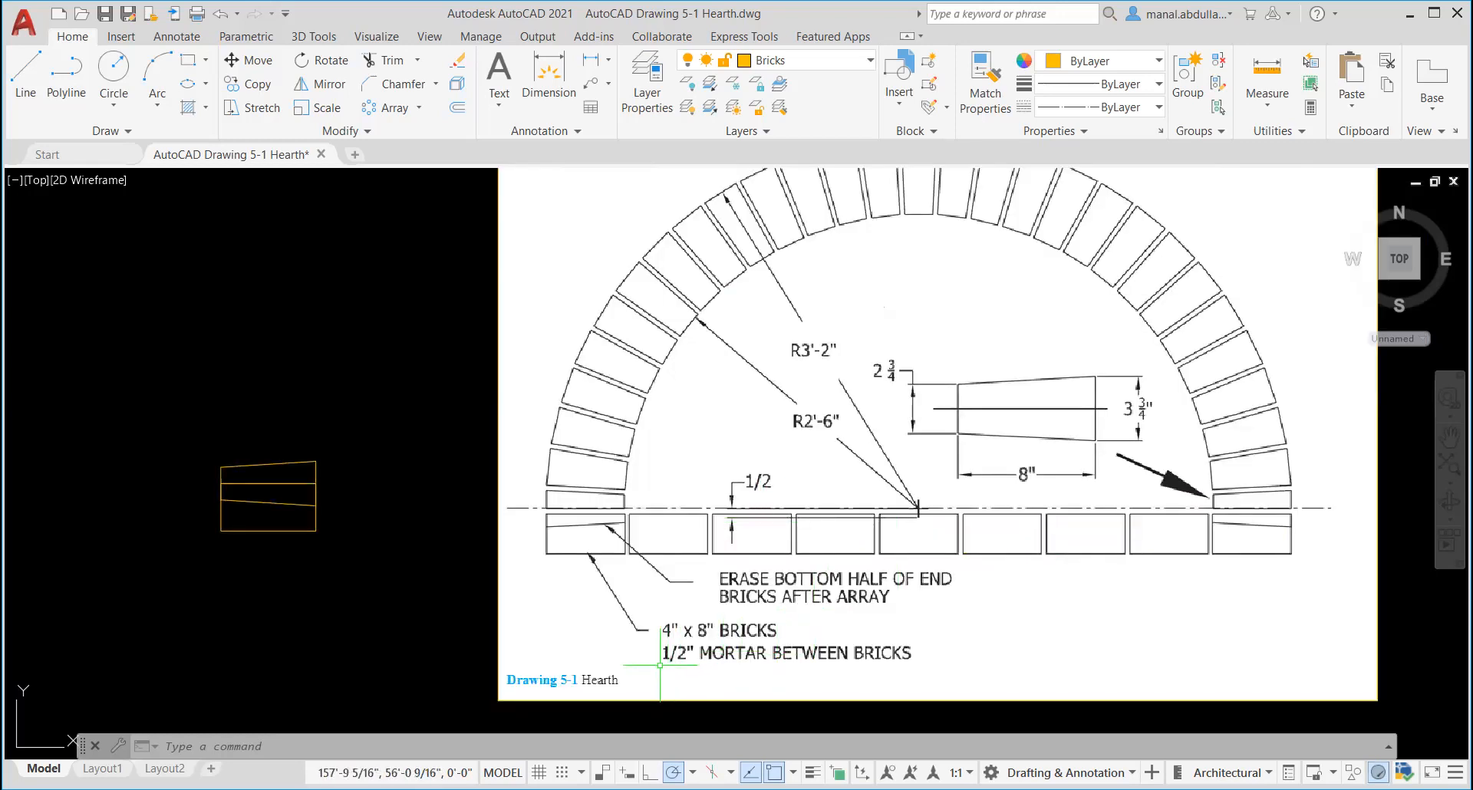
pyautogui.moveTo(360, 552)
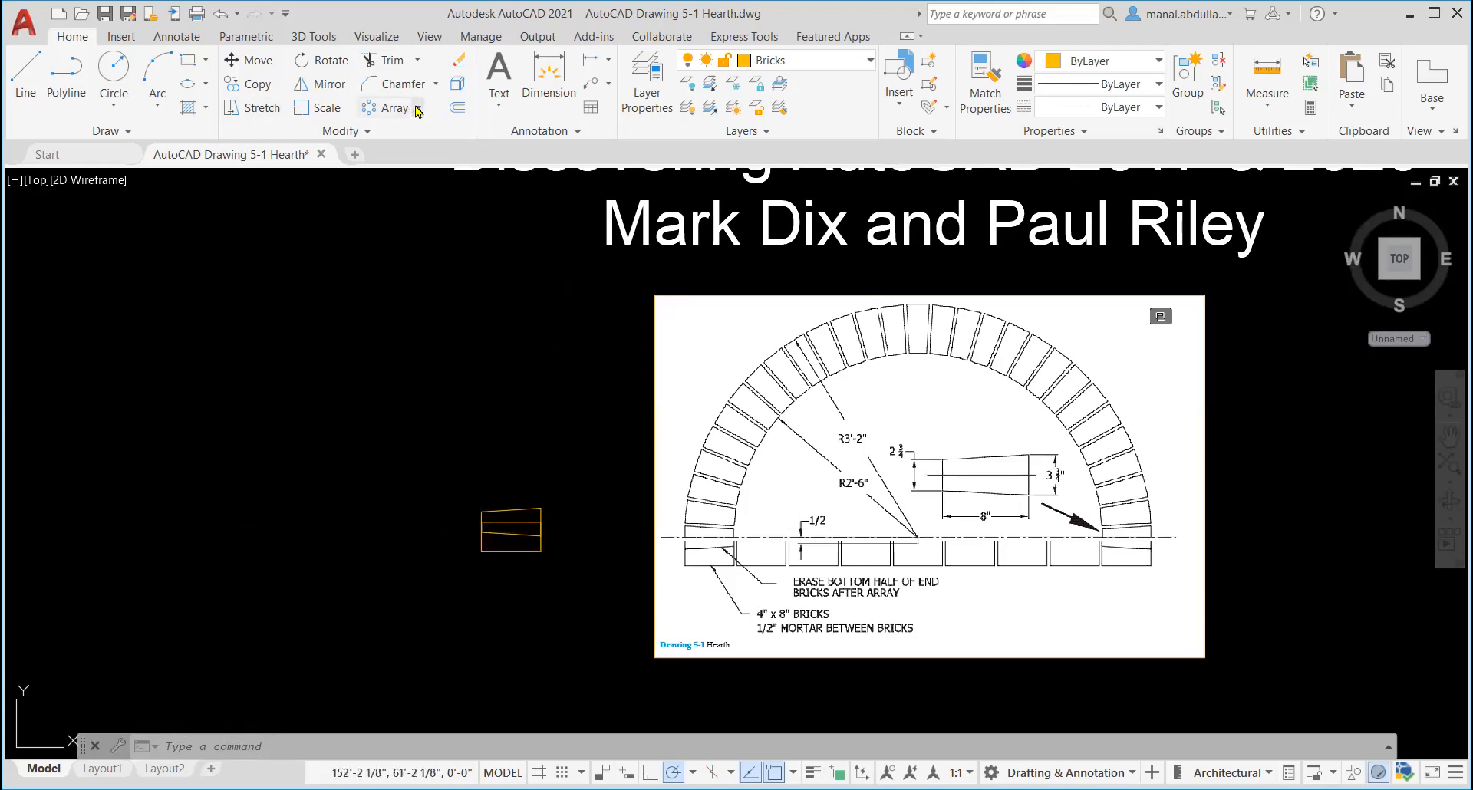
# Start a Rectangular Array and select the rectangular brick.
pyautogui.click(402, 108)
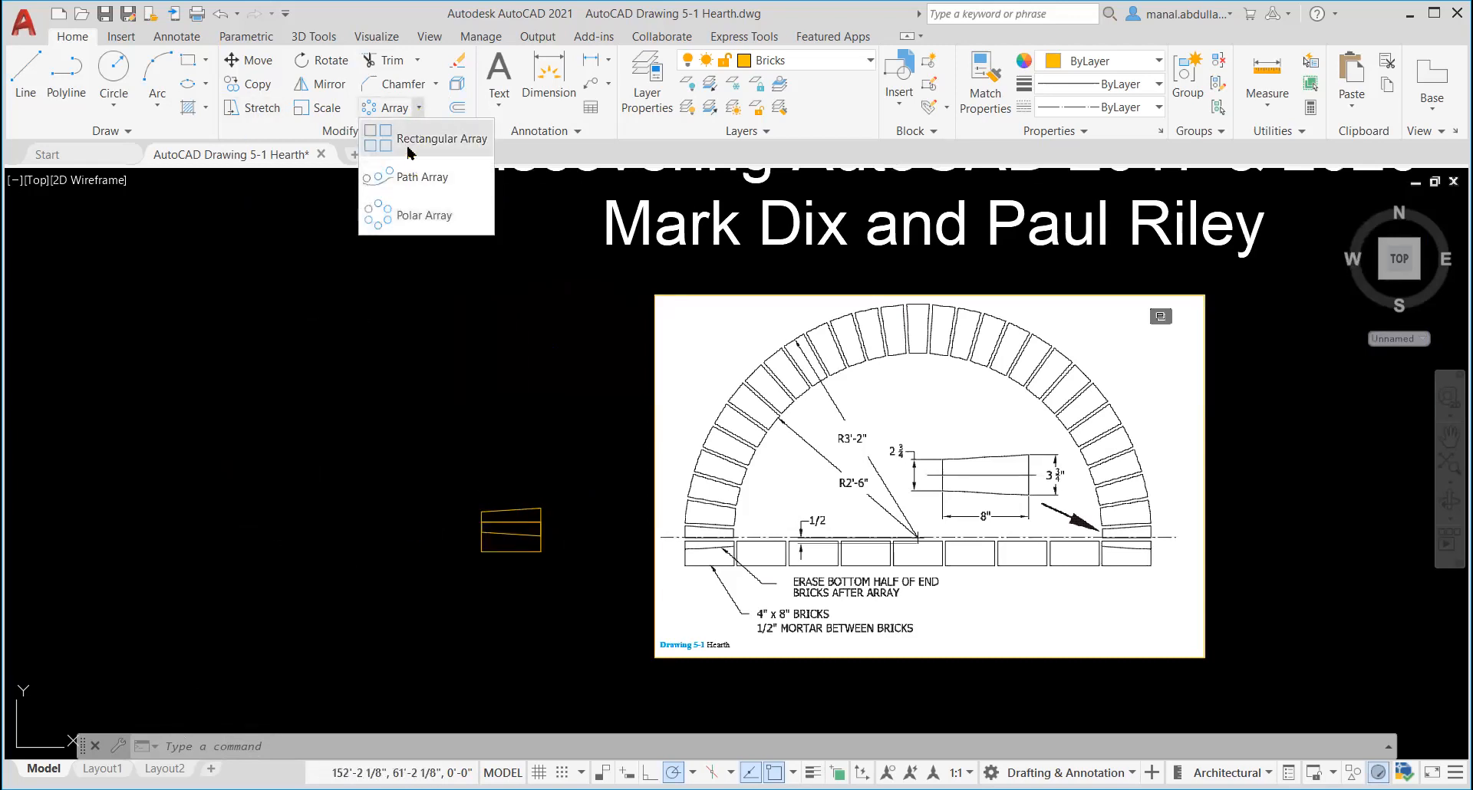
pyautogui.click(438, 138)
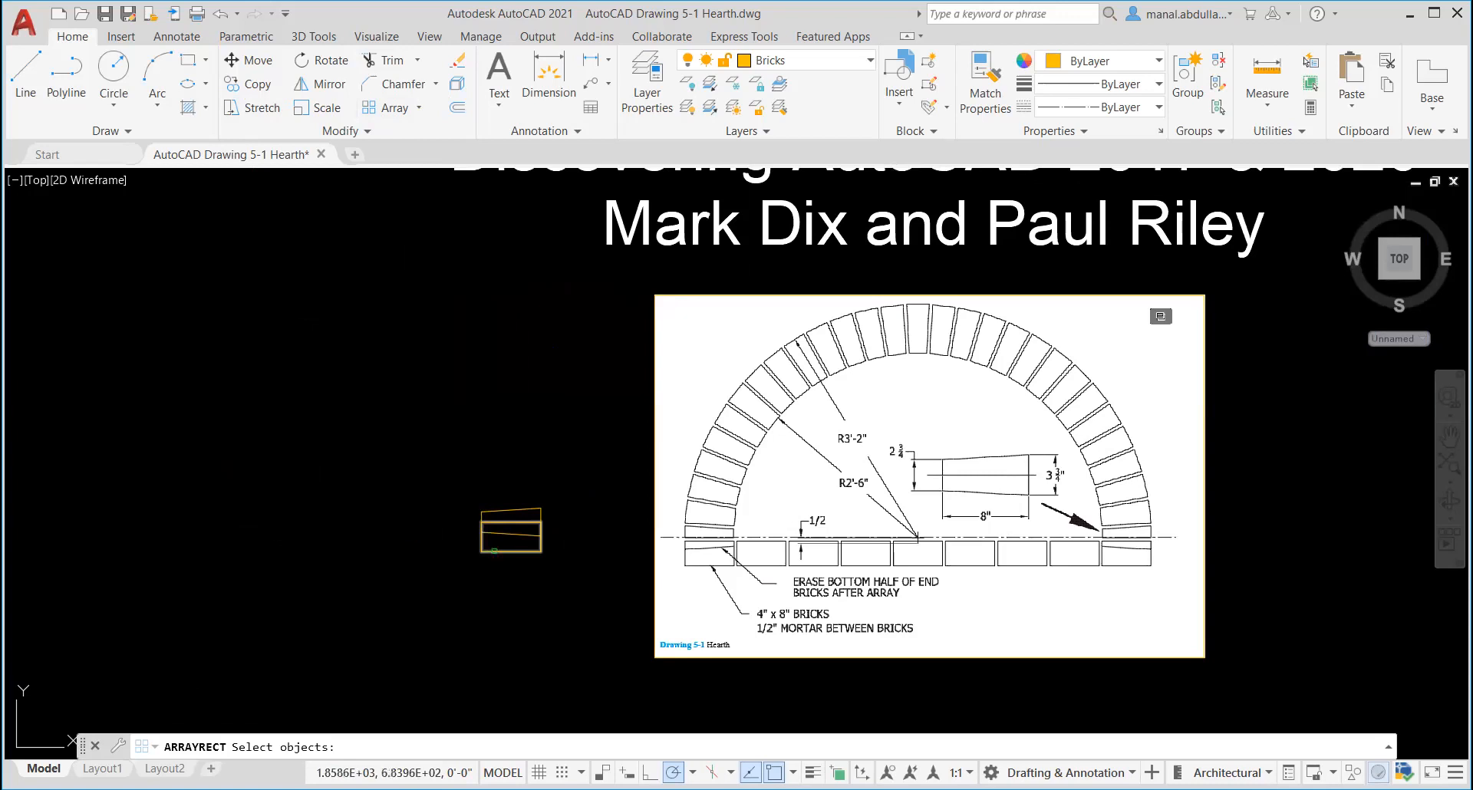
pyautogui.click(510, 532)
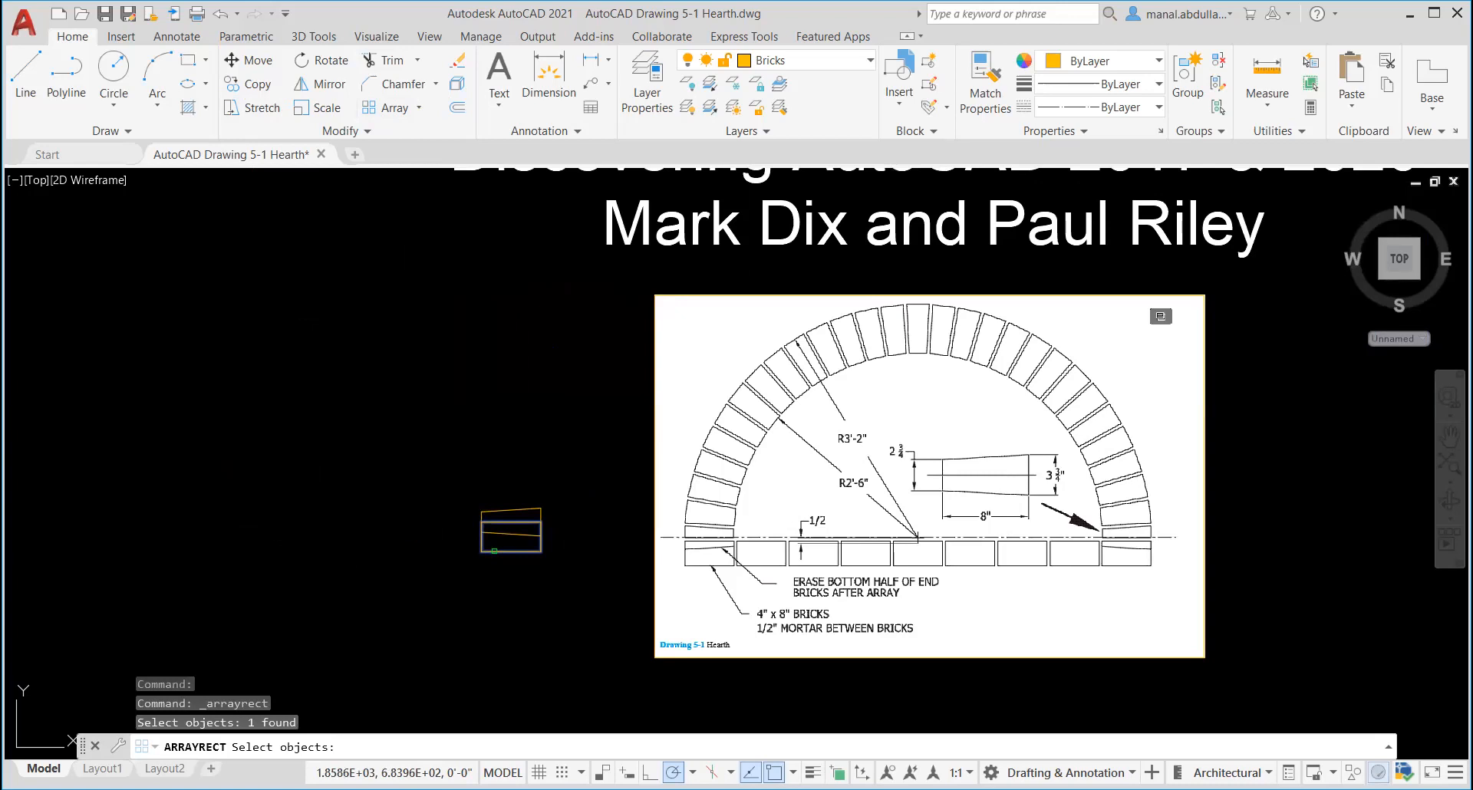
pyautogui.moveTo(185, 548)
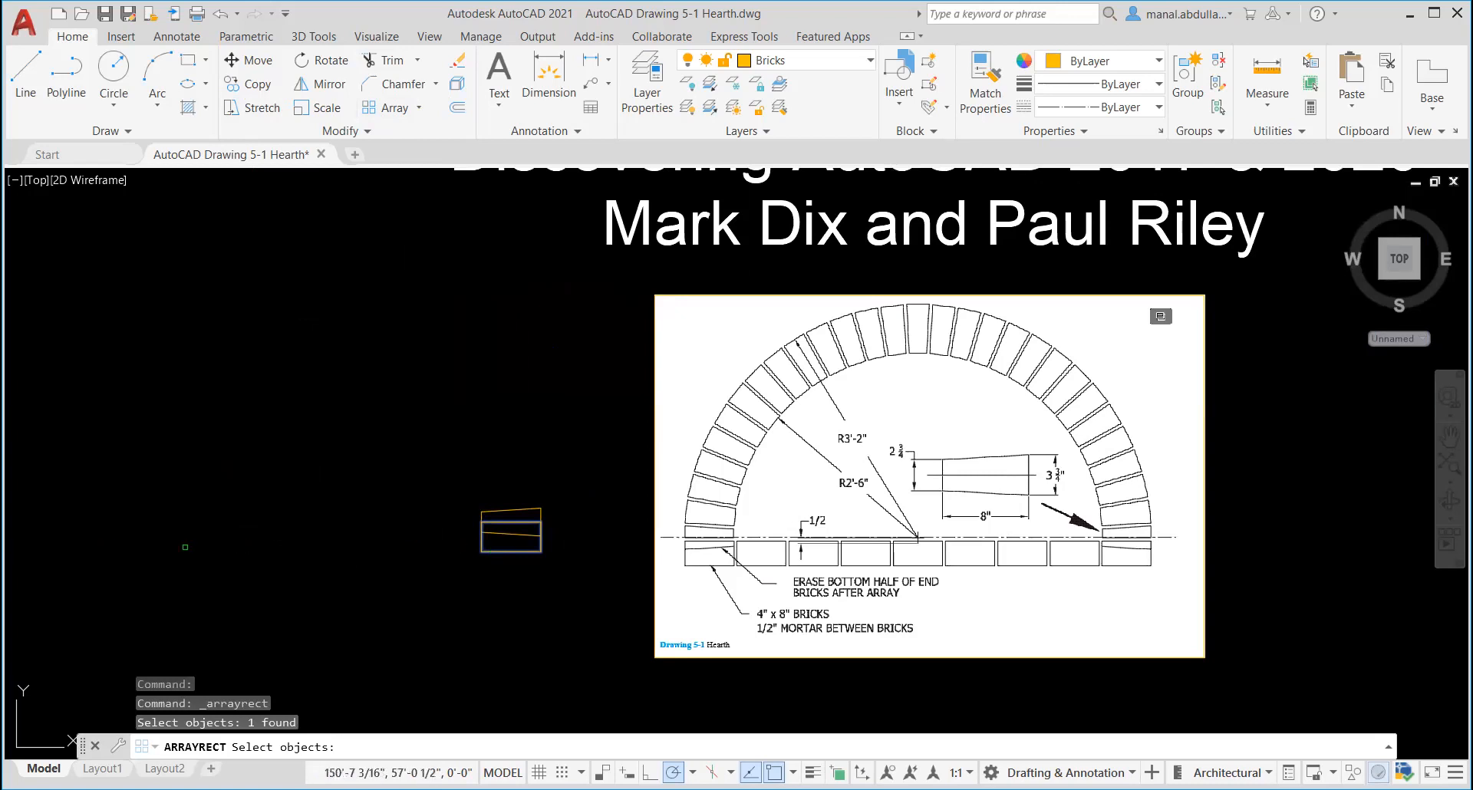
pyautogui.moveTo(520, 566)
pyautogui.write('1')
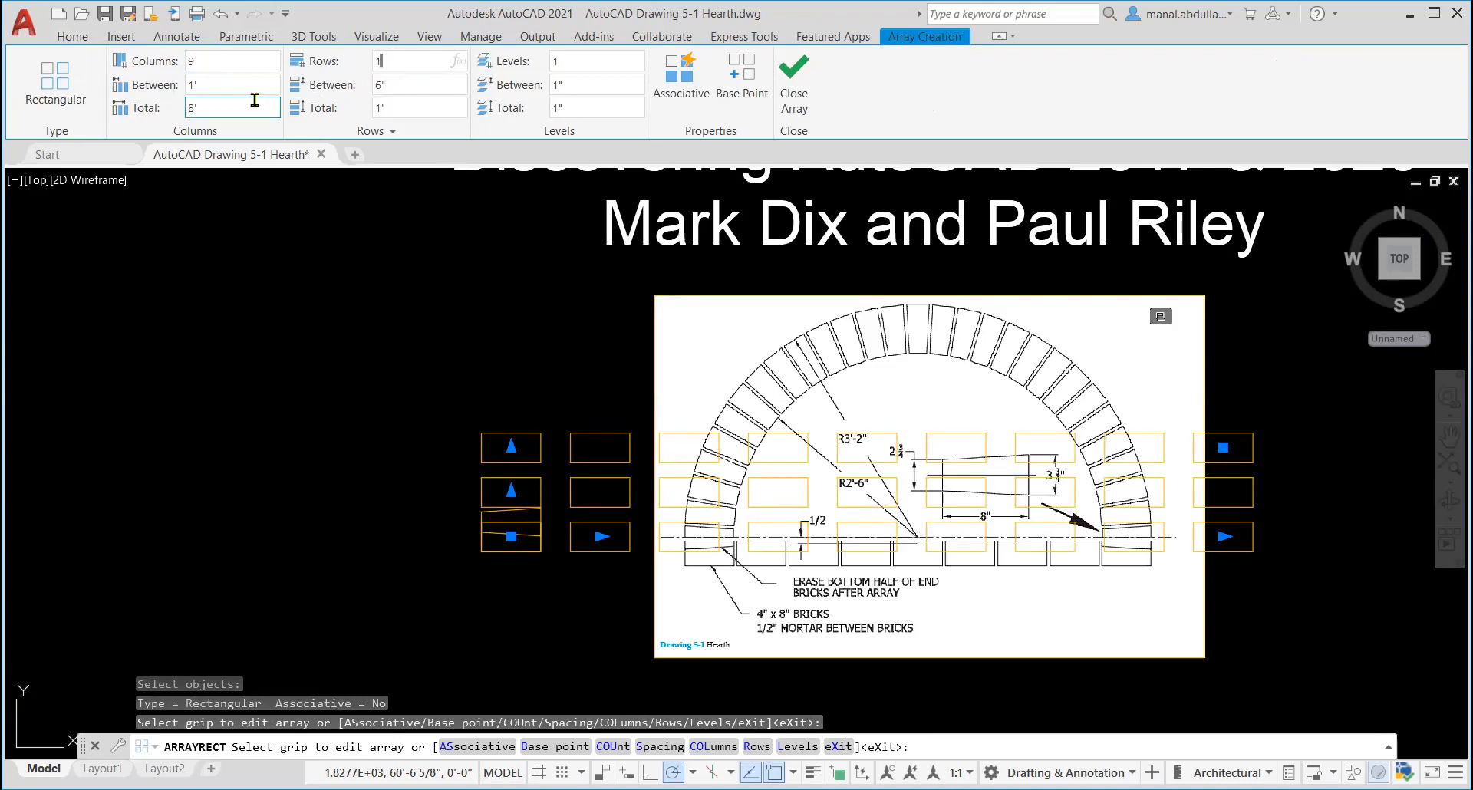
pyautogui.moveTo(231, 84)
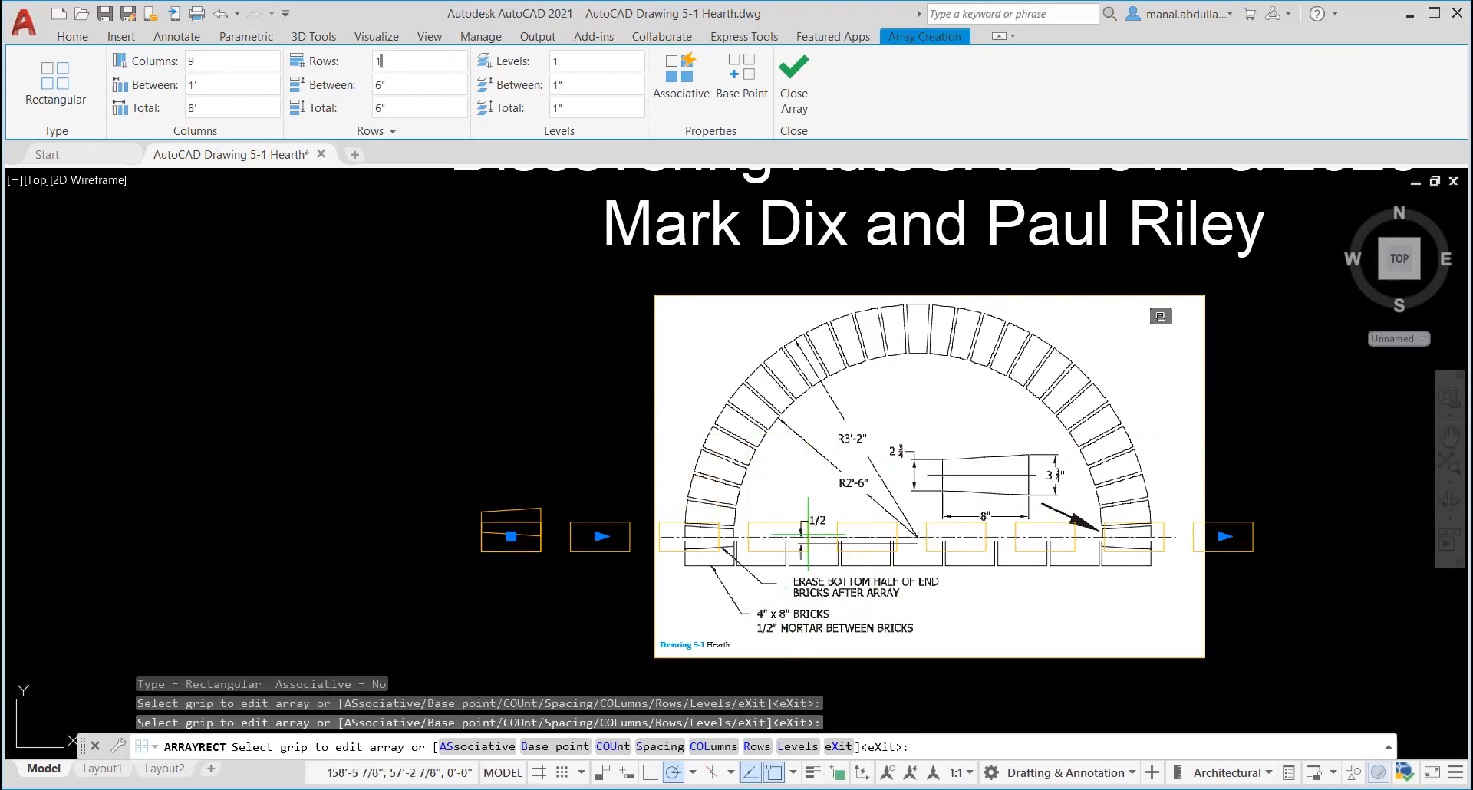
# Make the array one row of 9 bricks at -8 1/2" column spacing.
pyautogui.click(230, 107)
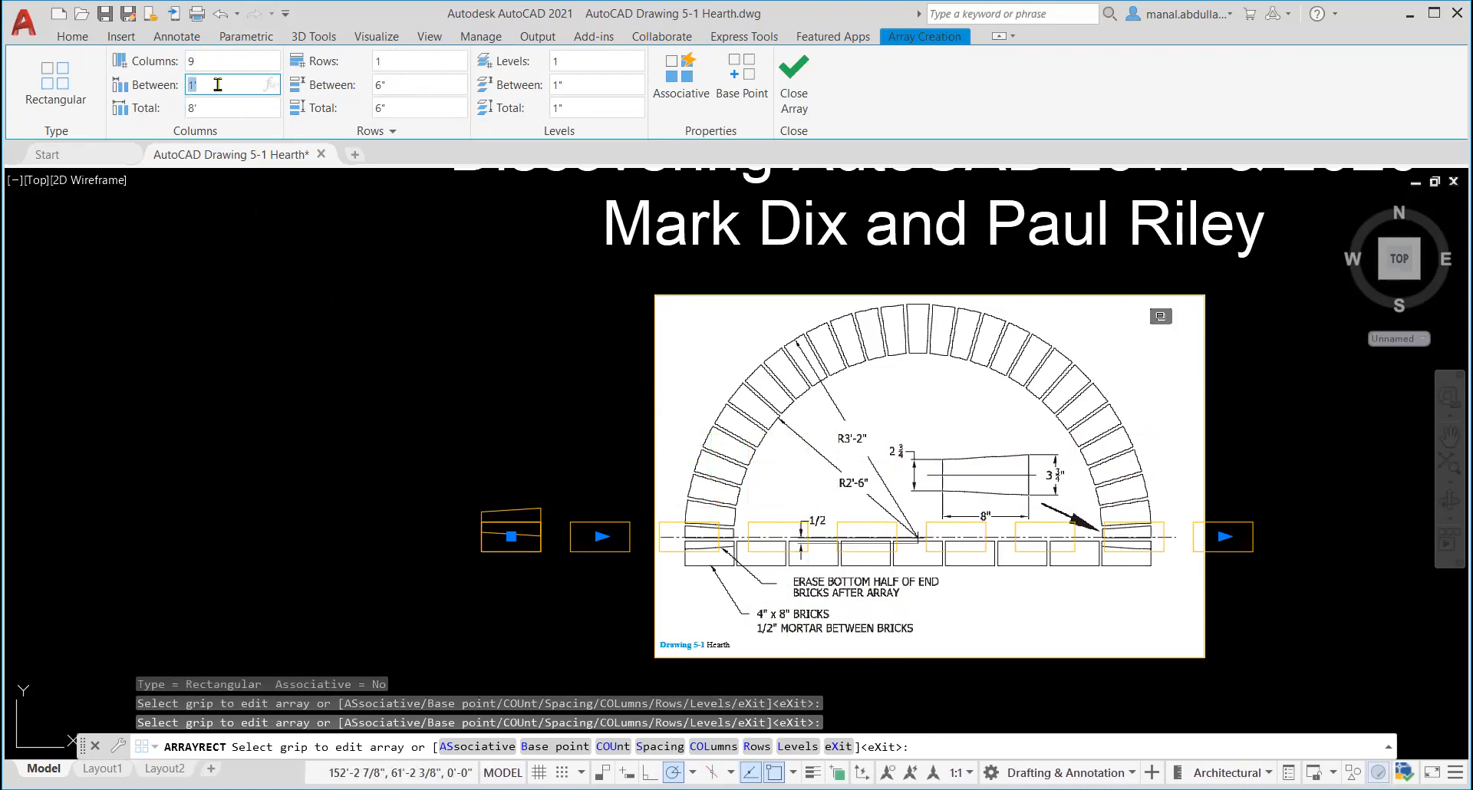
pyautogui.write('8 1/2"')
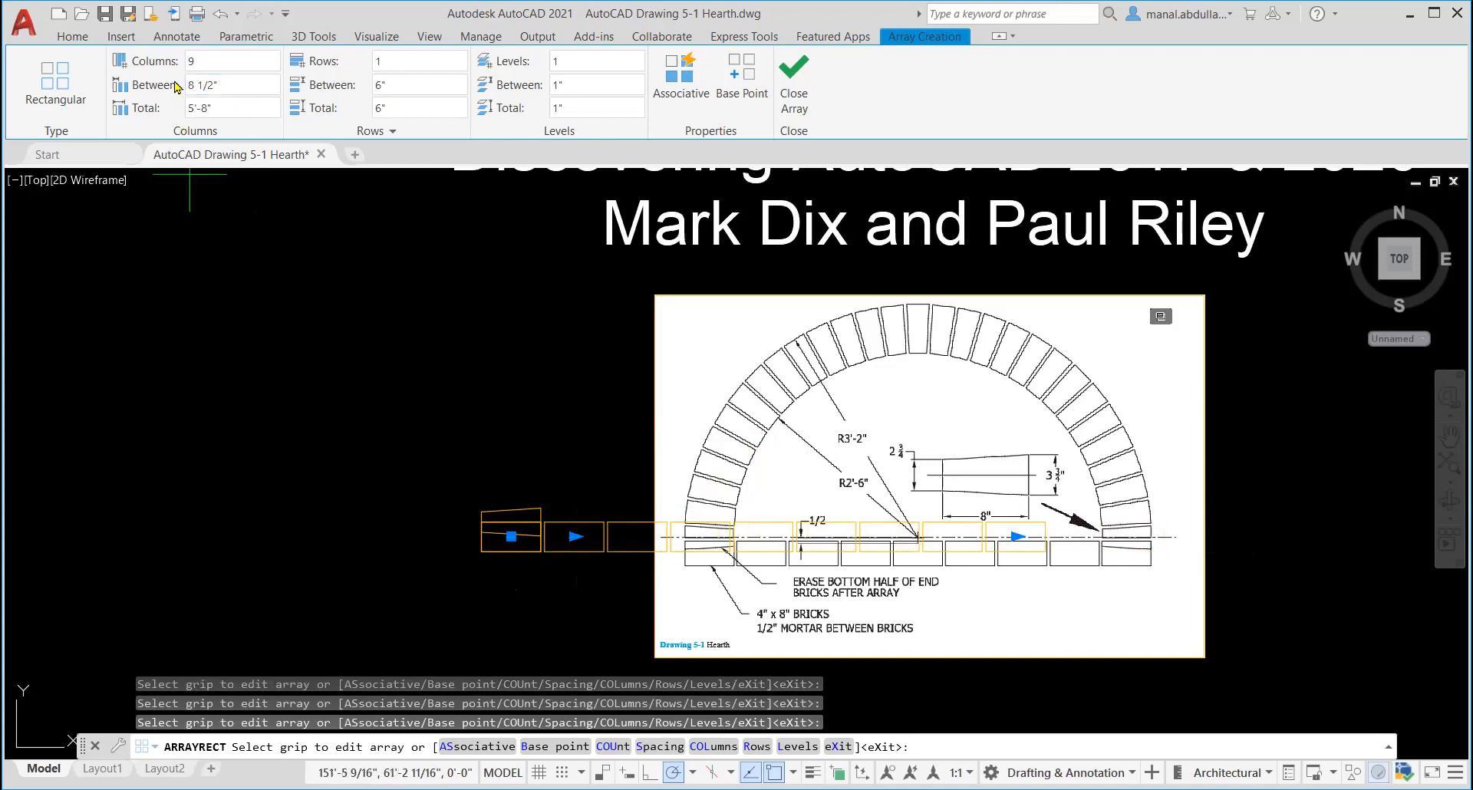
pyautogui.click(230, 85)
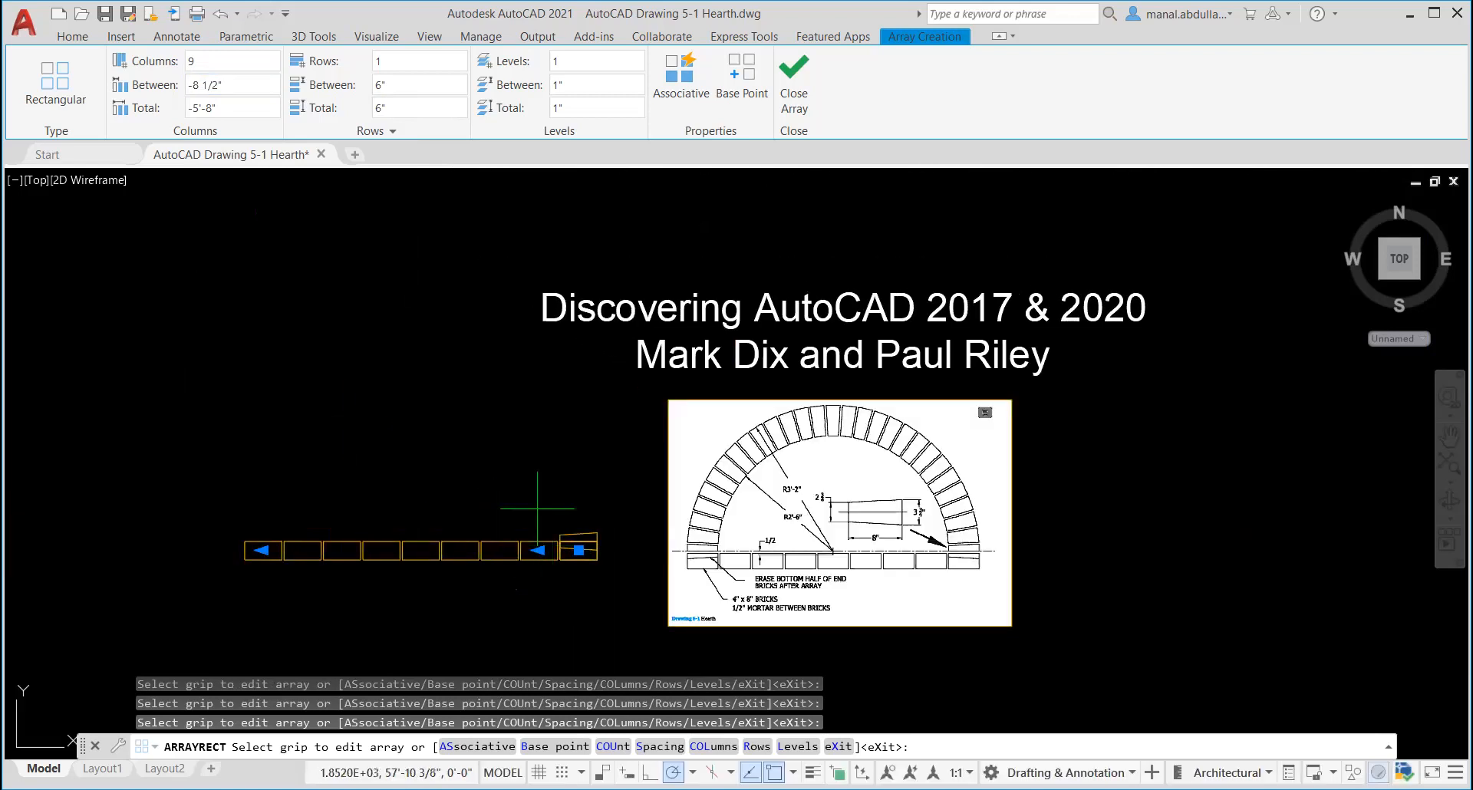
pyautogui.moveTo(542, 493)
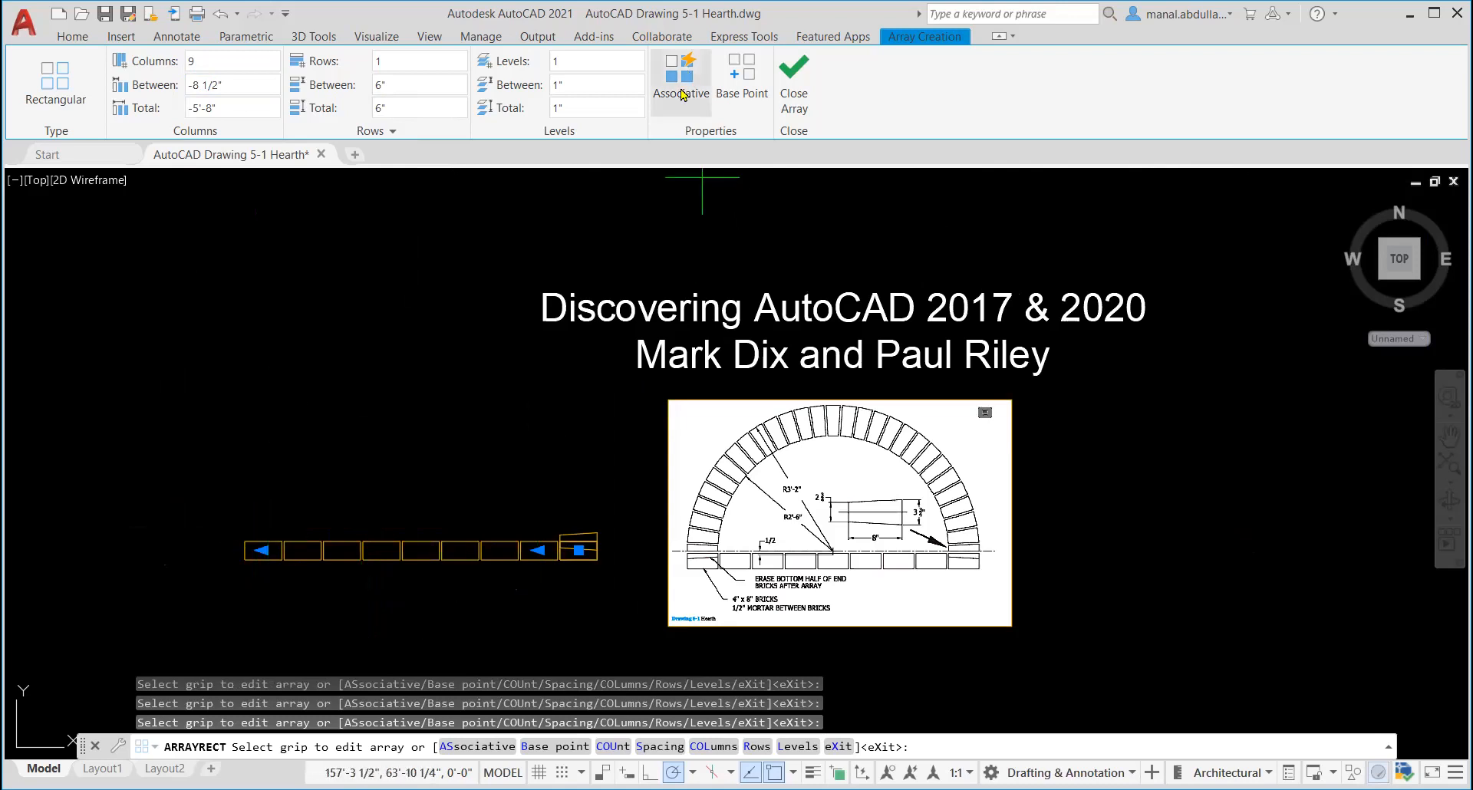
pyautogui.moveTo(523, 562)
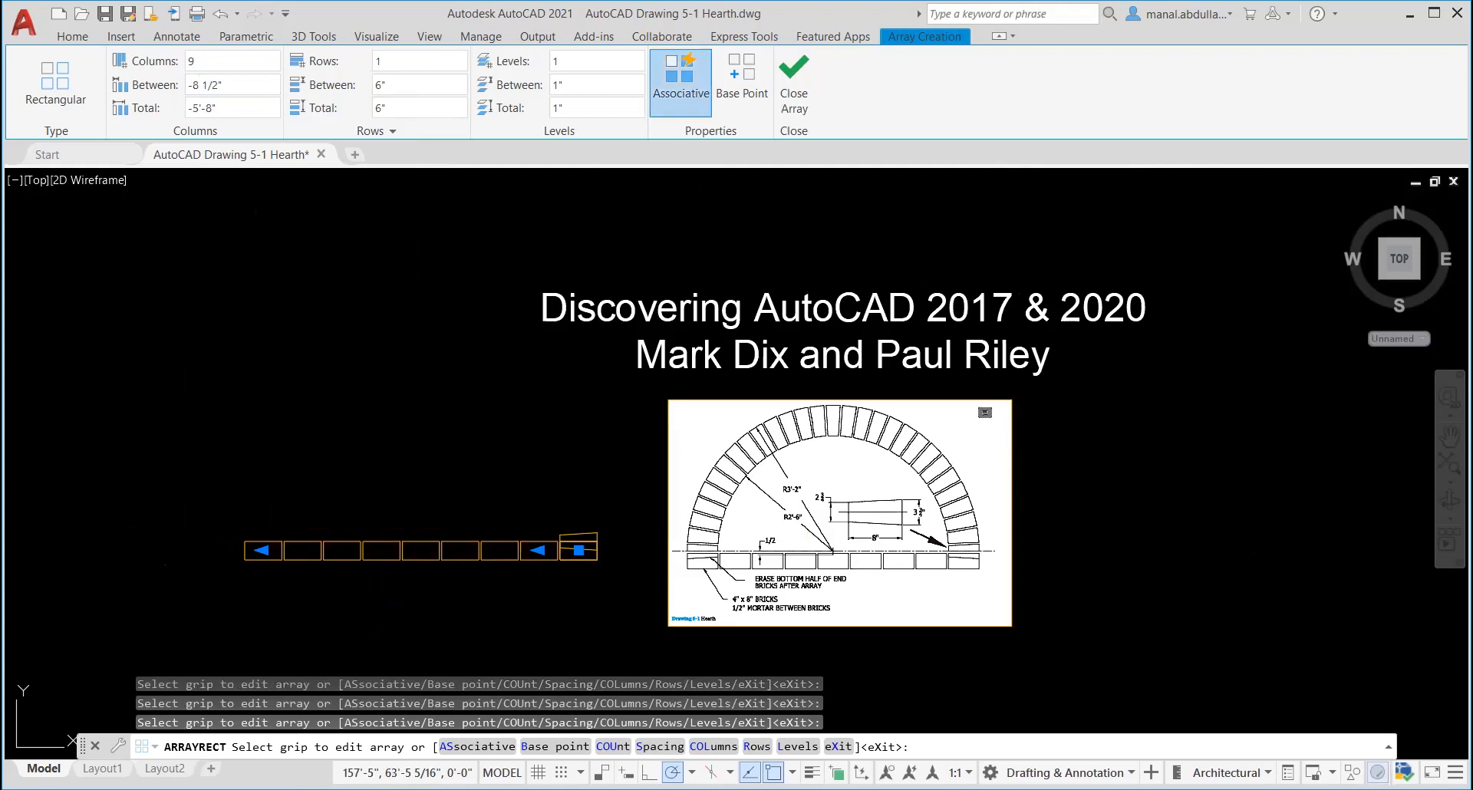
pyautogui.moveTo(612, 195)
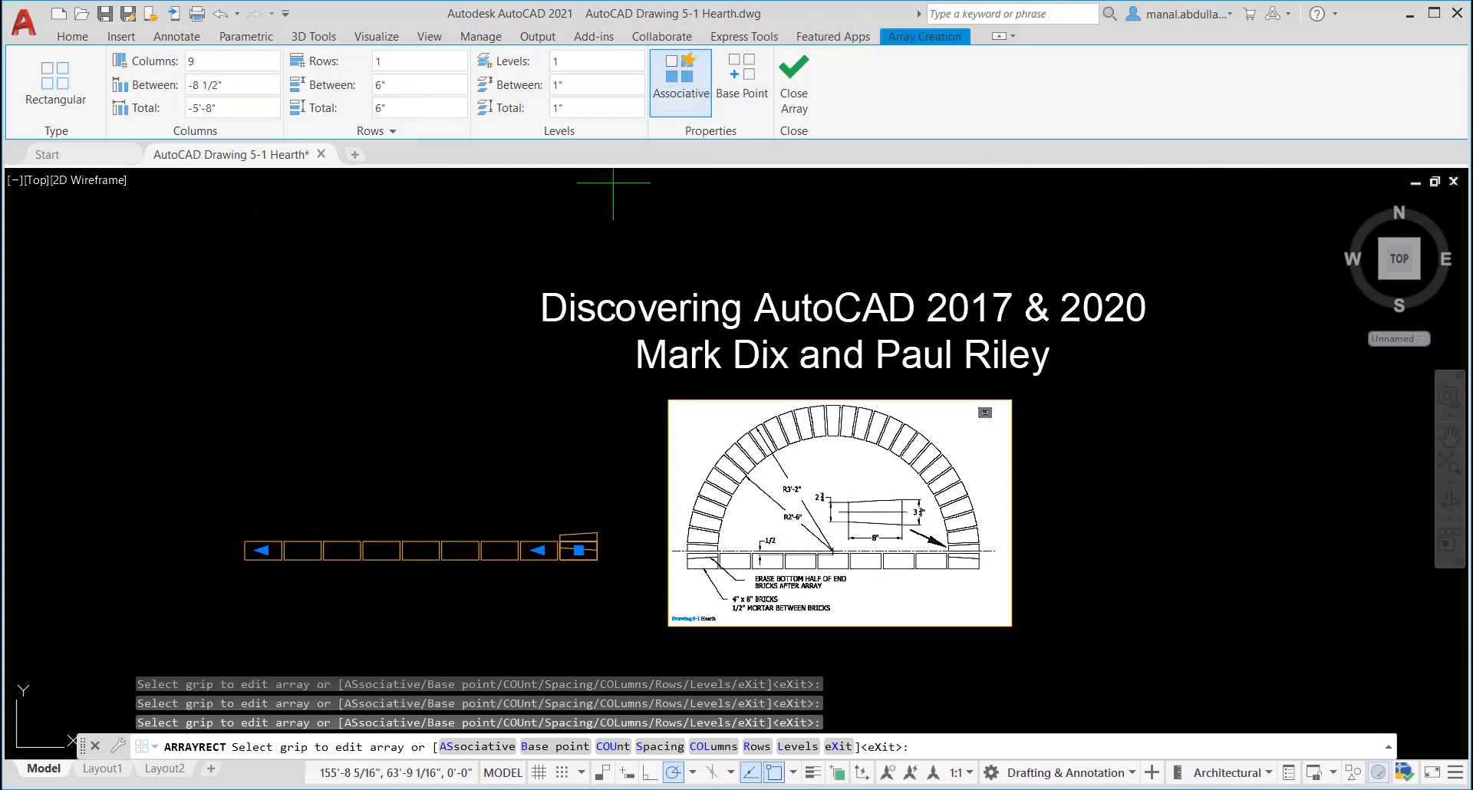
pyautogui.moveTo(251, 549)
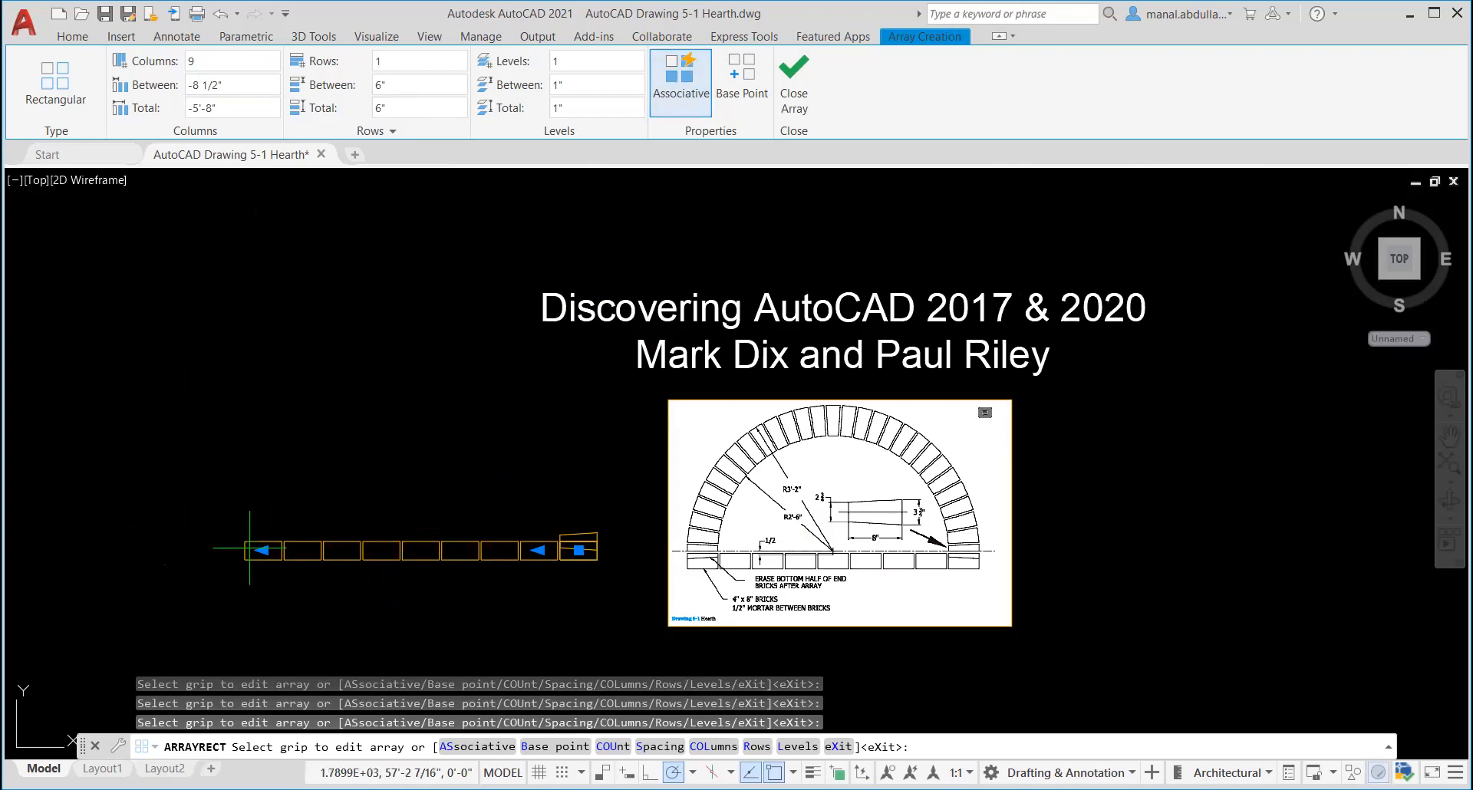
pyautogui.moveTo(534, 549)
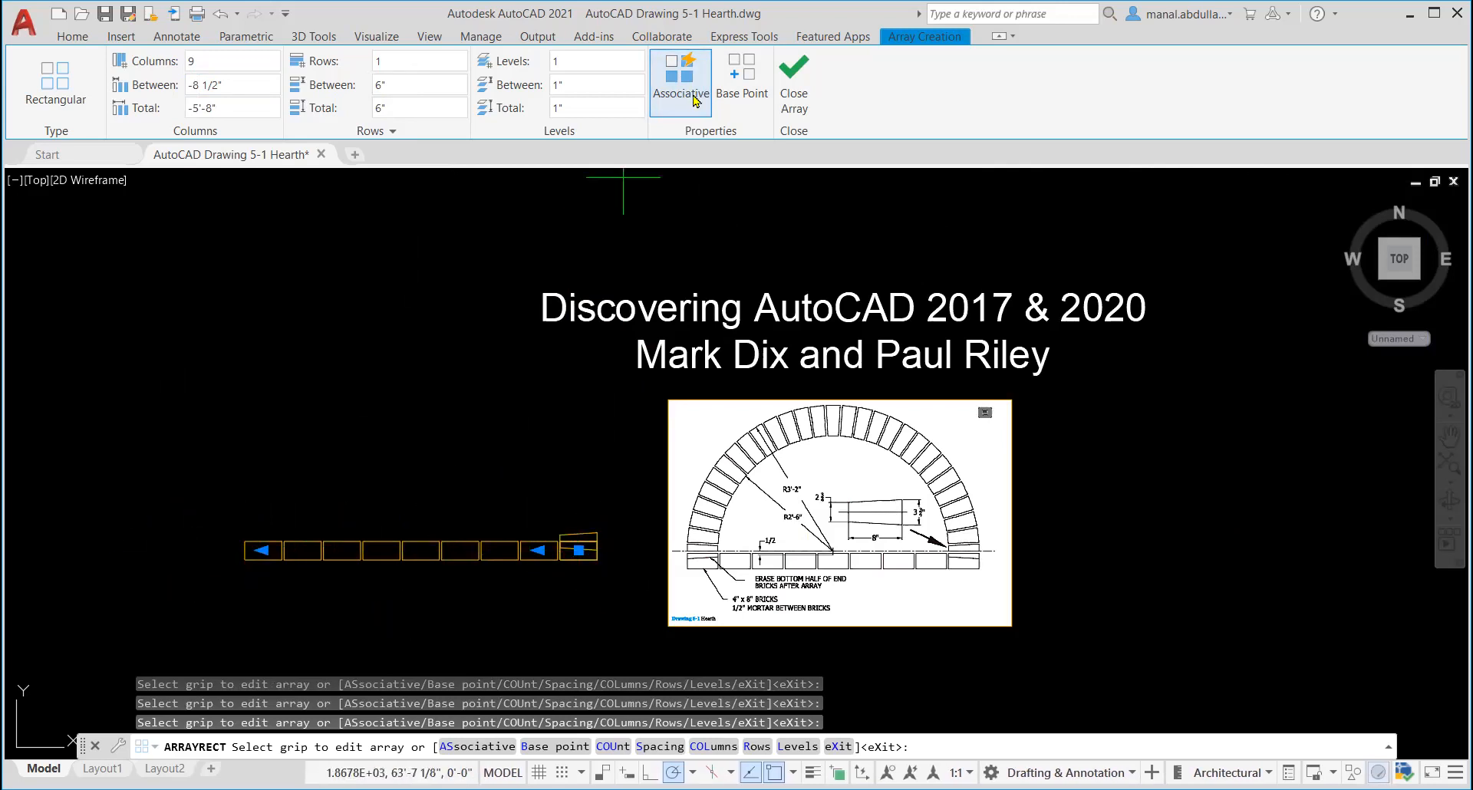
pyautogui.moveTo(683, 111)
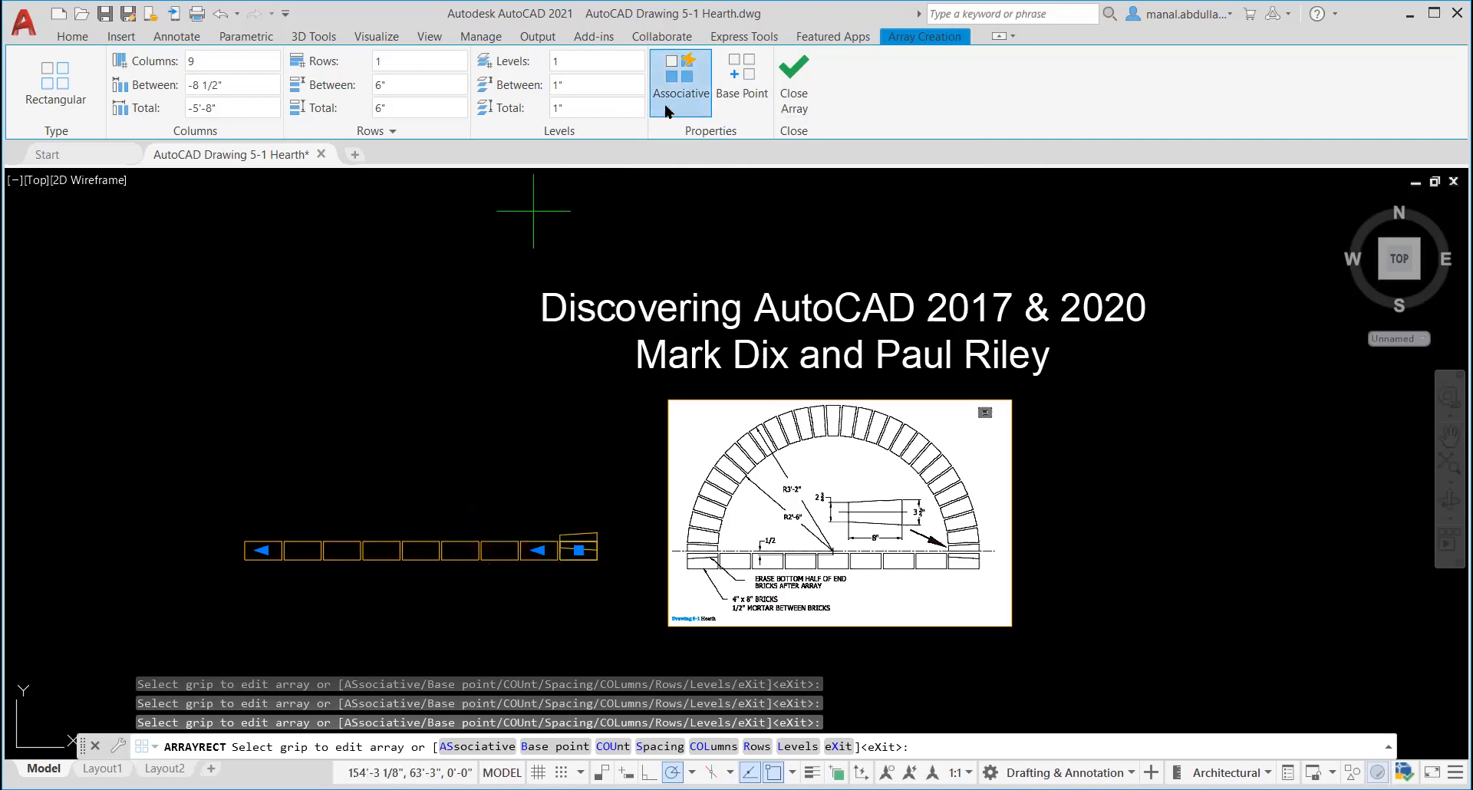
pyautogui.moveTo(686, 578)
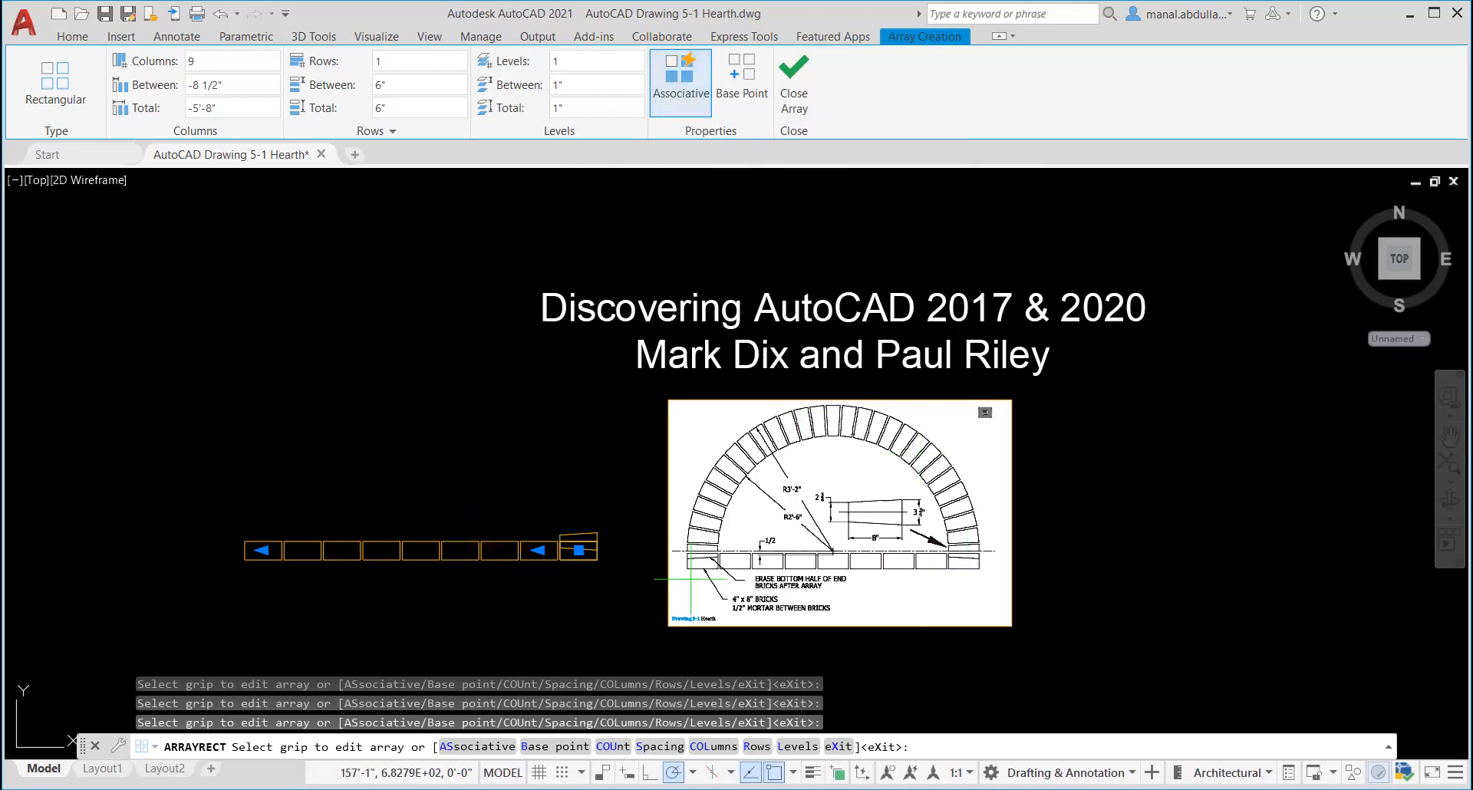
pyautogui.moveTo(830, 549)
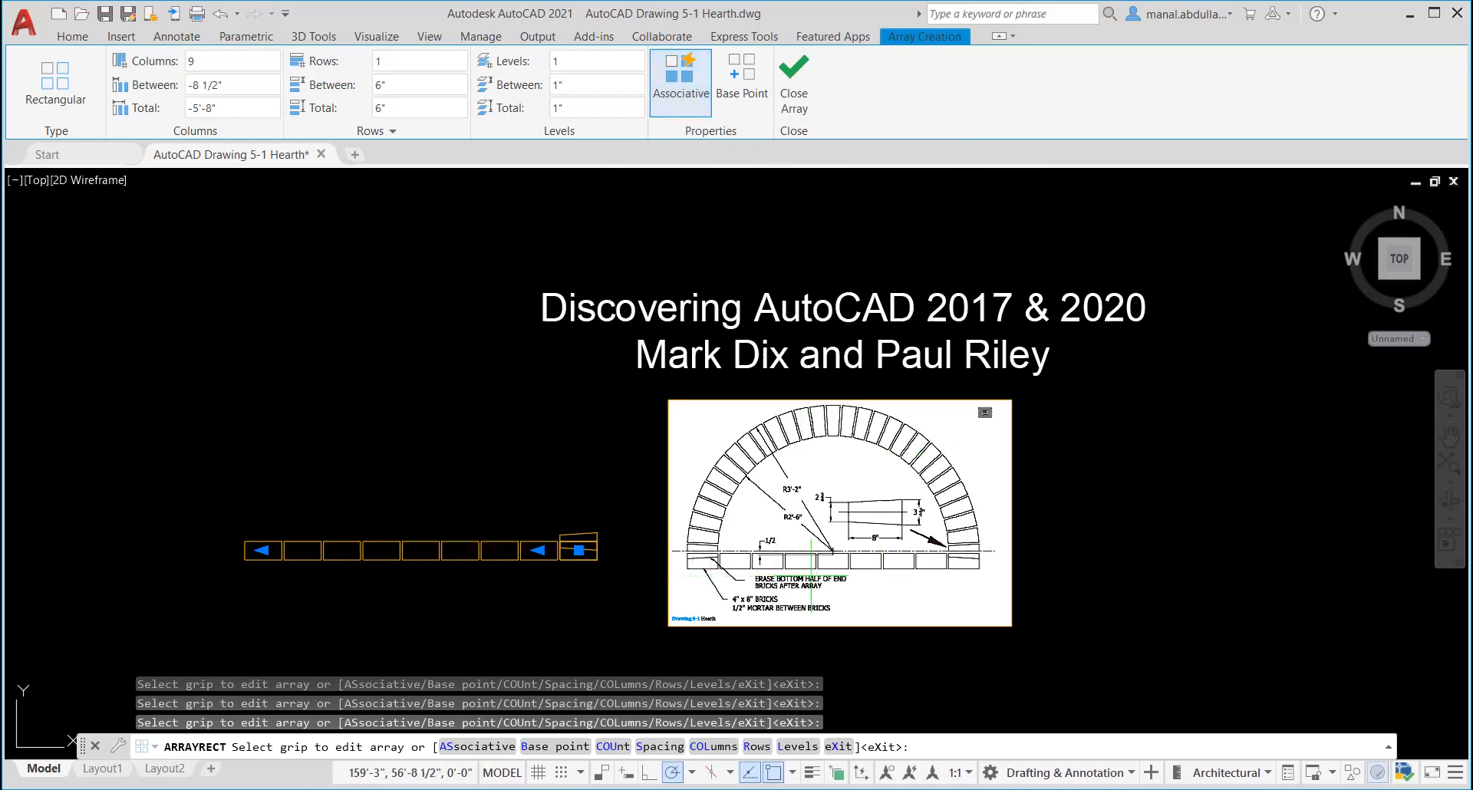
pyautogui.moveTo(680, 75)
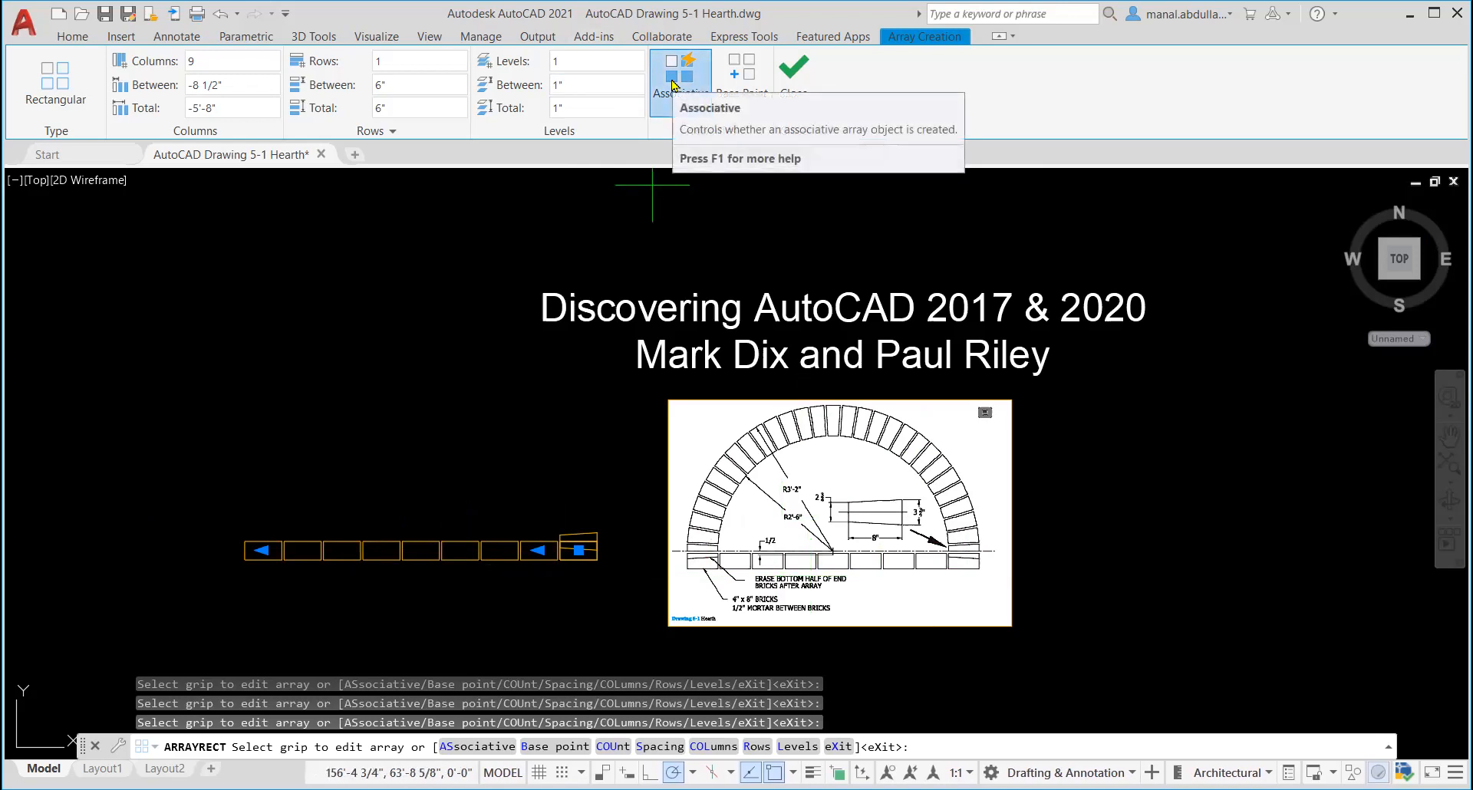
pyautogui.moveTo(272, 549)
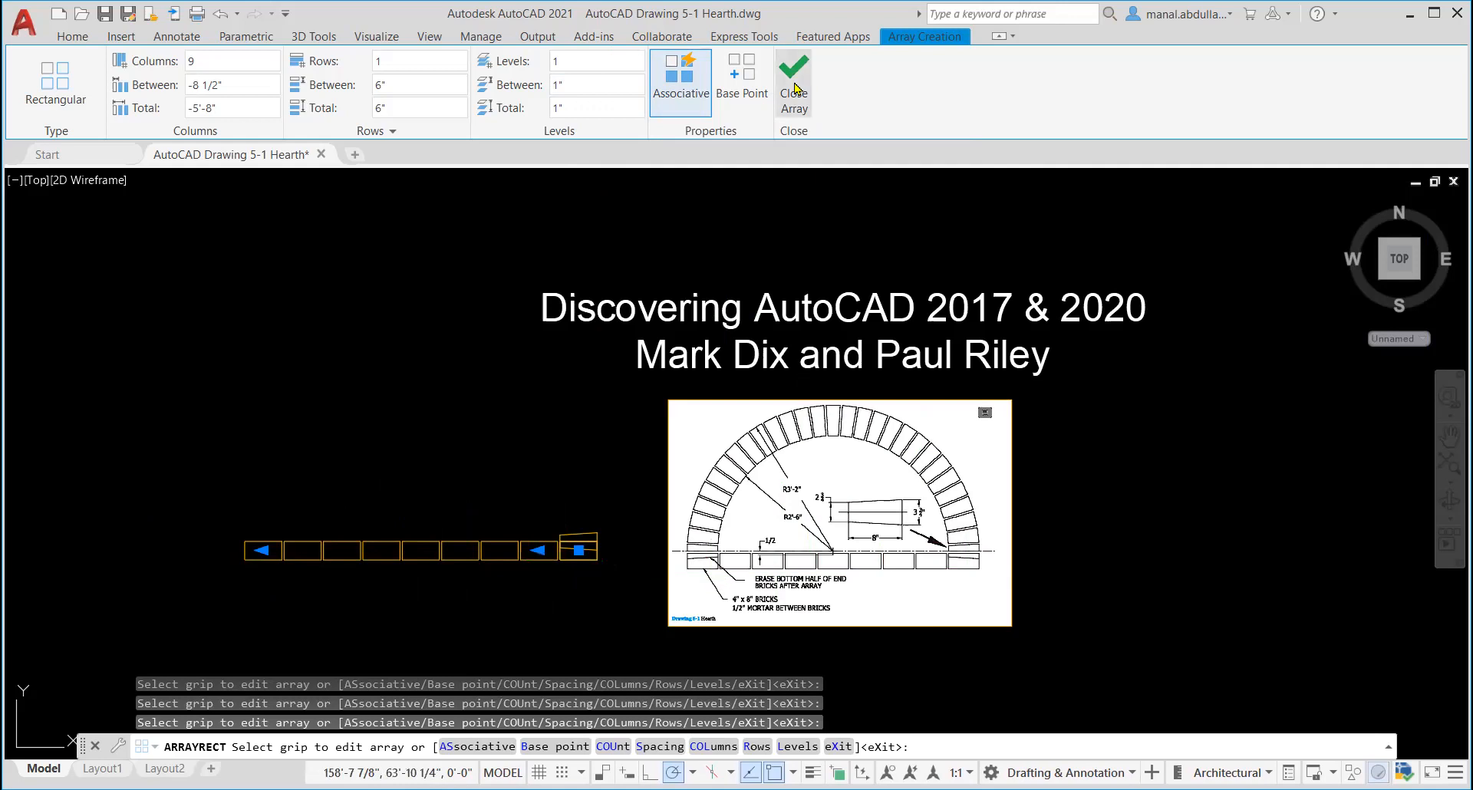
# Close the array, creating the row of nine bricks spaced -8 1/2" apart.
pyautogui.click(791, 84)
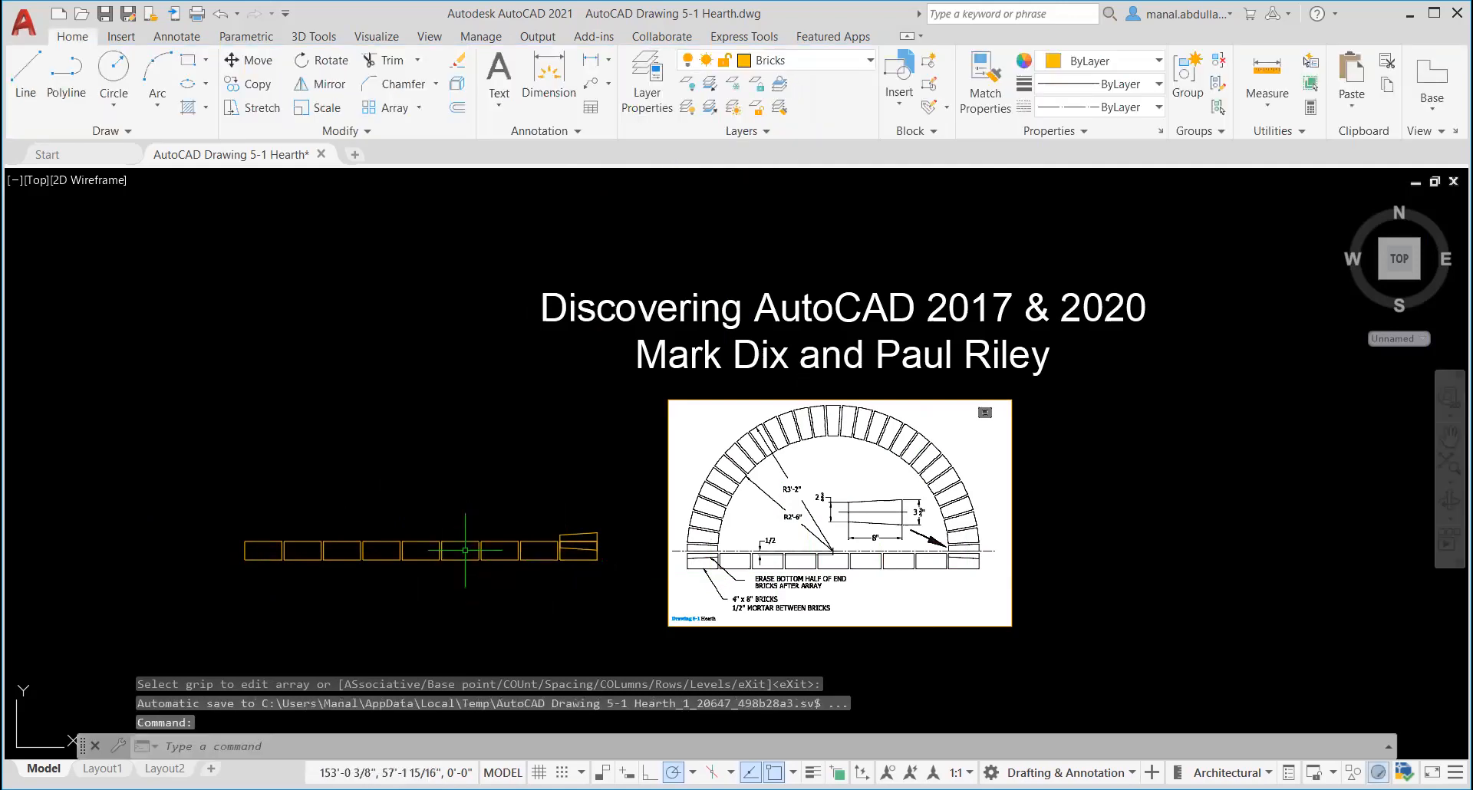
pyautogui.moveTo(469, 564)
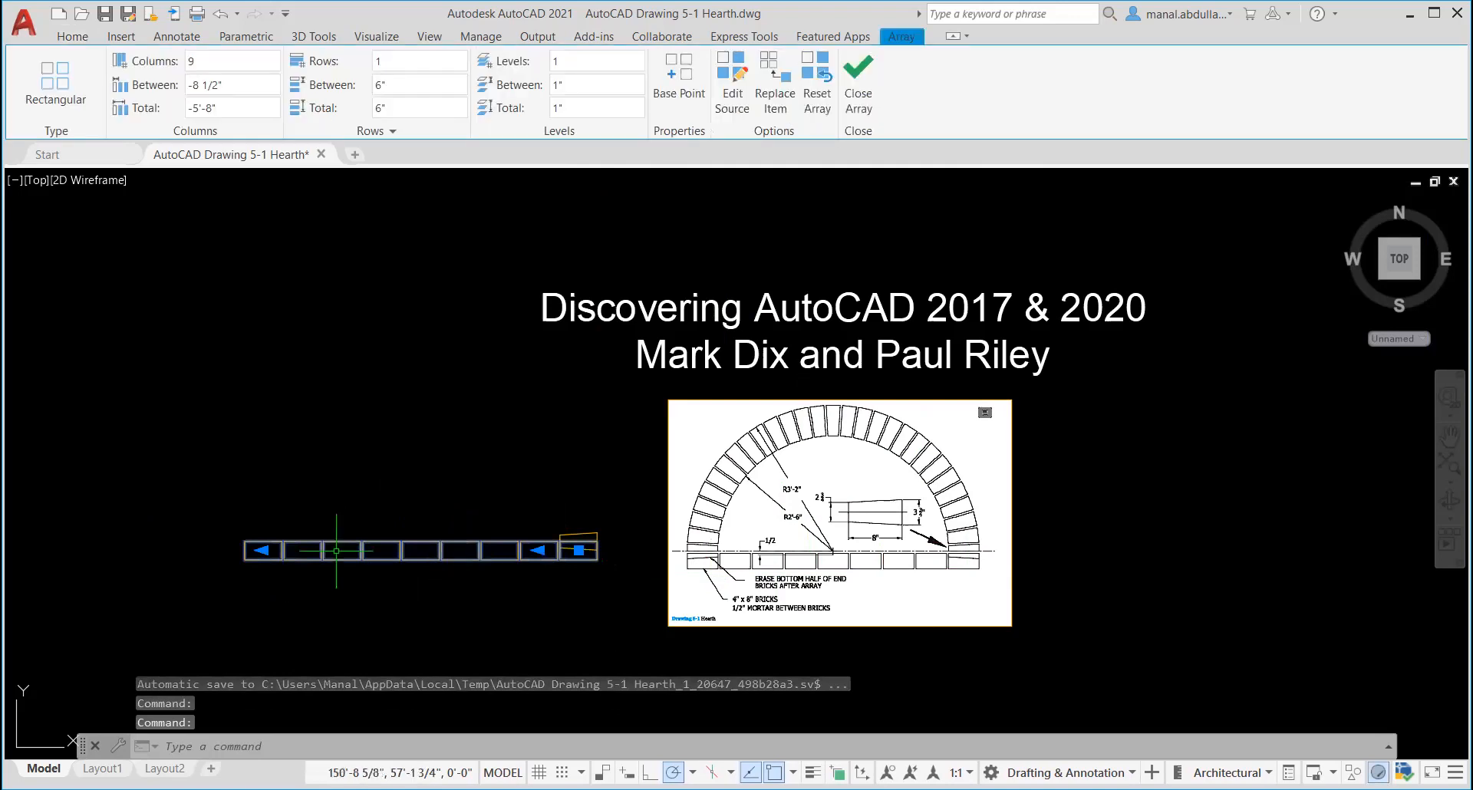
pyautogui.moveTo(285, 549)
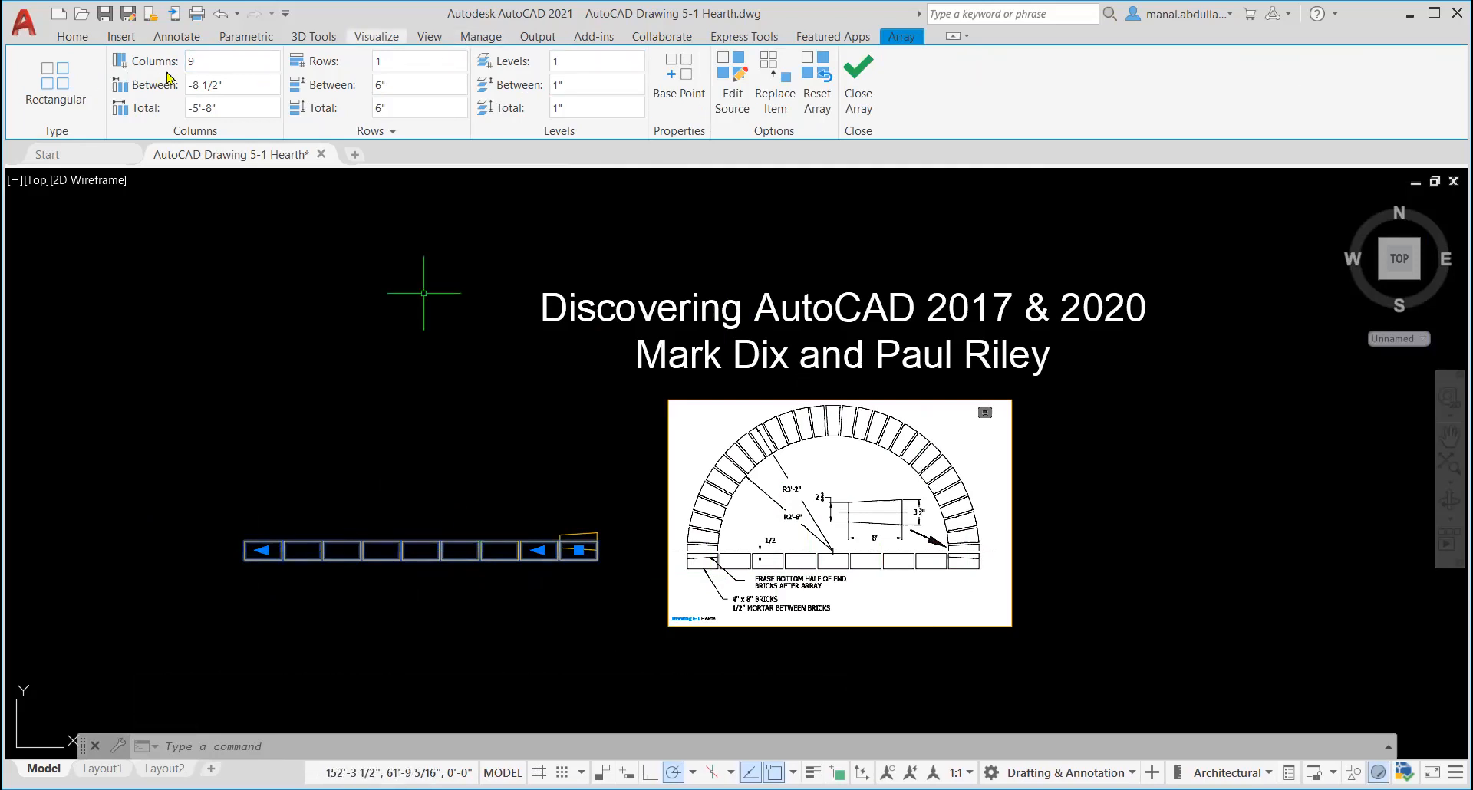
pyautogui.moveTo(540, 139)
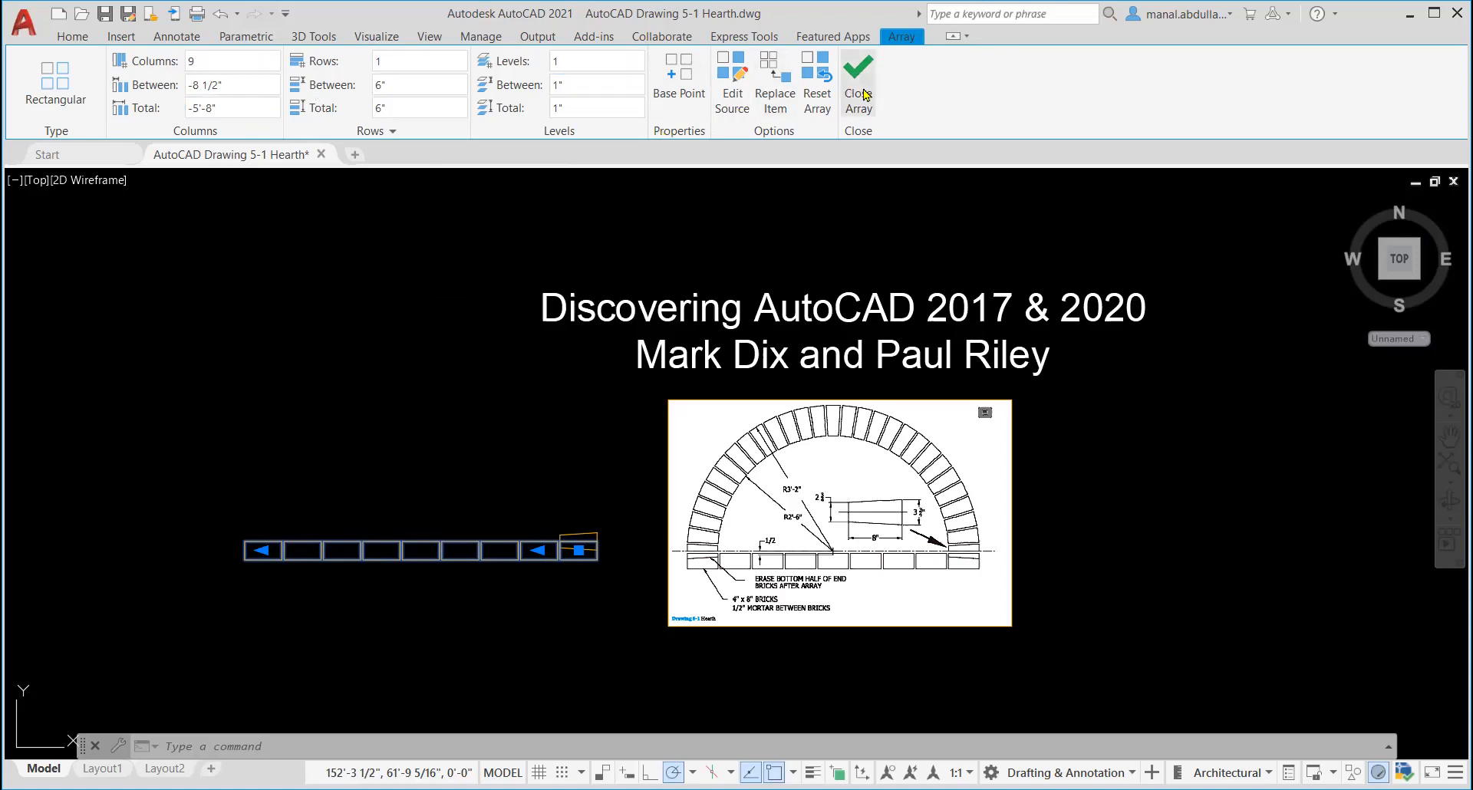
pyautogui.click(857, 84)
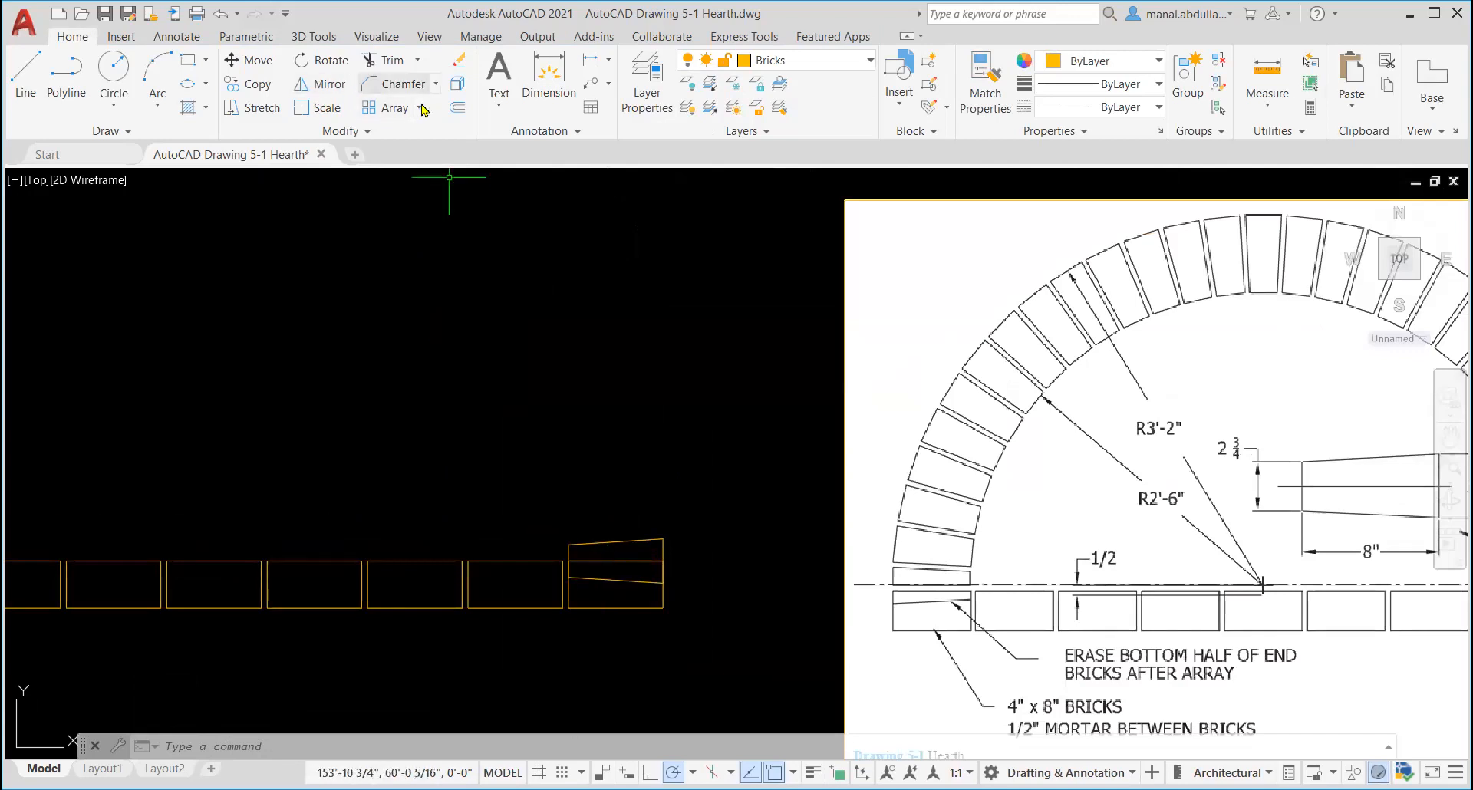
# Start a polar array of the end brick's four edges, centred at the row's midpoint.
pyautogui.click(394, 107)
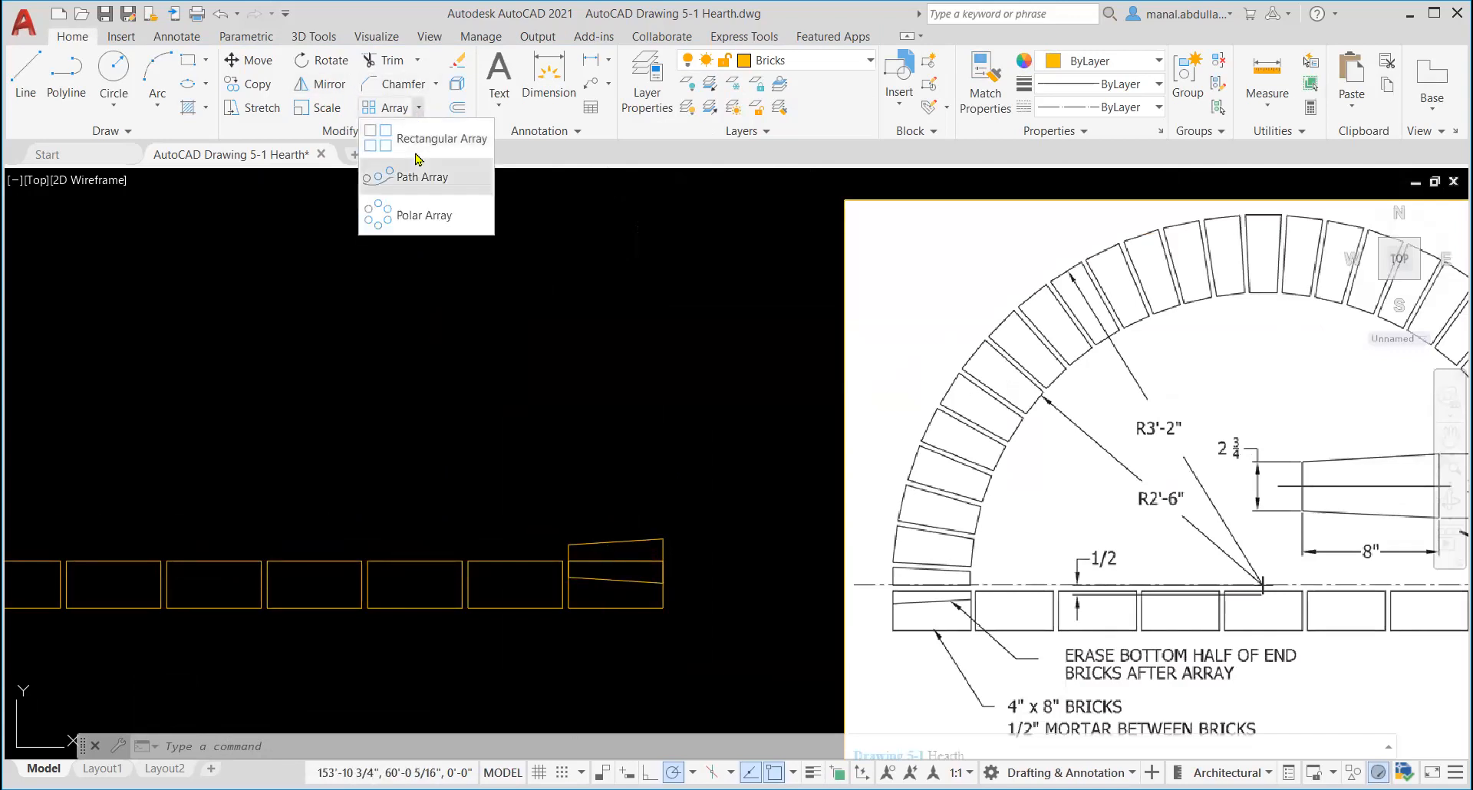
pyautogui.moveTo(424, 215)
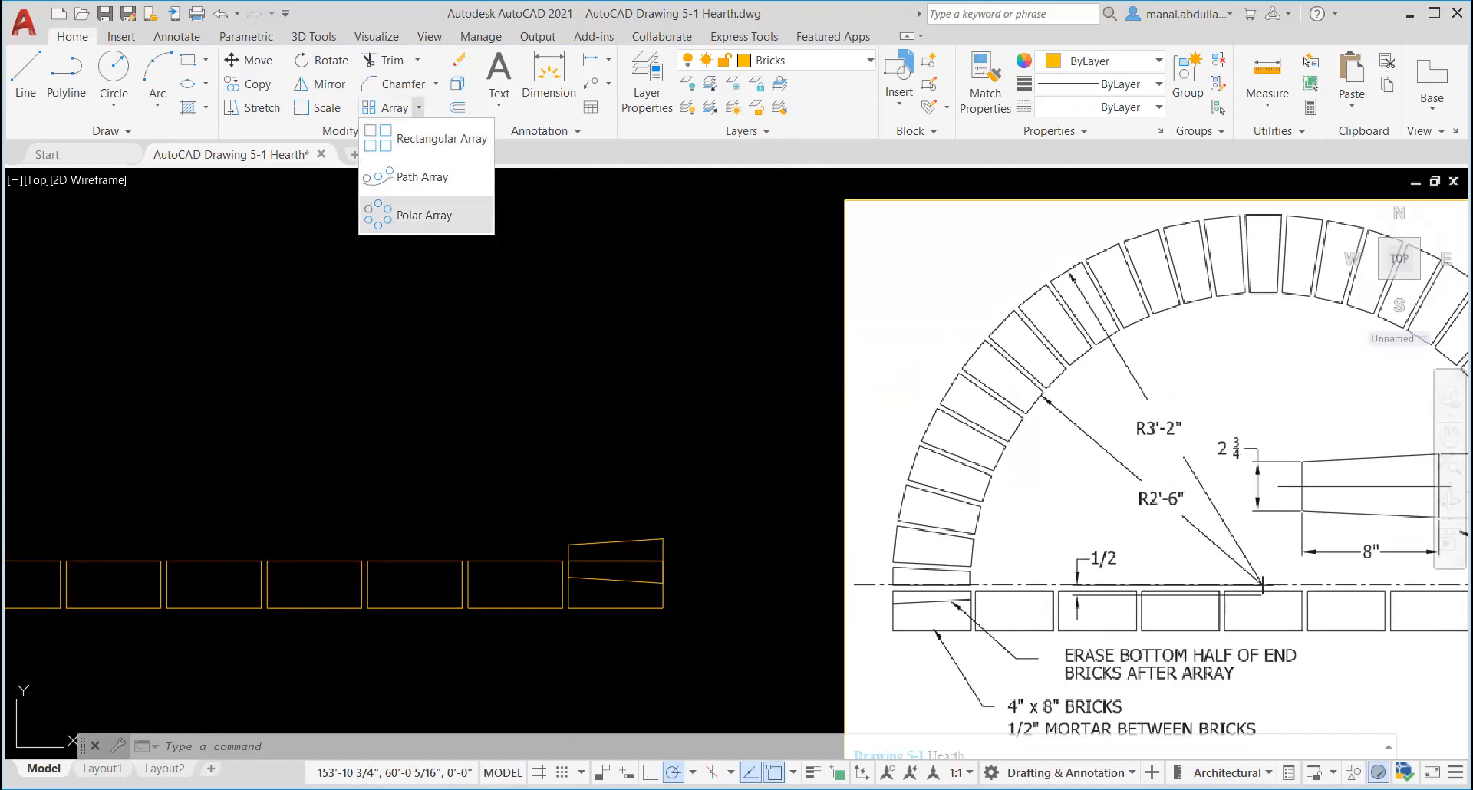
pyautogui.click(422, 215)
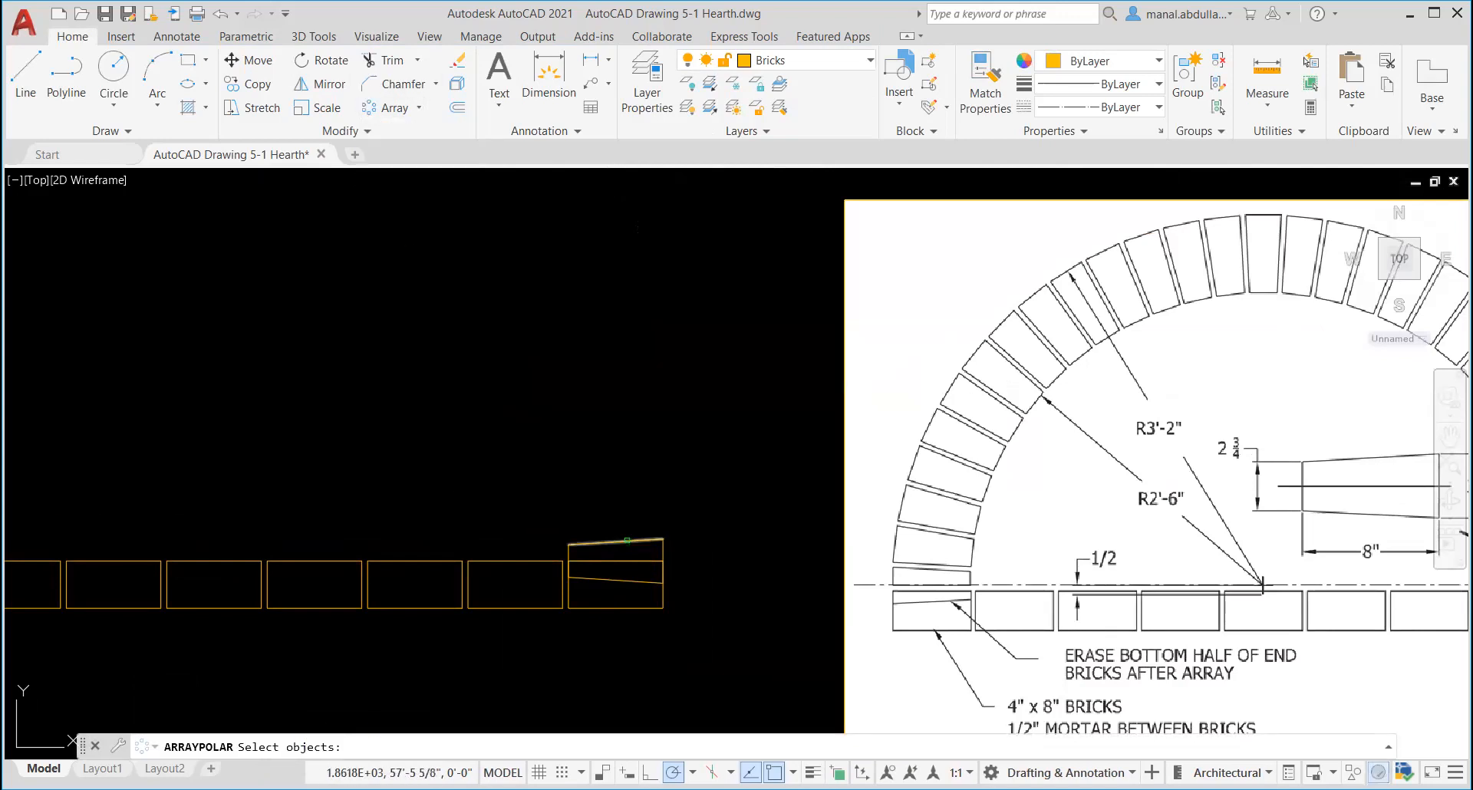
pyautogui.click(619, 541)
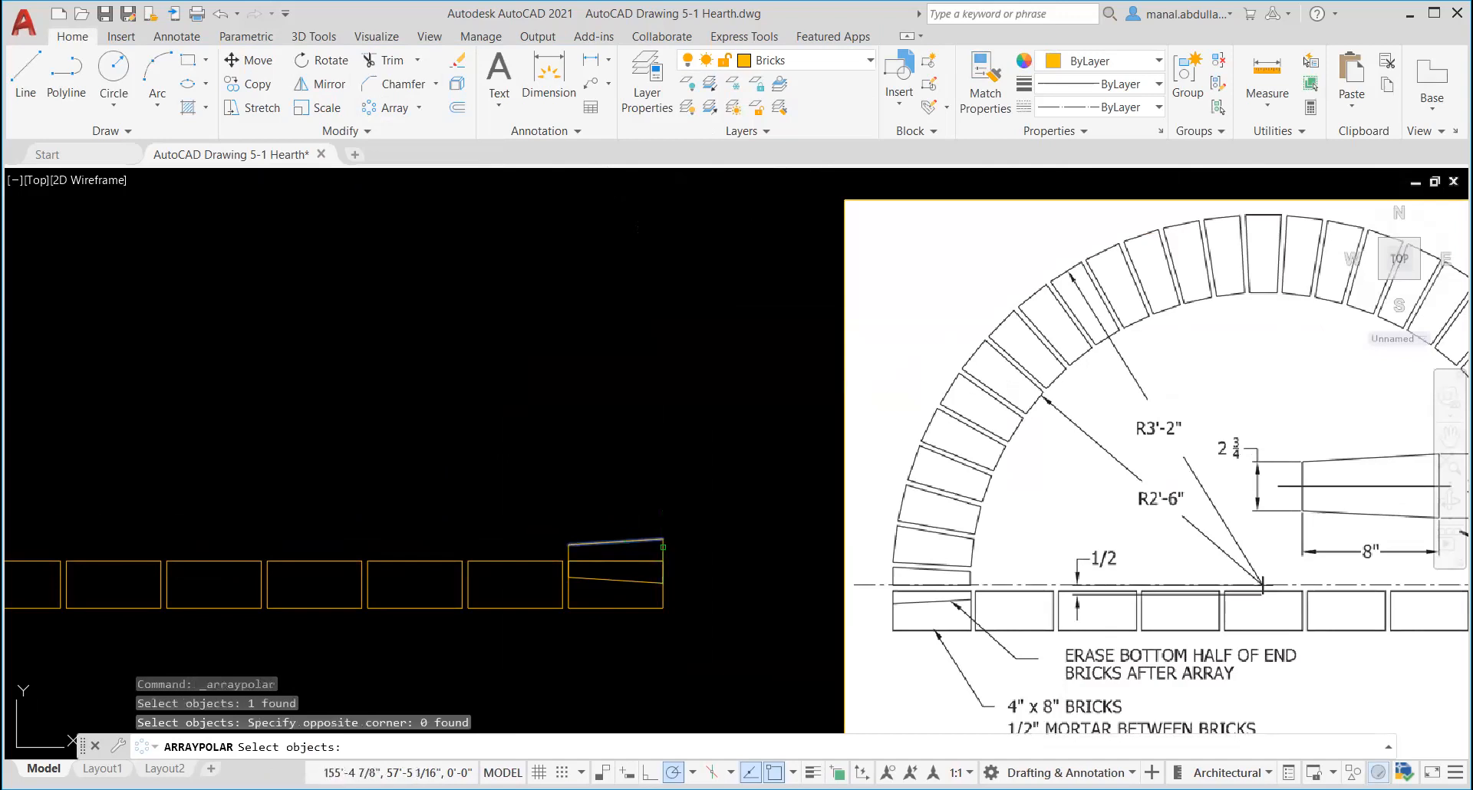
pyautogui.click(617, 585)
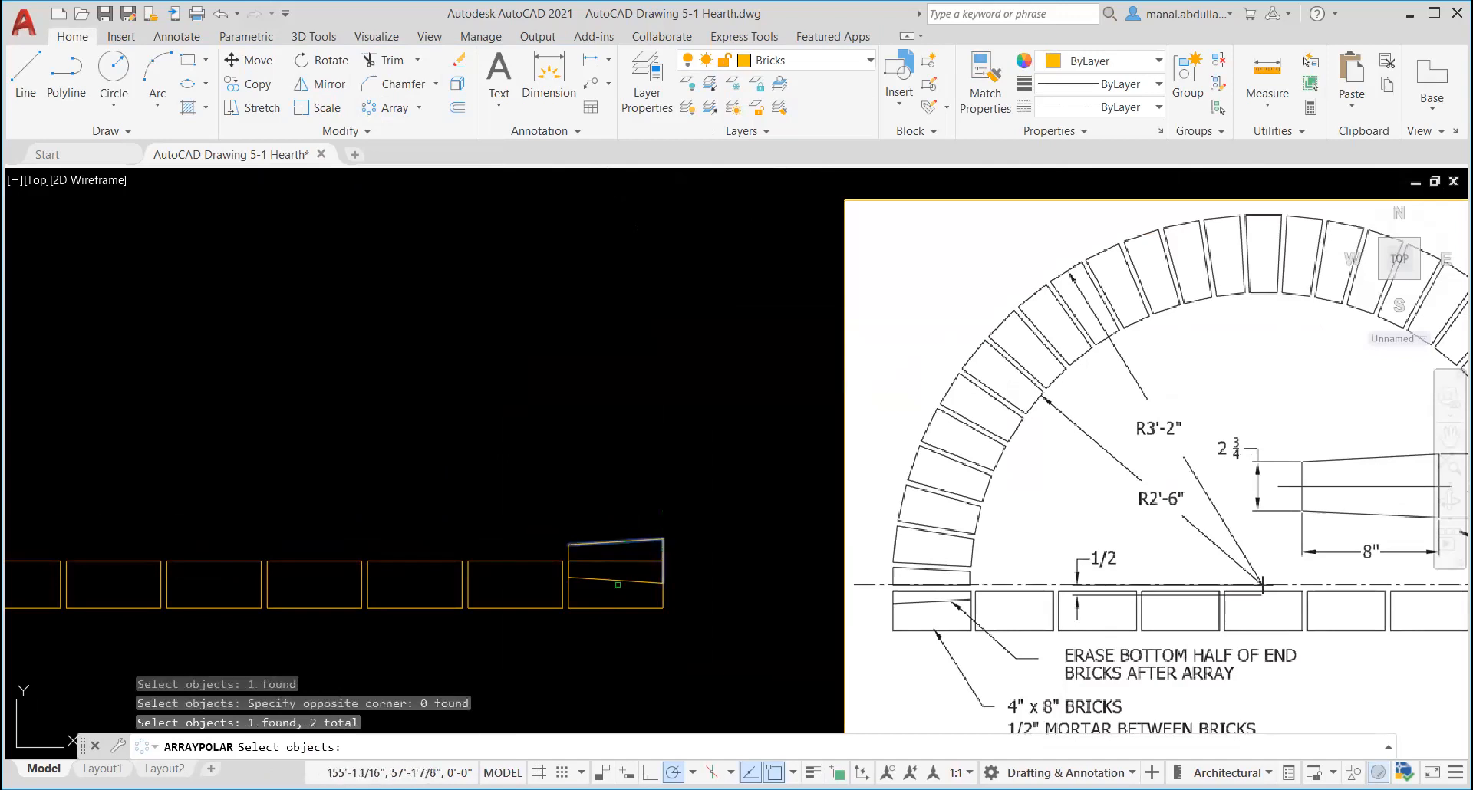
pyautogui.click(616, 582)
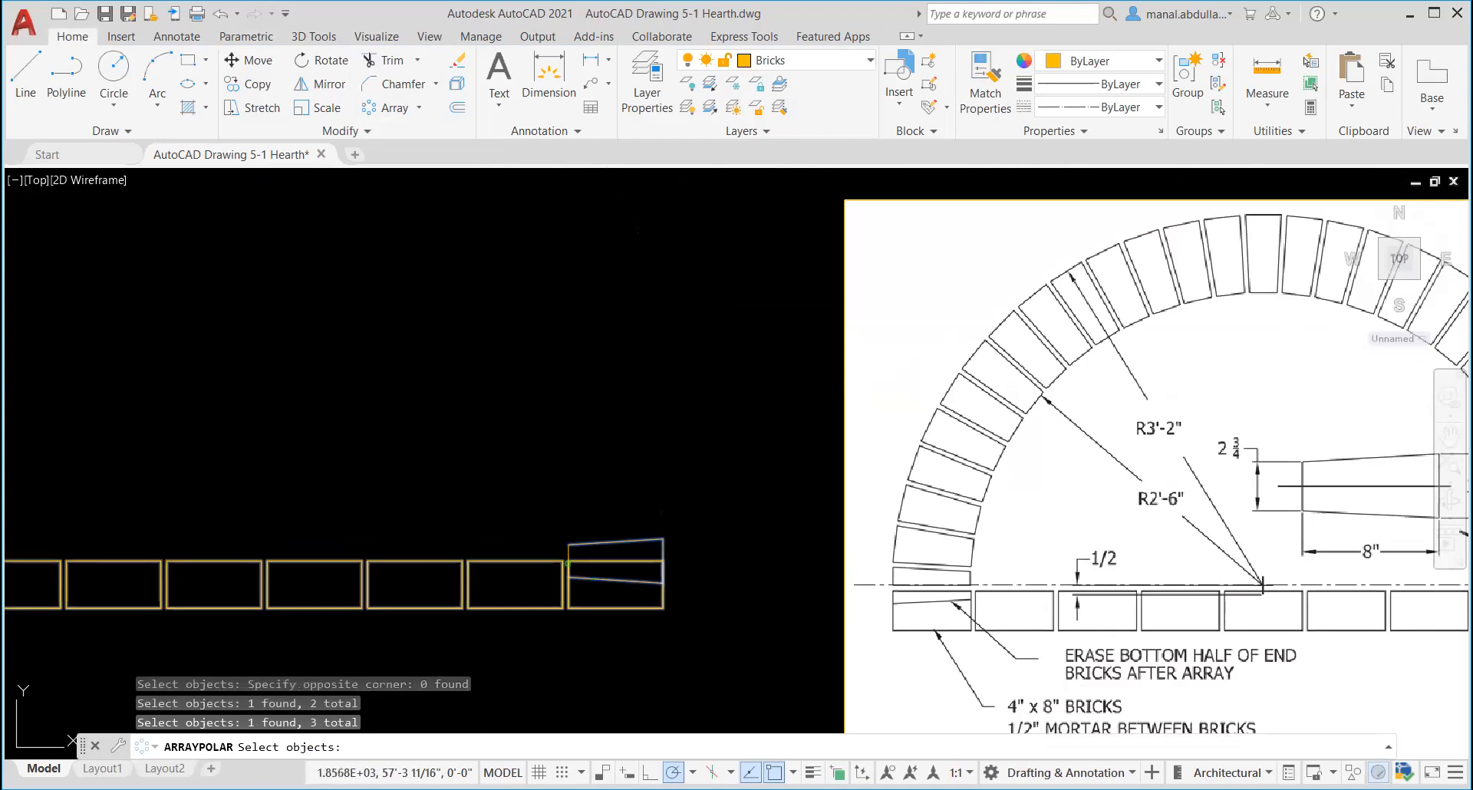
pyautogui.click(599, 609)
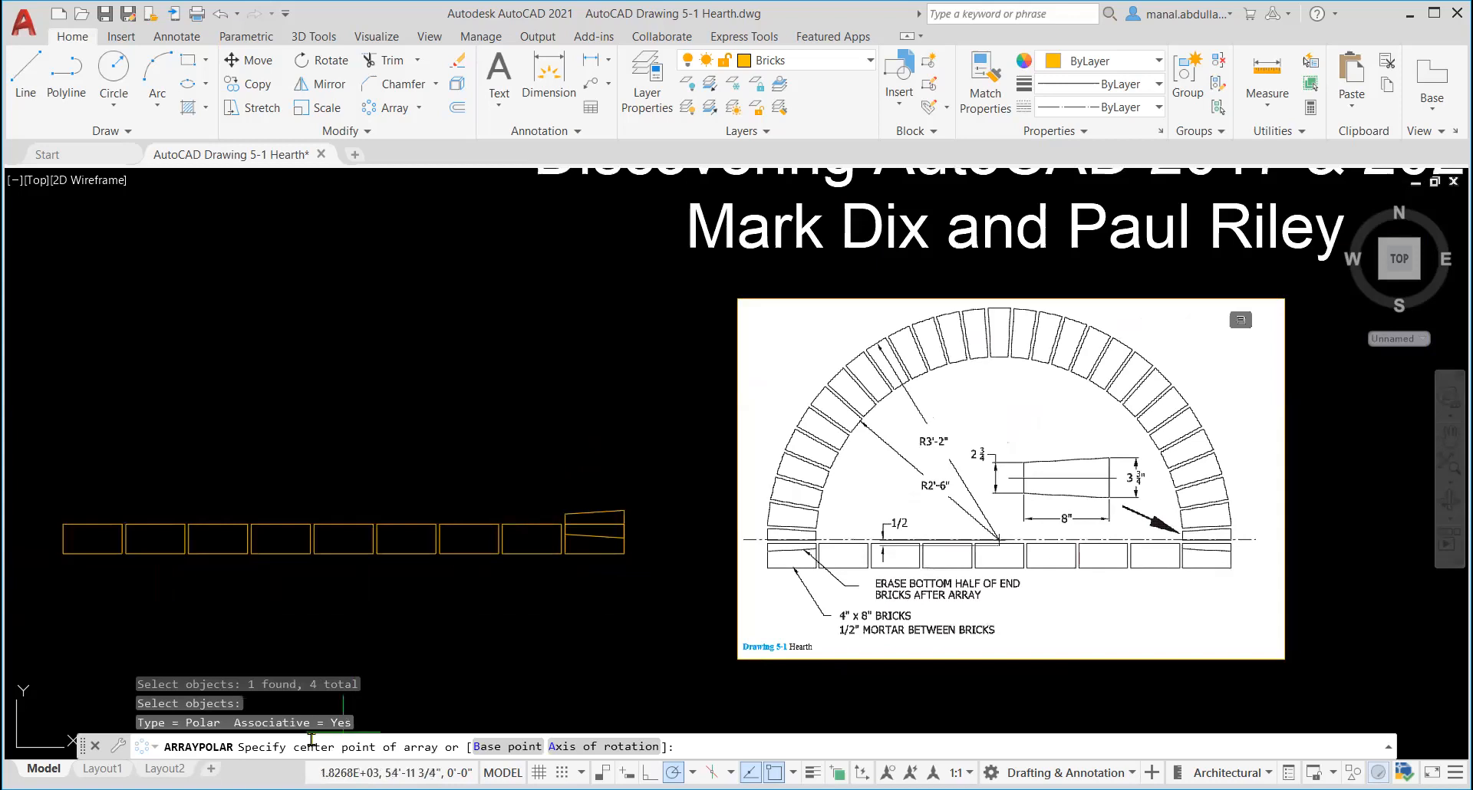
pyautogui.moveTo(344, 536)
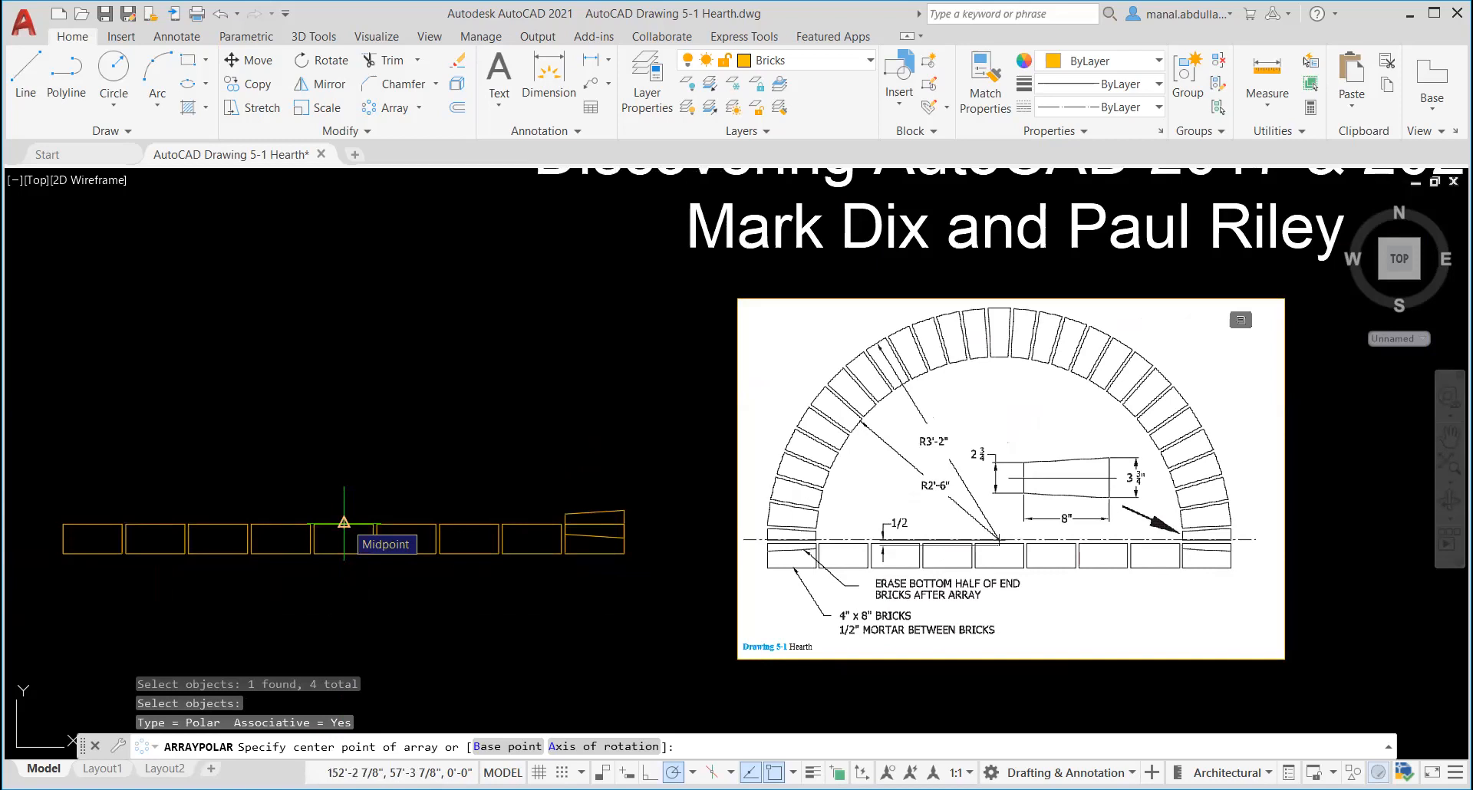
pyautogui.click(343, 523)
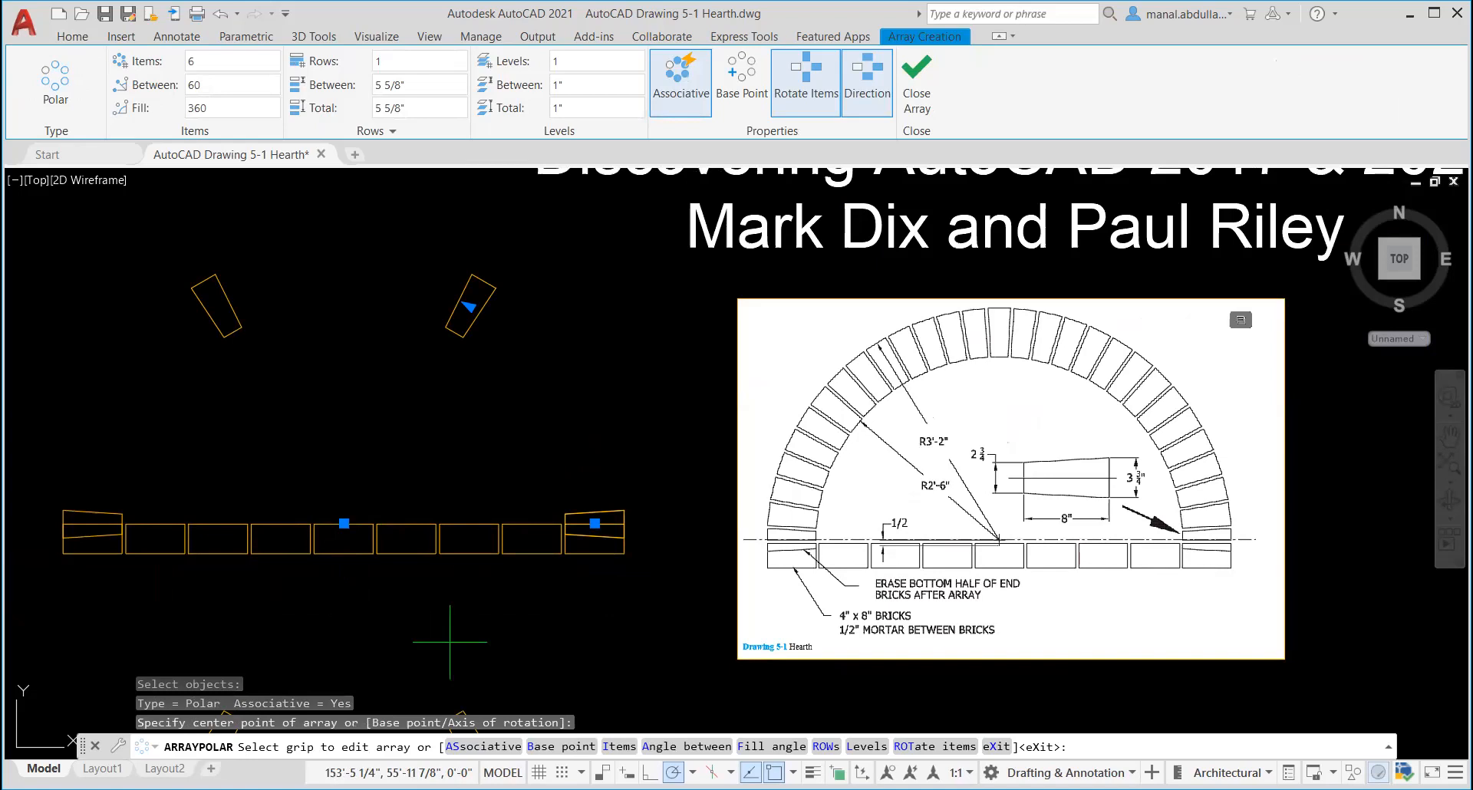
pyautogui.moveTo(1215, 538)
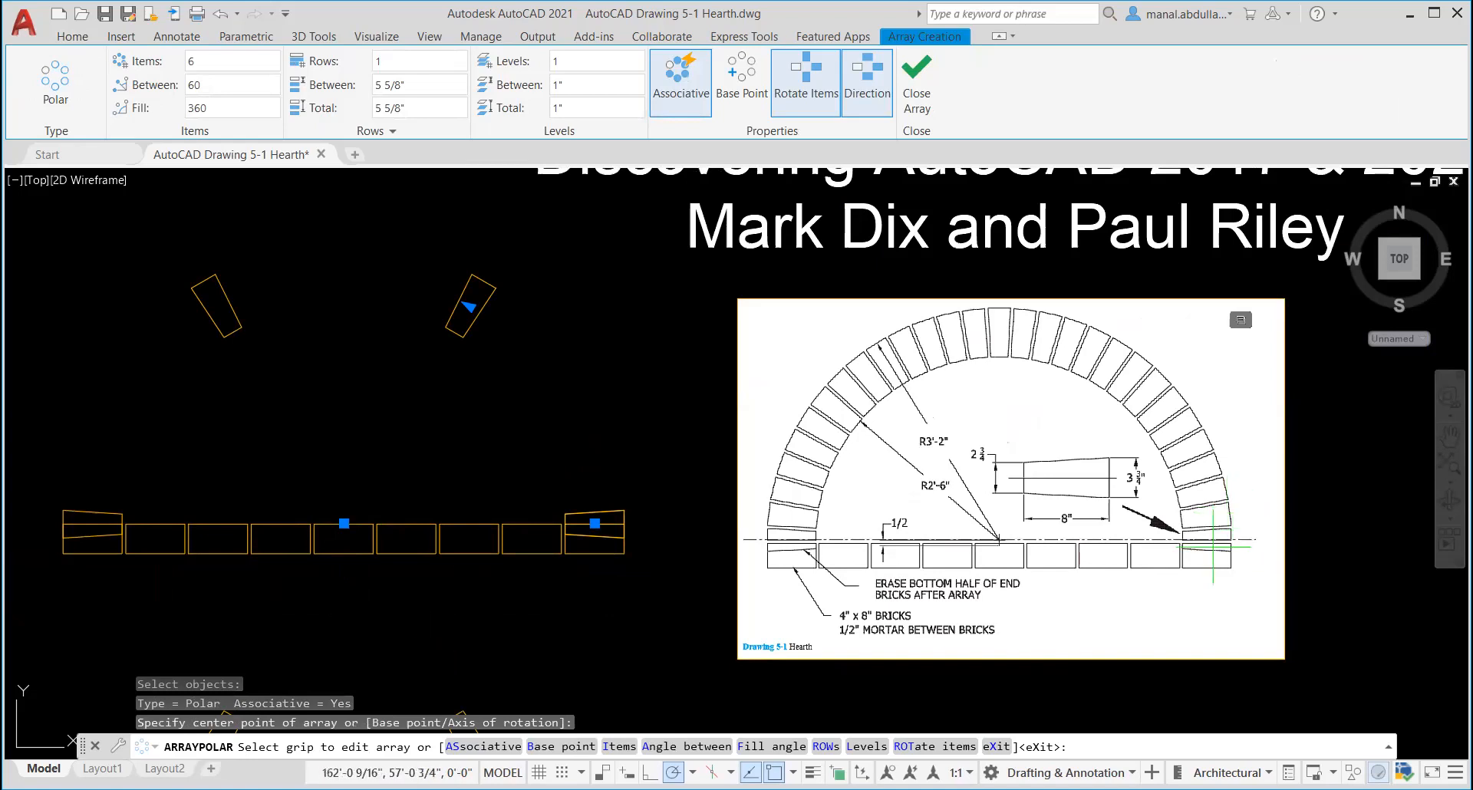
pyautogui.moveTo(958, 272)
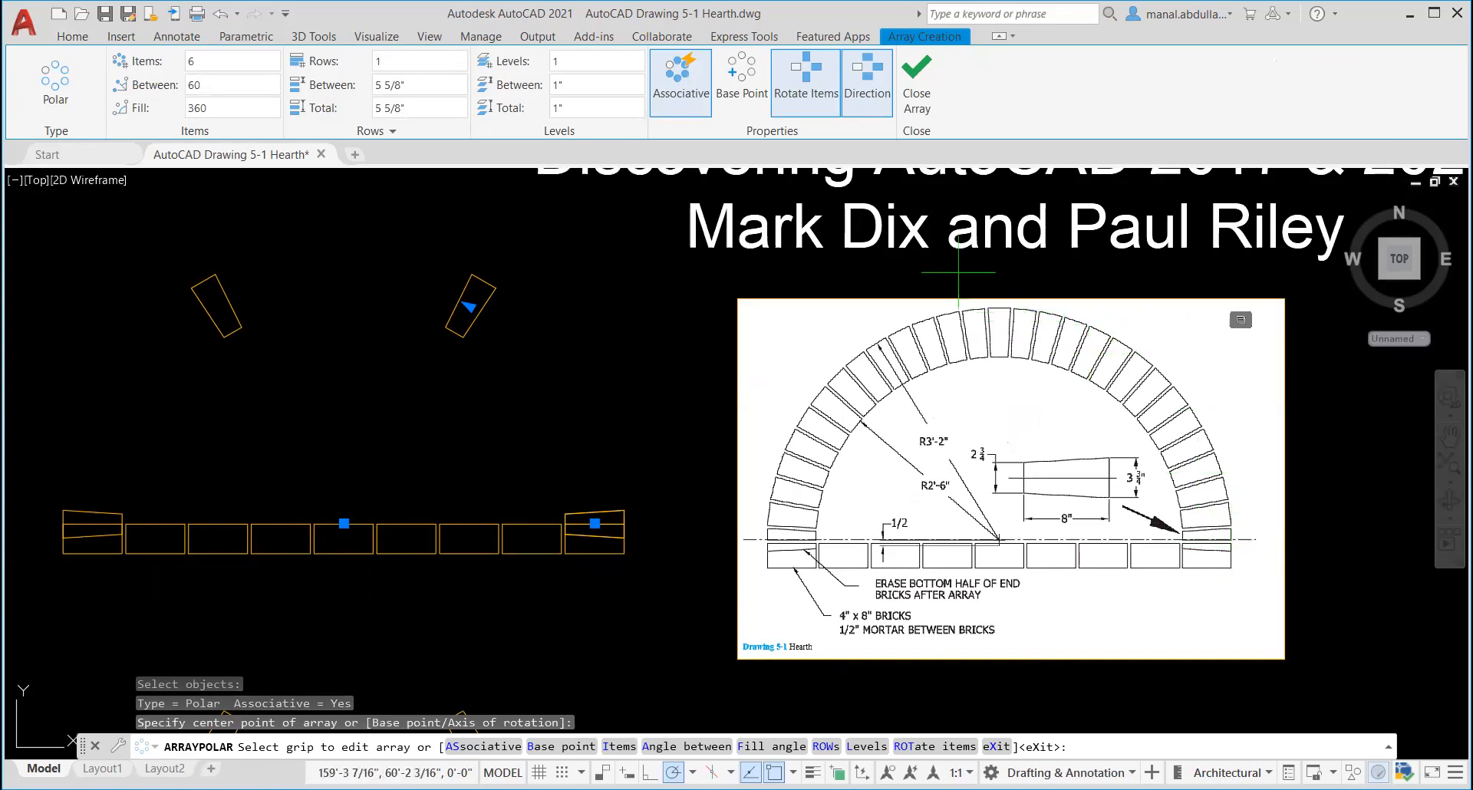
pyautogui.moveTo(996, 329)
pyautogui.write('29')
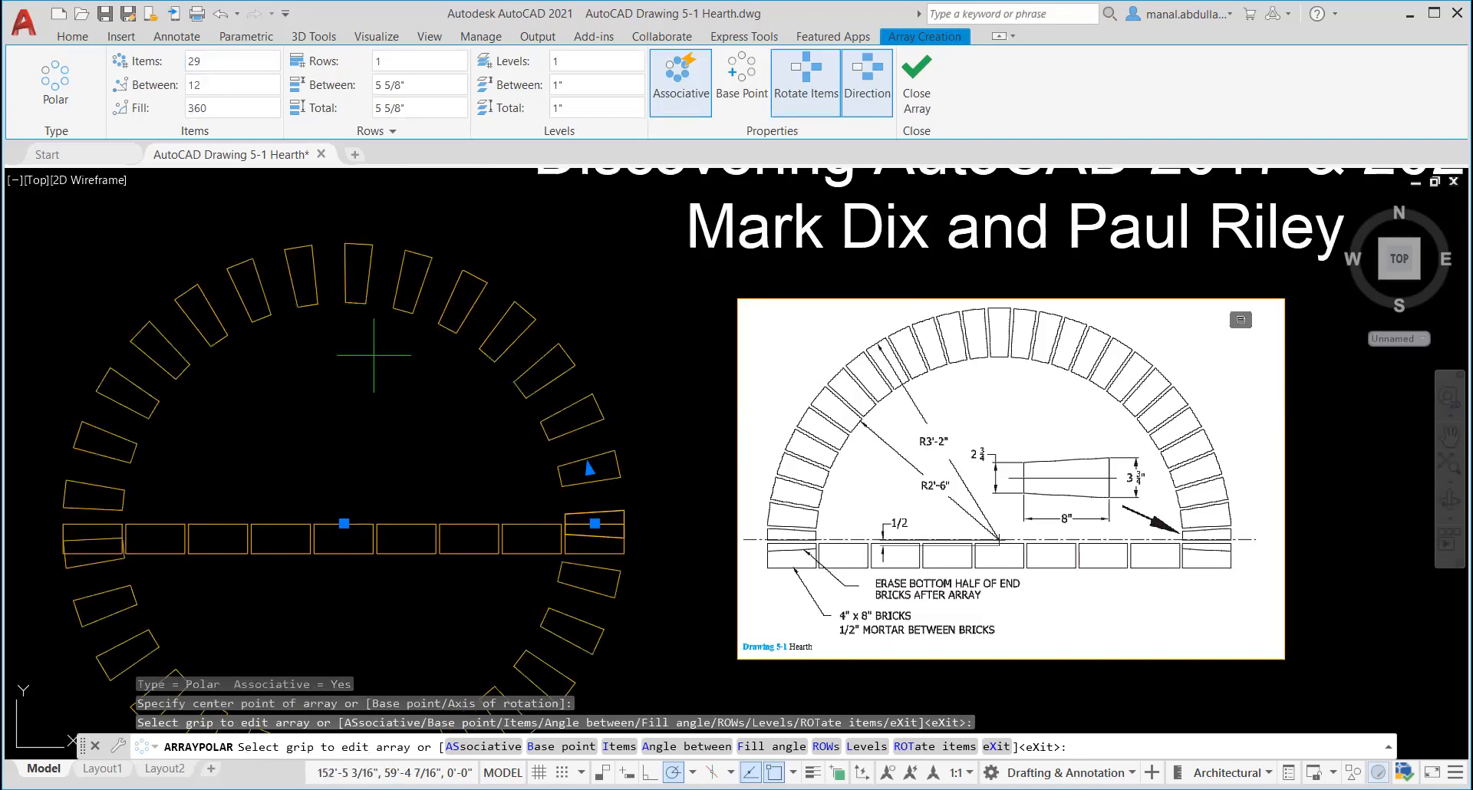
pyautogui.moveTo(442, 413)
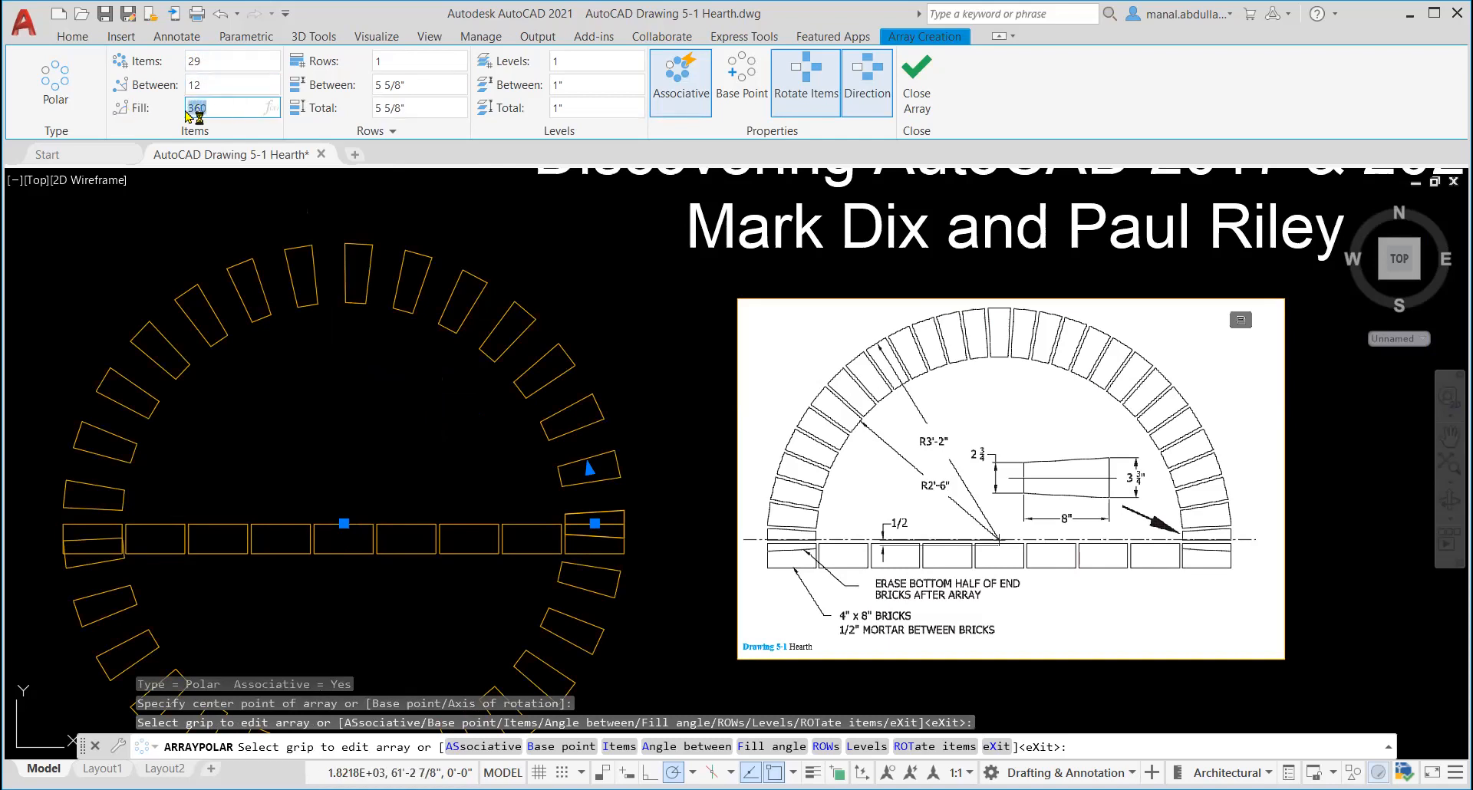
# Set the polar array to 29 items filling 180 degrees and close it.
pyautogui.write('180')
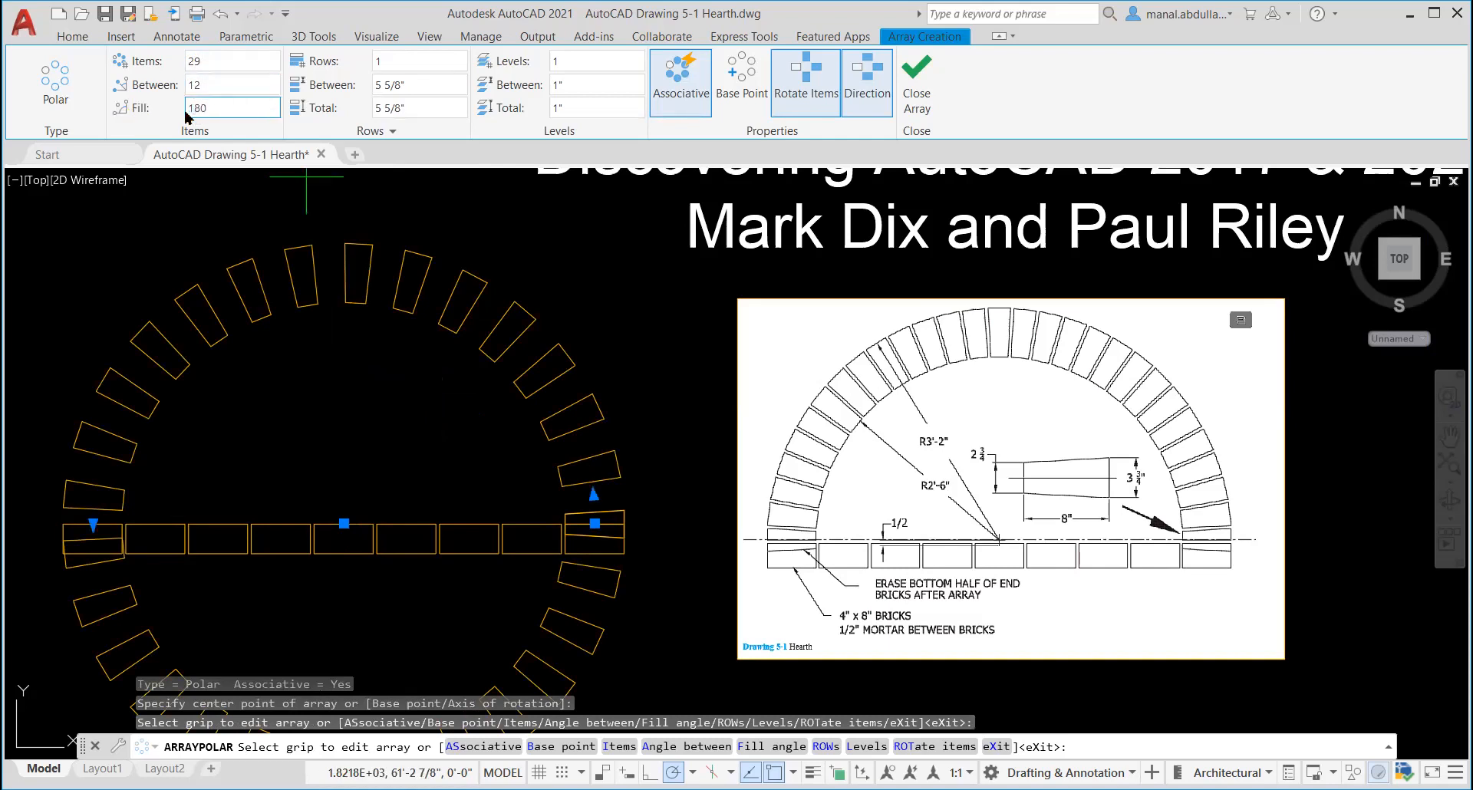
pyautogui.write('6')
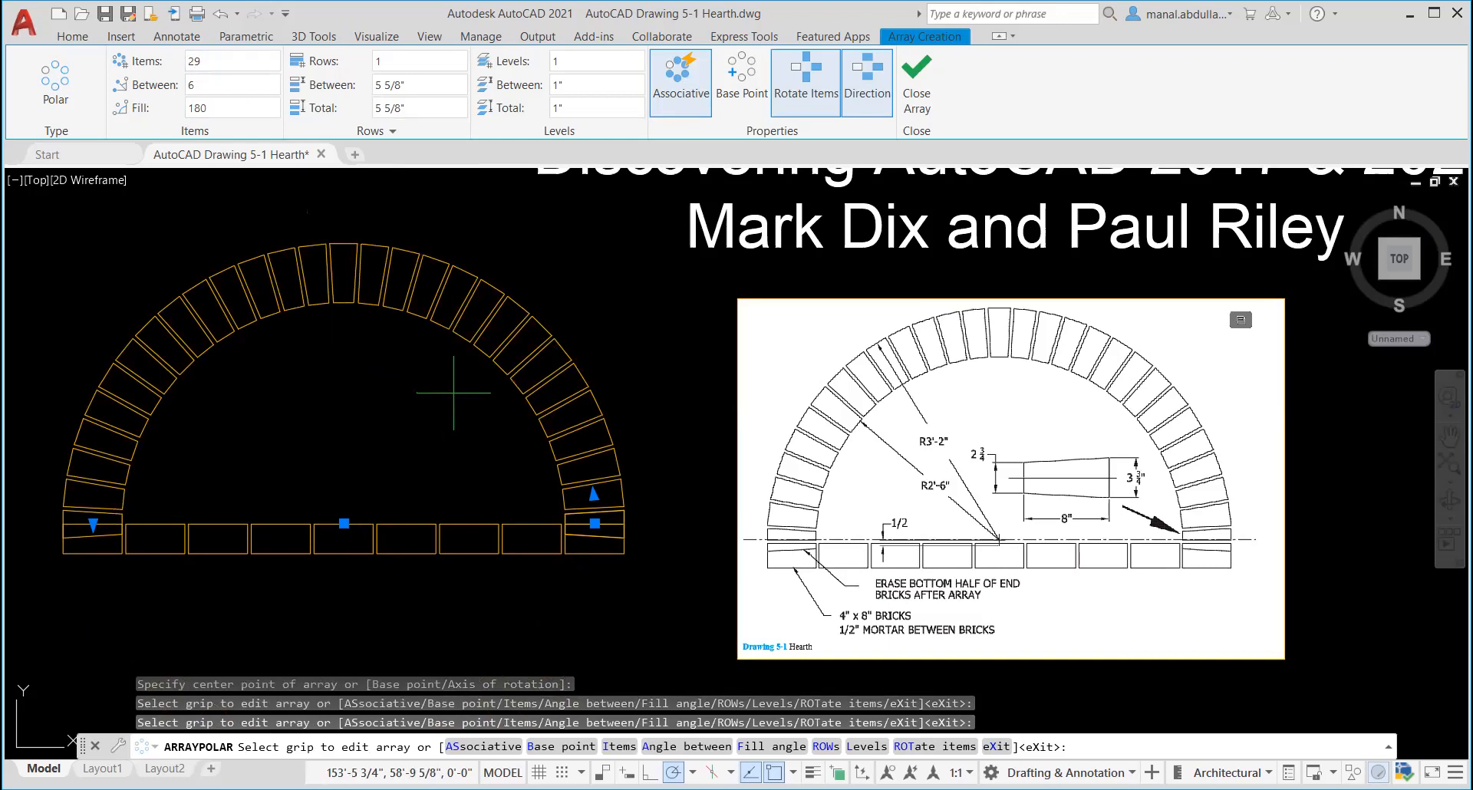
pyautogui.moveTo(522, 217)
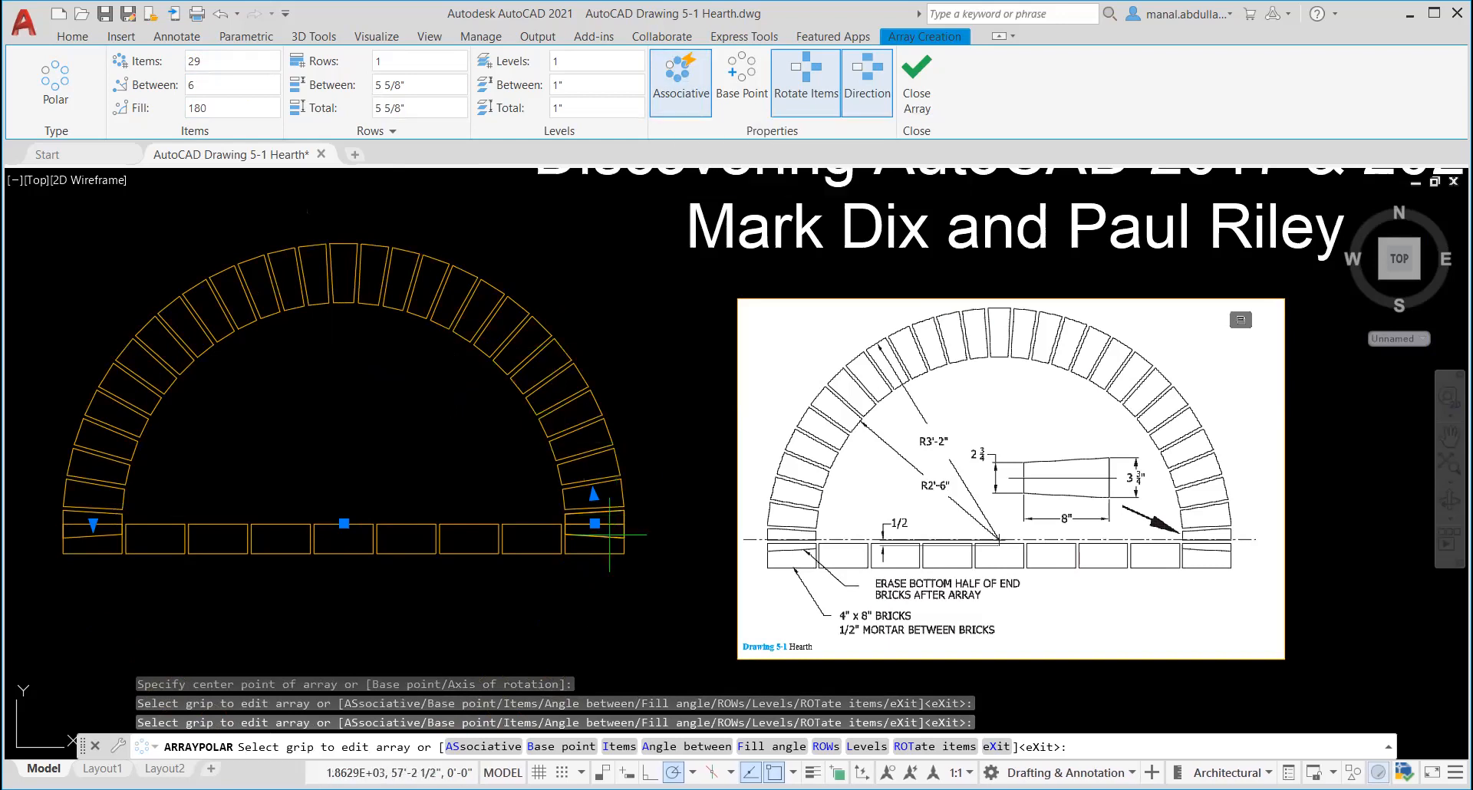
pyautogui.moveTo(796, 577)
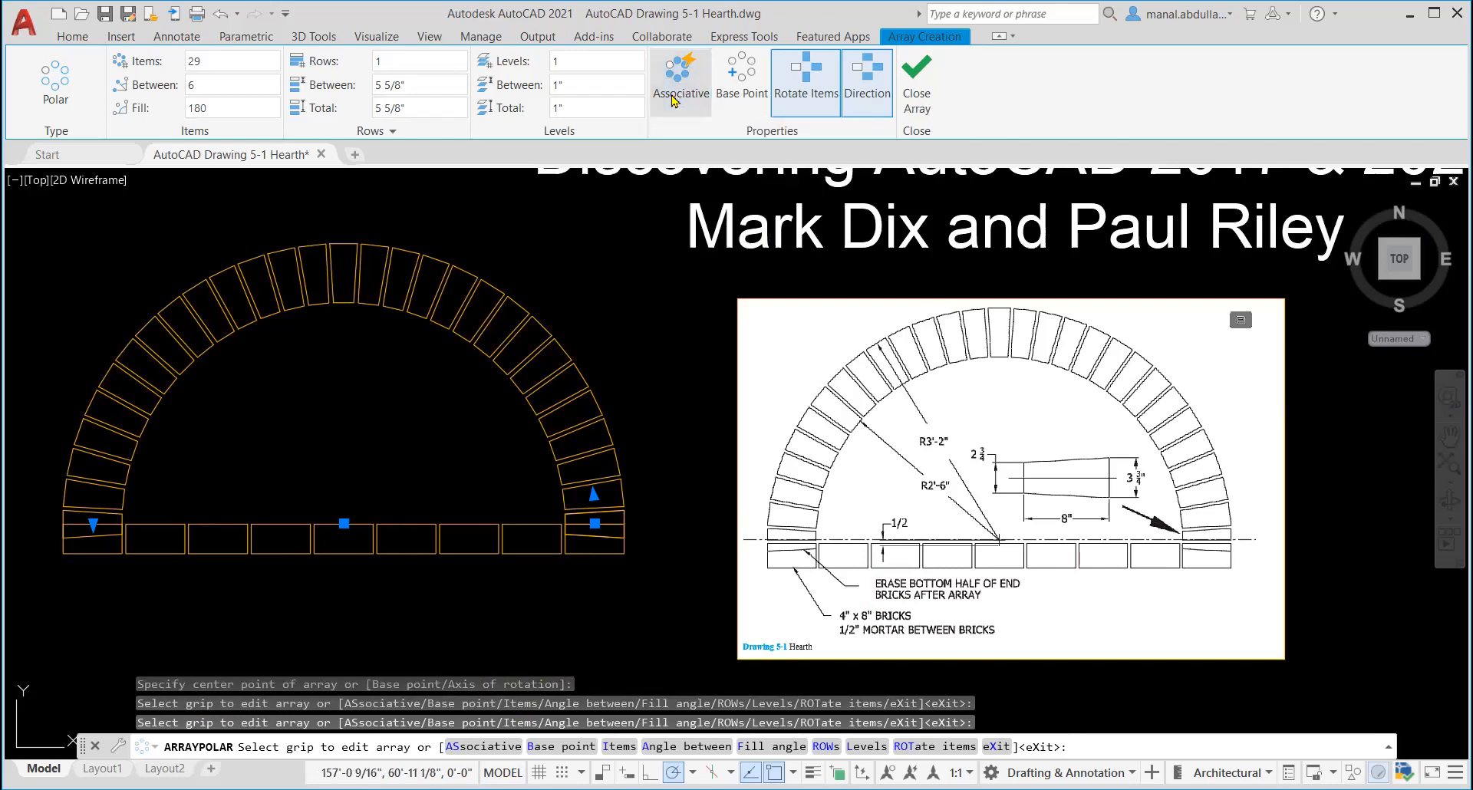
pyautogui.moveTo(915, 84)
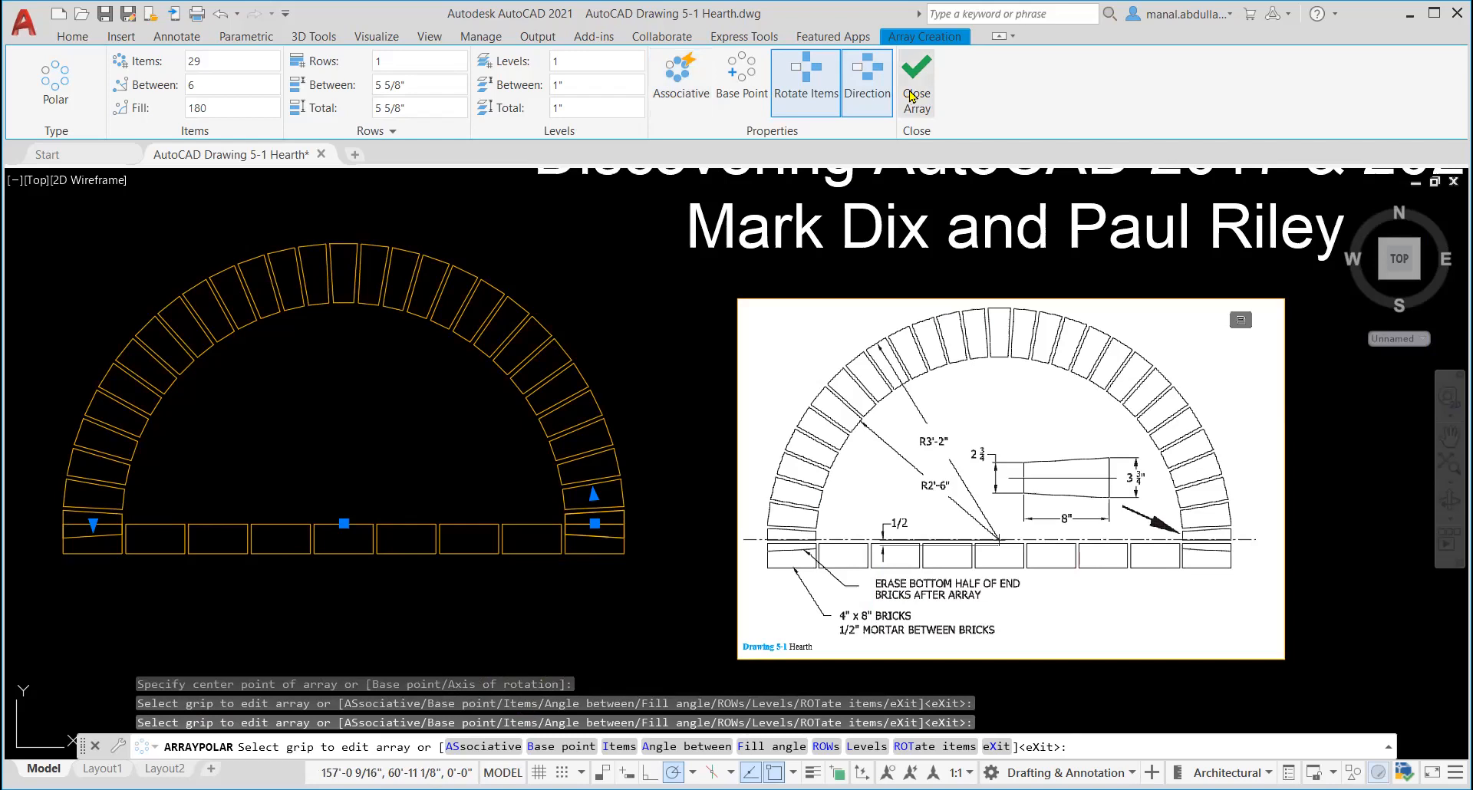
pyautogui.click(916, 84)
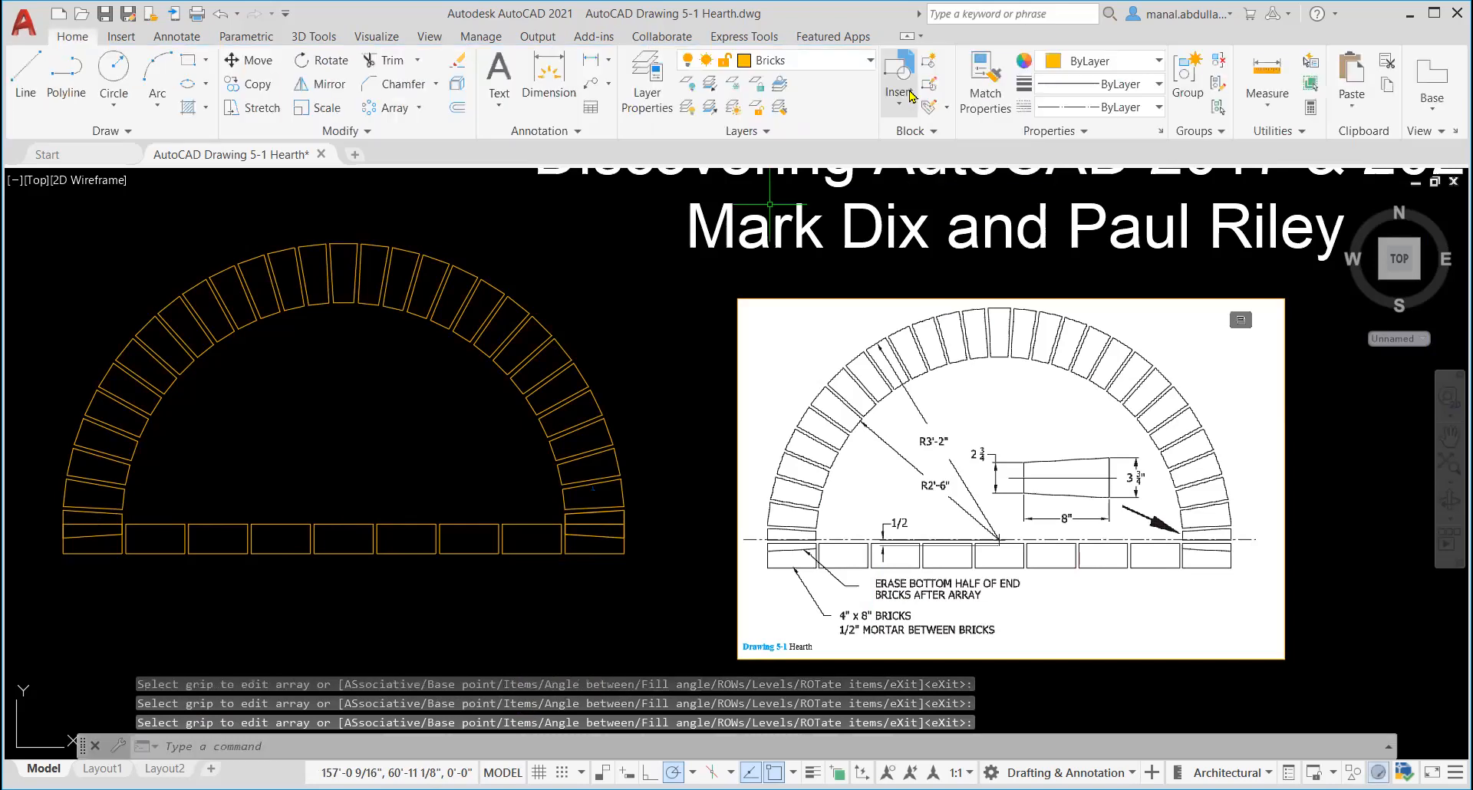
pyautogui.moveTo(777, 390)
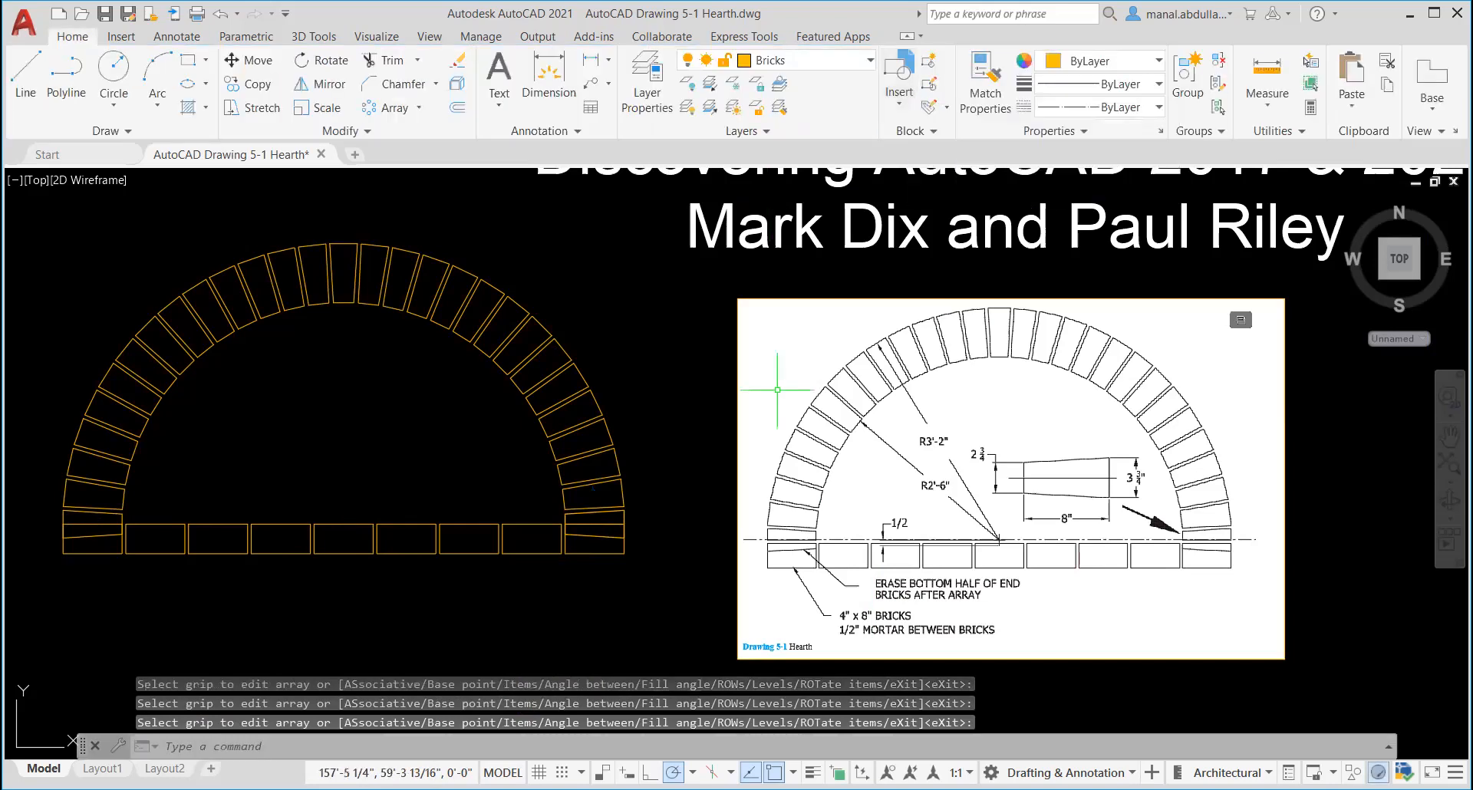
pyautogui.moveTo(238, 292)
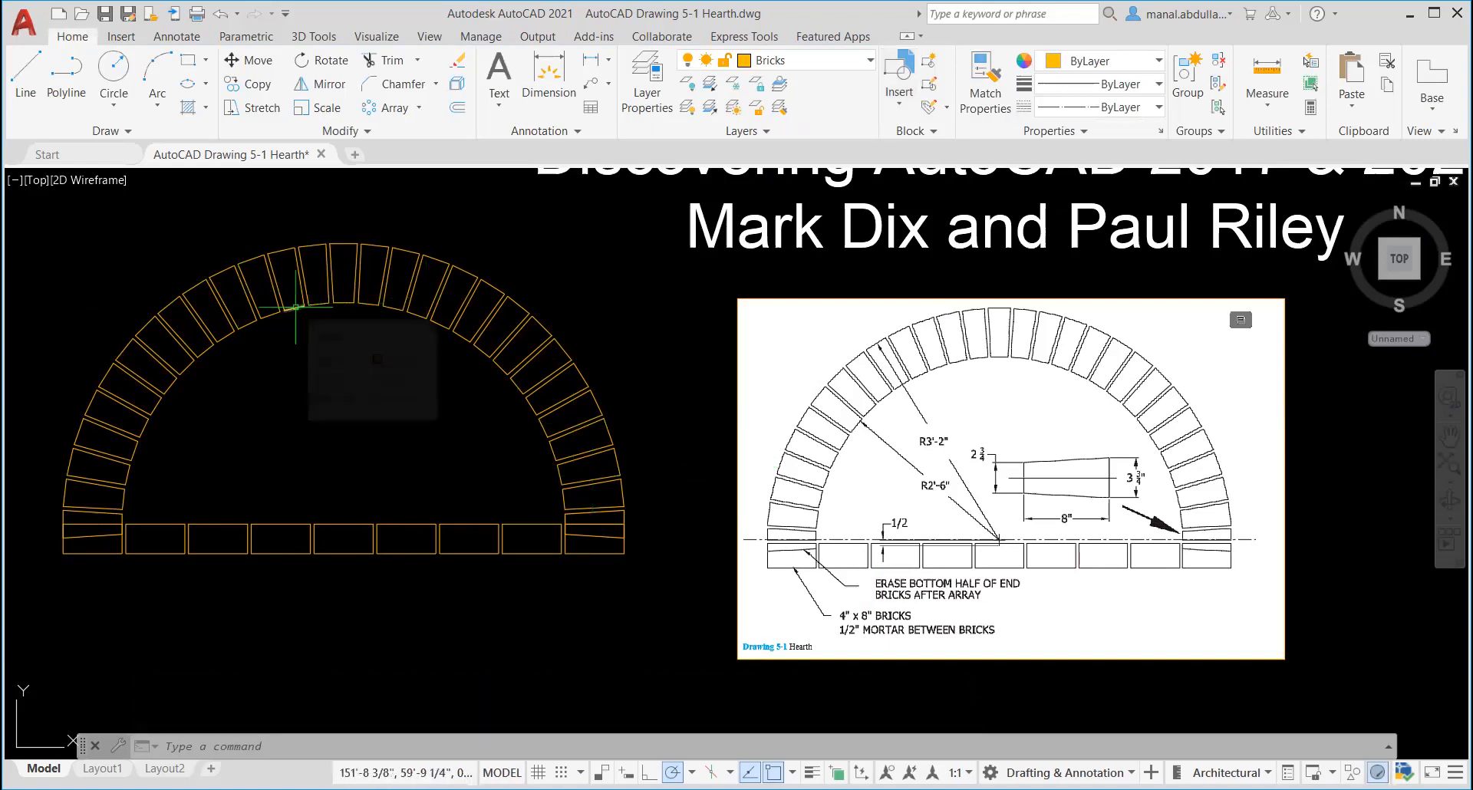
pyautogui.moveTo(303, 244)
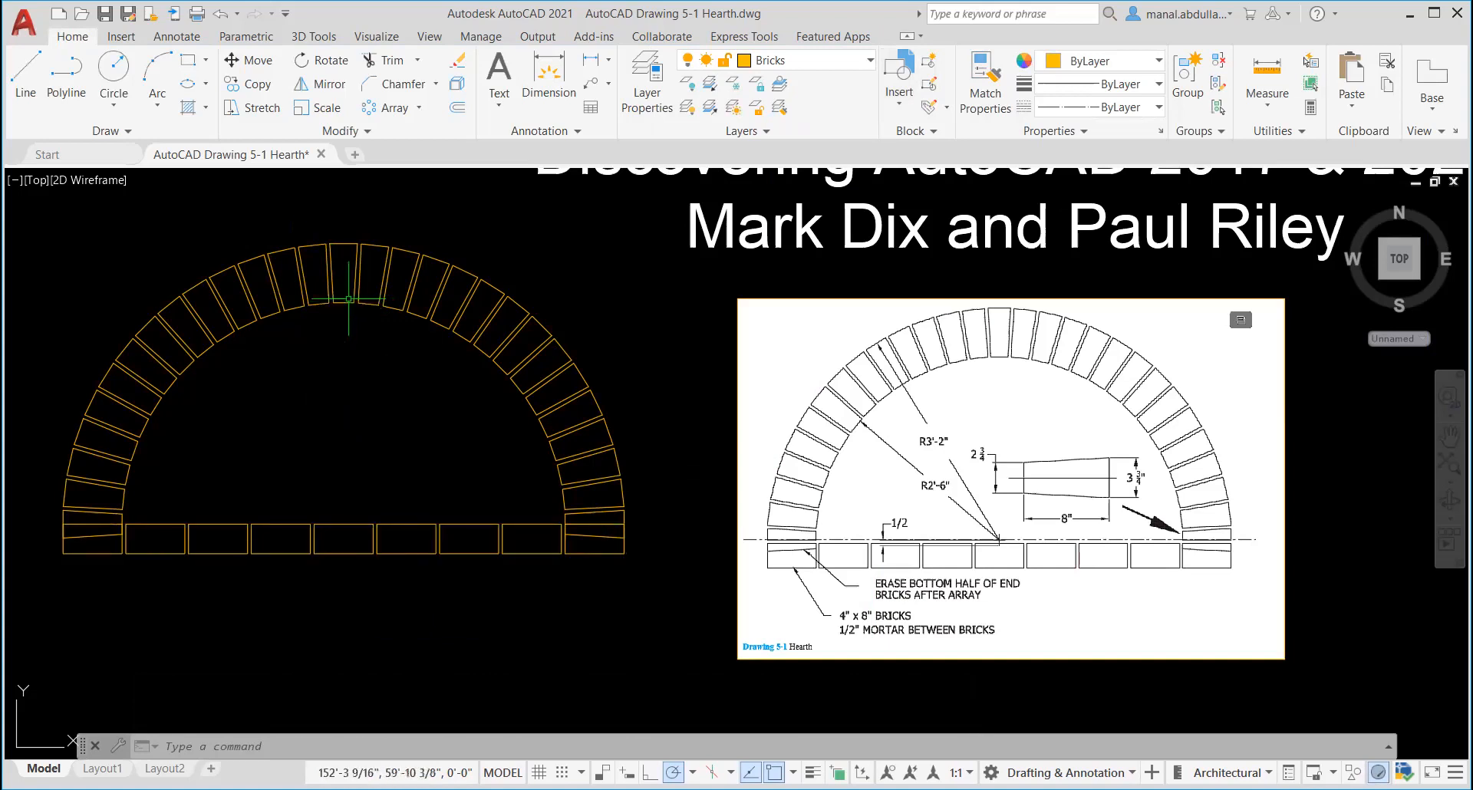
pyautogui.moveTo(348, 299)
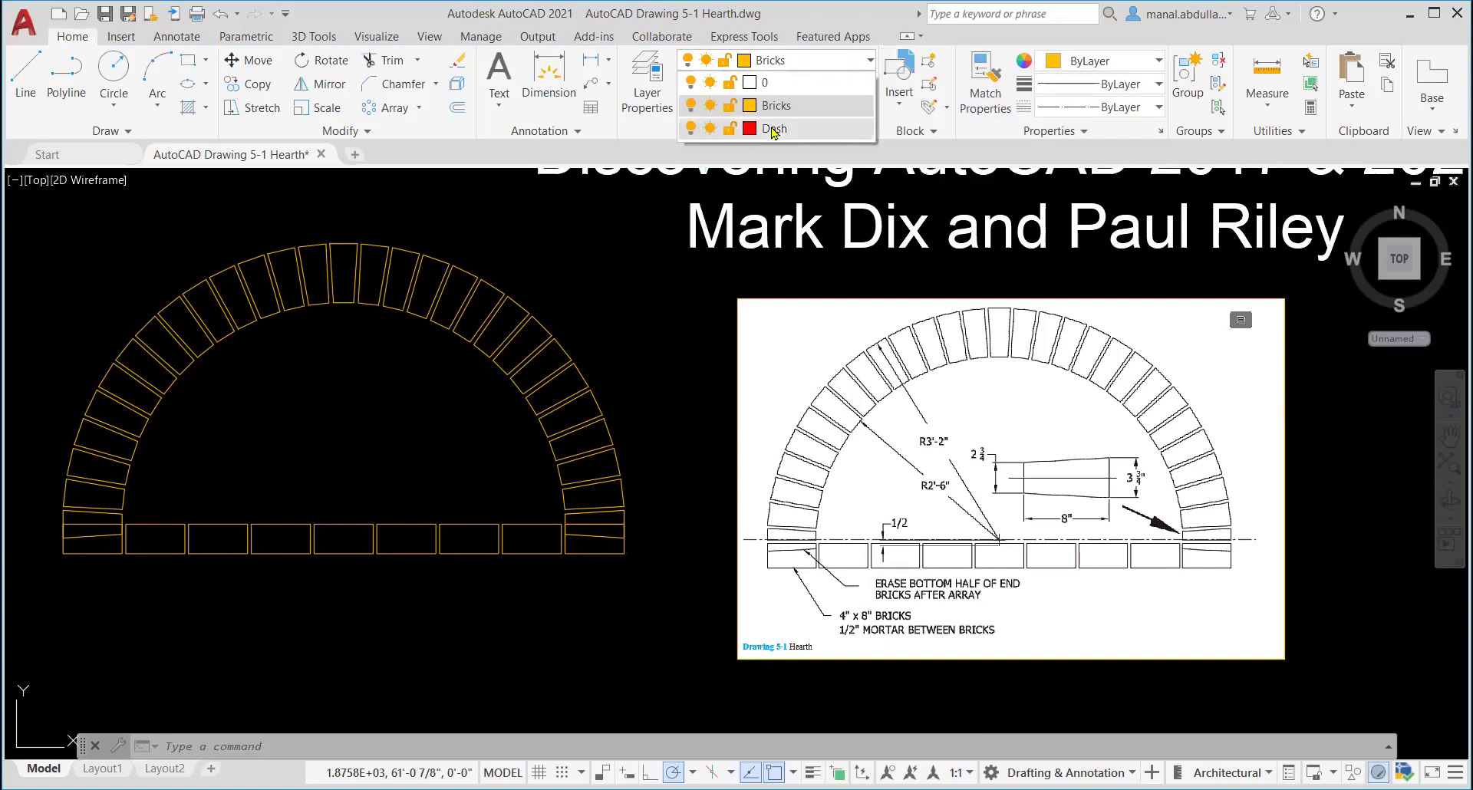
# Make Dash the current layer from the layer list.
pyautogui.click(774, 128)
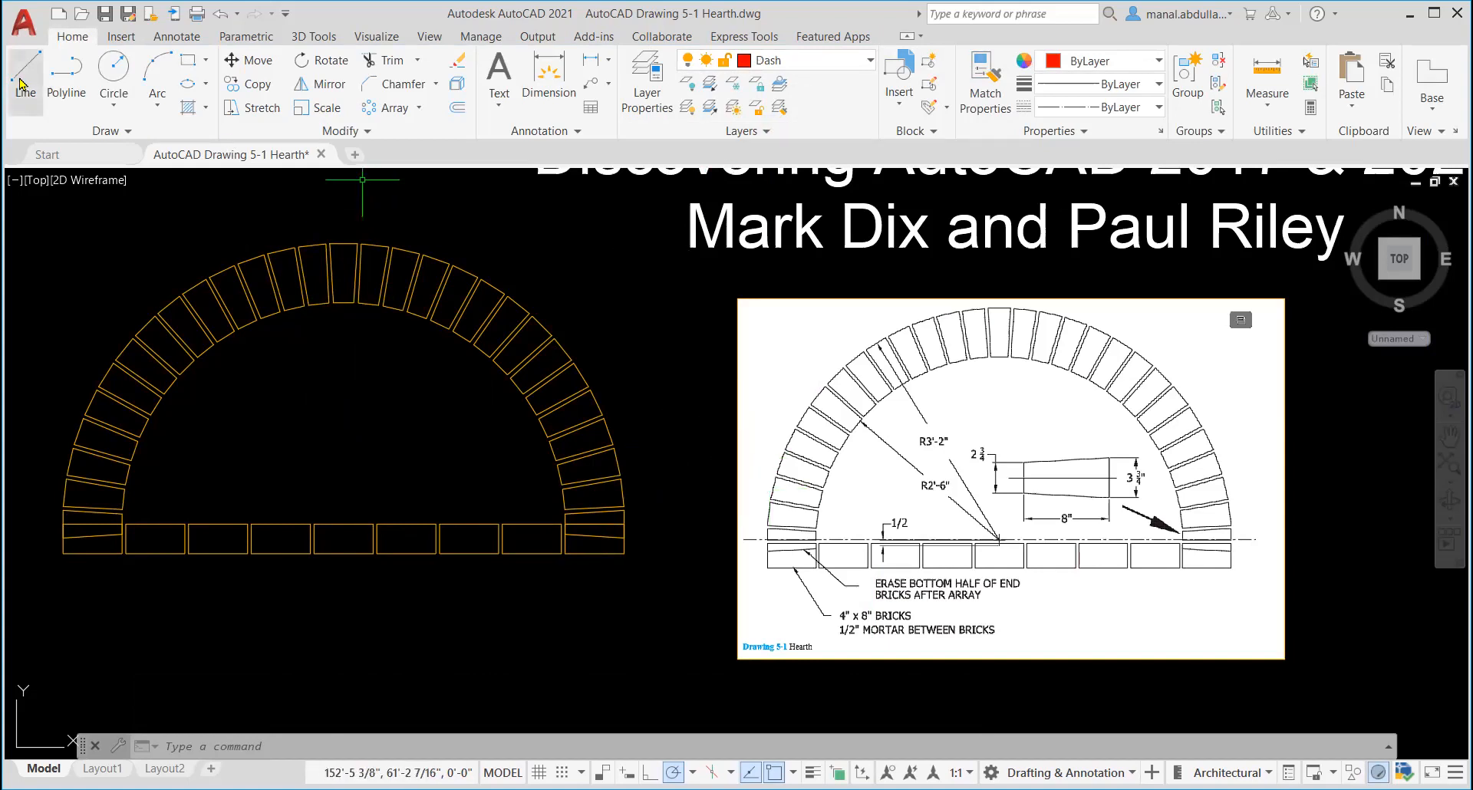
# Start a line for the Dash-layer centerline across the arch base.
pyautogui.click(24, 79)
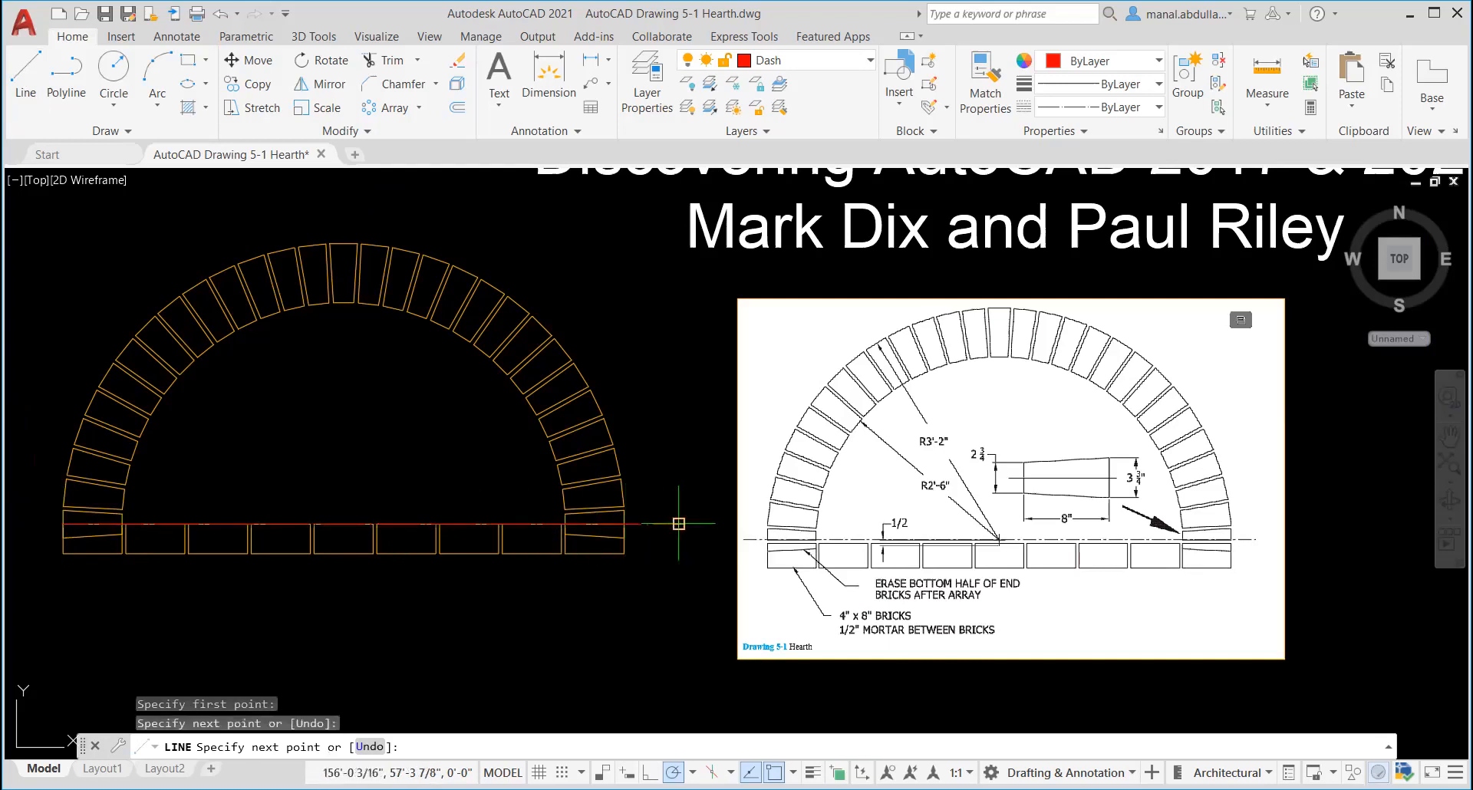
pyautogui.moveTo(678, 524)
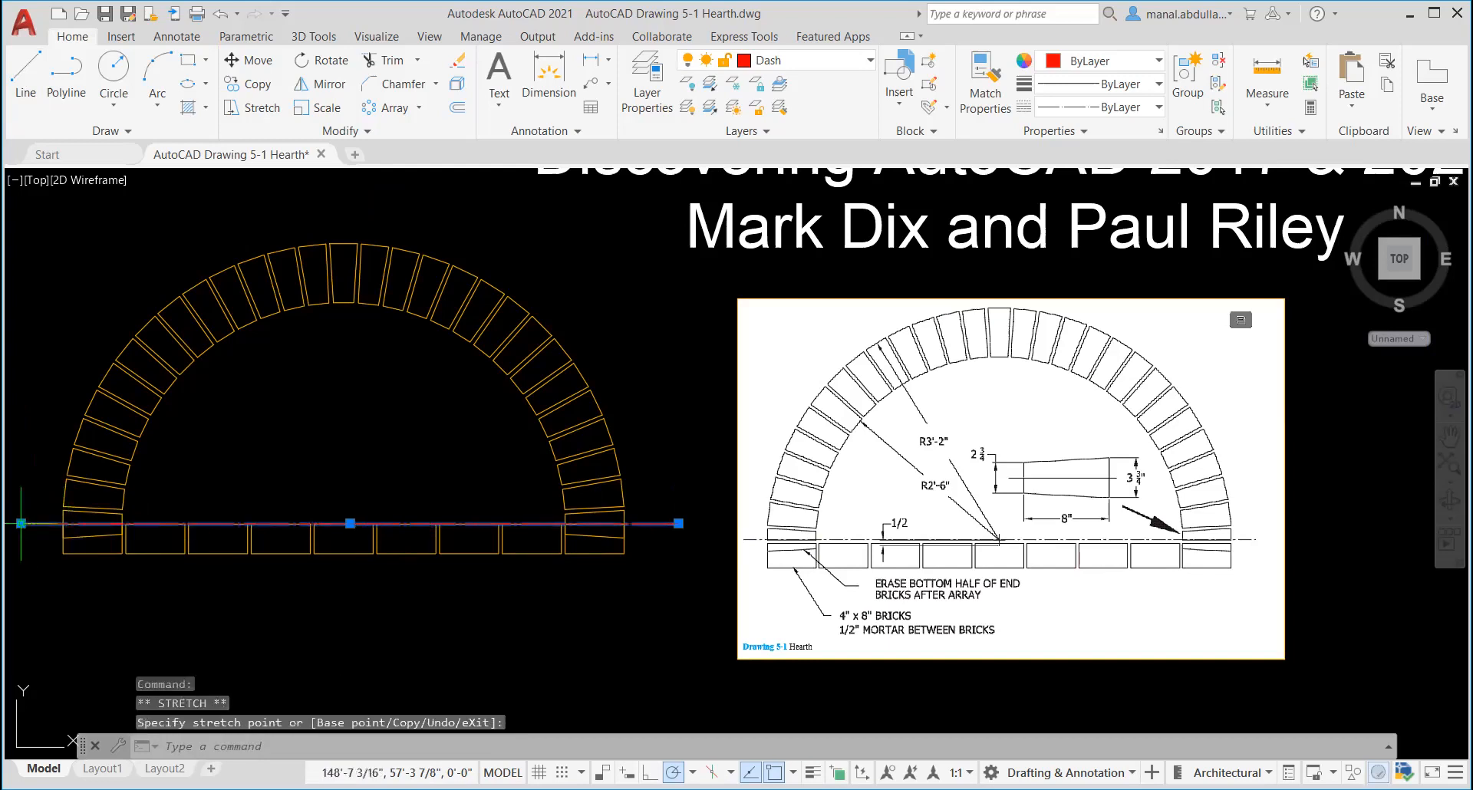
pyautogui.moveTo(267, 601)
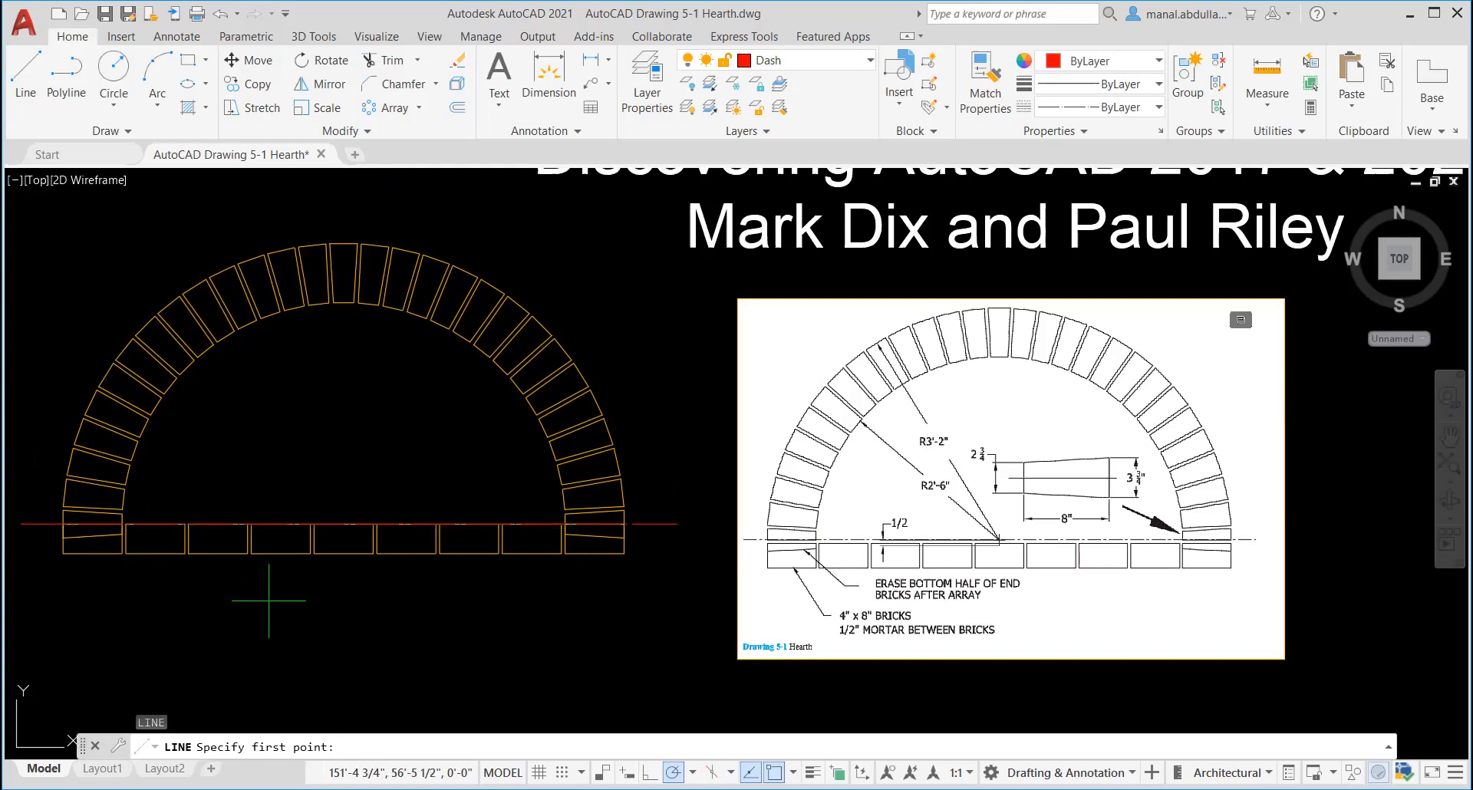
pyautogui.moveTo(765, 537)
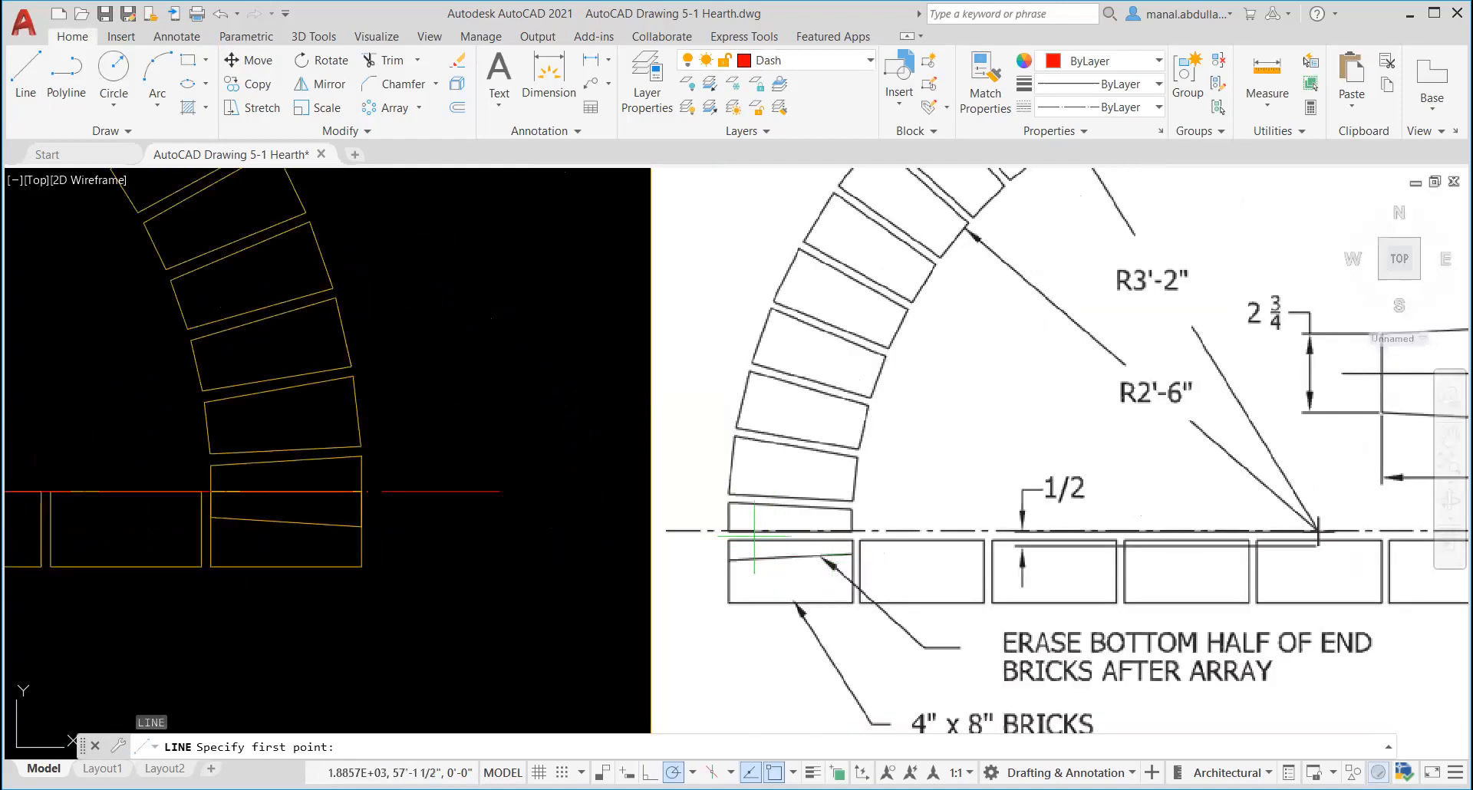
pyautogui.moveTo(996, 578)
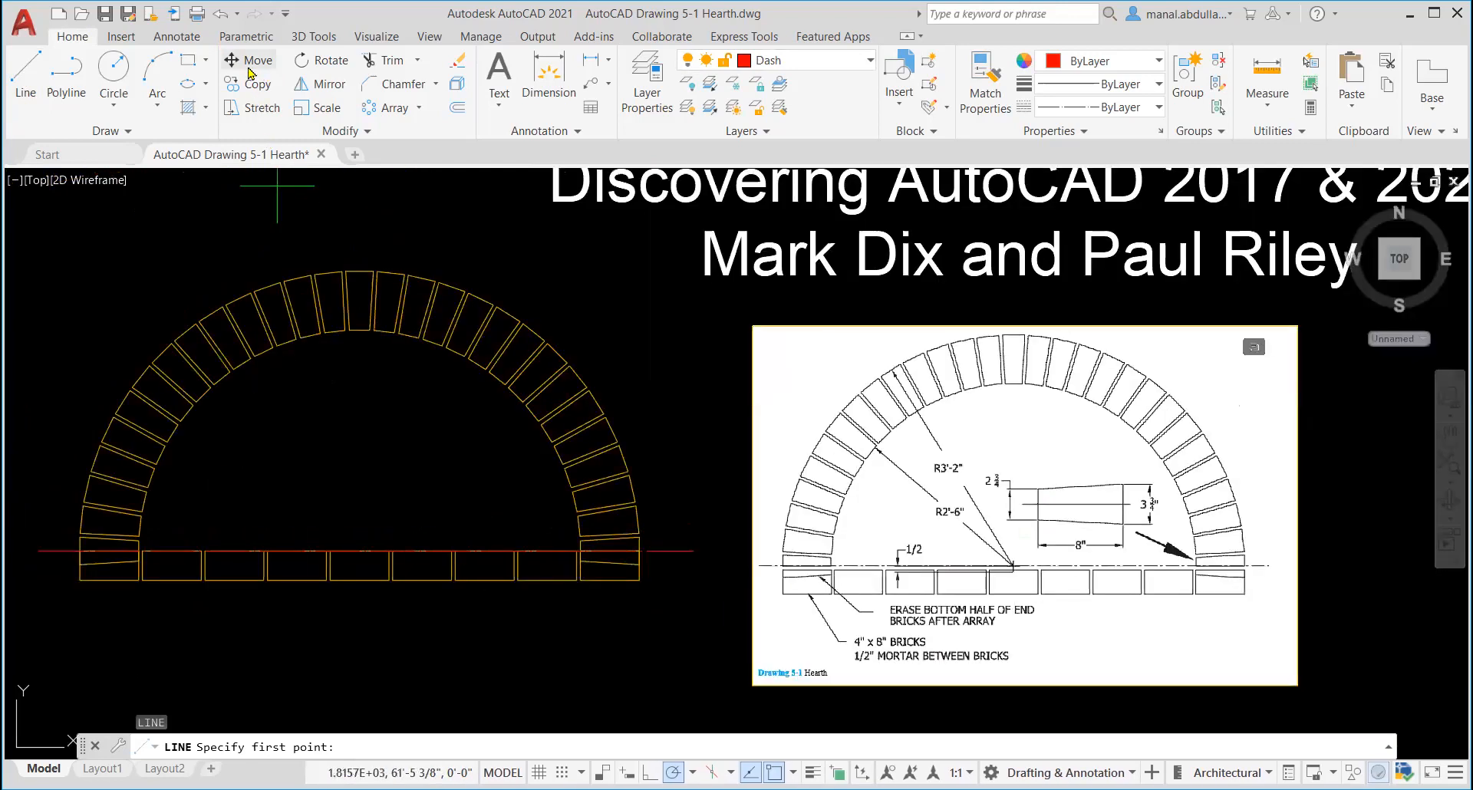
# Move the nine-brick row 0.5" downward below the centerline.
pyautogui.click(250, 60)
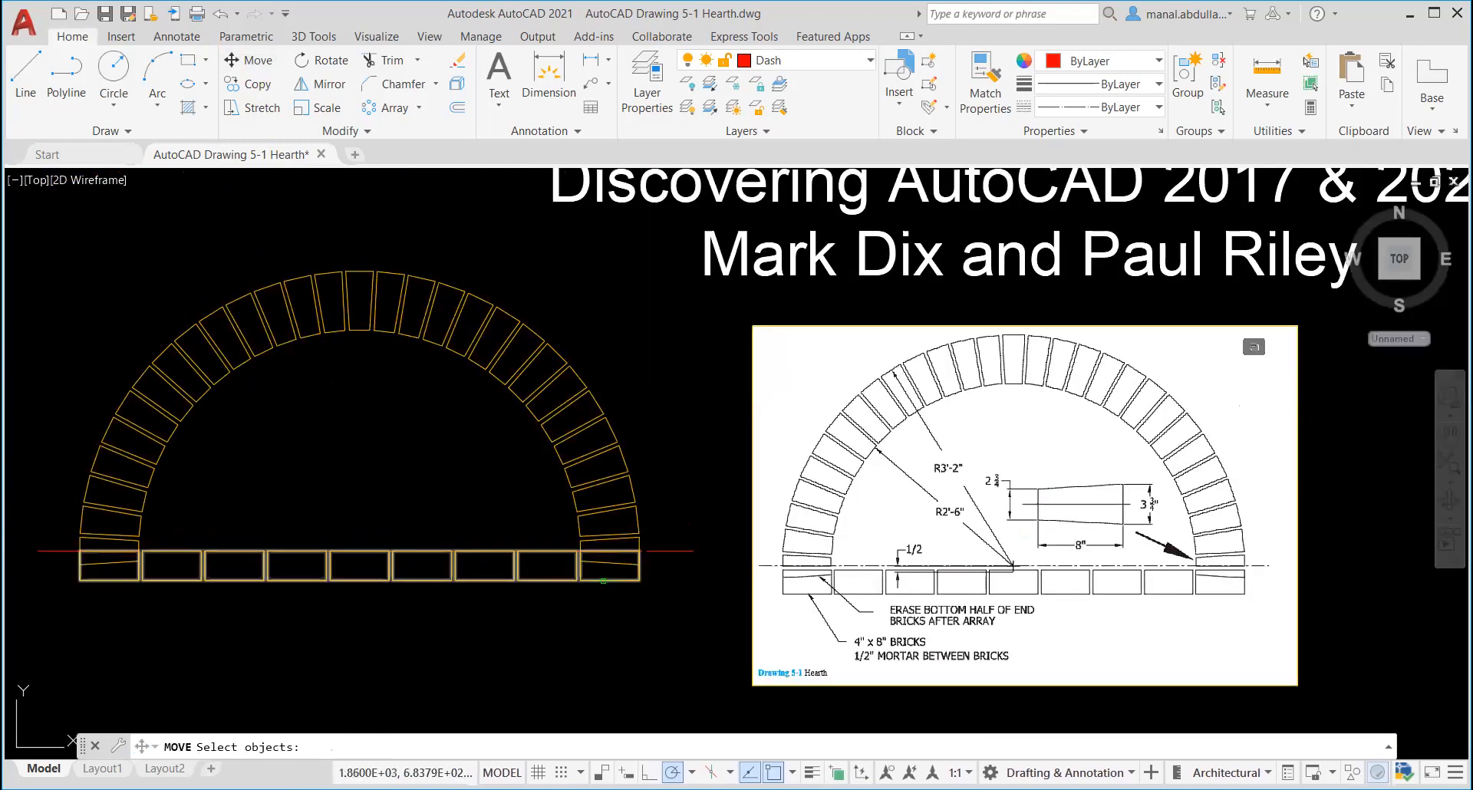
pyautogui.click(601, 580)
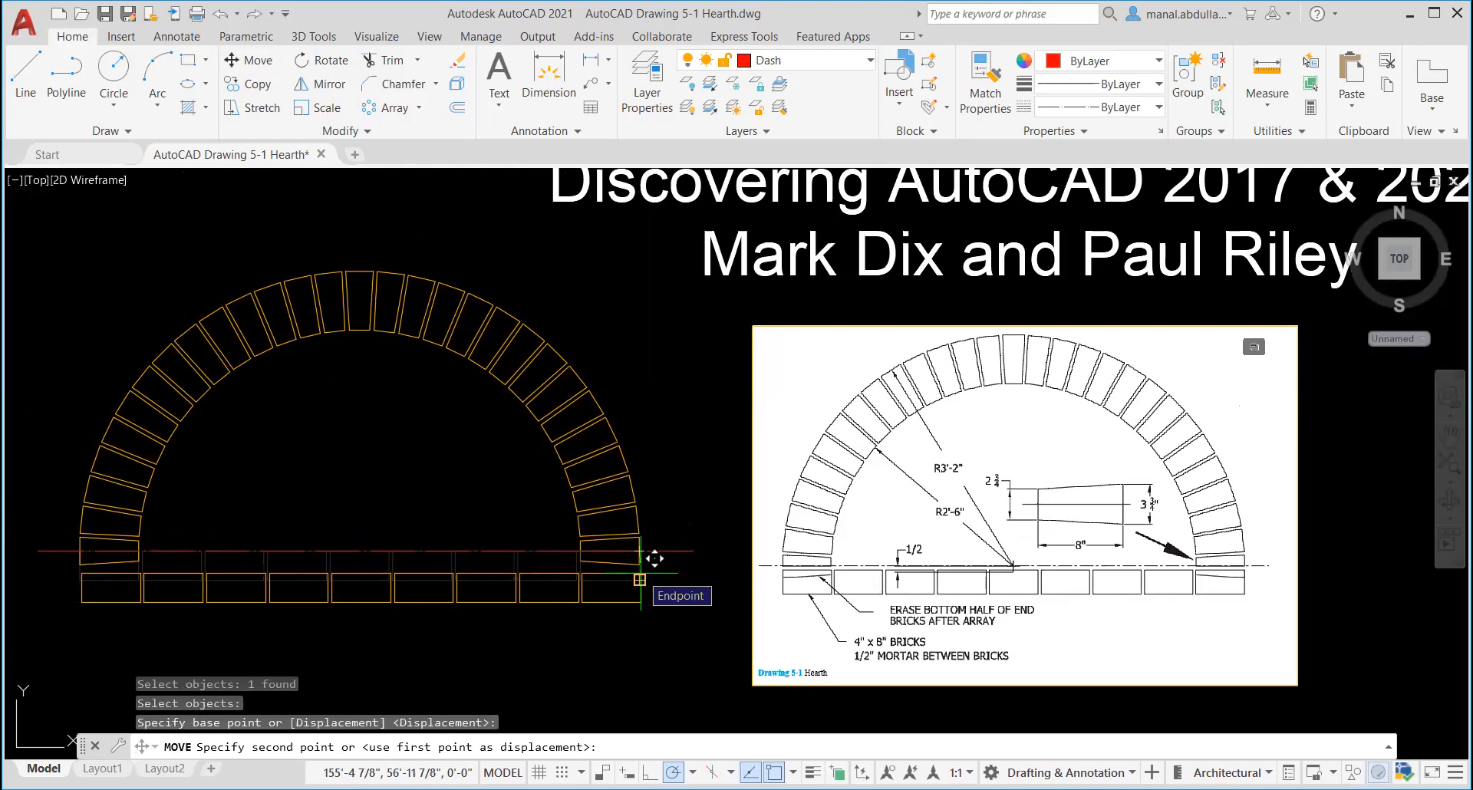
pyautogui.write('0.5')
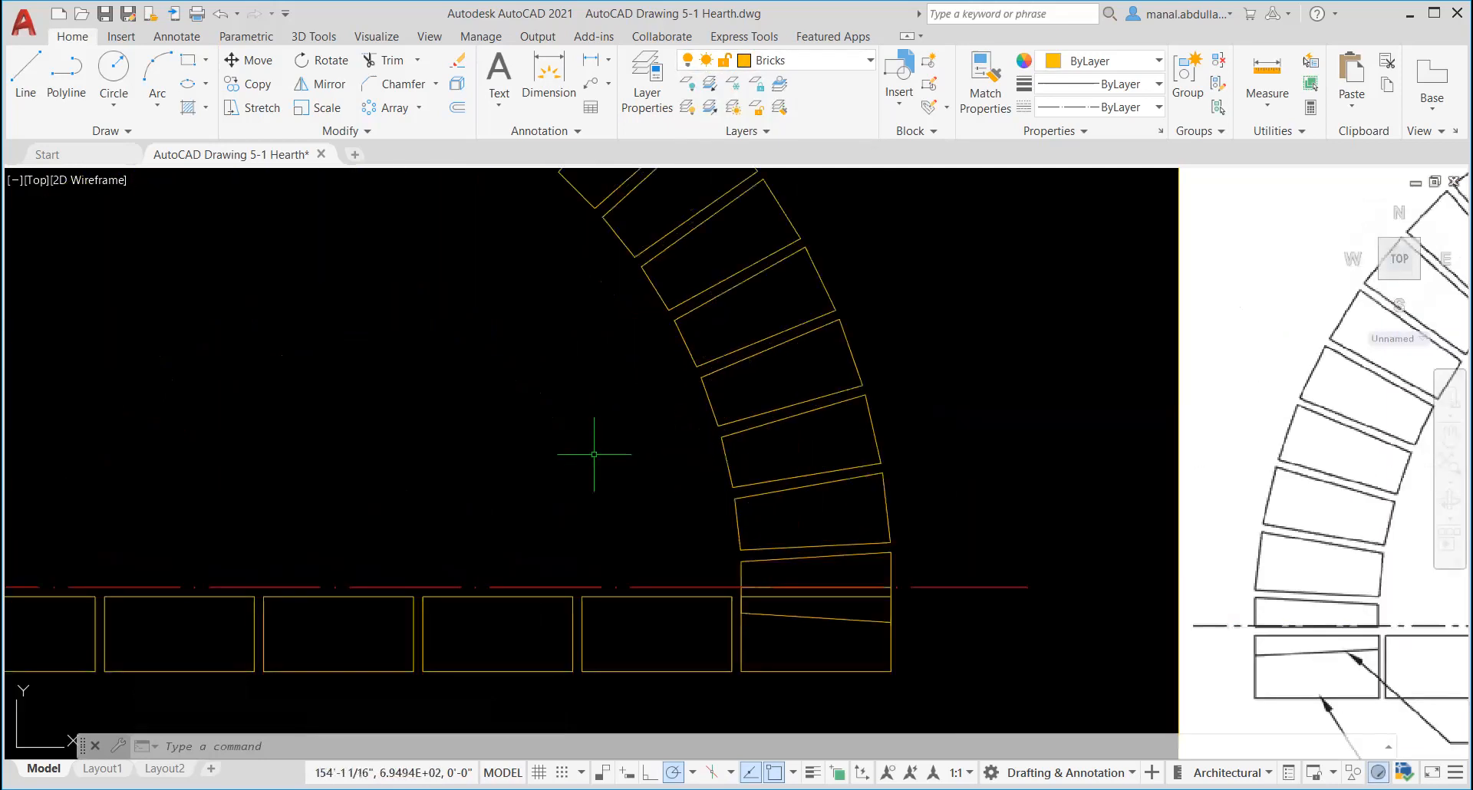
# Draw short centerline-level lines across the right and left end bricks.
pyautogui.click(24, 79)
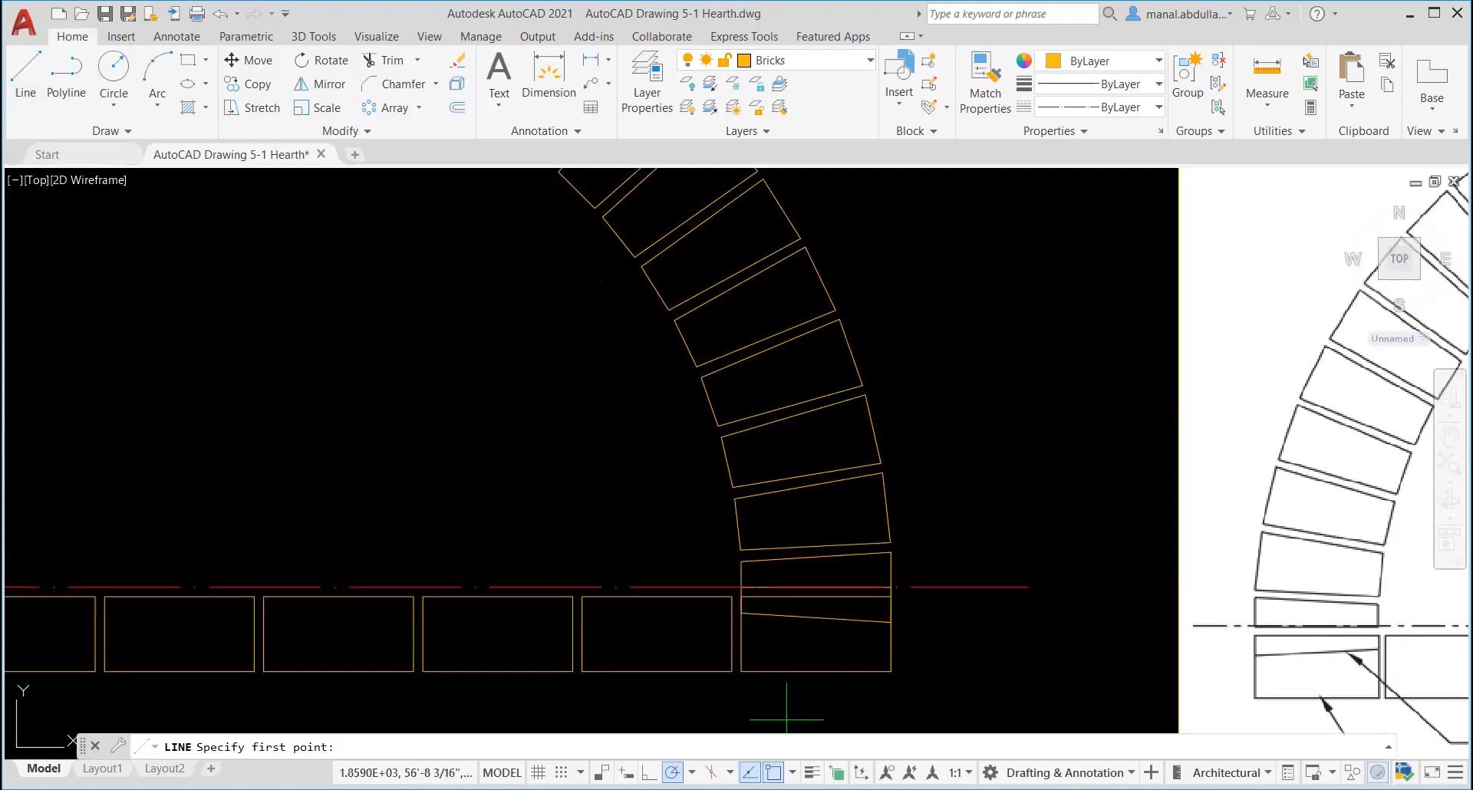
pyautogui.click(889, 586)
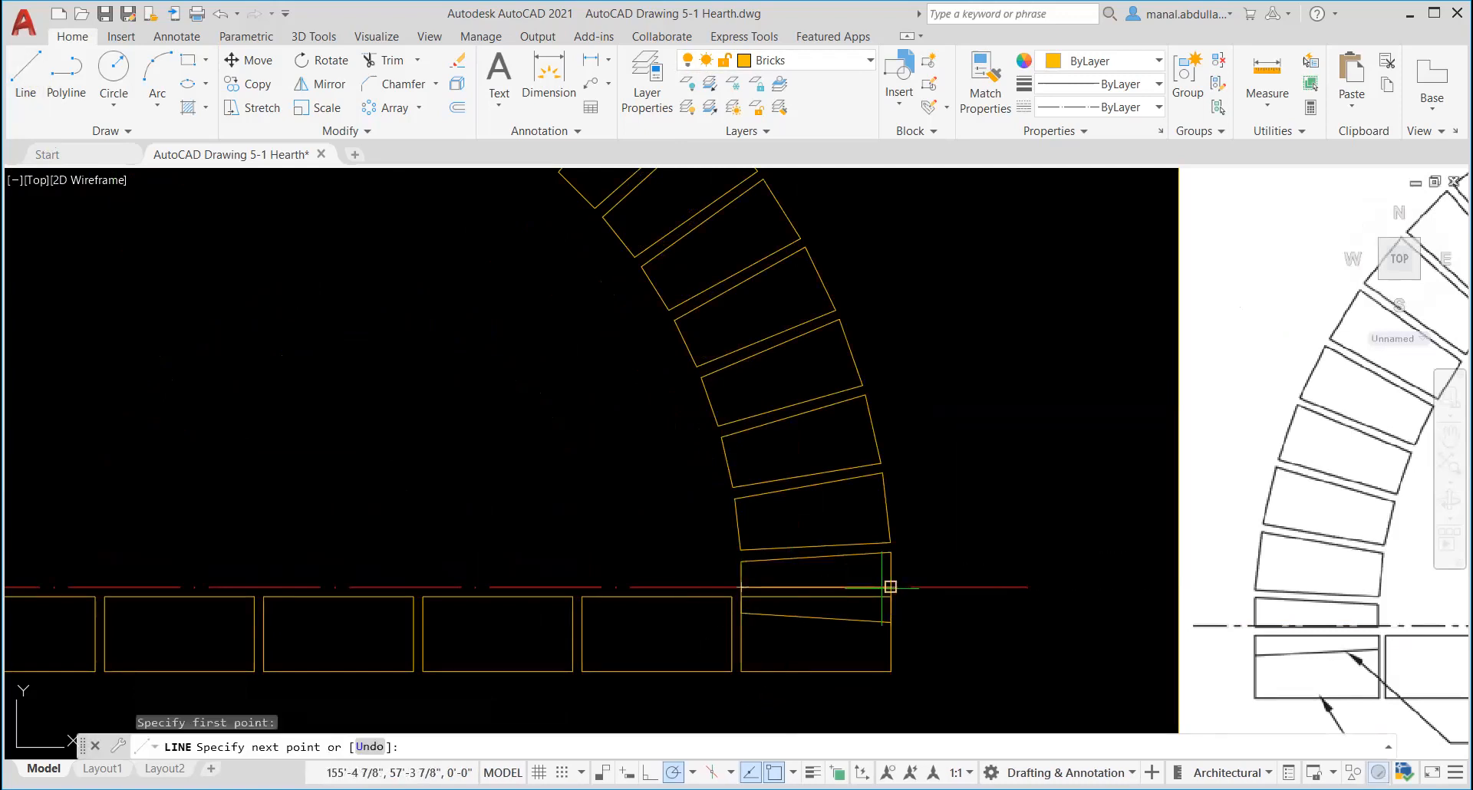
pyautogui.click(890, 586)
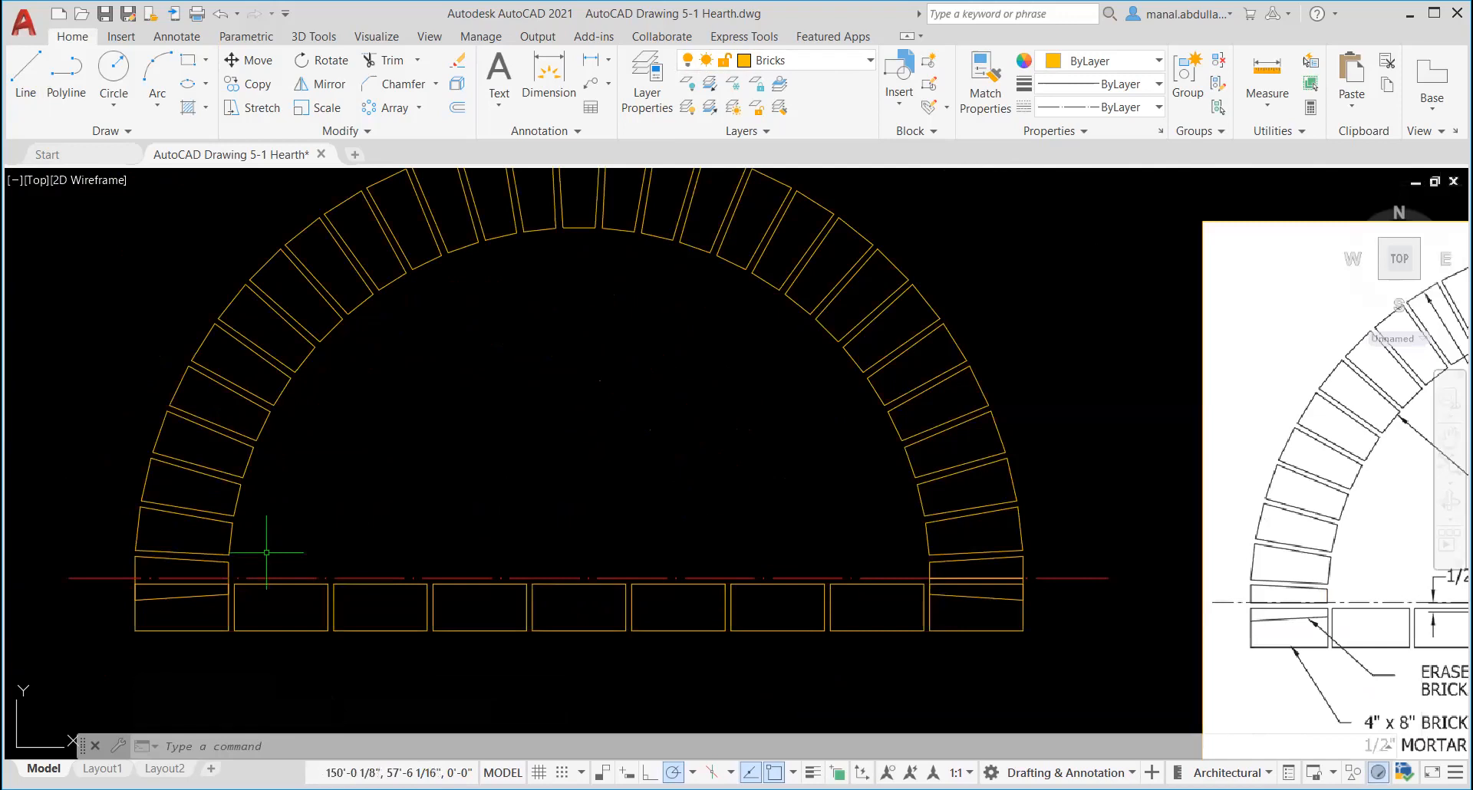
pyautogui.moveTo(230, 575)
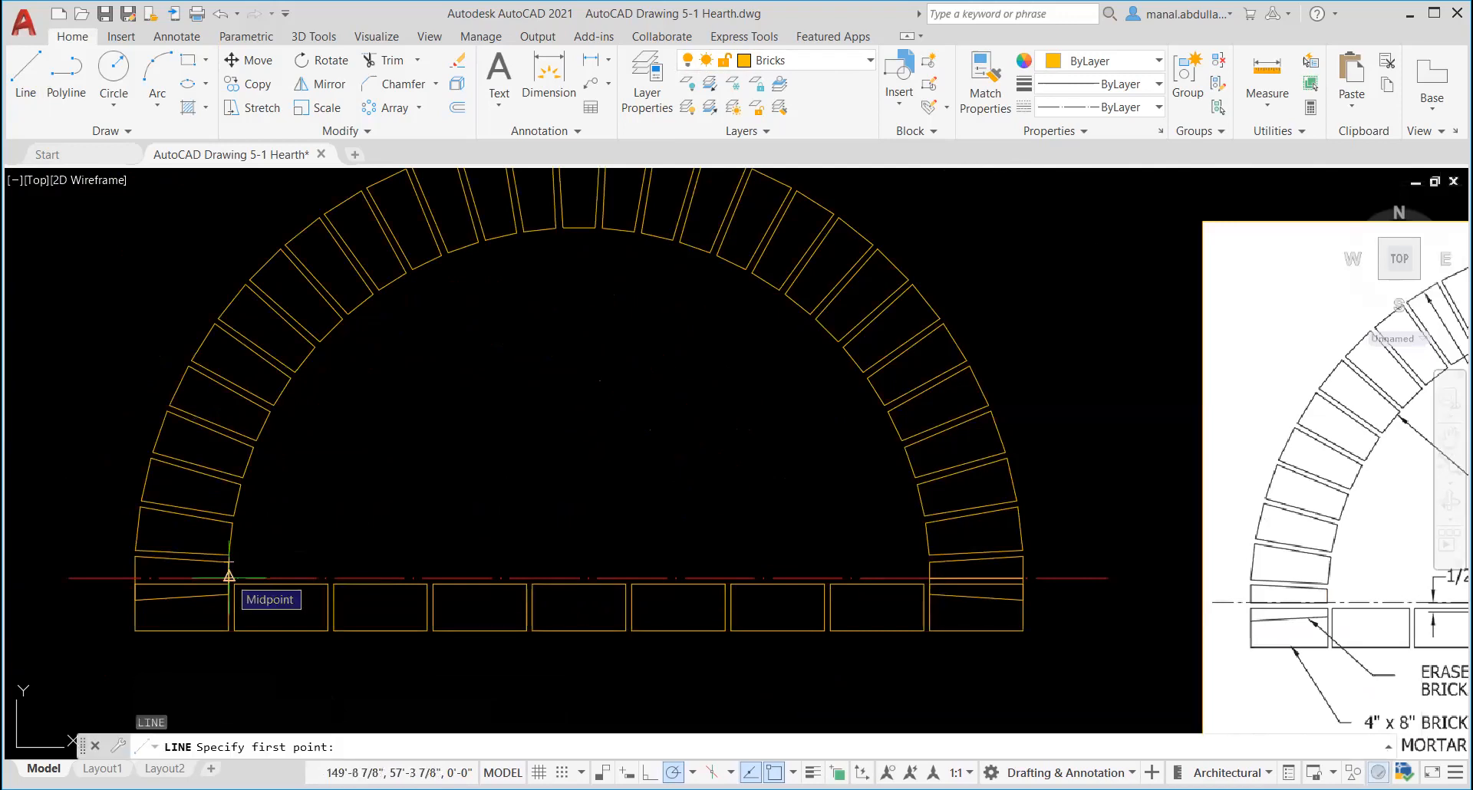
pyautogui.scroll(3)
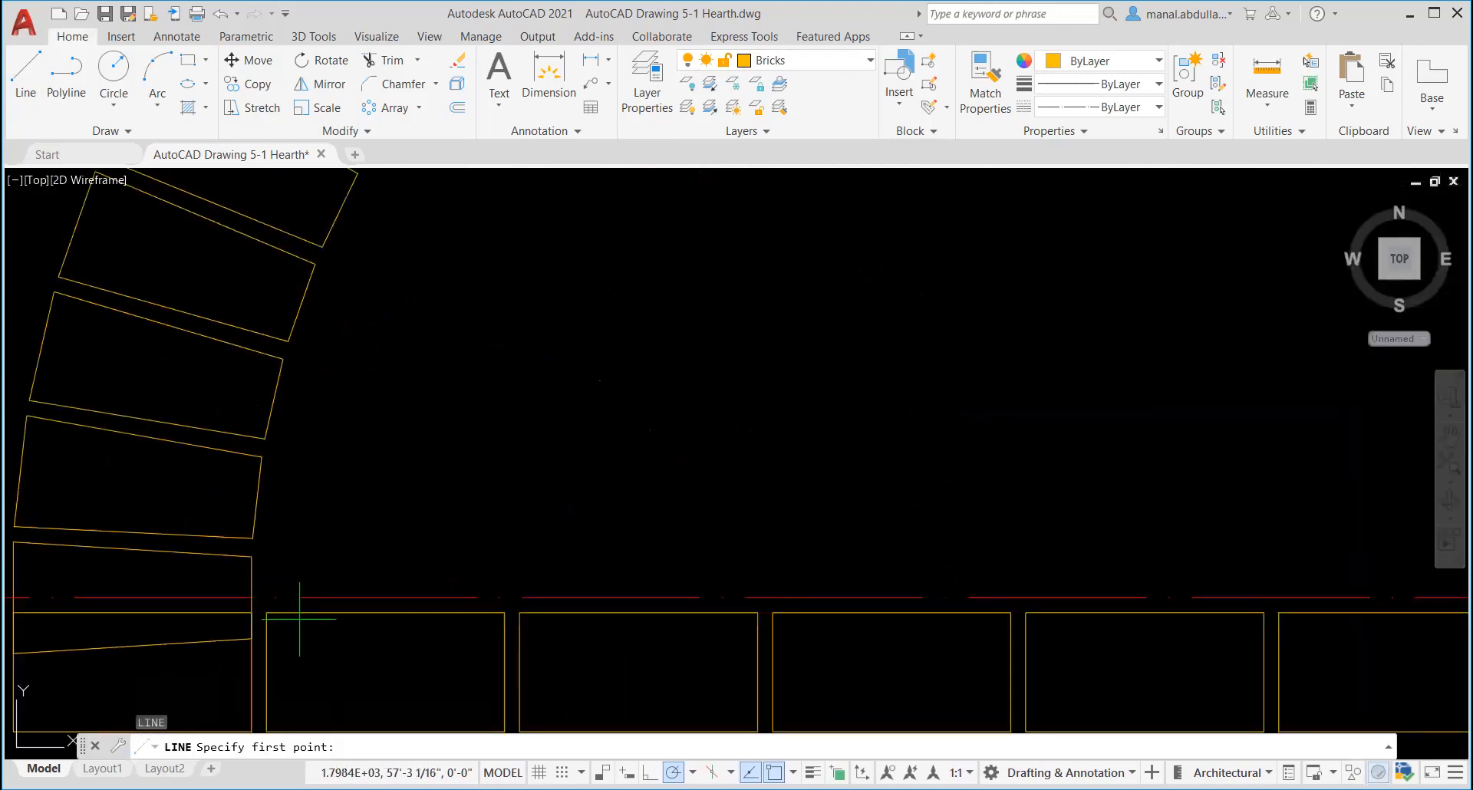
pyautogui.click(31, 598)
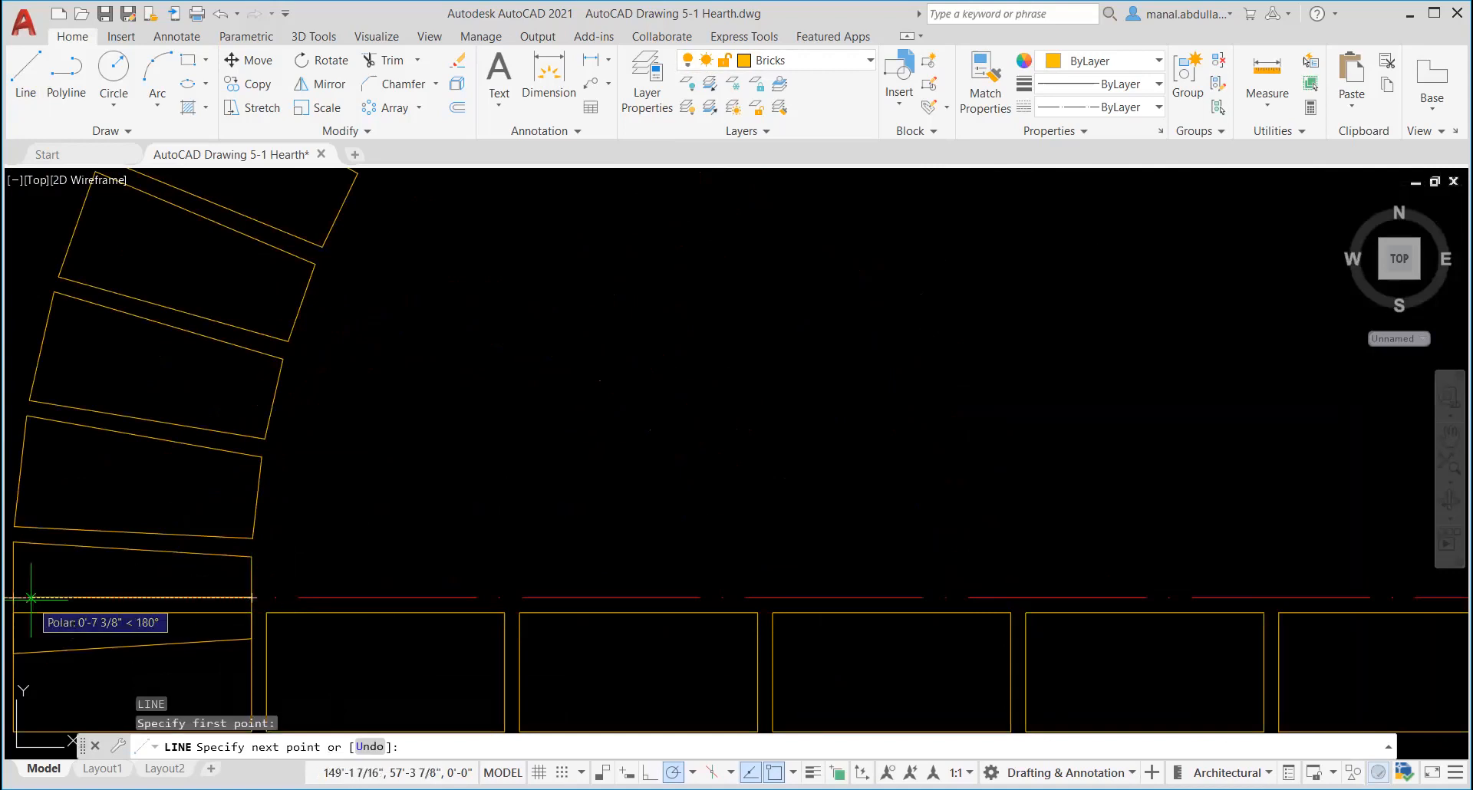
pyautogui.click(31, 598)
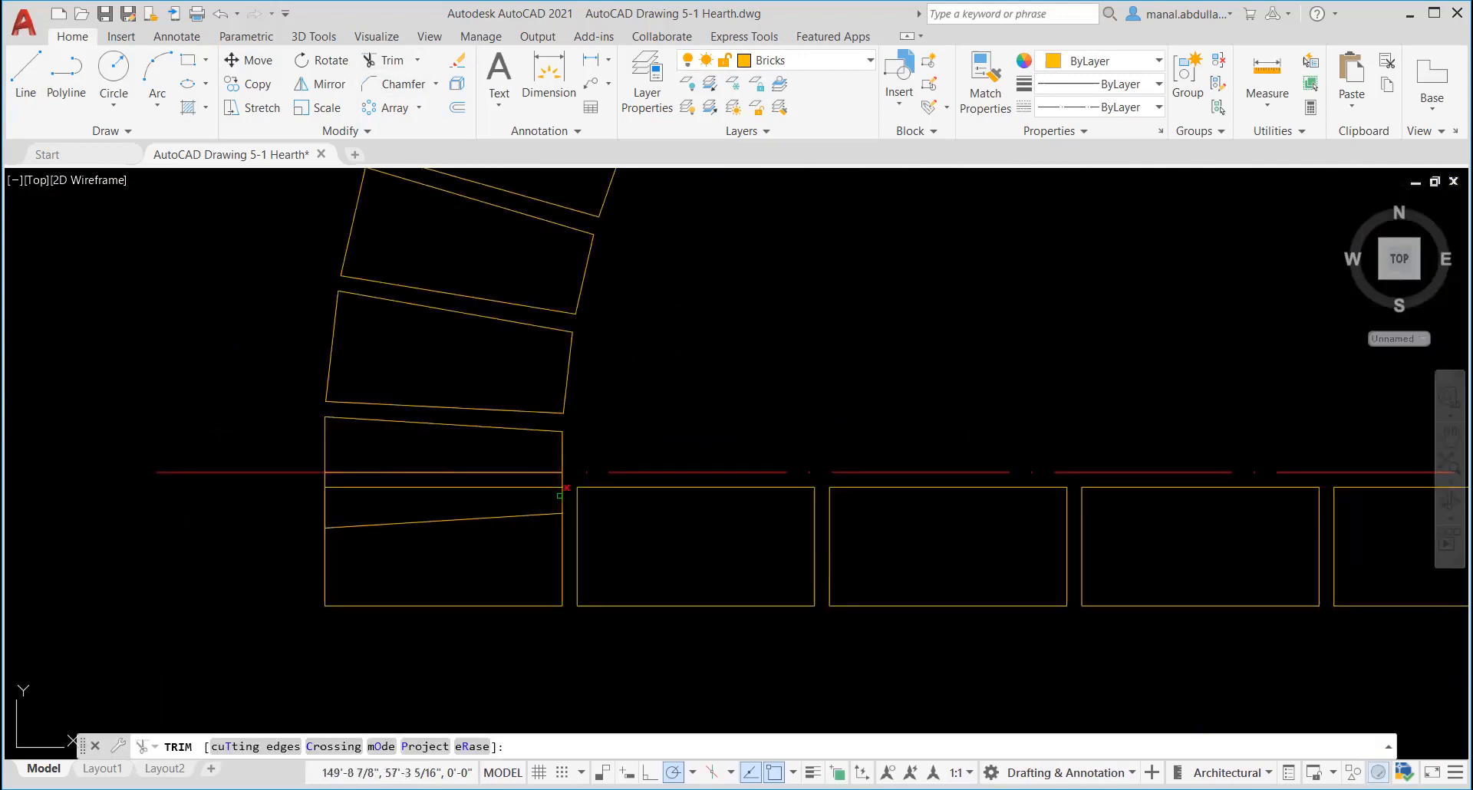
# Trim away the left and right end bricks' lower parts below the dividing lines.
pyautogui.click(564, 495)
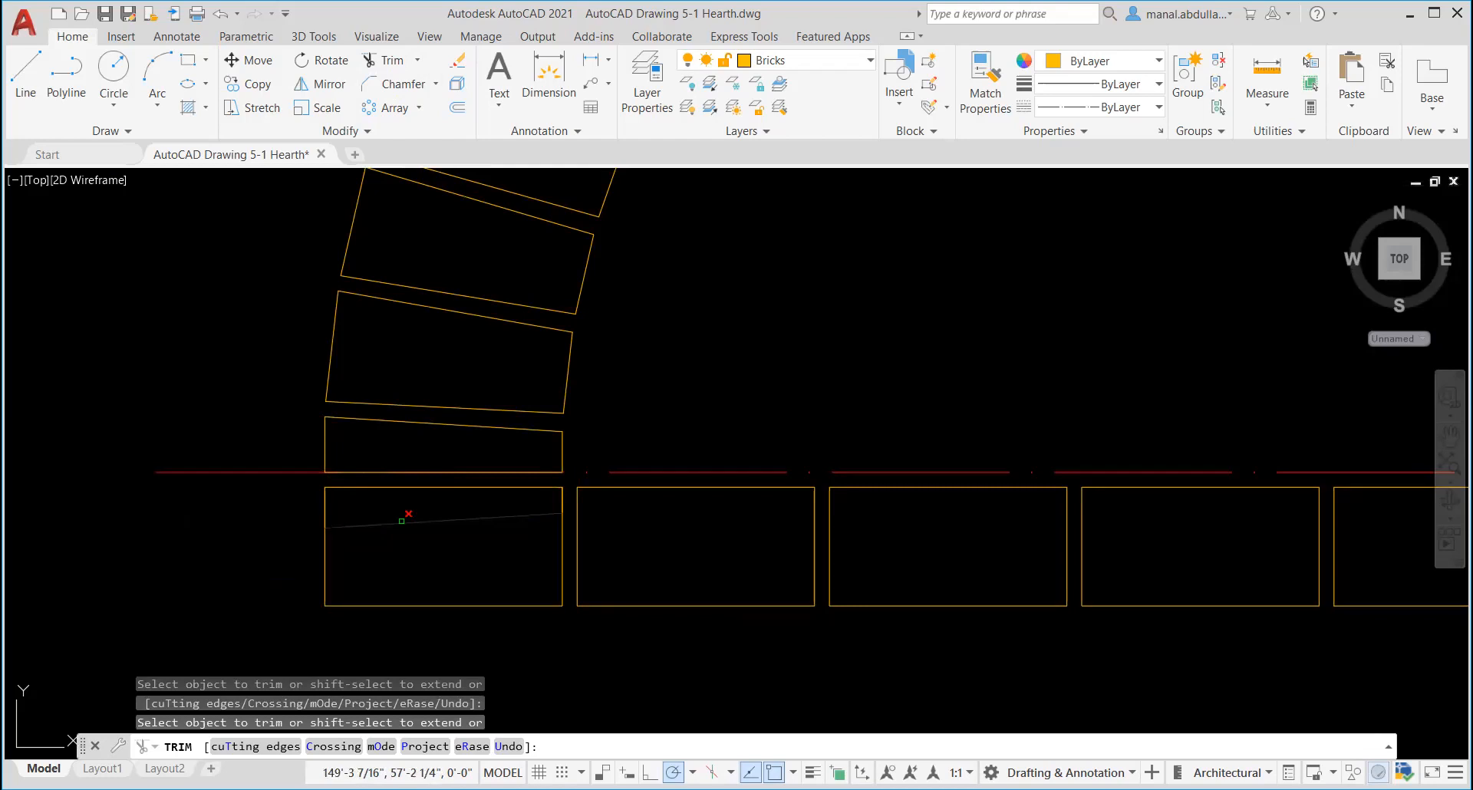
pyautogui.click(404, 518)
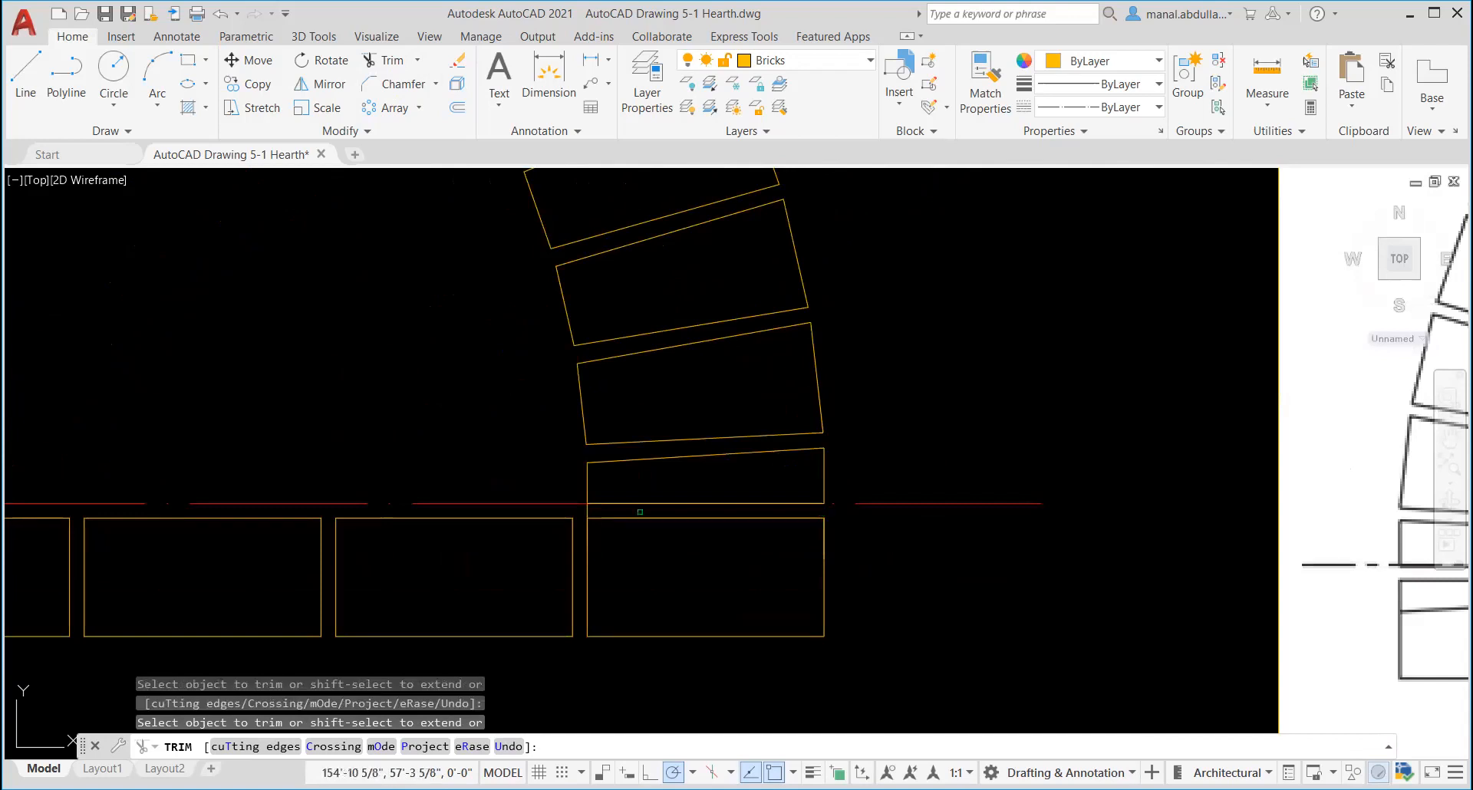
pyautogui.click(593, 507)
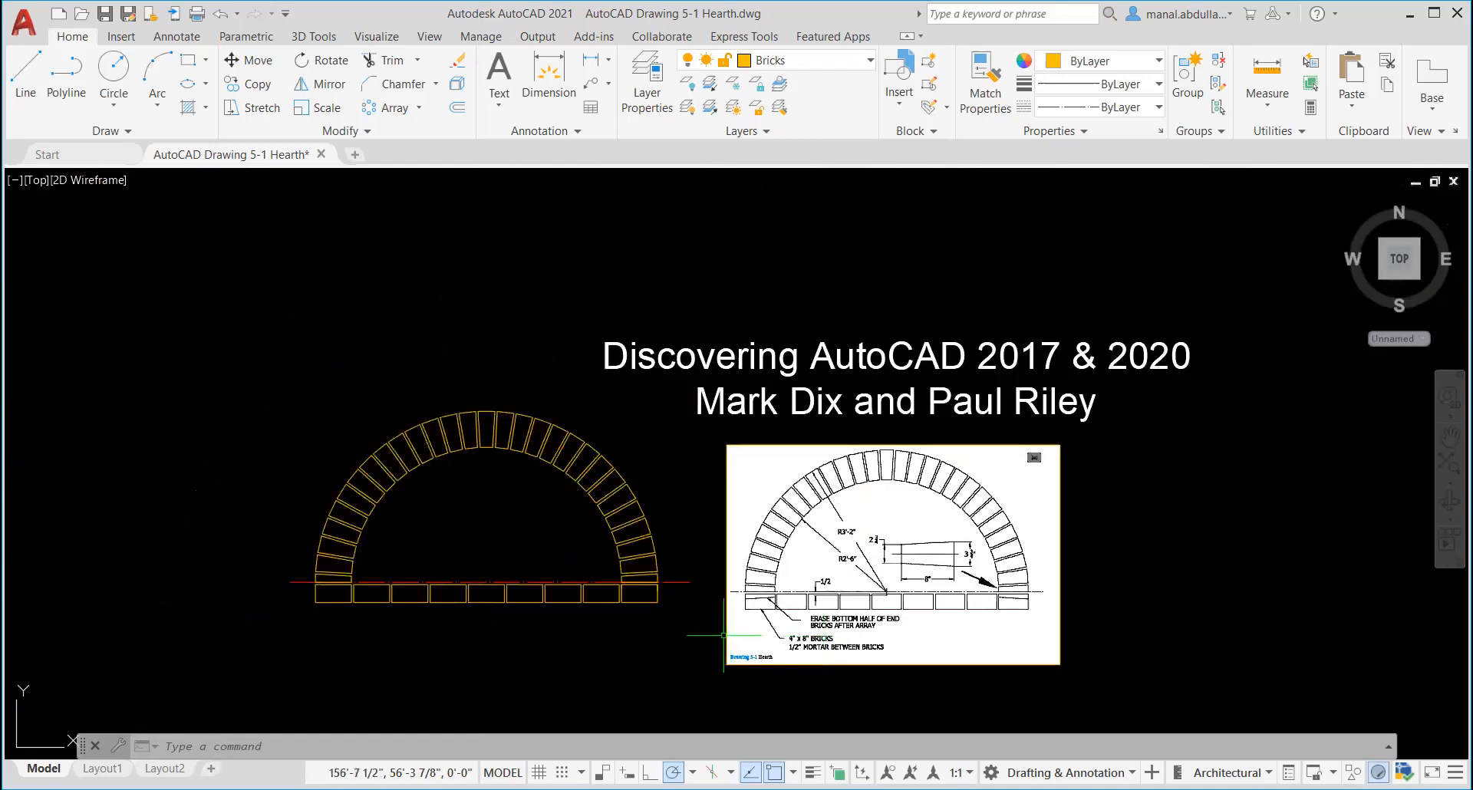
pyautogui.moveTo(411, 186)
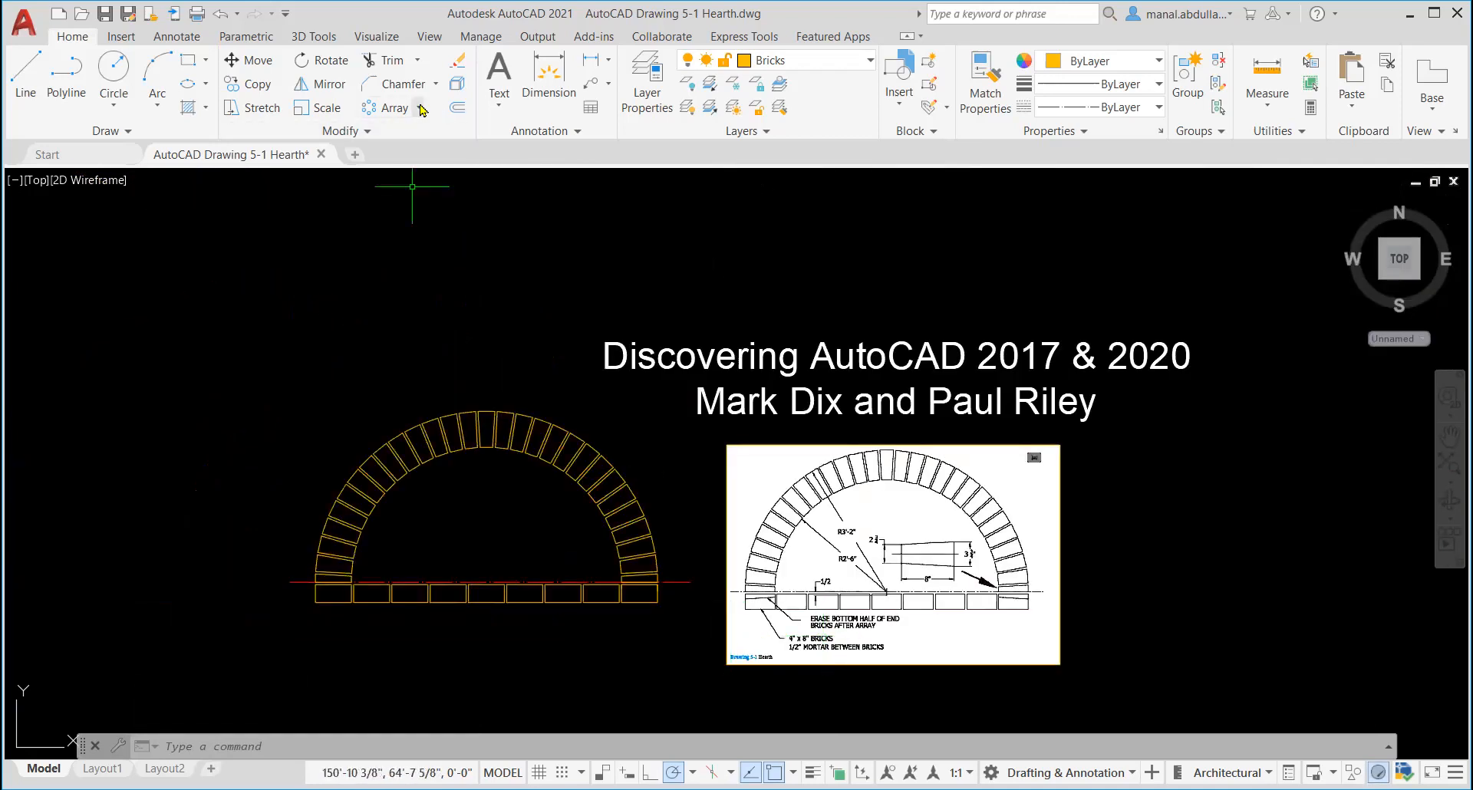
# Show the Array dropdown listing rectangular, path and polar arrays.
pyautogui.click(394, 107)
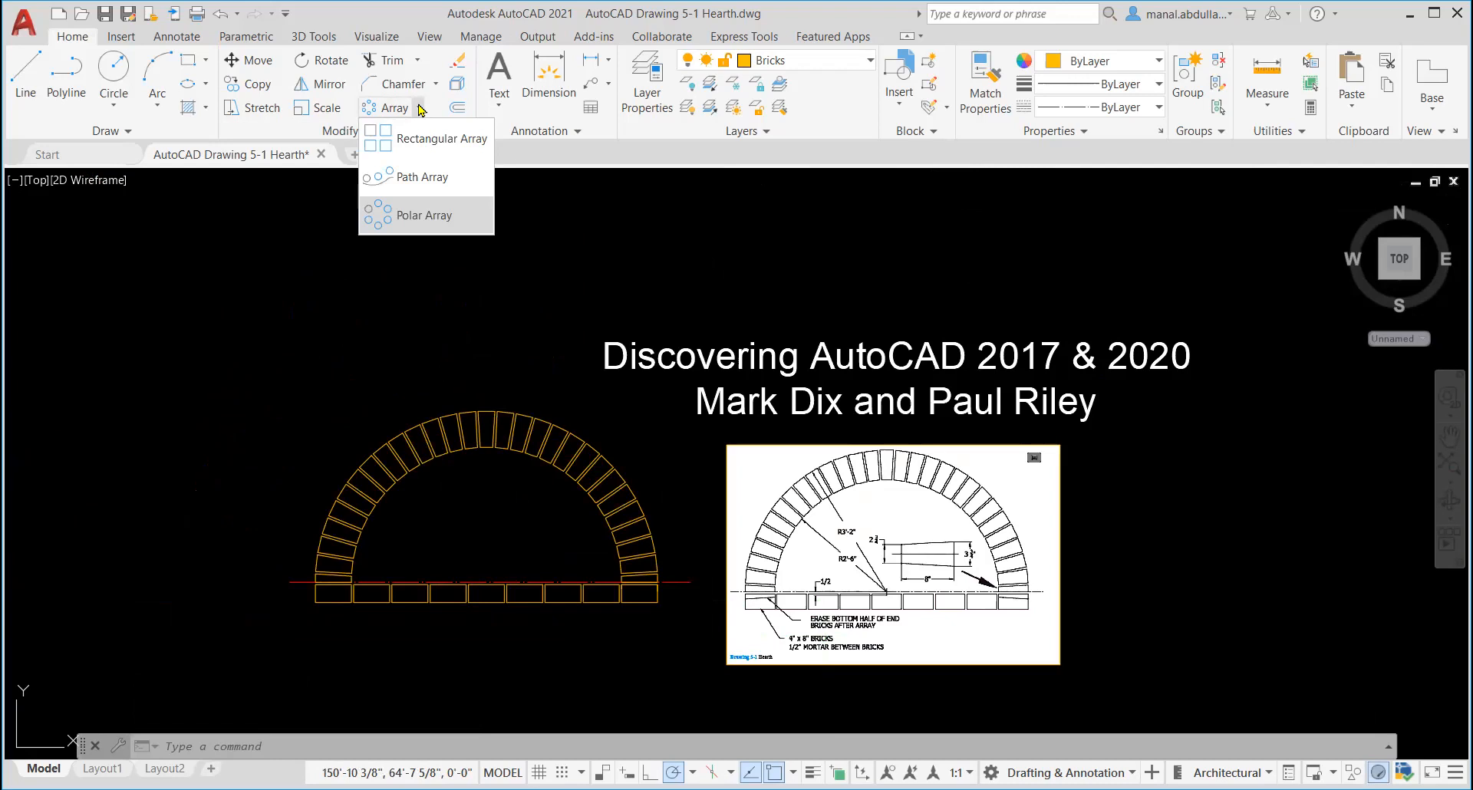
pyautogui.moveTo(497, 285)
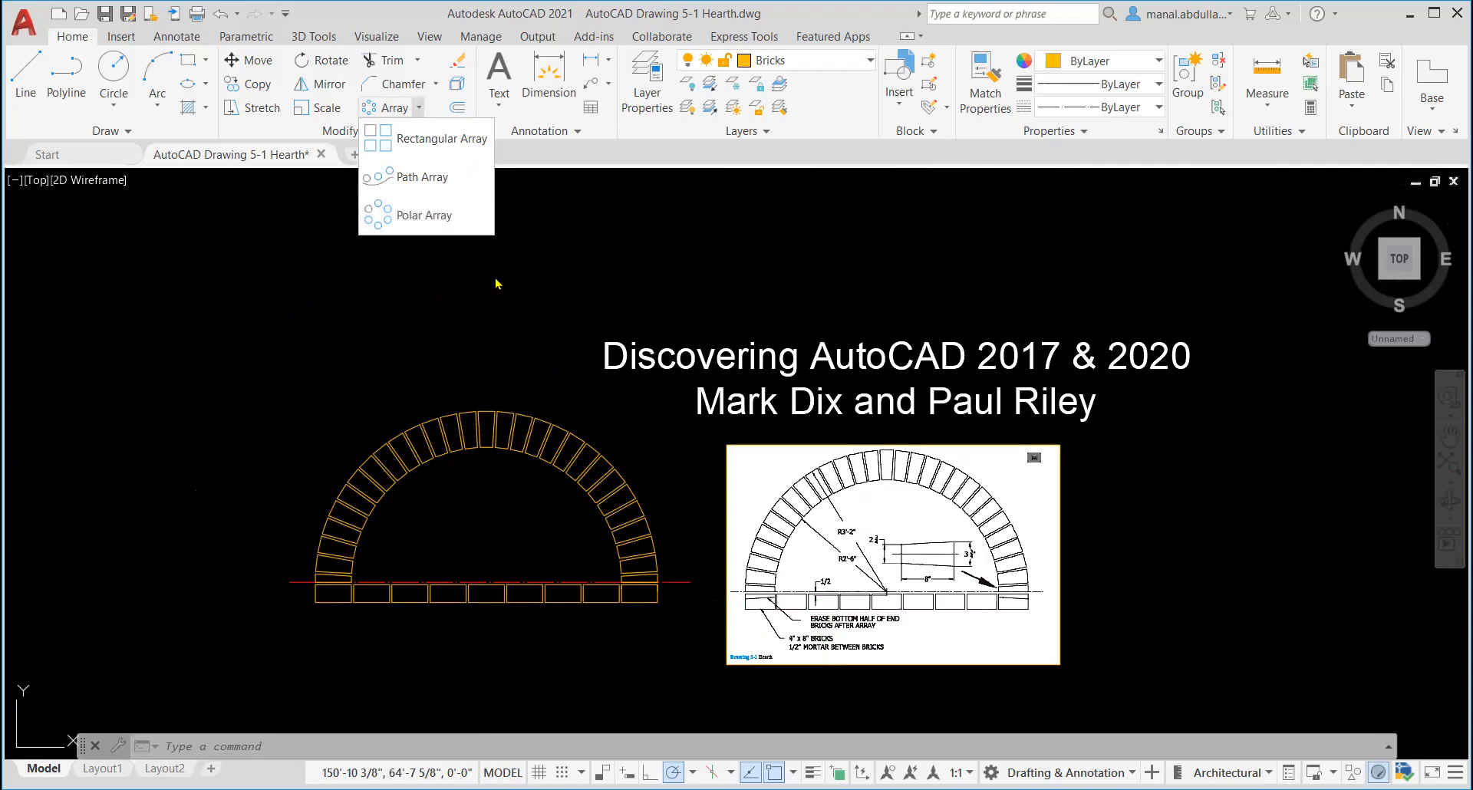